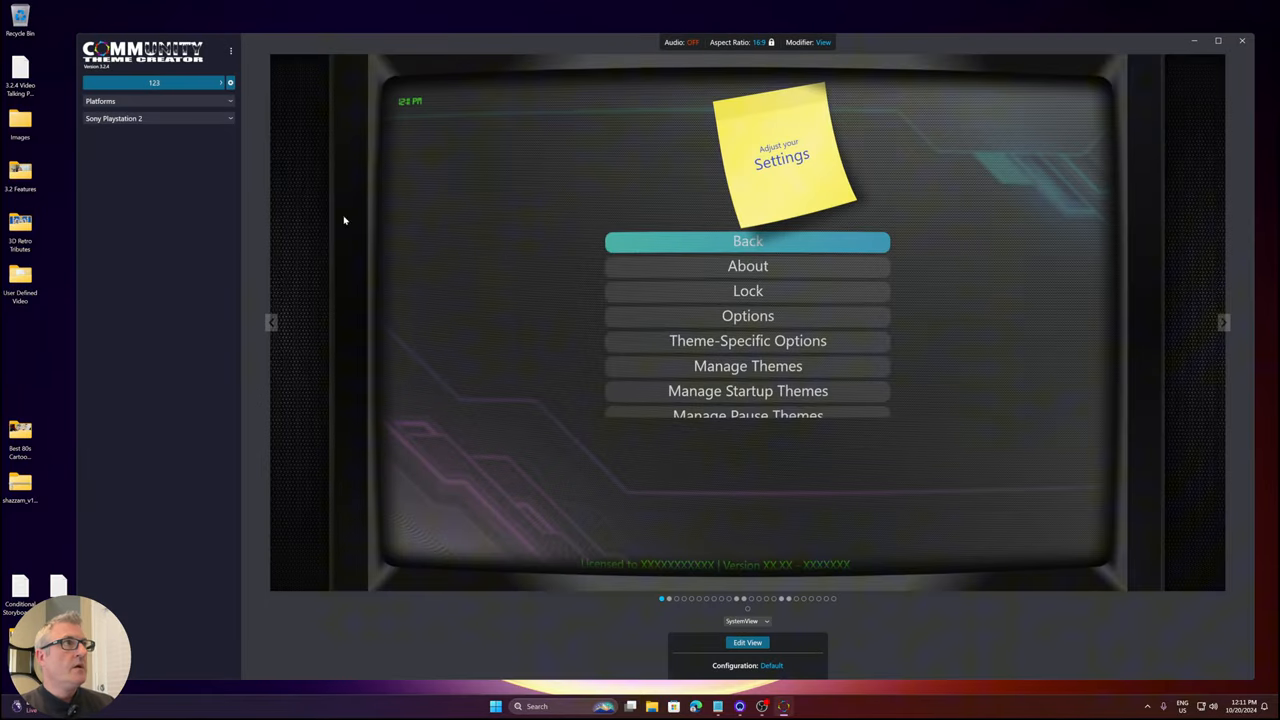
Start a new theme, name it 'Whats new in 3.2.4', and confirm it
{"action": "left_click", "coordinate": [747, 365]}
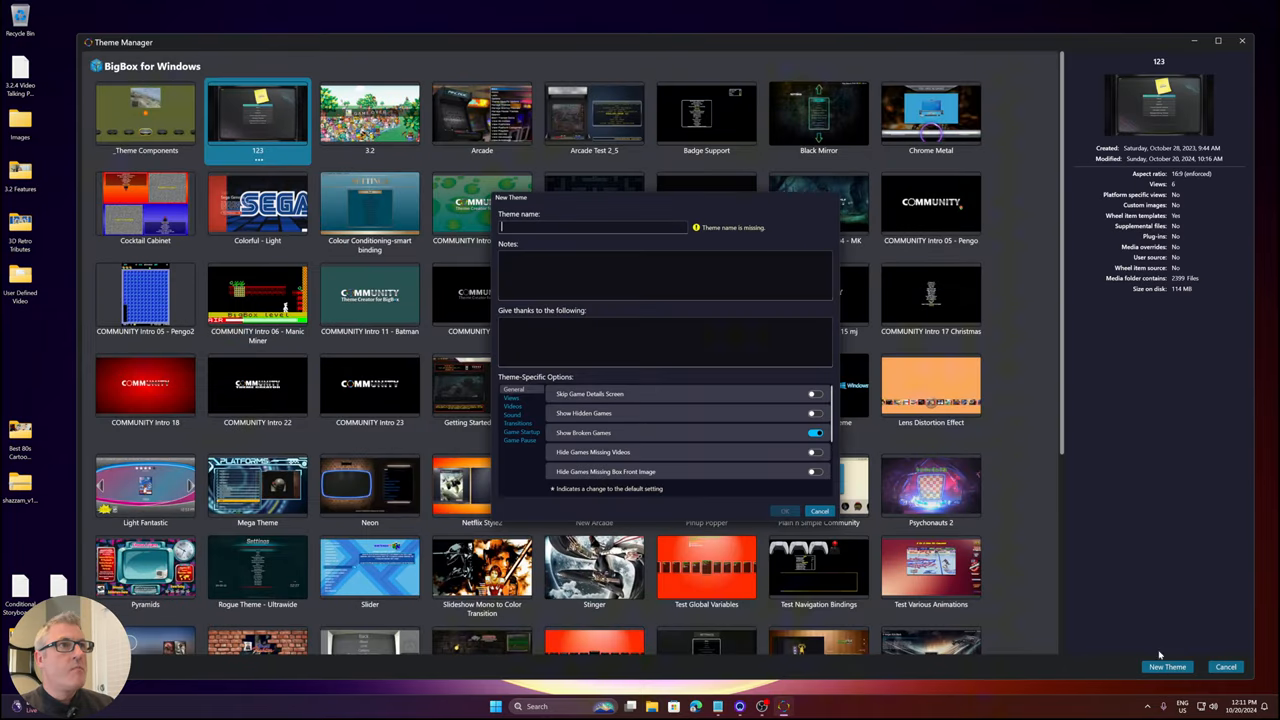
{"action": "type", "text": "Whats new"}
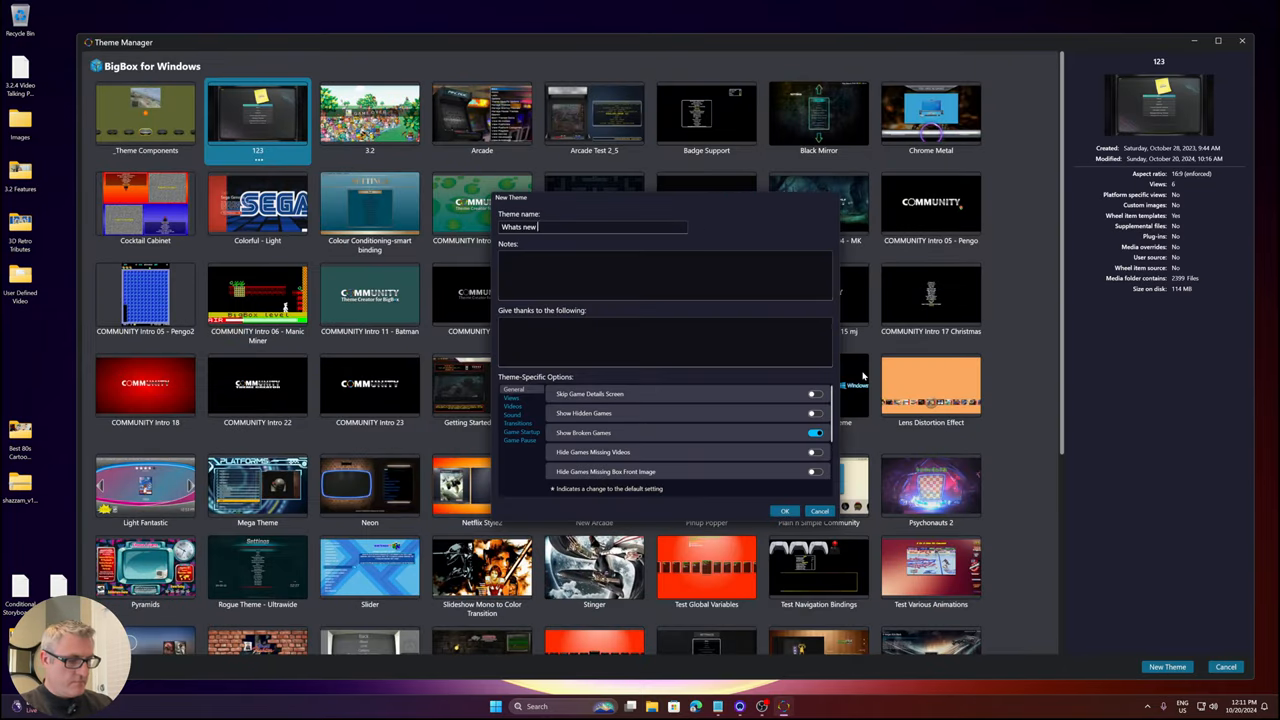
{"action": "type", "text": "in 3.2.4"}
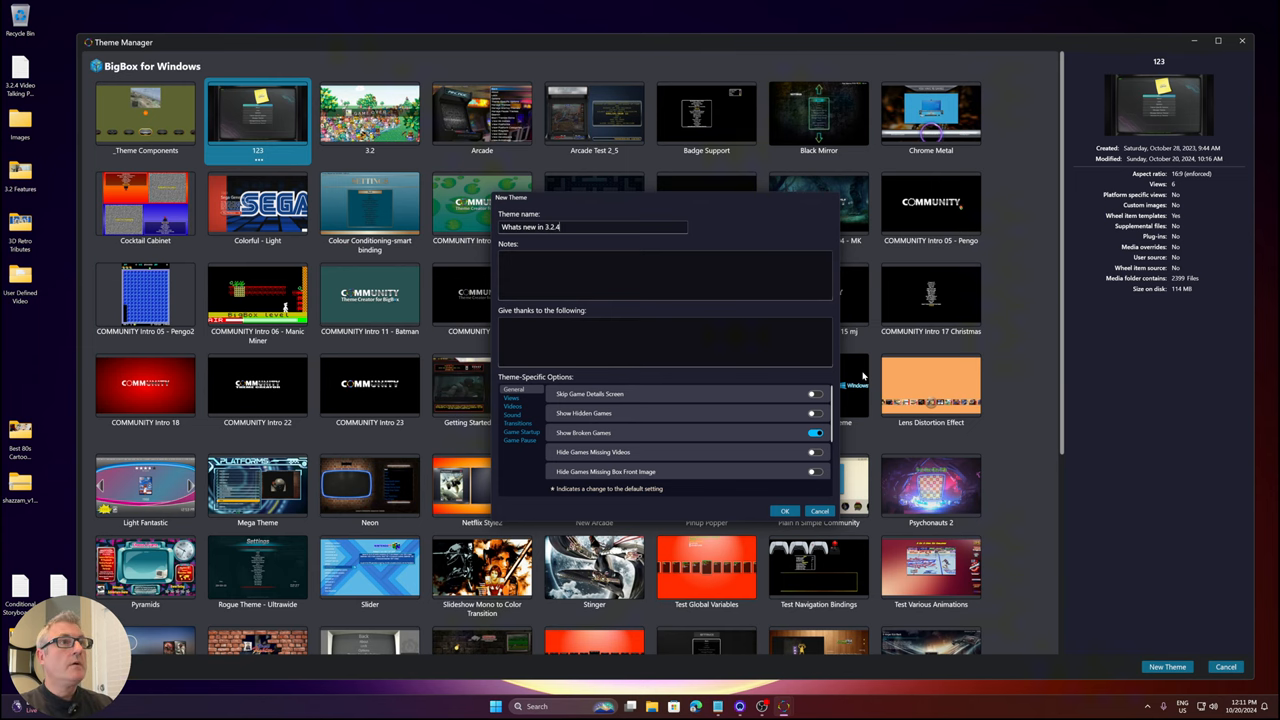
{"action": "left_click", "coordinate": [784, 511]}
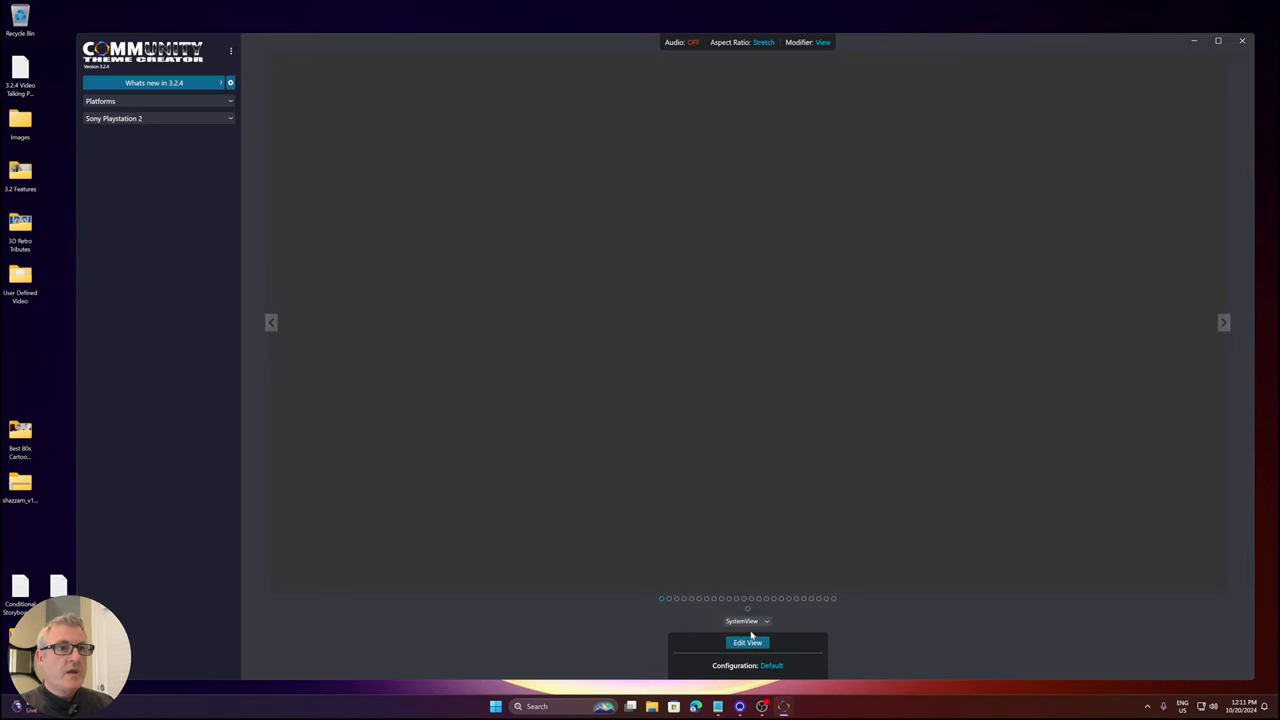
Pick TextGamesView from the theme's view list and open it for editing
{"action": "left_click", "coordinate": [747, 621]}
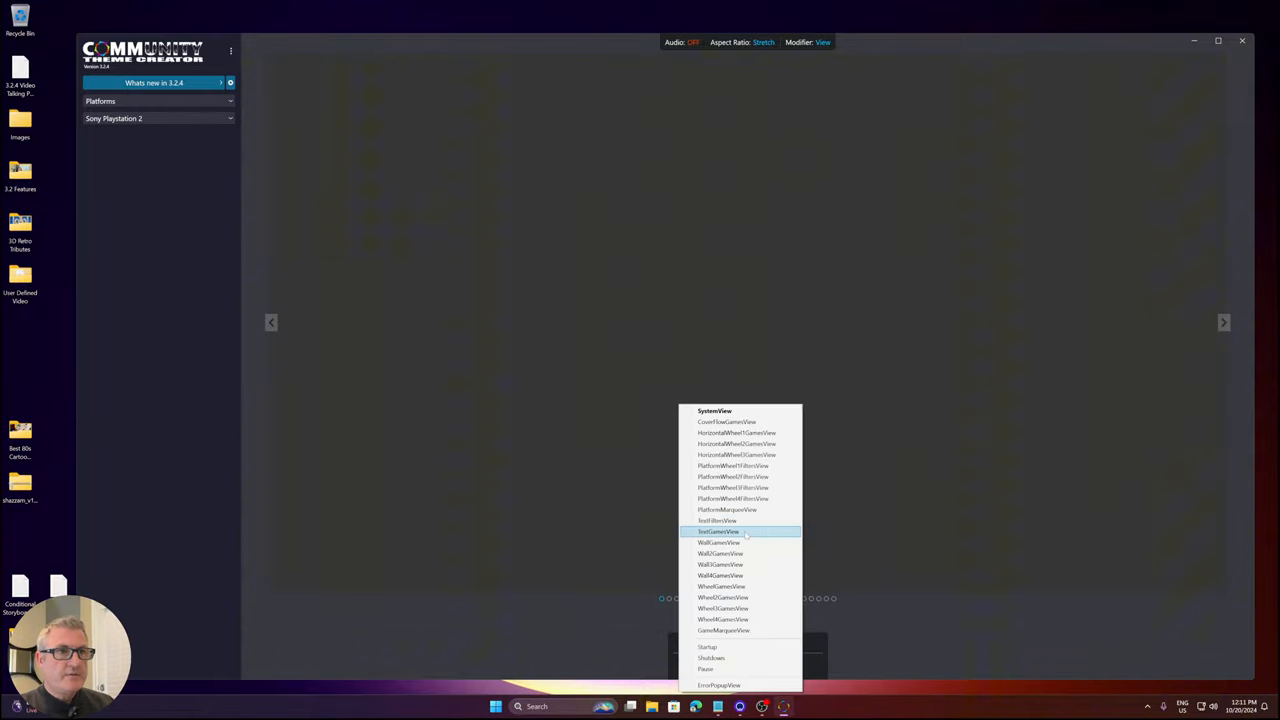
{"action": "left_click", "coordinate": [717, 531]}
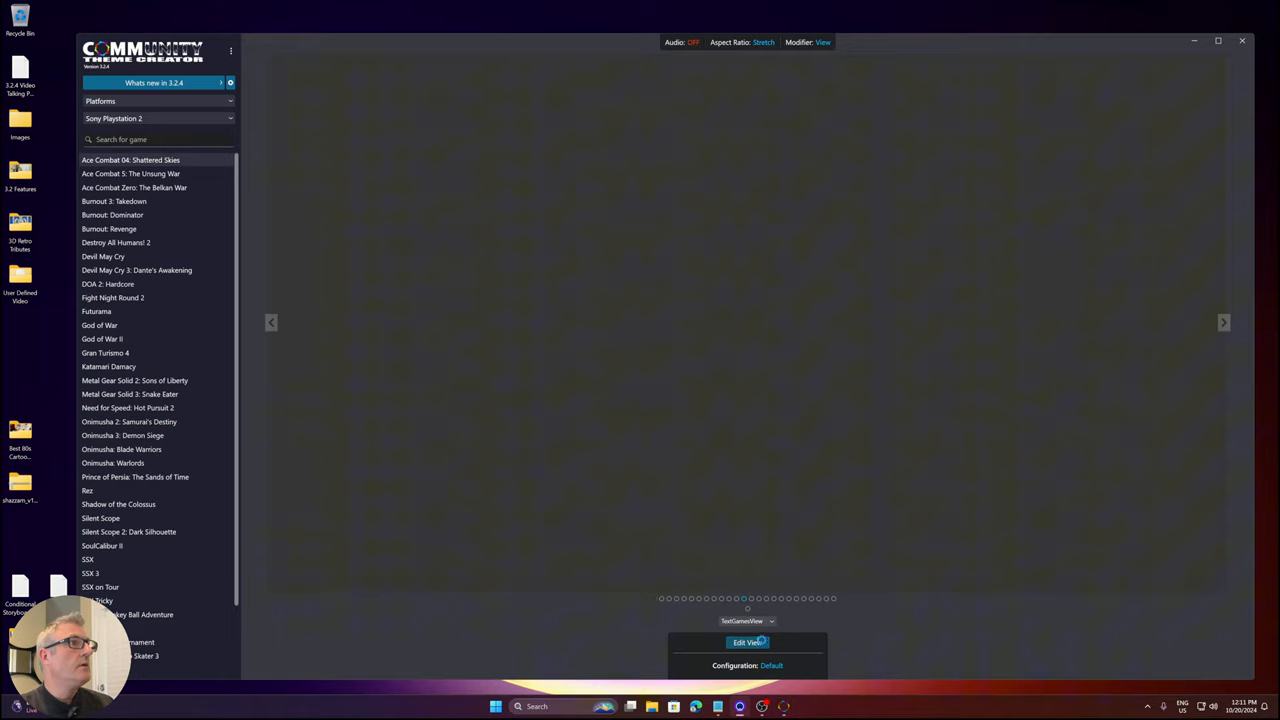
{"action": "left_click", "coordinate": [747, 642]}
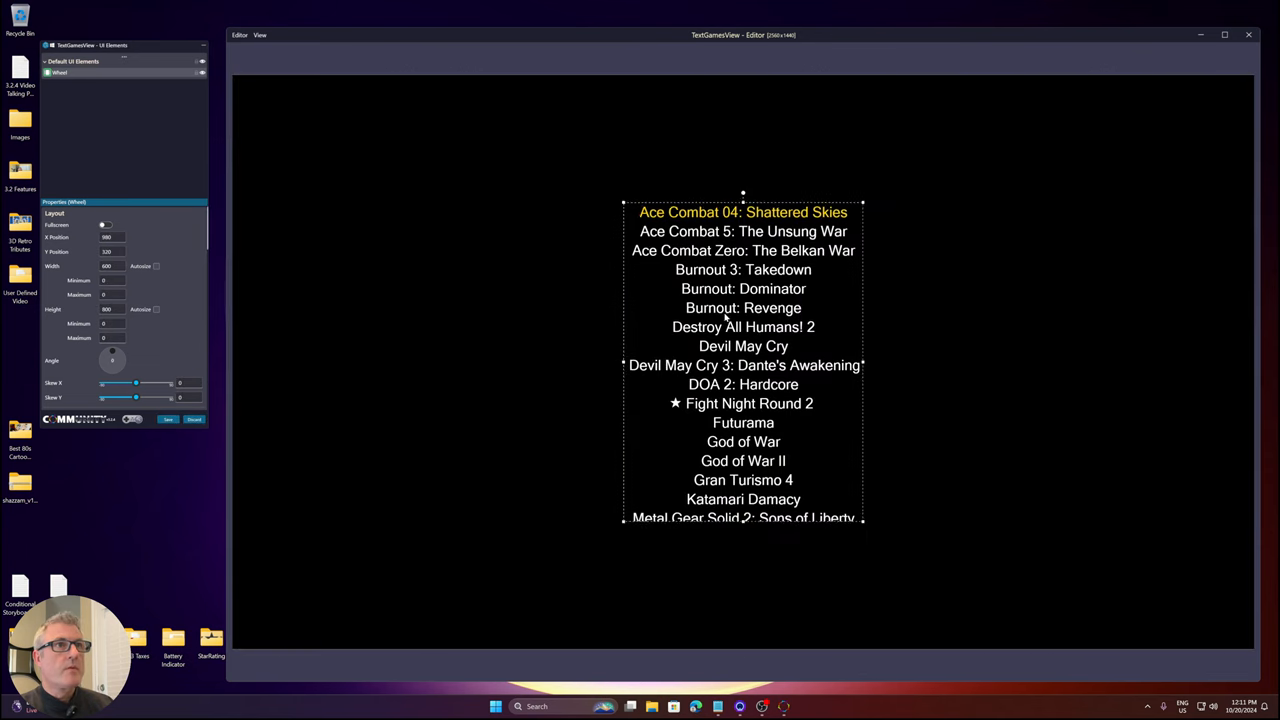
Drag the game title wheel to the right side of the TextGamesView canvas
{"action": "left_click_drag", "start_coordinate": [743, 360], "coordinate": [938, 370]}
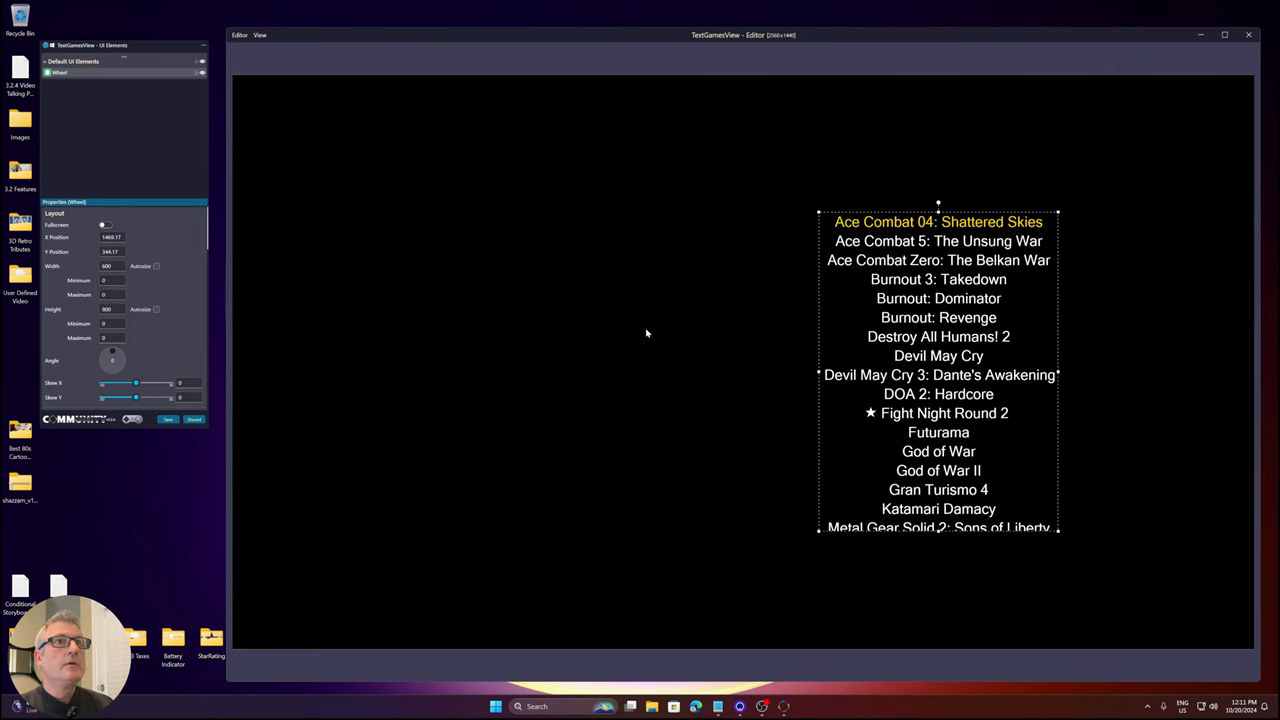
{"action": "mouse_move", "coordinate": [240, 151]}
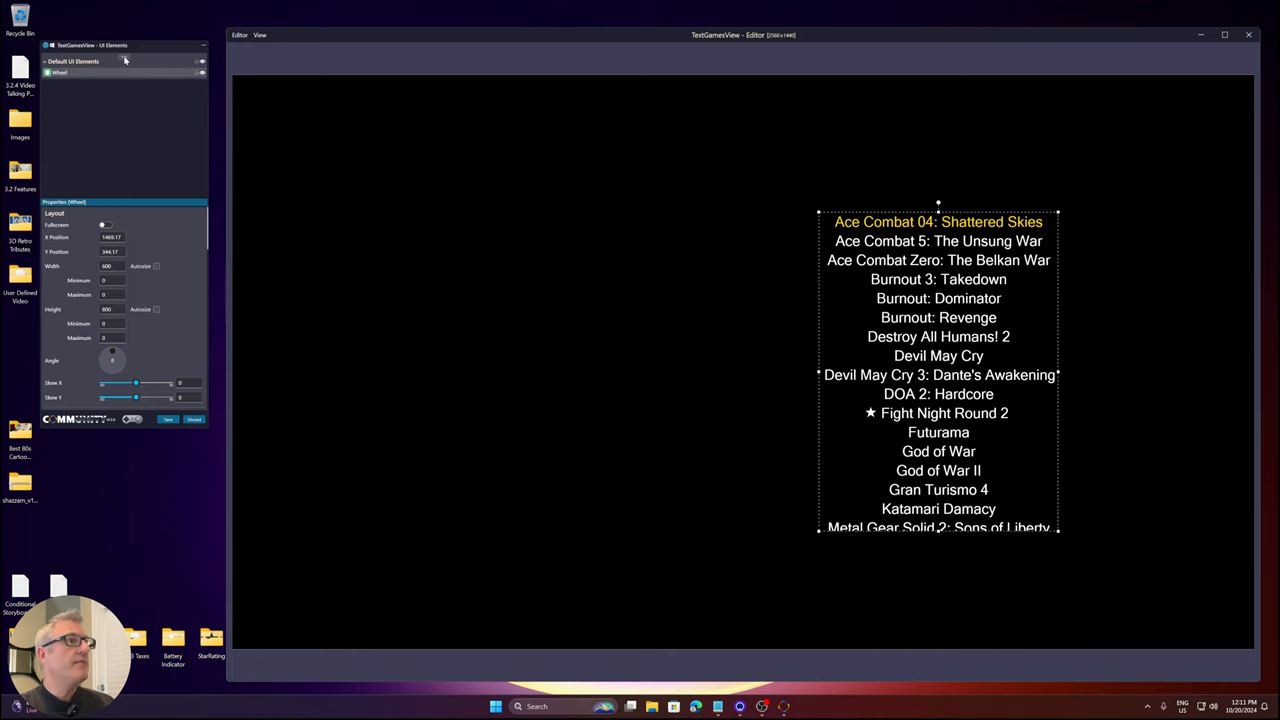
{"action": "right_click", "coordinate": [75, 61]}
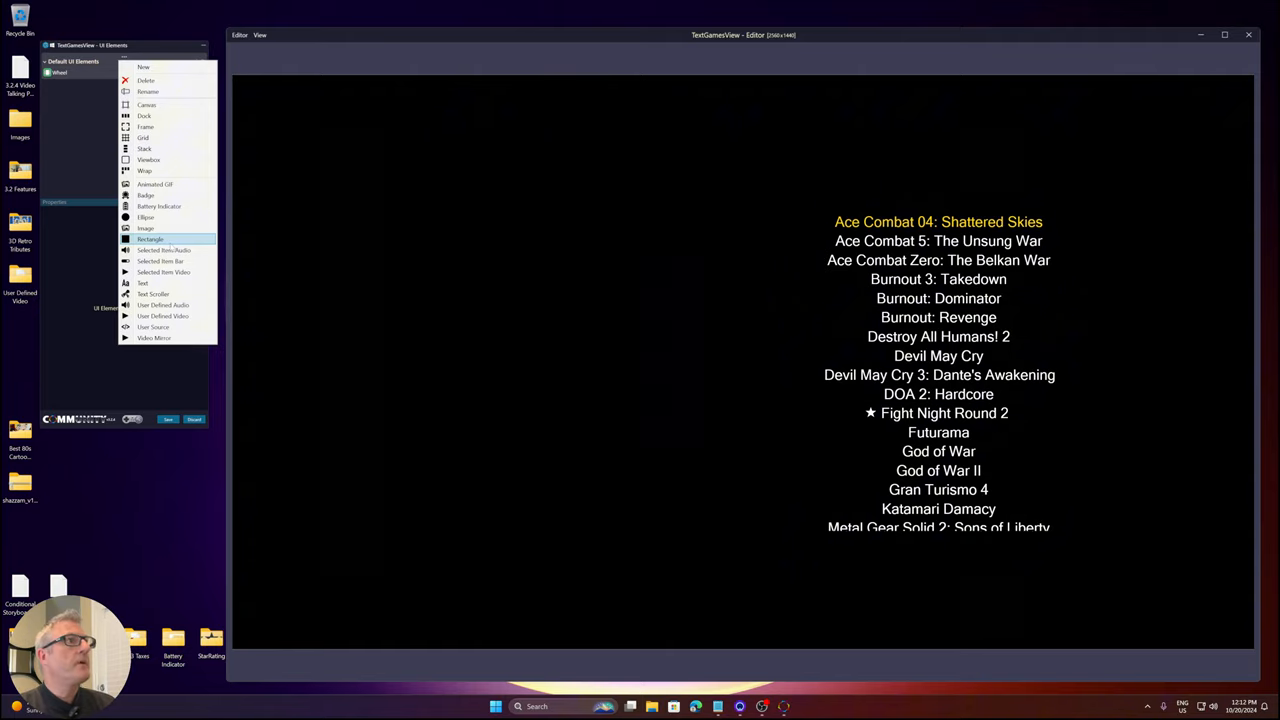
{"action": "mouse_move", "coordinate": [143, 283]}
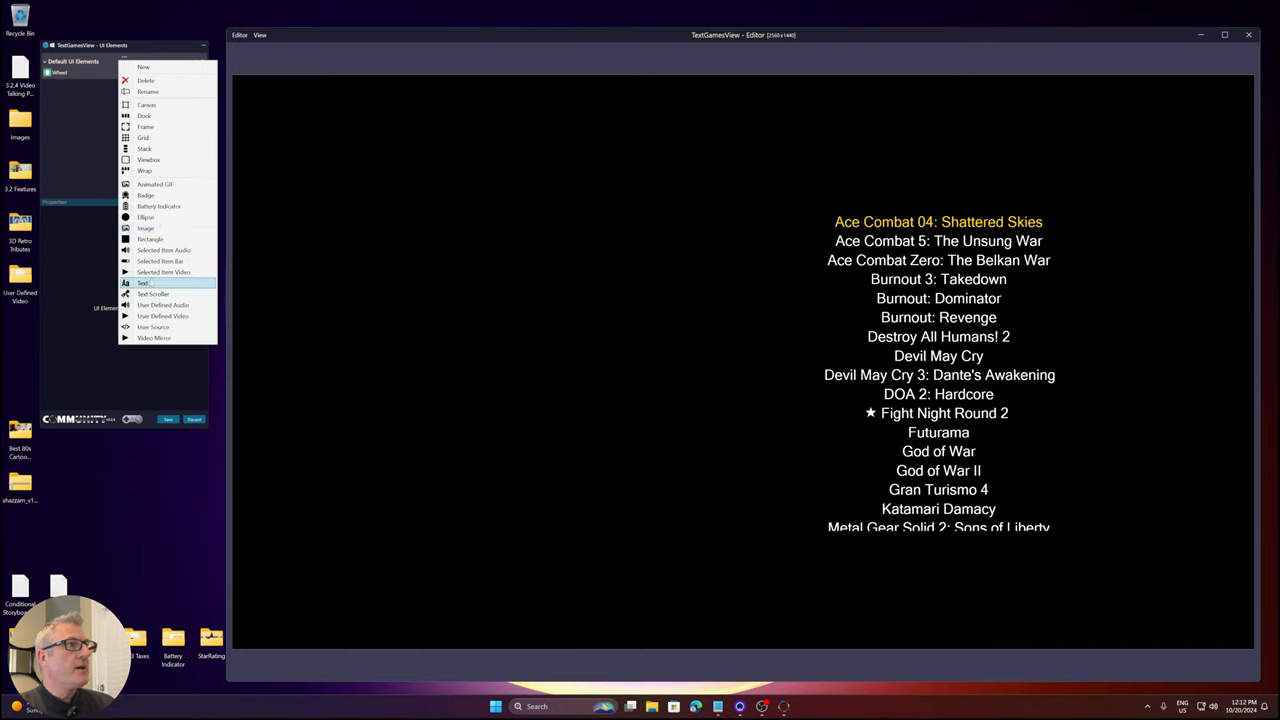
Add a Text element showing Metadata Serial Number, enlarge its font, and move it top-left
{"action": "left_click", "coordinate": [143, 283]}
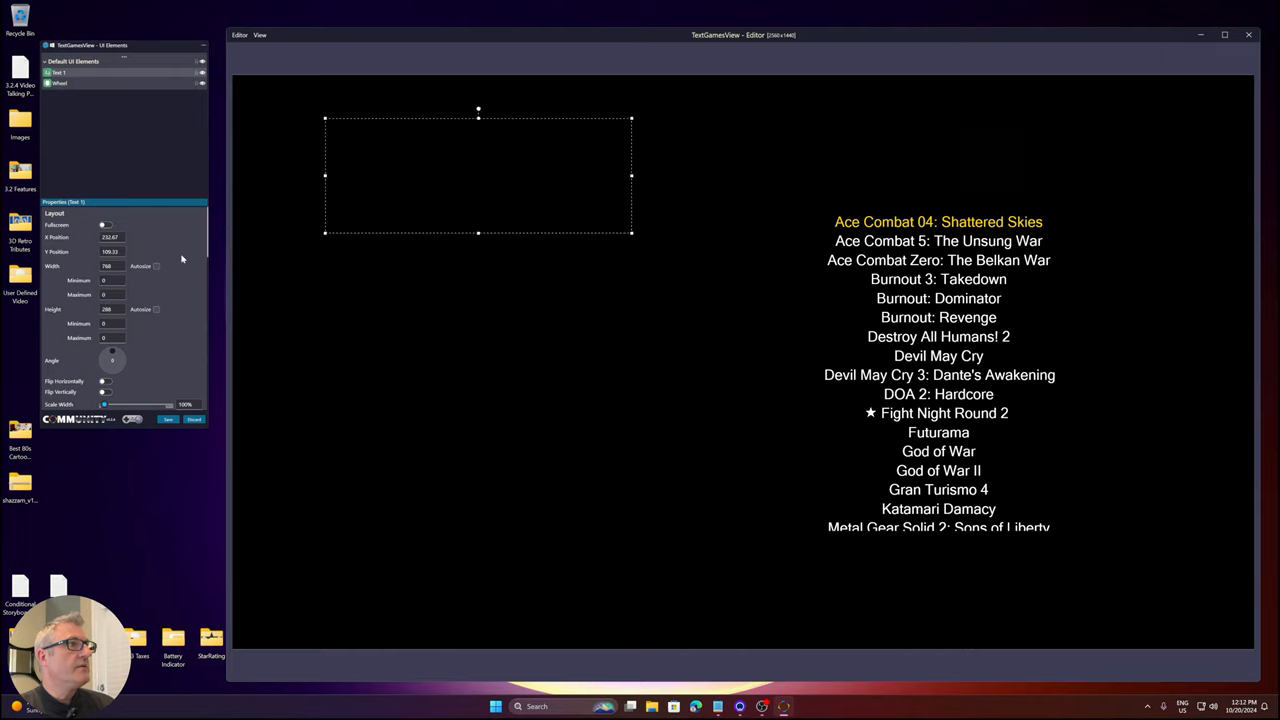
{"action": "left_click", "coordinate": [156, 266]}
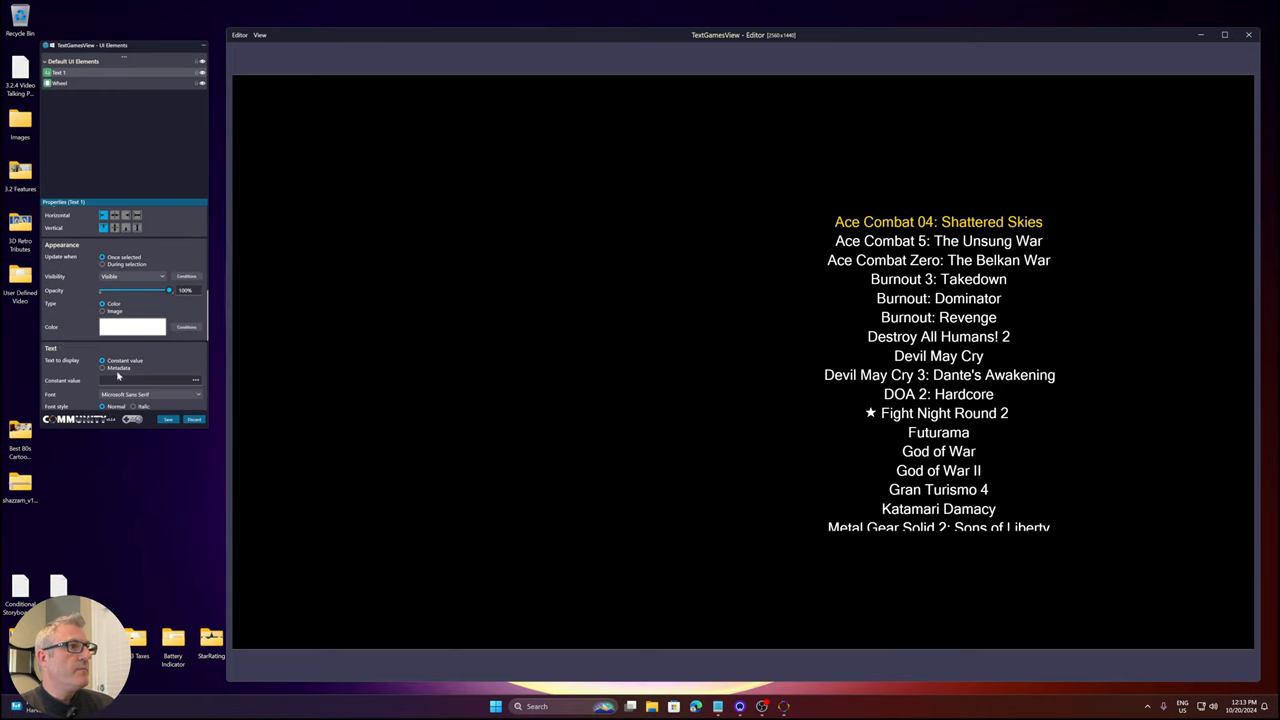
{"action": "left_click", "coordinate": [103, 368]}
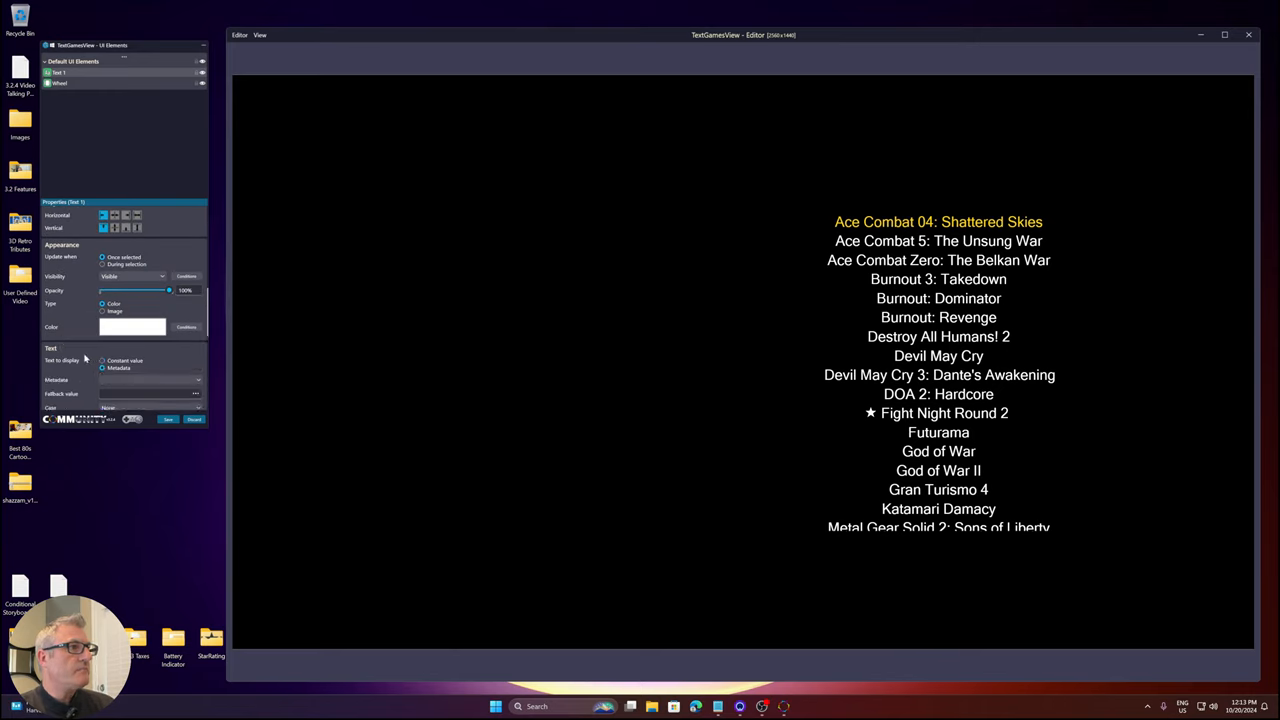
{"action": "left_click", "coordinate": [150, 351]}
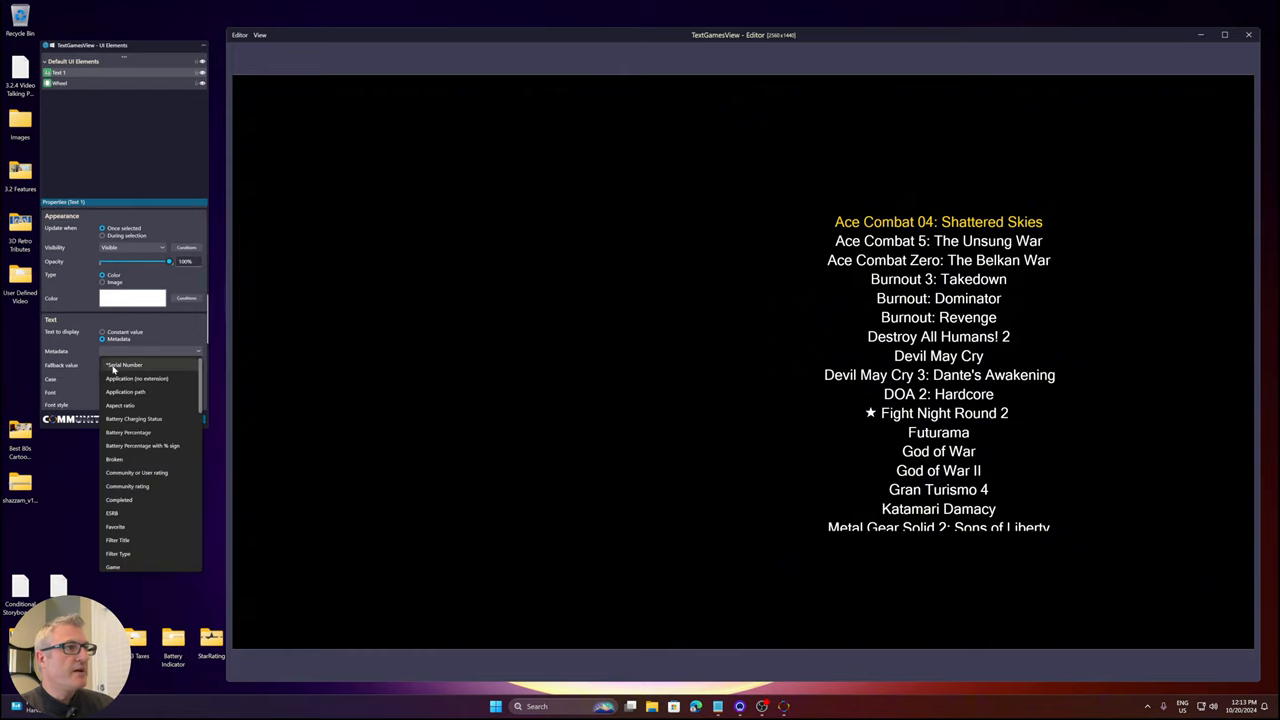
{"action": "mouse_move", "coordinate": [152, 365]}
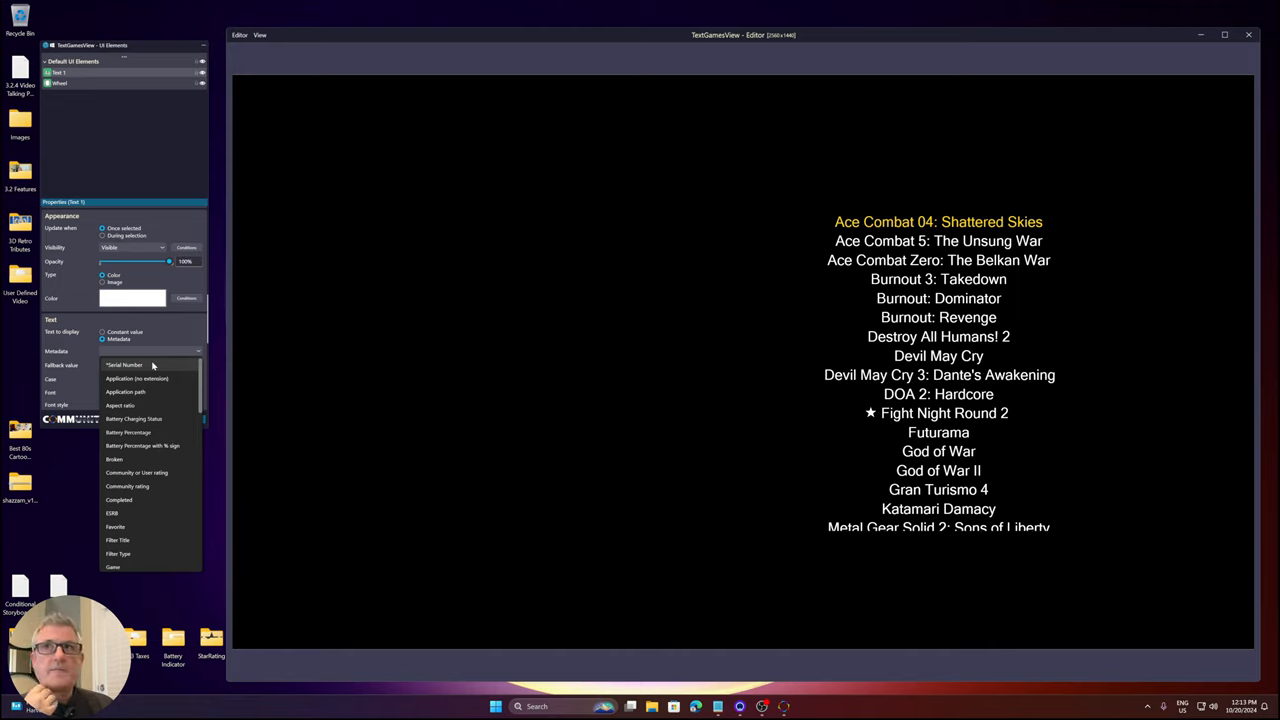
{"action": "mouse_move", "coordinate": [152, 368]}
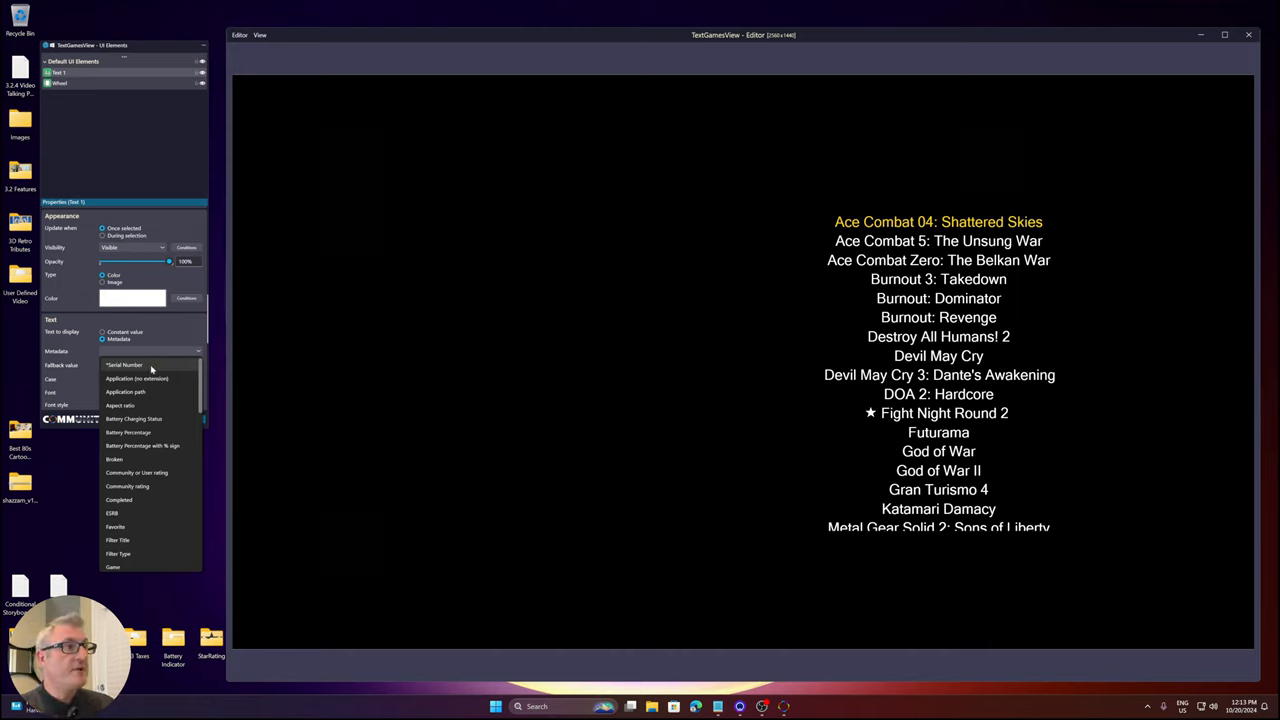
{"action": "mouse_move", "coordinate": [128, 365]}
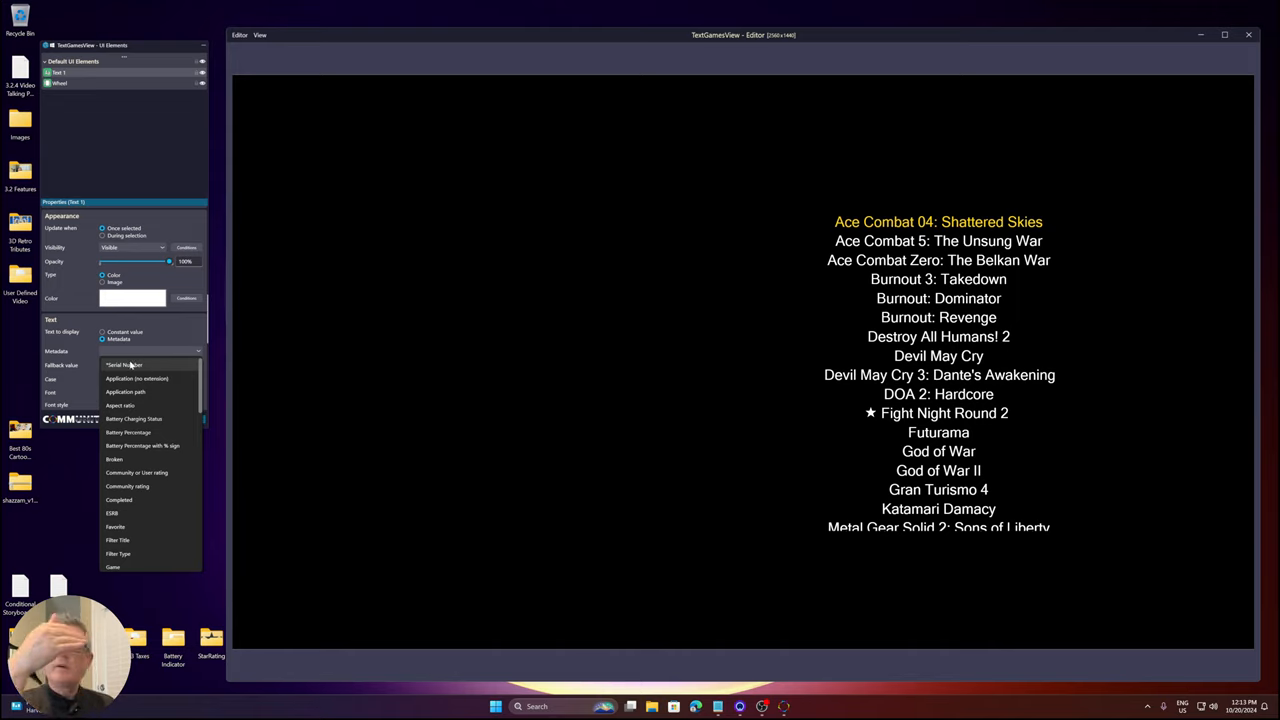
{"action": "left_click", "coordinate": [124, 365]}
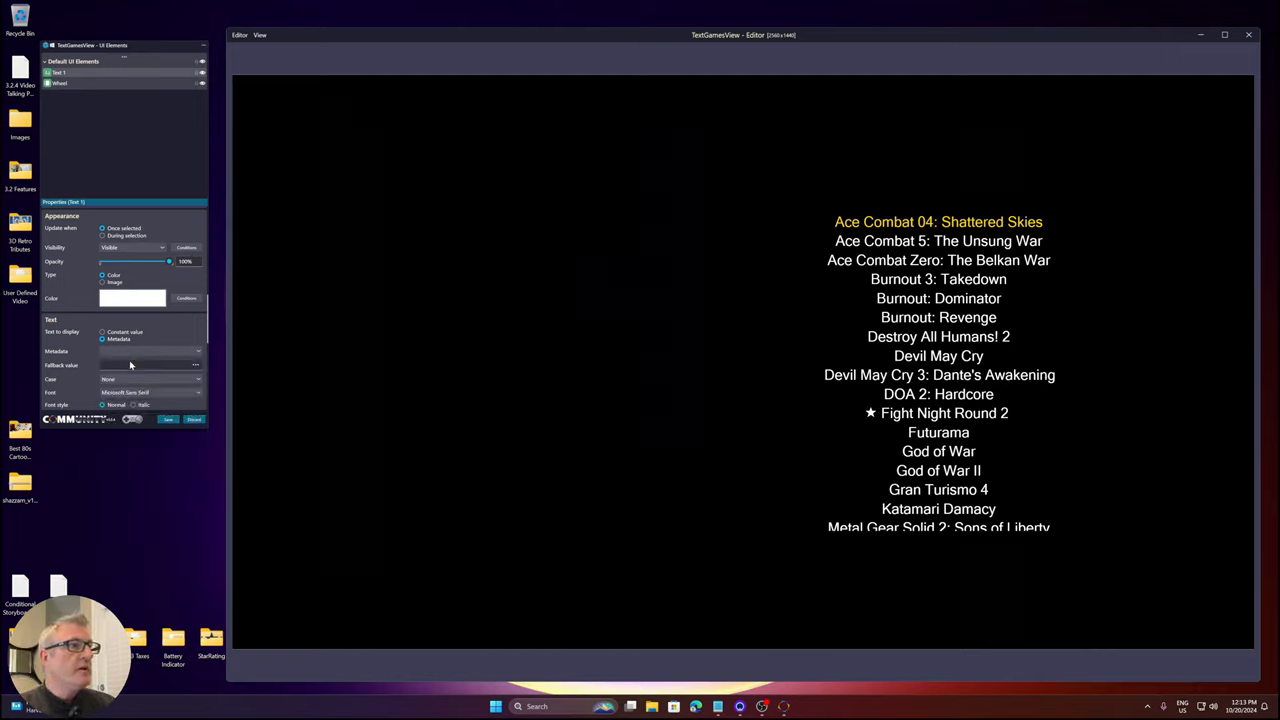
{"action": "left_click", "coordinate": [150, 351]}
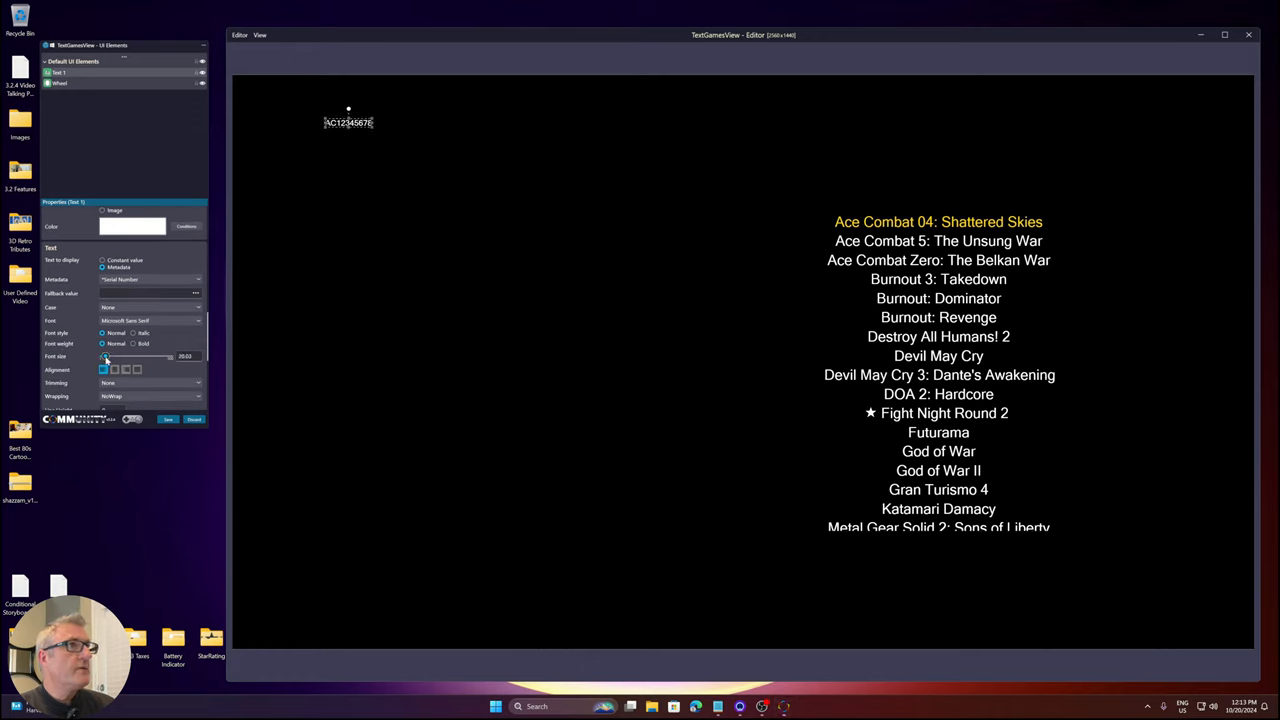
{"action": "left_click_drag", "start_coordinate": [105, 356], "coordinate": [140, 356]}
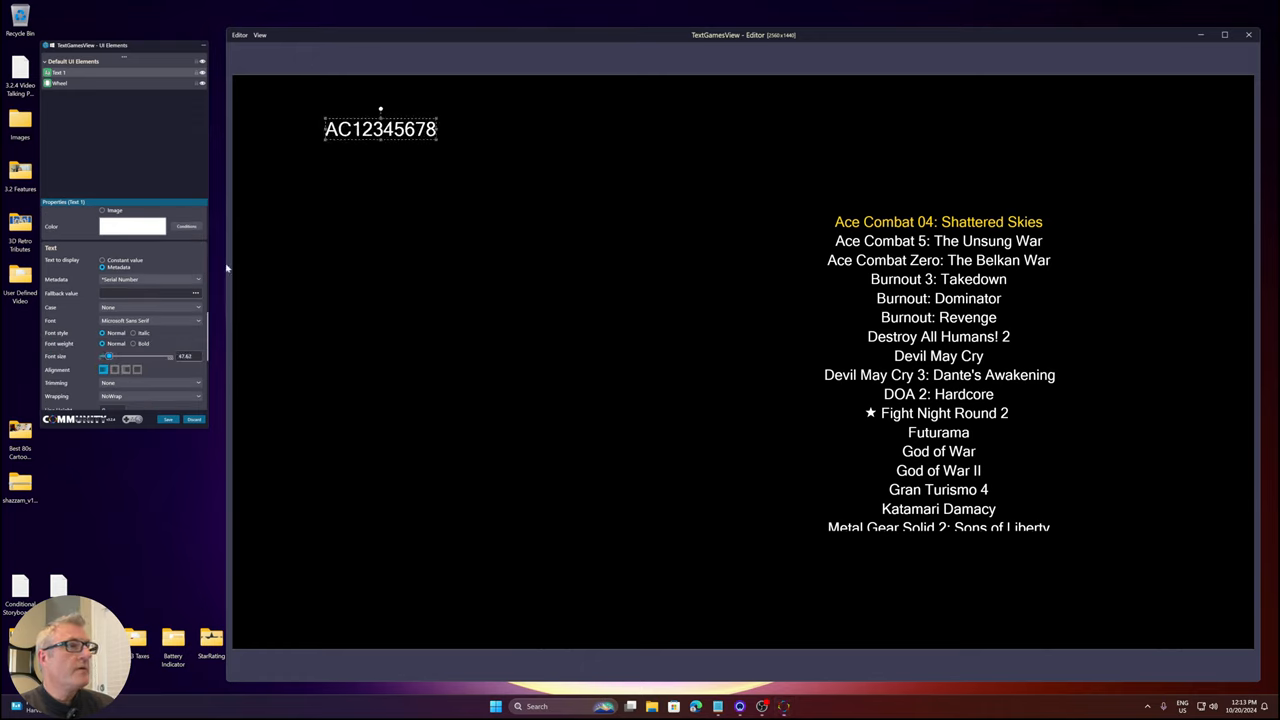
{"action": "left_click_drag", "start_coordinate": [380, 128], "coordinate": [335, 100]}
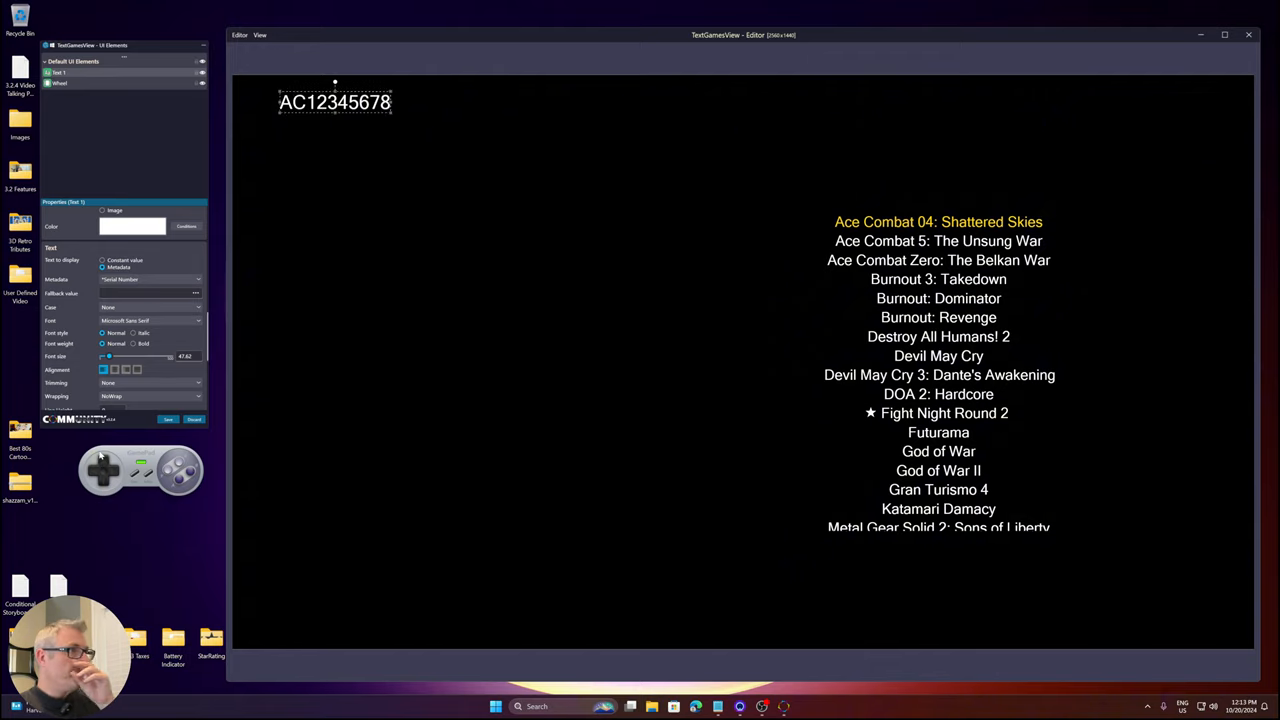
{"action": "mouse_move", "coordinate": [185, 315]}
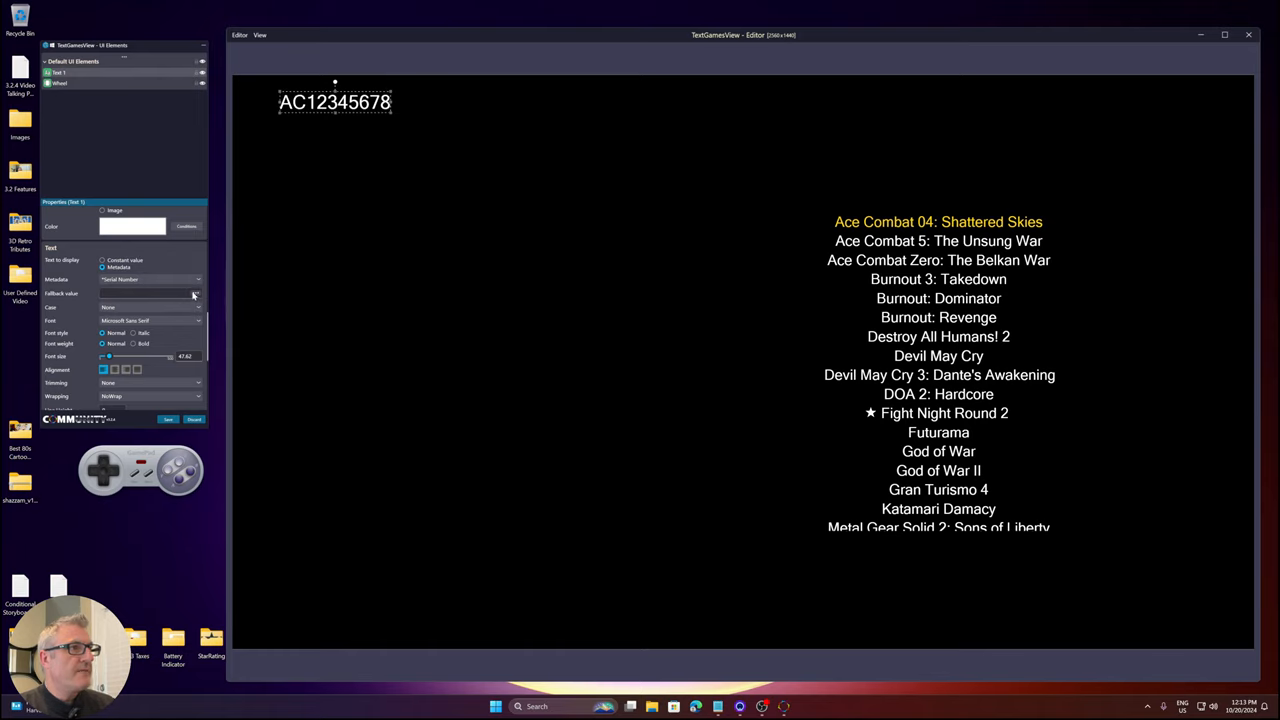
Reset Text 1 to Metadata Serial Number and open its Fallback value editor
{"action": "left_click", "coordinate": [102, 260]}
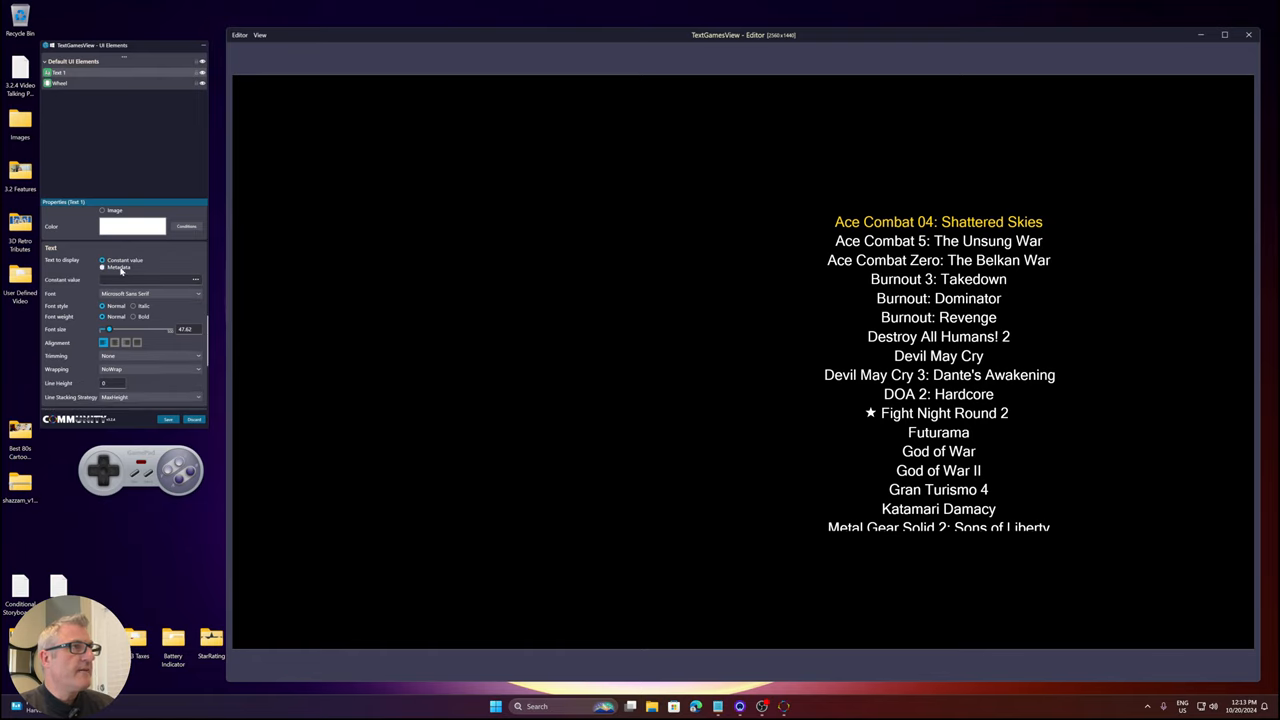
{"action": "left_click", "coordinate": [150, 279]}
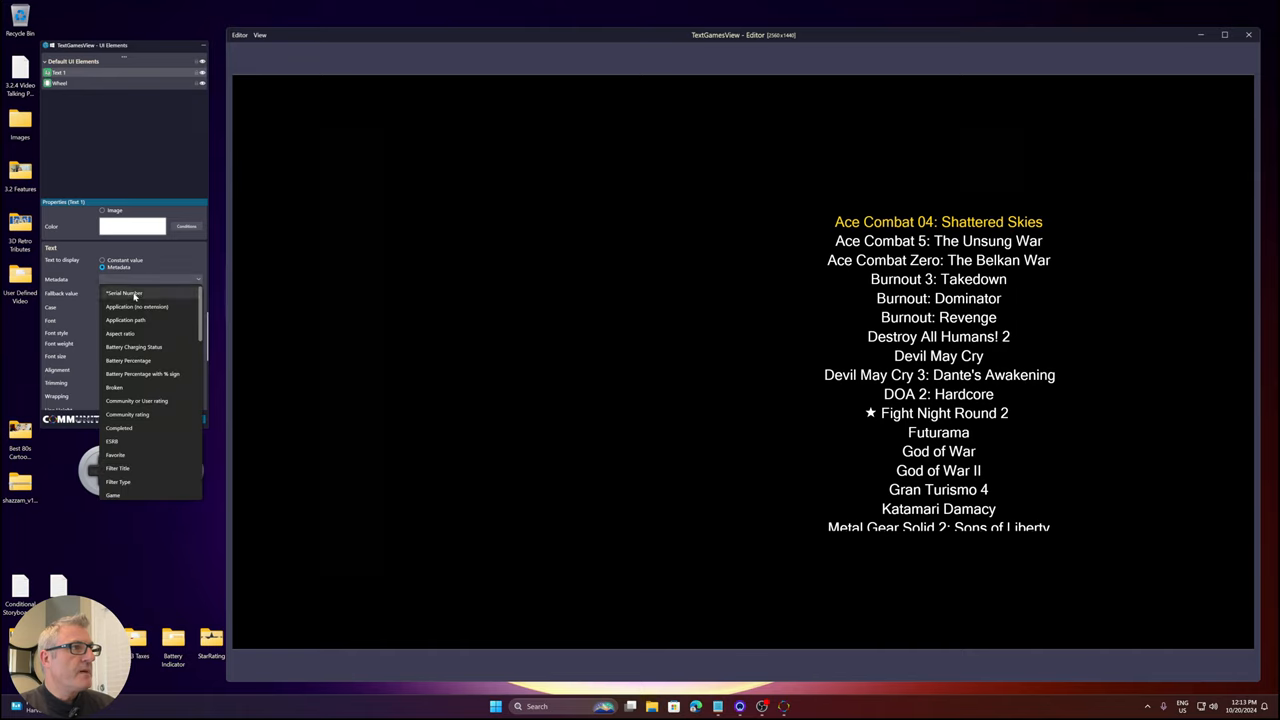
{"action": "left_click", "coordinate": [124, 293]}
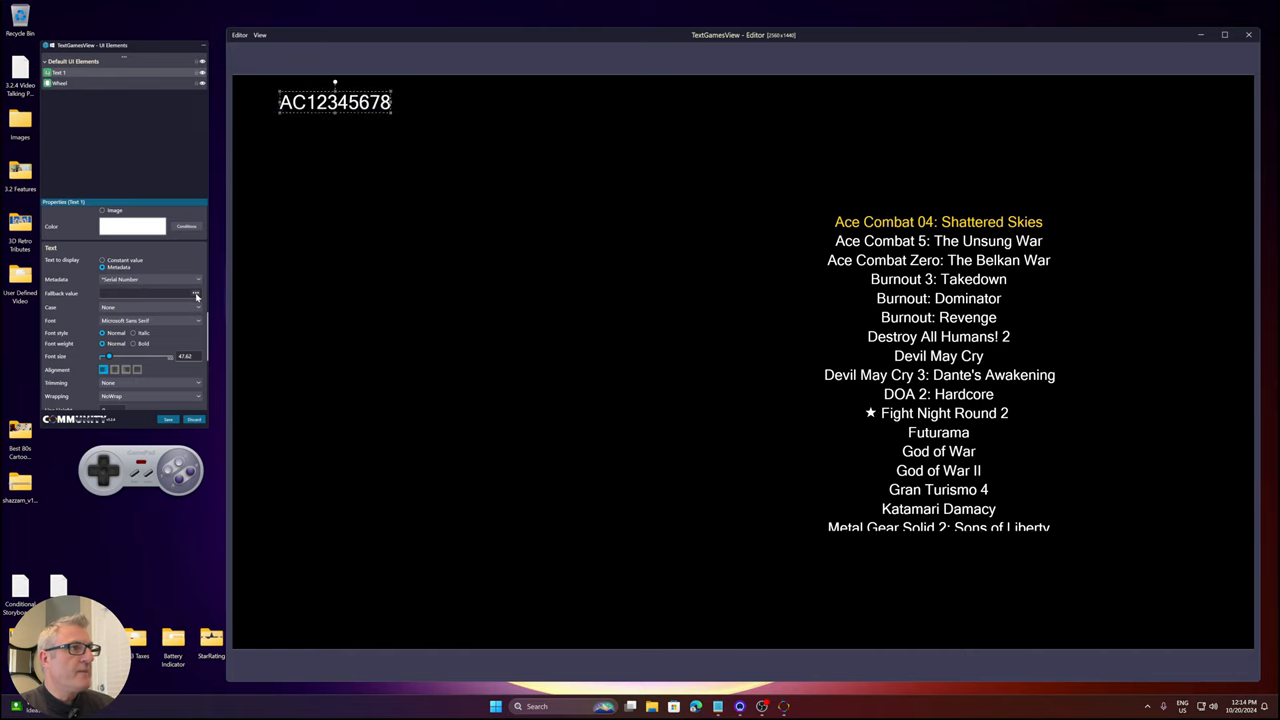
{"action": "left_click", "coordinate": [196, 293]}
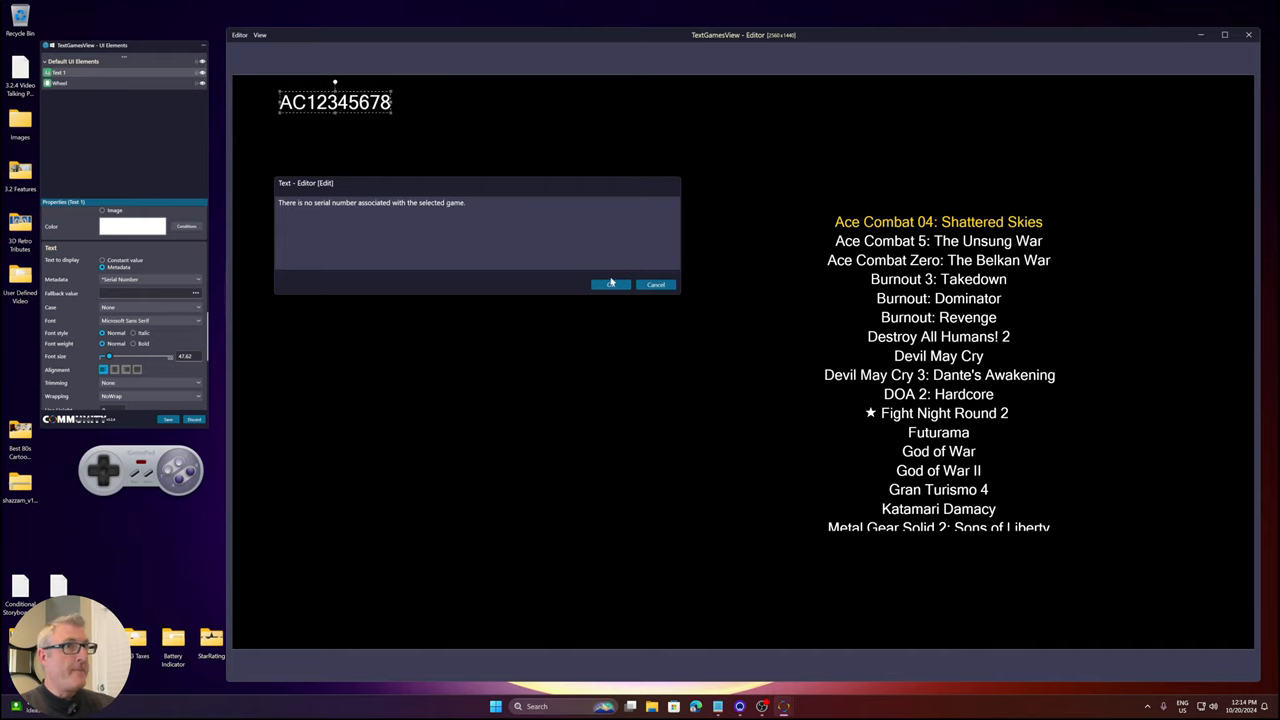
Accept the 'no serial number associated with this game' fallback message
{"action": "left_click", "coordinate": [610, 284]}
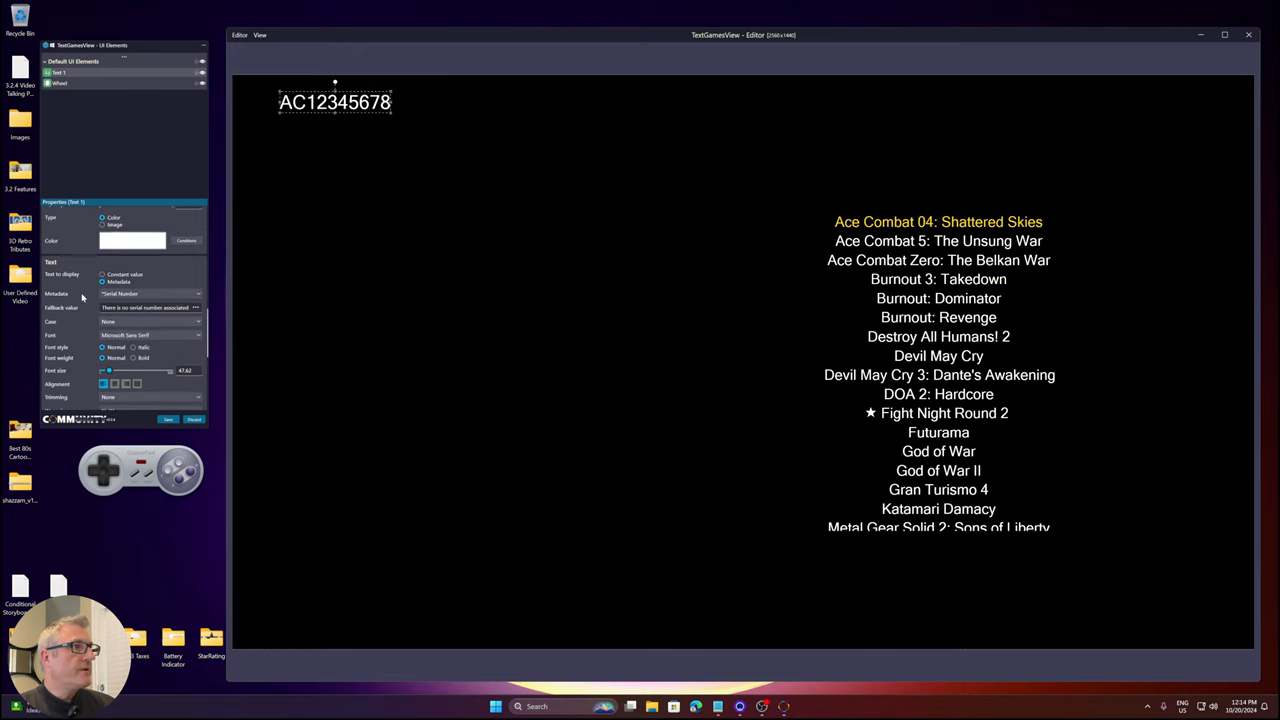
{"action": "scroll", "scroll_direction": "up", "scroll_amount": 3}
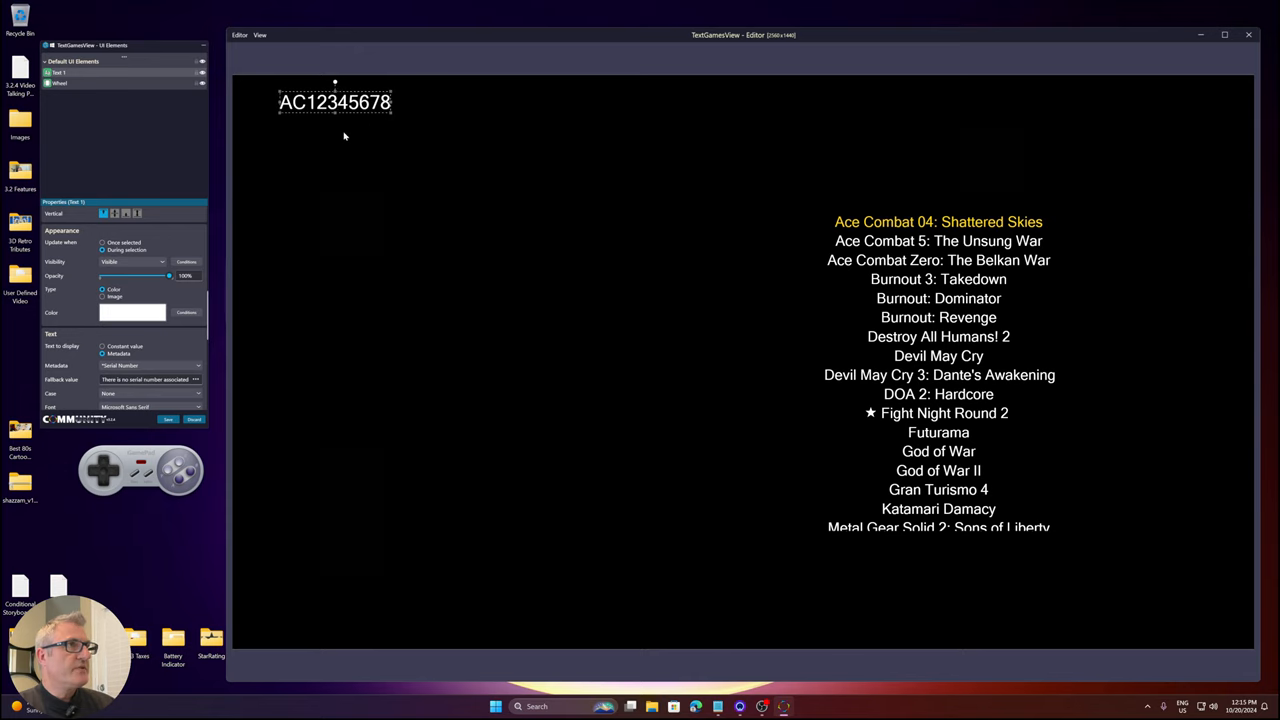
{"action": "mouse_move", "coordinate": [228, 248]}
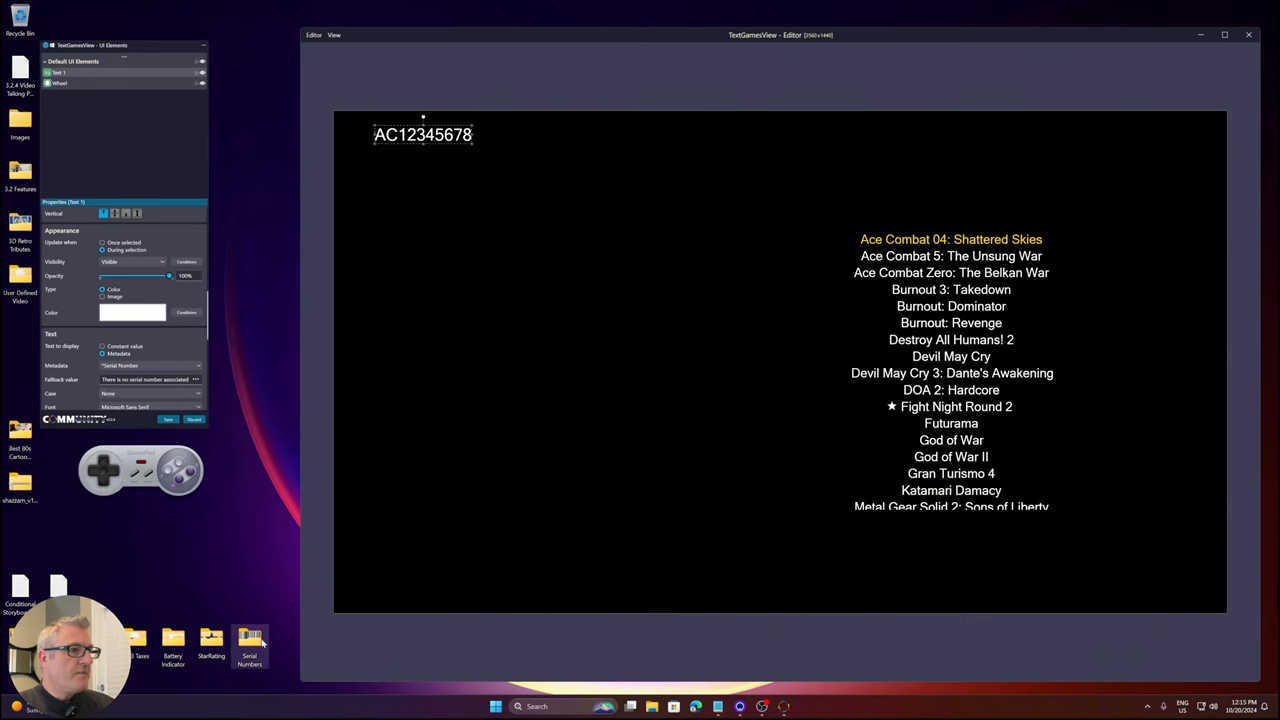
{"action": "mouse_move", "coordinate": [249, 640]}
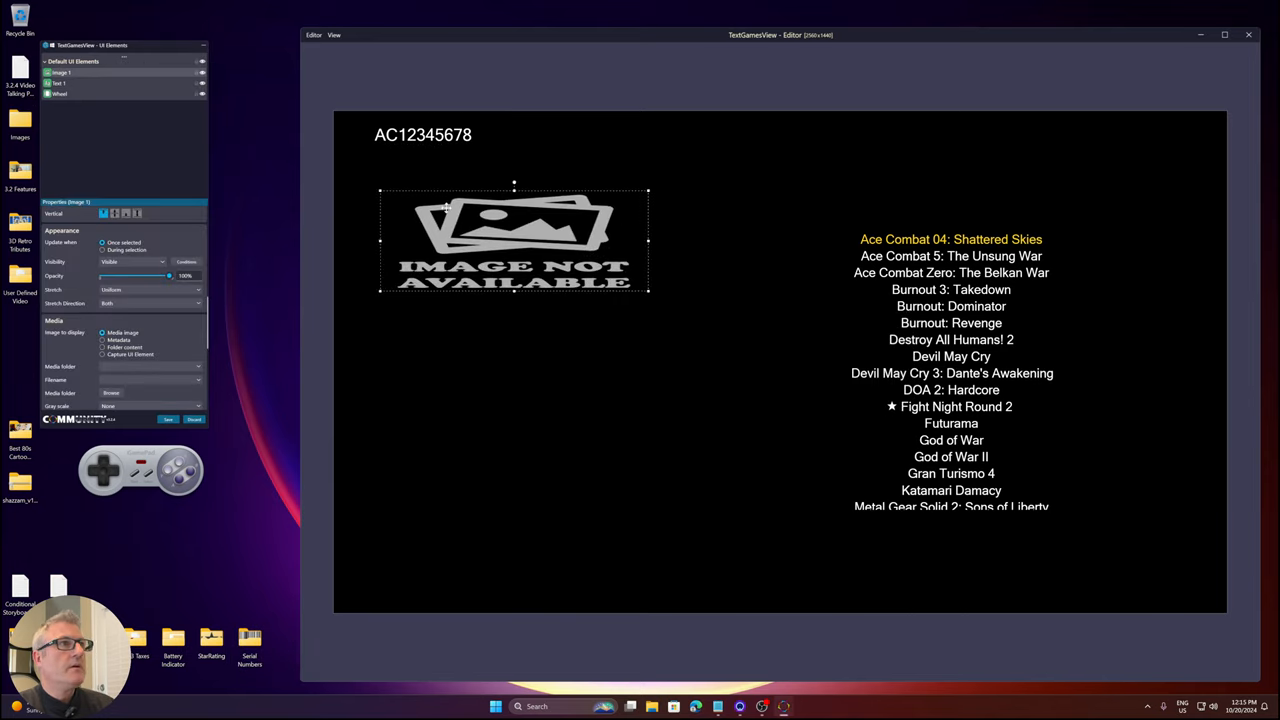
Place a small Image element below the serial text, showing Metadata from the Serial Numbers folder
{"action": "left_click_drag", "start_coordinate": [648, 293], "coordinate": [597, 283]}
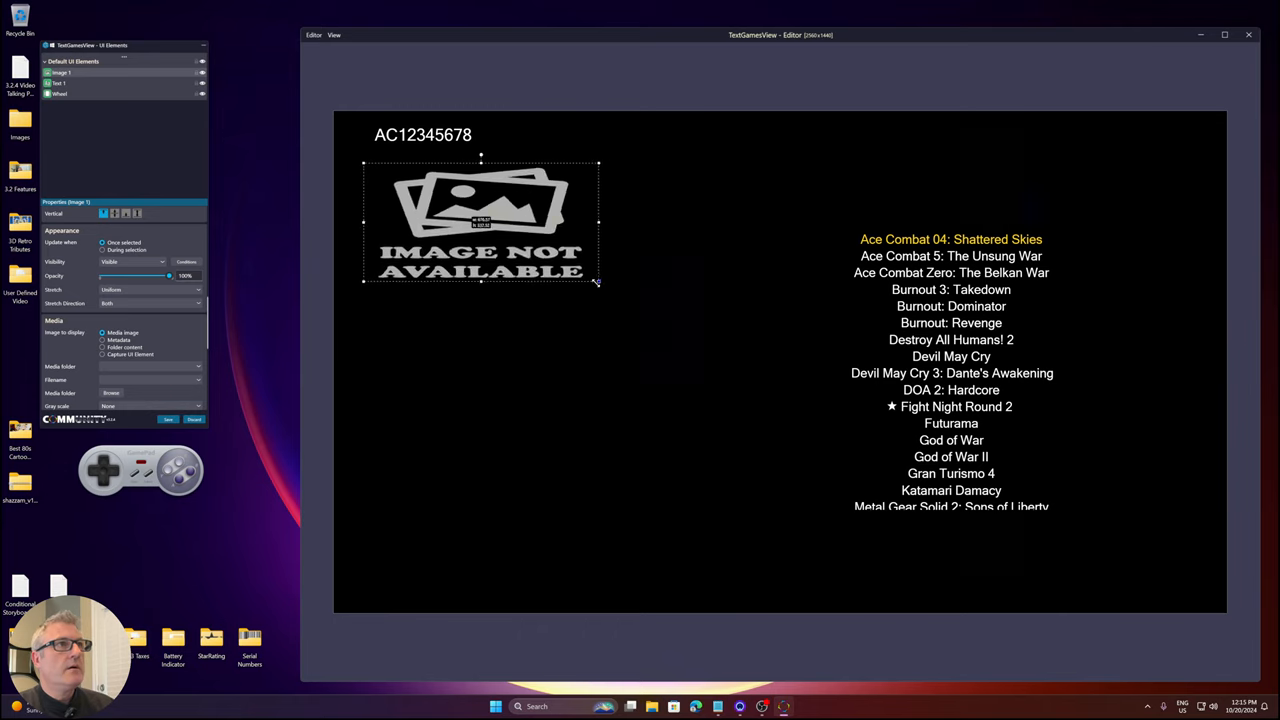
{"action": "left_click_drag", "start_coordinate": [598, 283], "coordinate": [497, 290]}
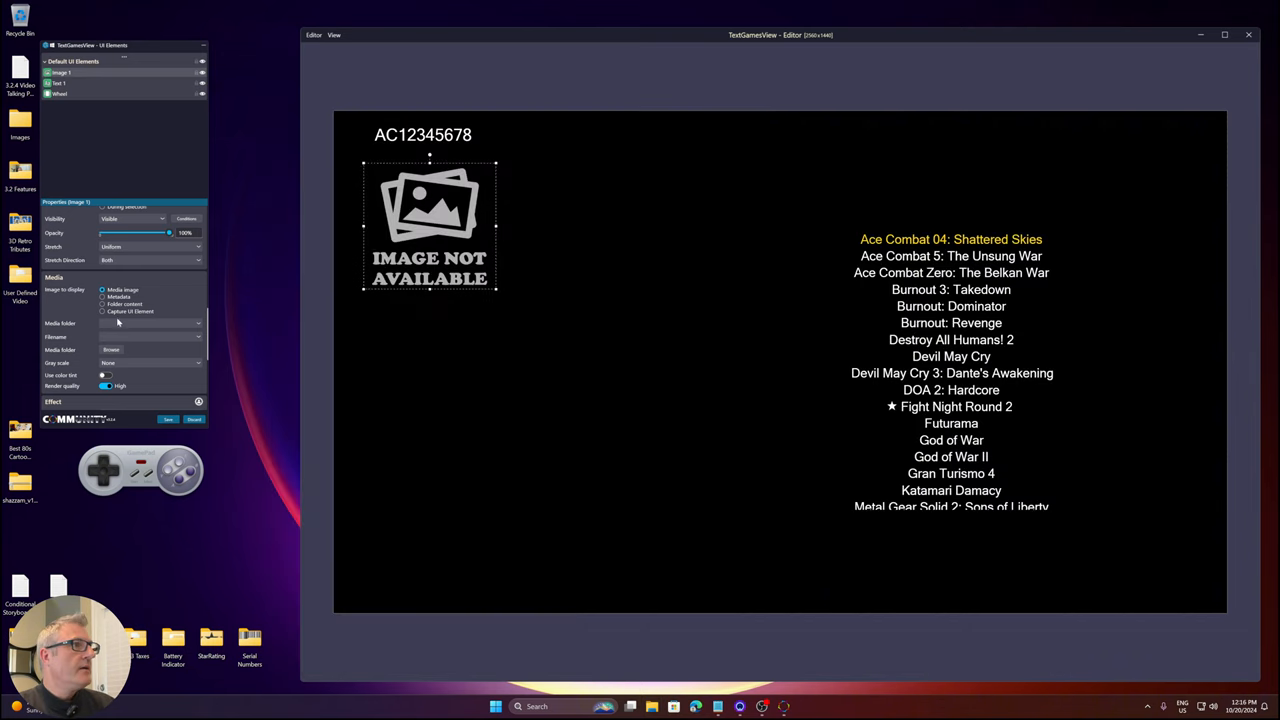
{"action": "left_click", "coordinate": [102, 296]}
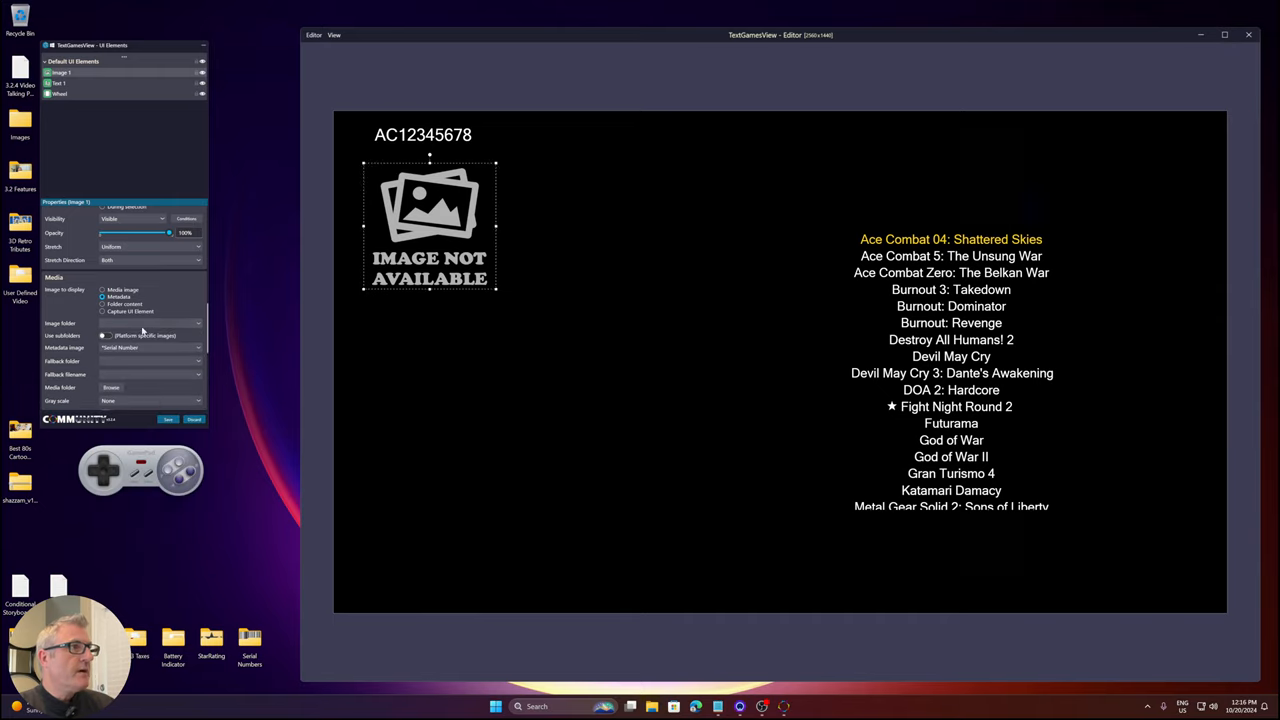
{"action": "mouse_move", "coordinate": [131, 328]}
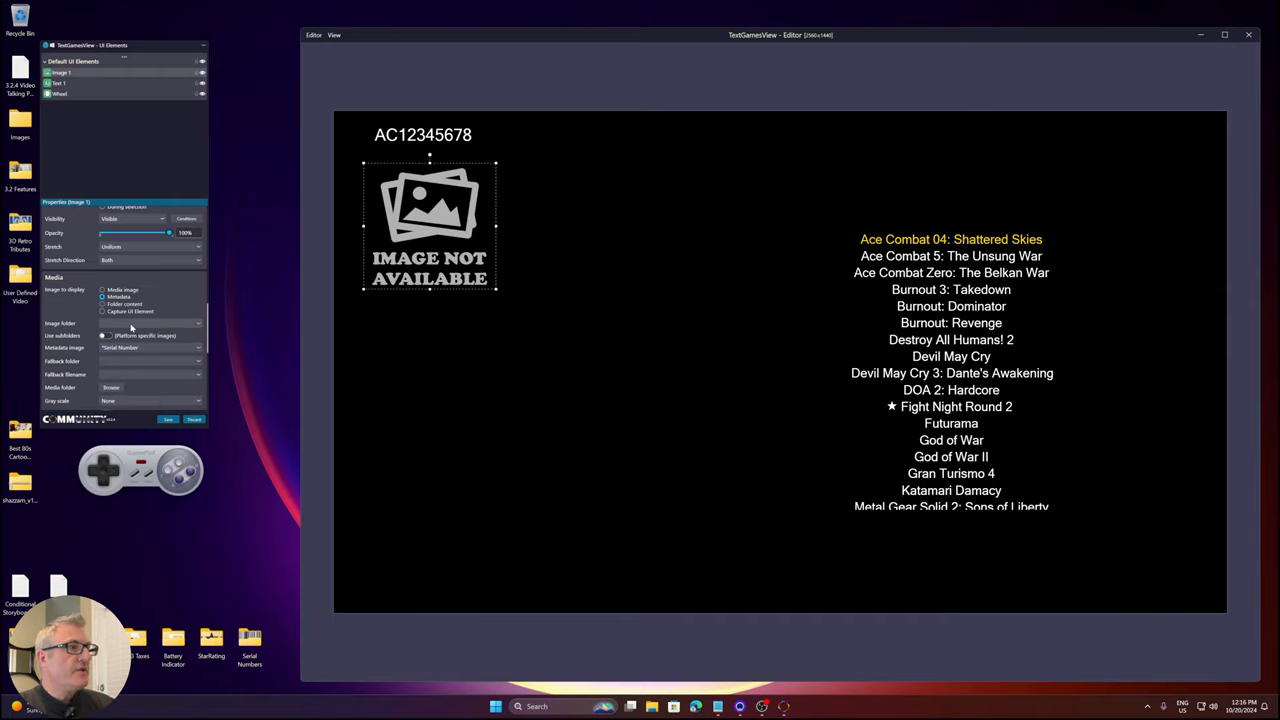
{"action": "left_click", "coordinate": [150, 347]}
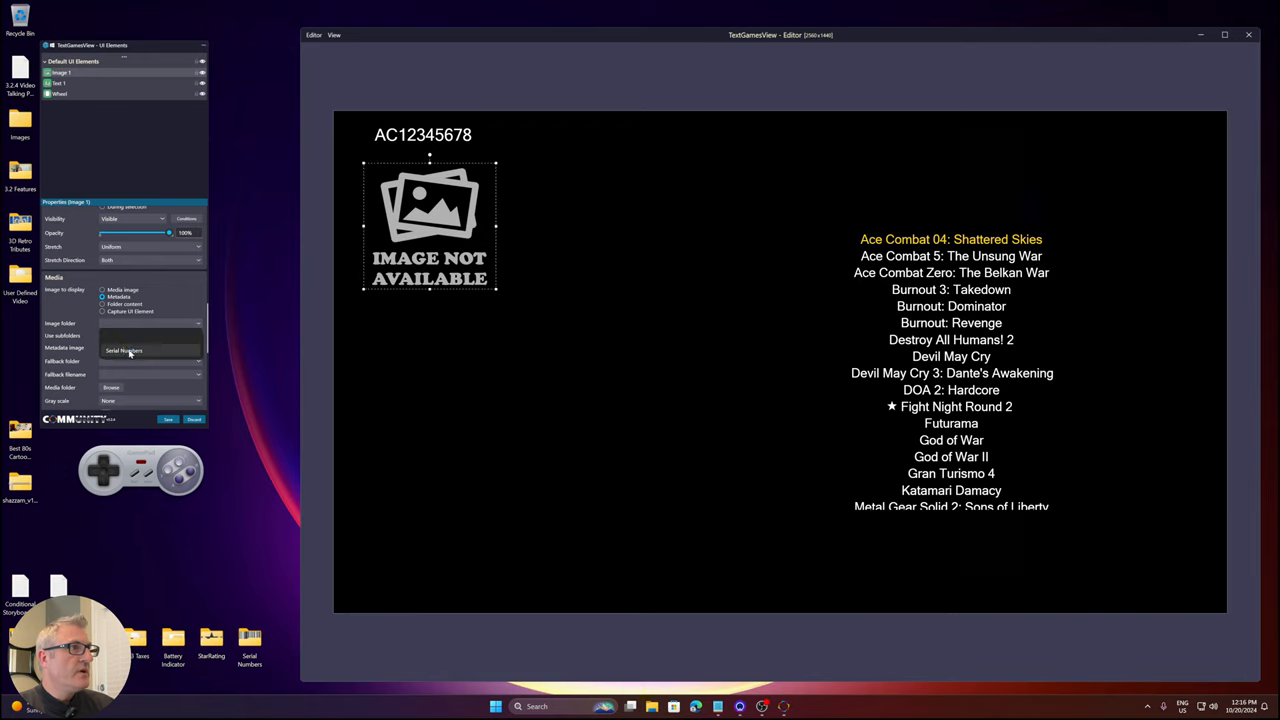
{"action": "left_click", "coordinate": [150, 323]}
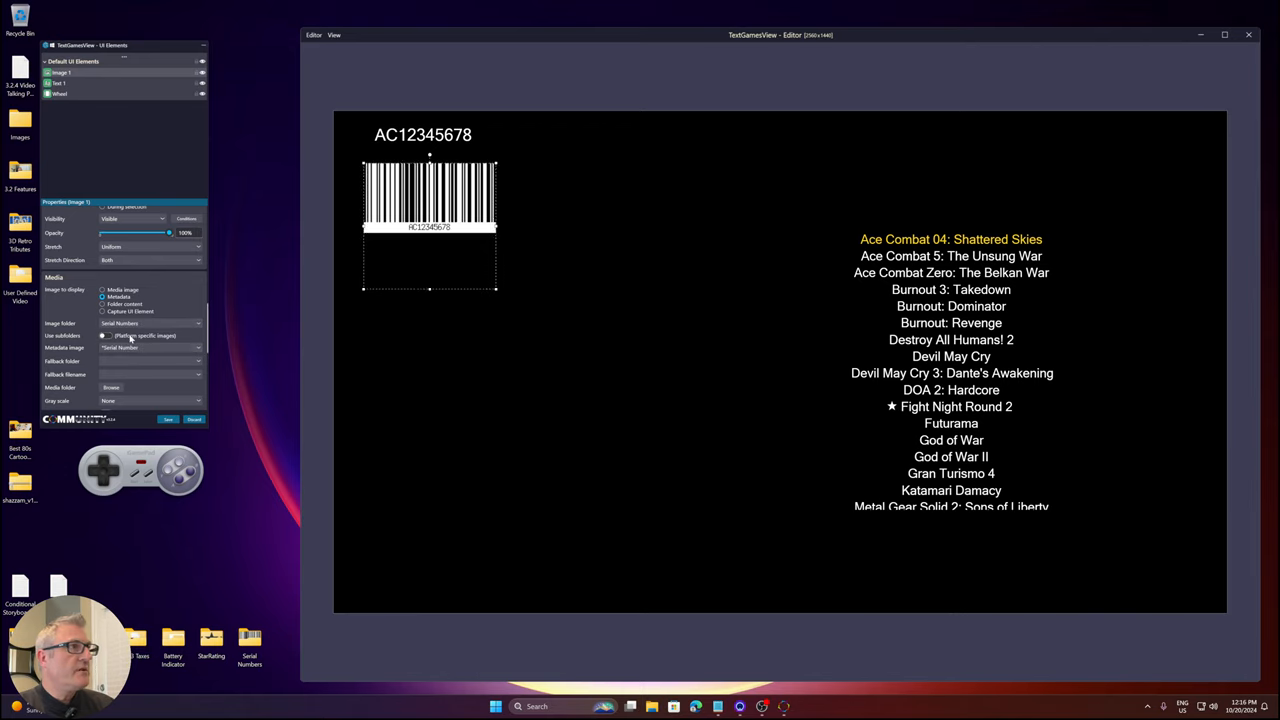
{"action": "mouse_move", "coordinate": [405, 189]}
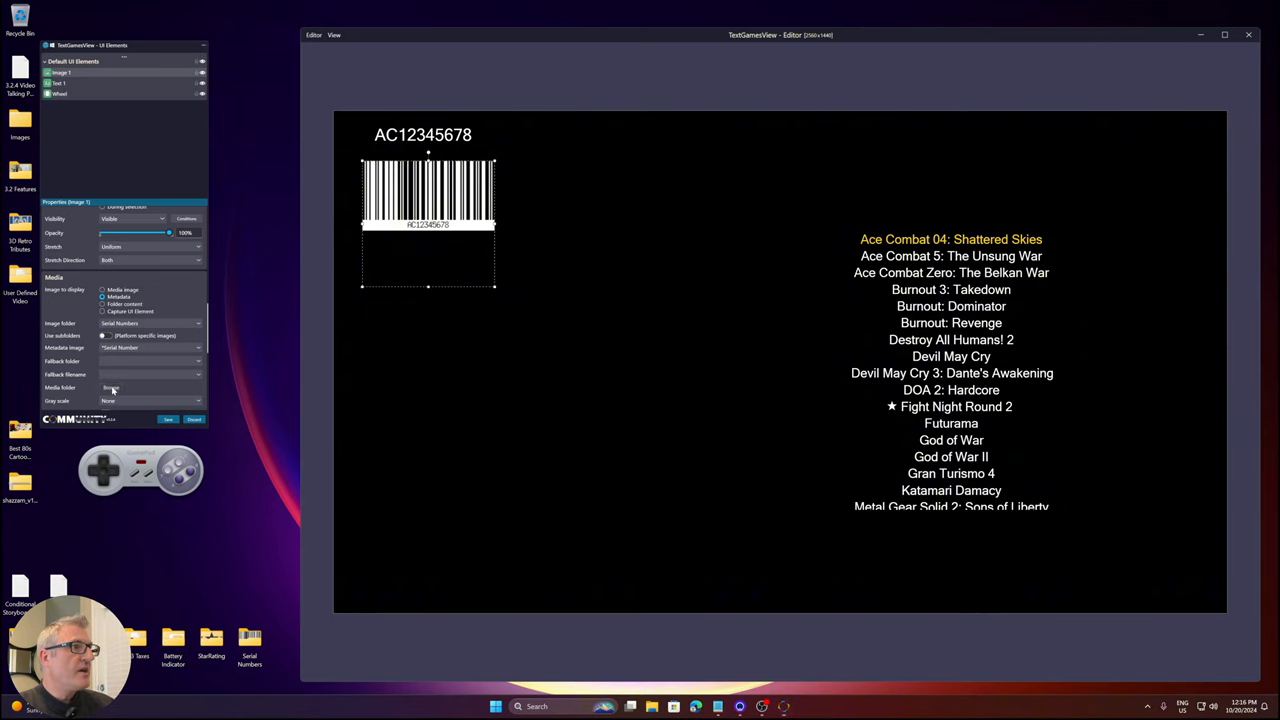
Open the theme's Media folder on disk and enter the Serial Numbers folder
{"action": "left_click", "coordinate": [111, 388]}
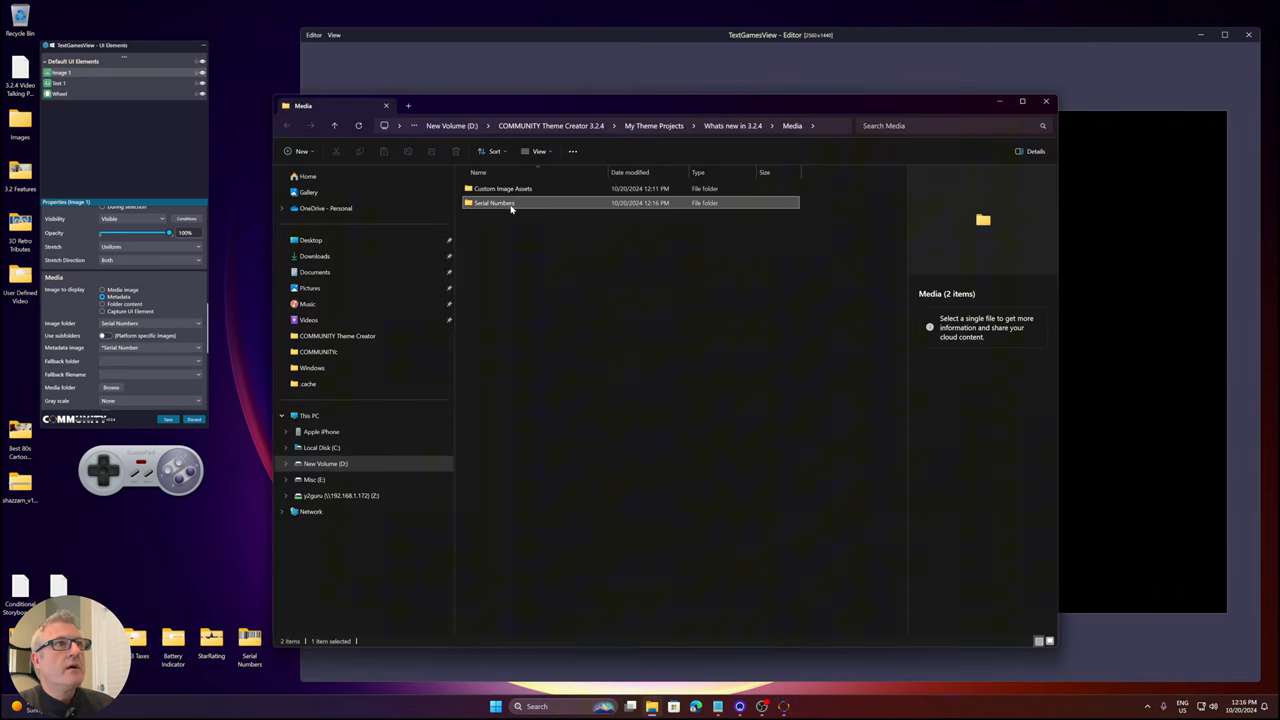
{"action": "double_click", "coordinate": [494, 202]}
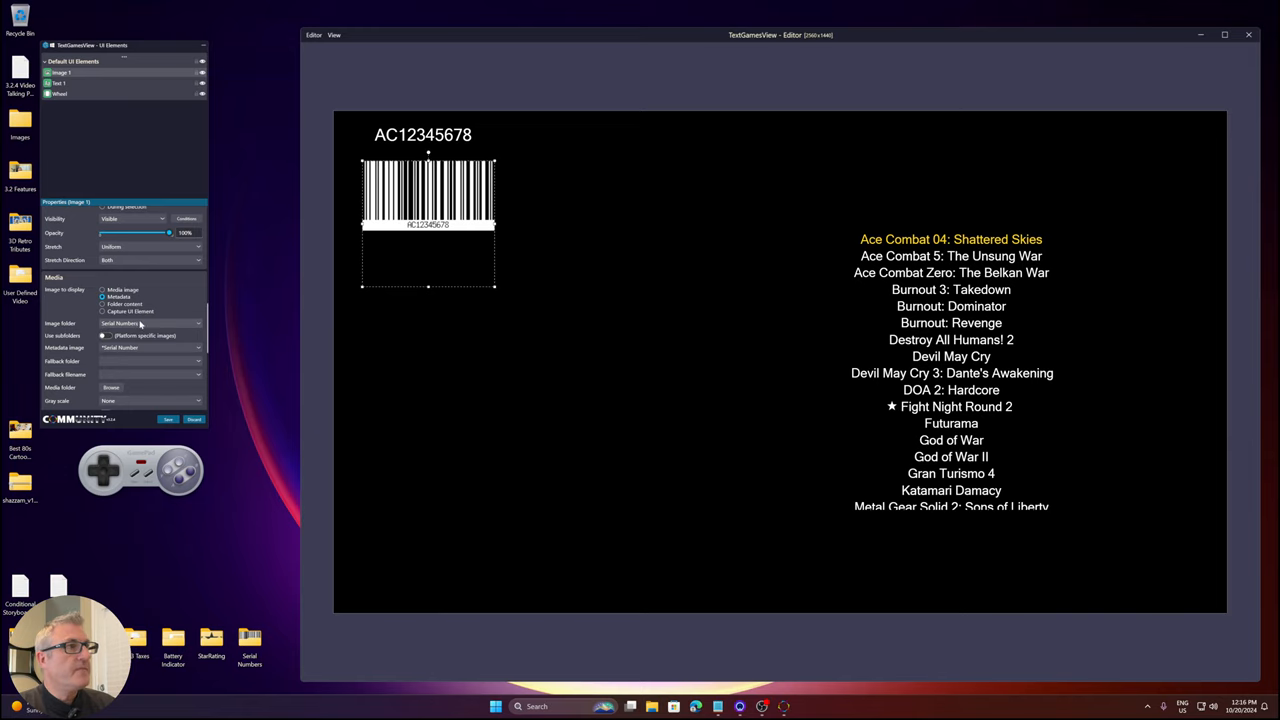
{"action": "mouse_move", "coordinate": [169, 324]}
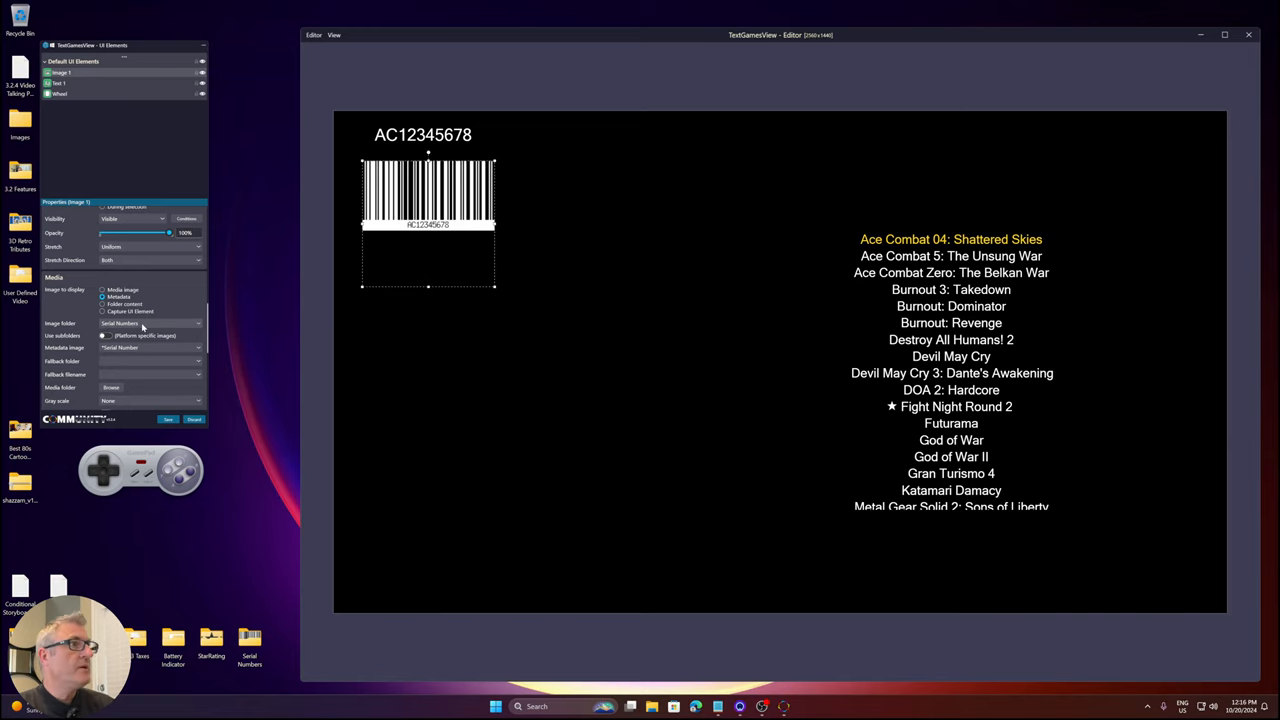
{"action": "mouse_move", "coordinate": [143, 435]}
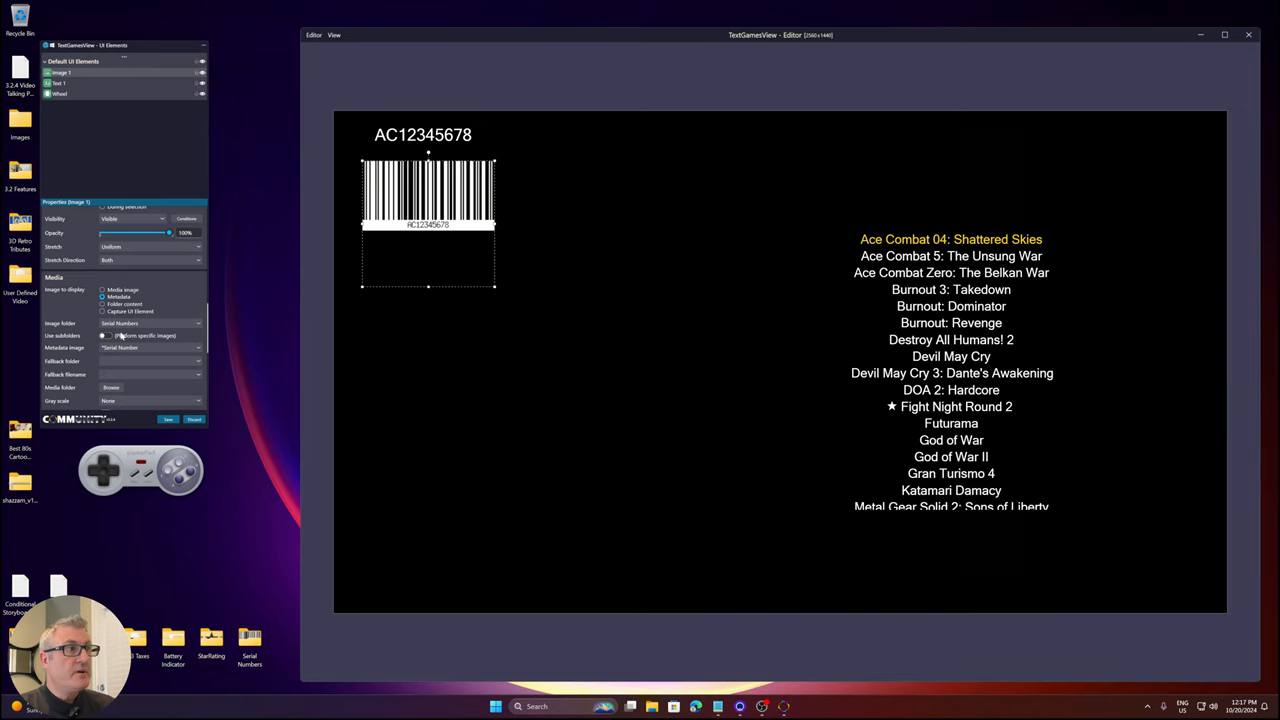
{"action": "mouse_move", "coordinate": [168, 367]}
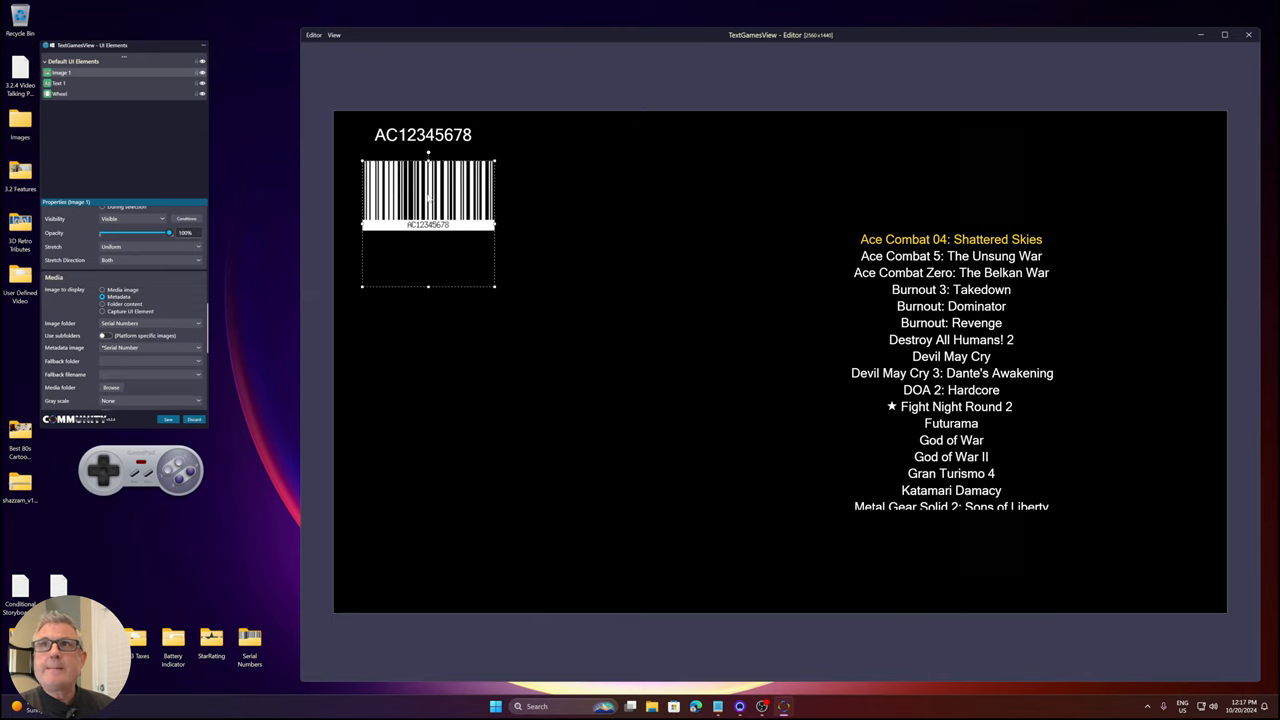
{"action": "mouse_move", "coordinate": [314, 250]}
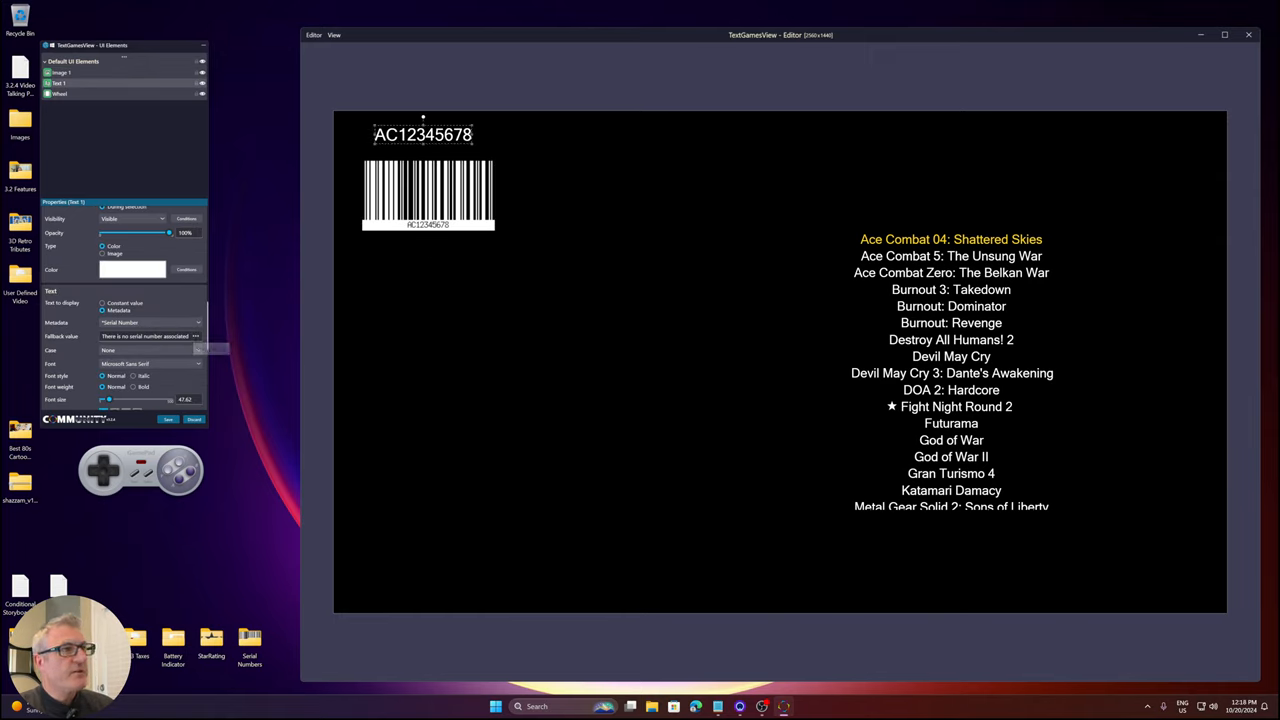
{"action": "left_click", "coordinate": [196, 335]}
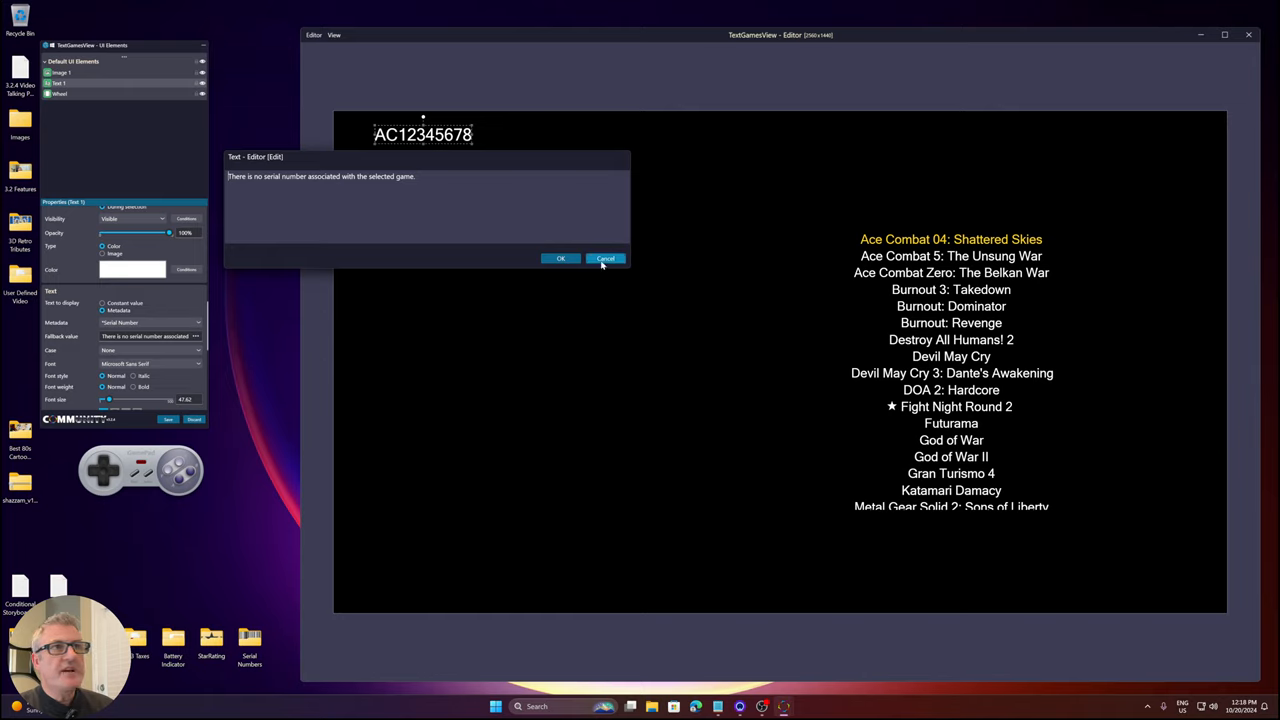
{"action": "left_click", "coordinate": [605, 258]}
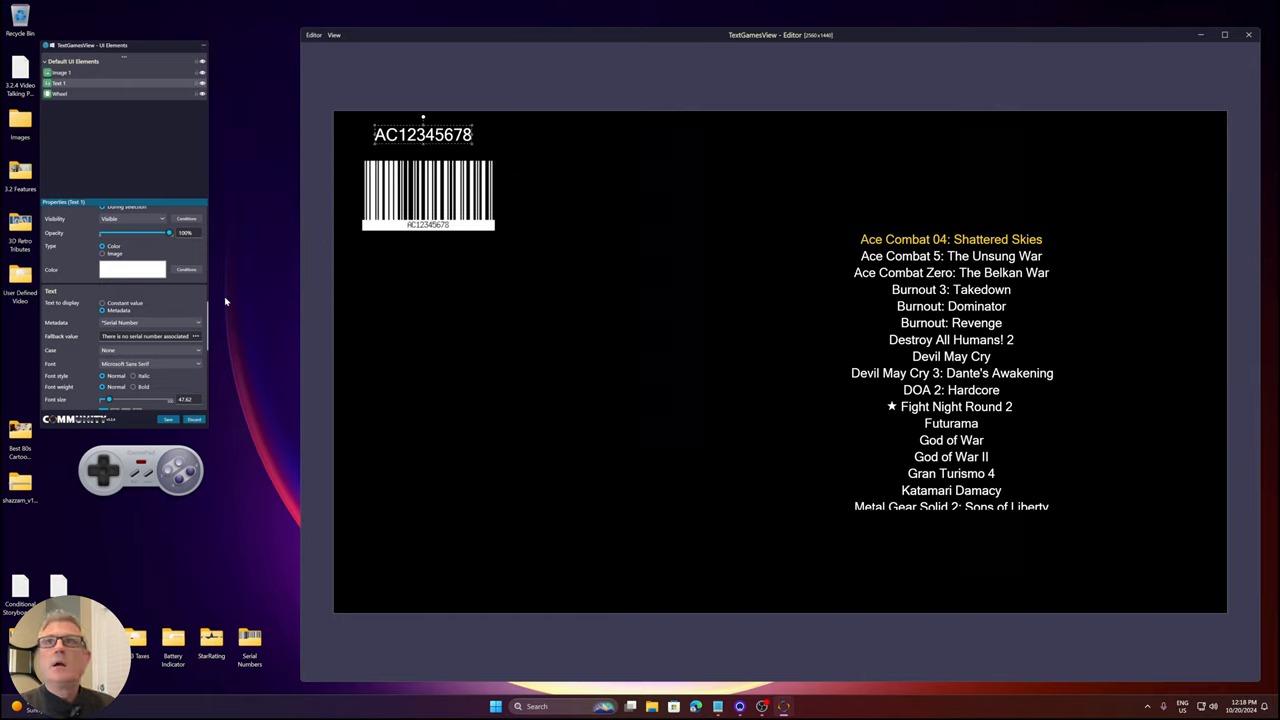
{"action": "mouse_move", "coordinate": [166, 325]}
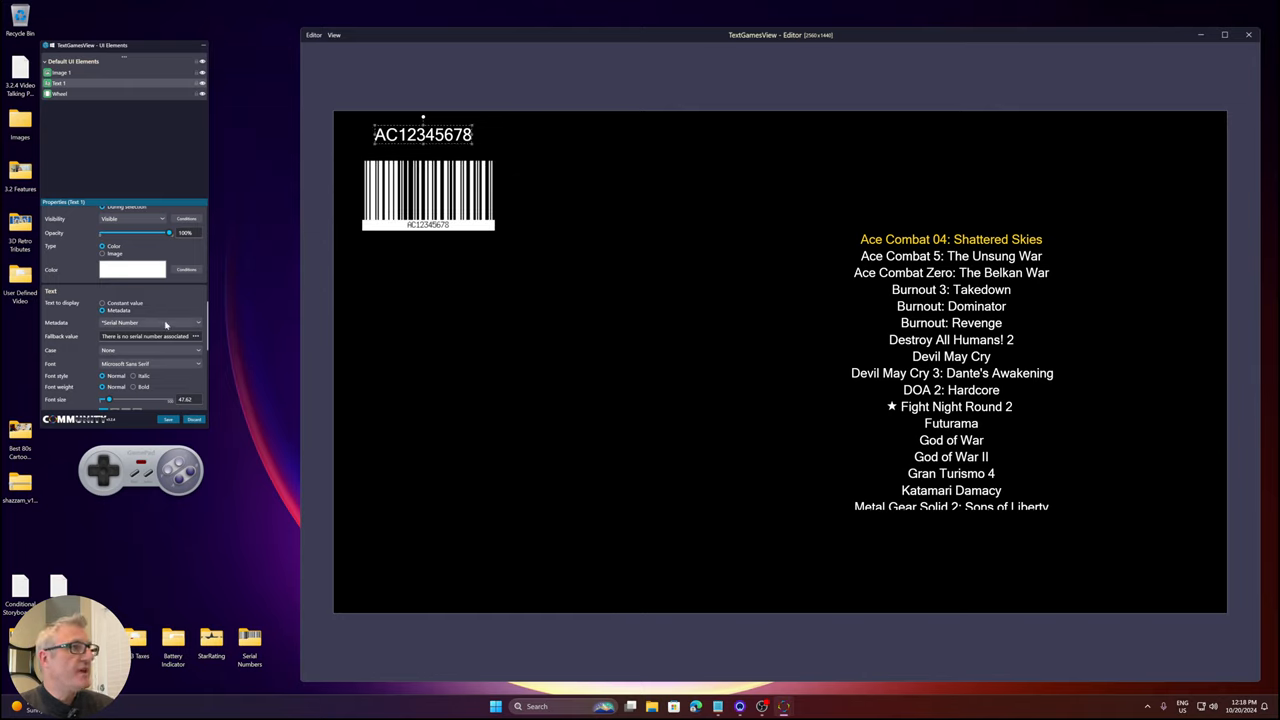
Select Image 1 to bring back the barcode image's properties
{"action": "left_click", "coordinate": [62, 72]}
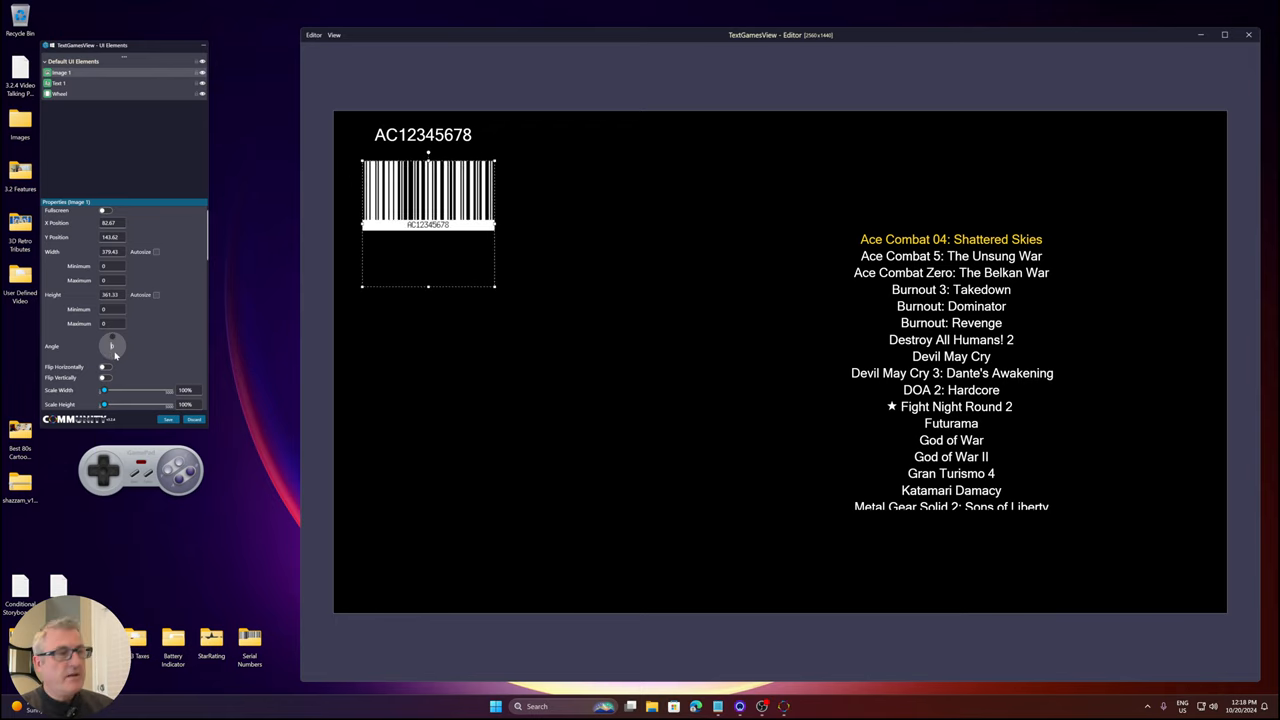
{"action": "mouse_move", "coordinate": [147, 350]}
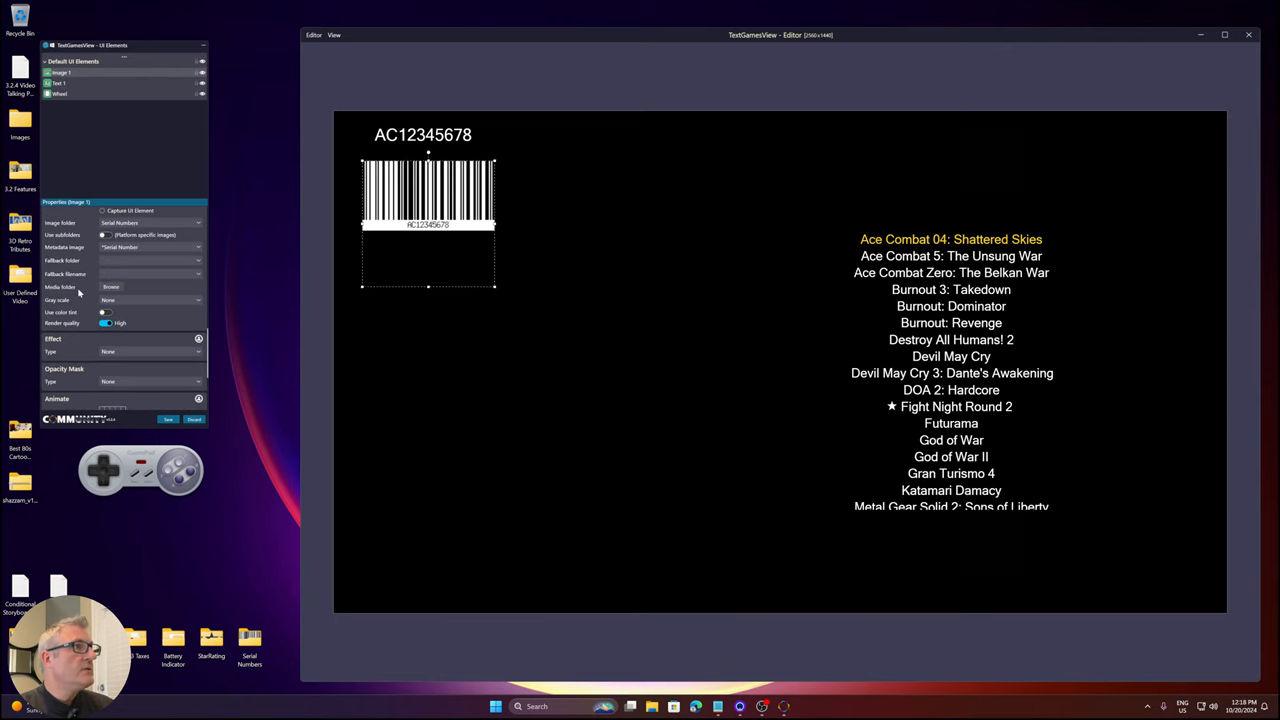
Give the barcode image a fully opaque red-orange drop shadow
{"action": "left_click", "coordinate": [150, 351]}
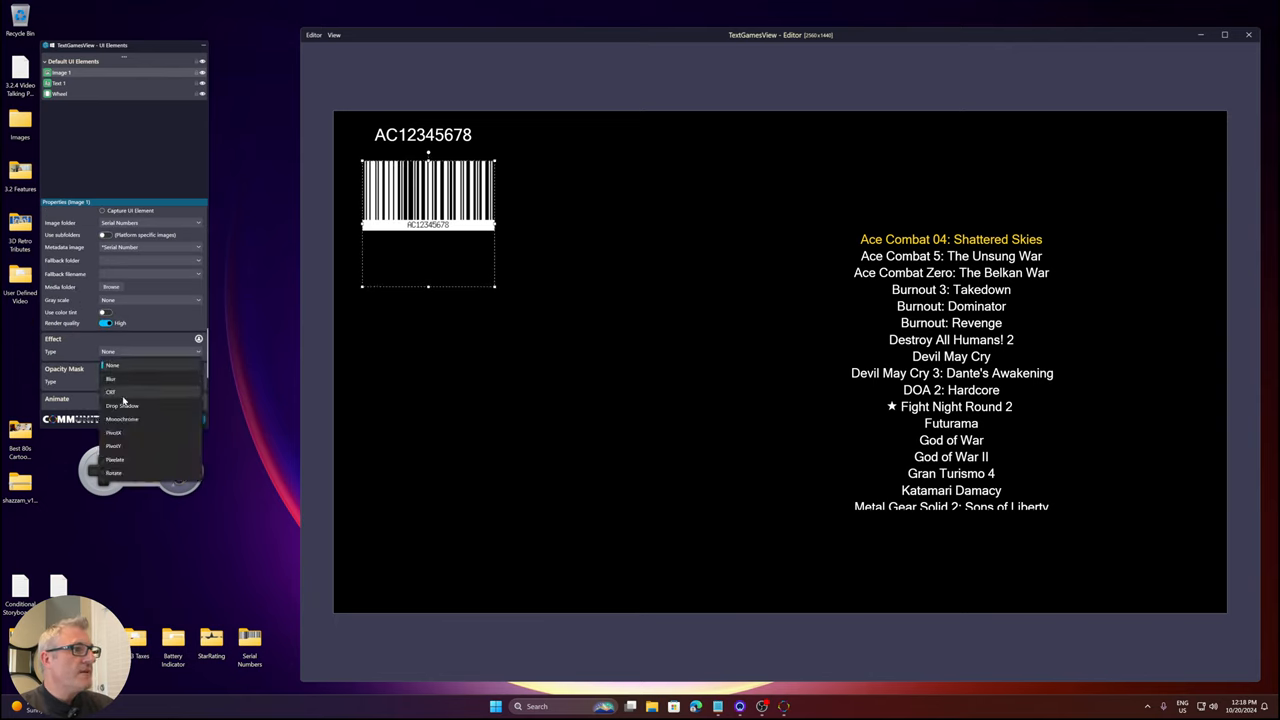
{"action": "left_click", "coordinate": [122, 405]}
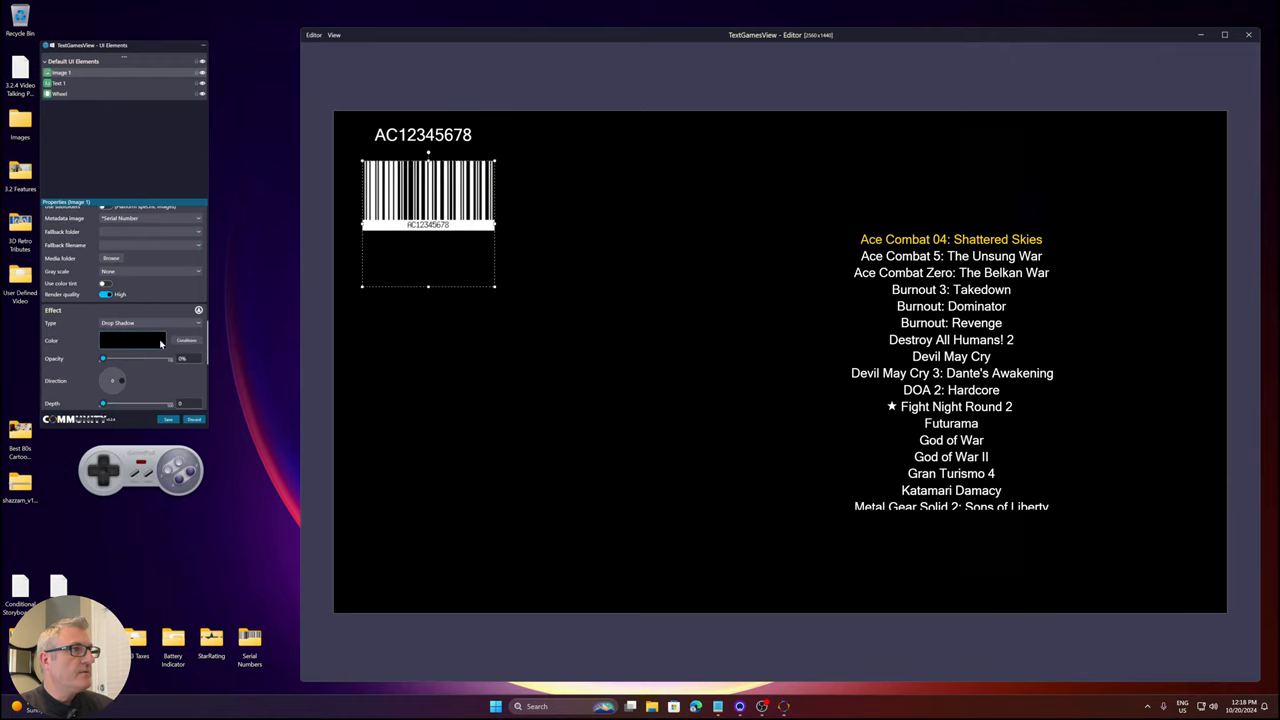
{"action": "left_click", "coordinate": [132, 340]}
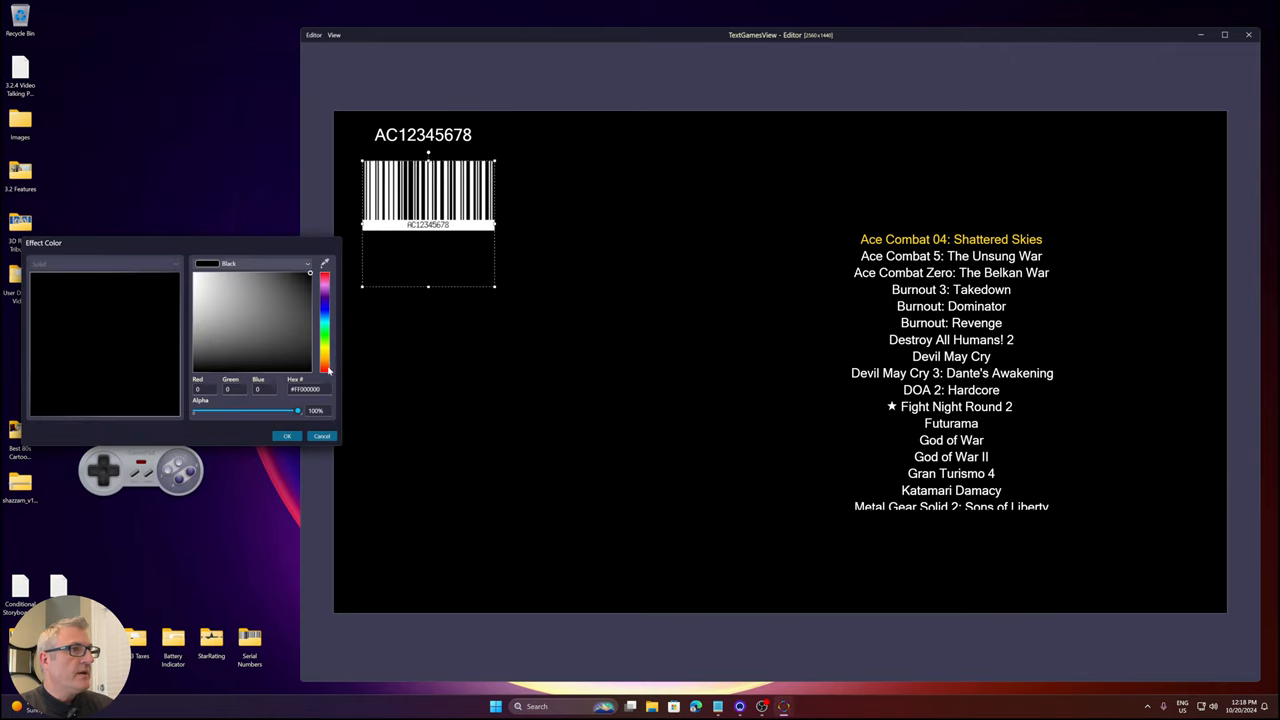
{"action": "left_click", "coordinate": [287, 435]}
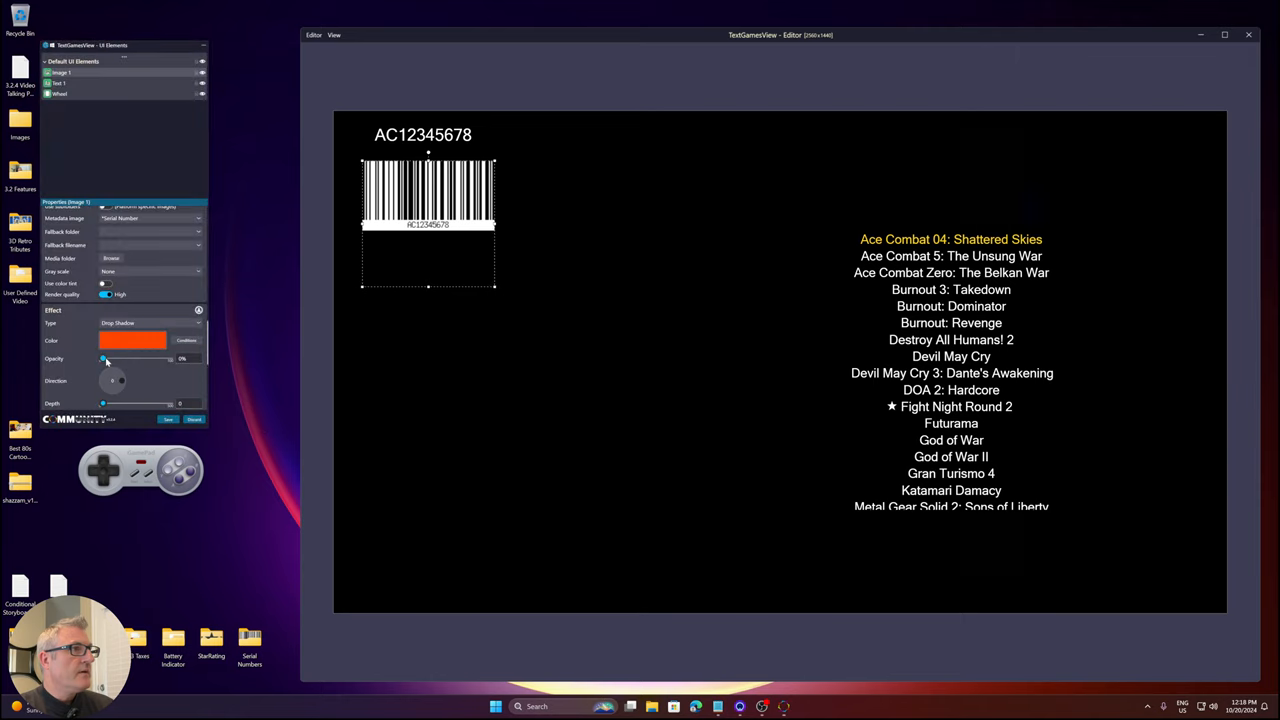
{"action": "left_click_drag", "start_coordinate": [104, 358], "coordinate": [169, 315]}
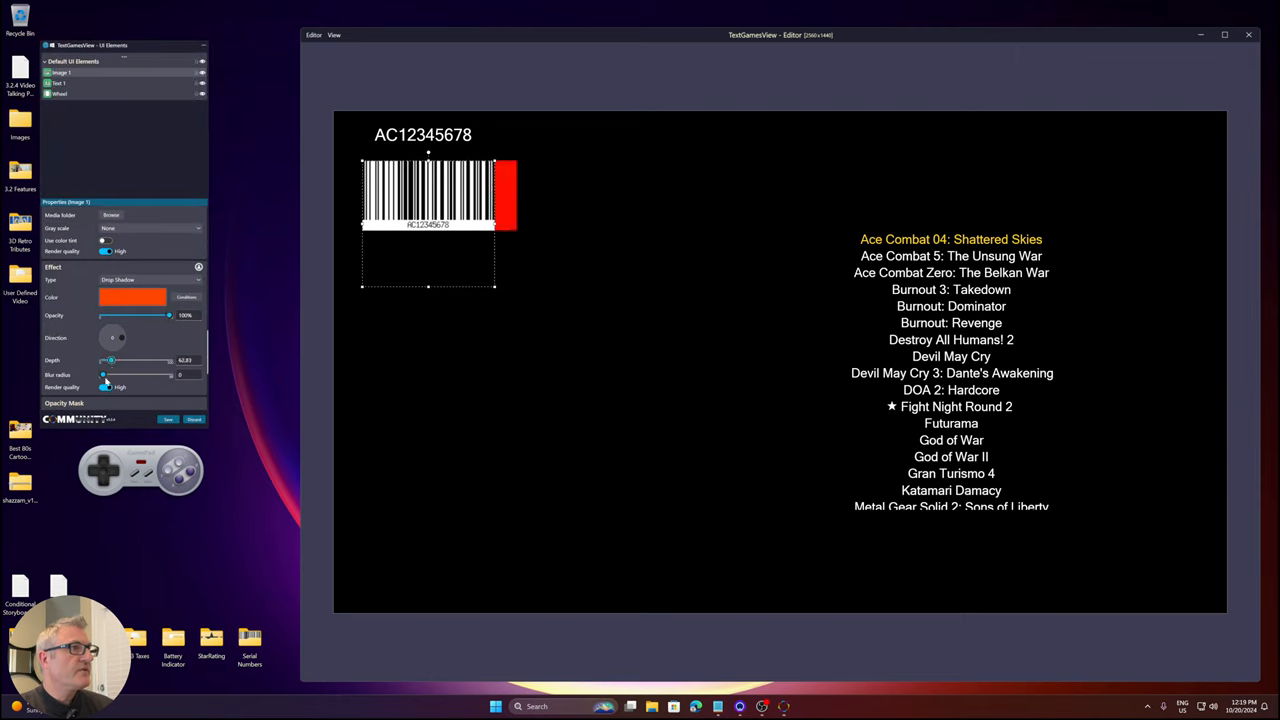
{"action": "mouse_move", "coordinate": [112, 360]}
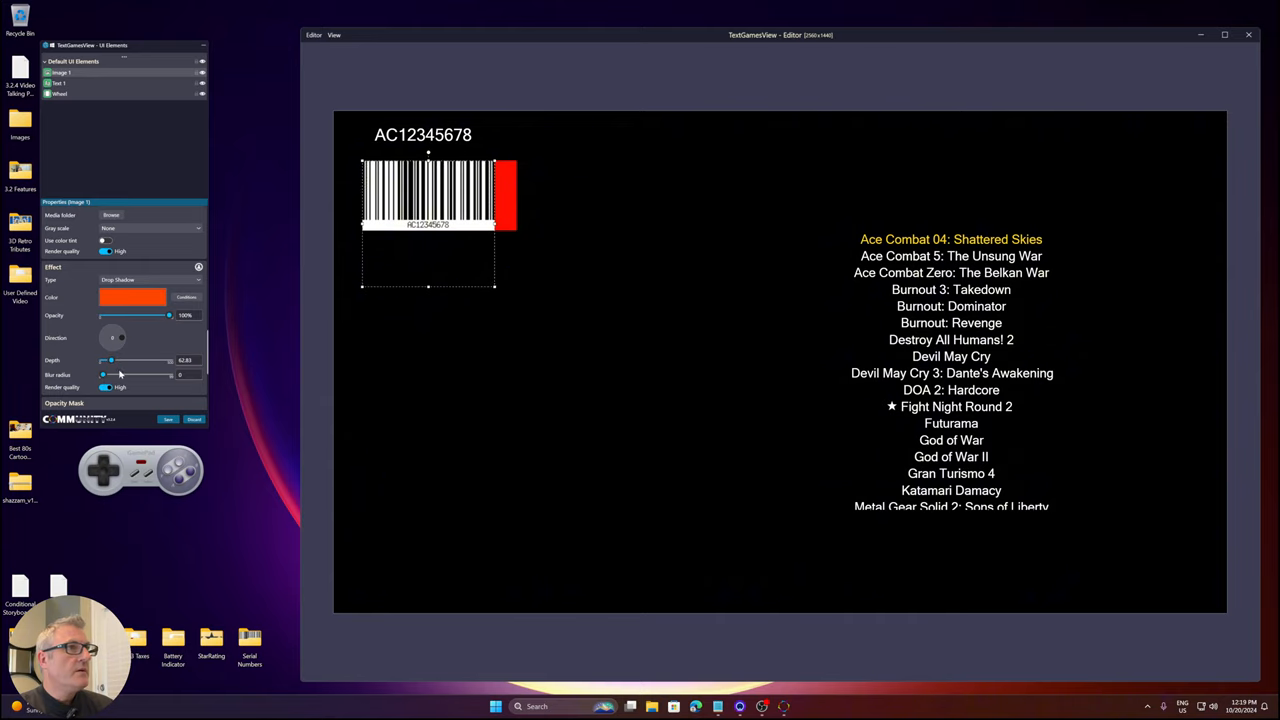
{"action": "left_click_drag", "start_coordinate": [103, 374], "coordinate": [122, 374]}
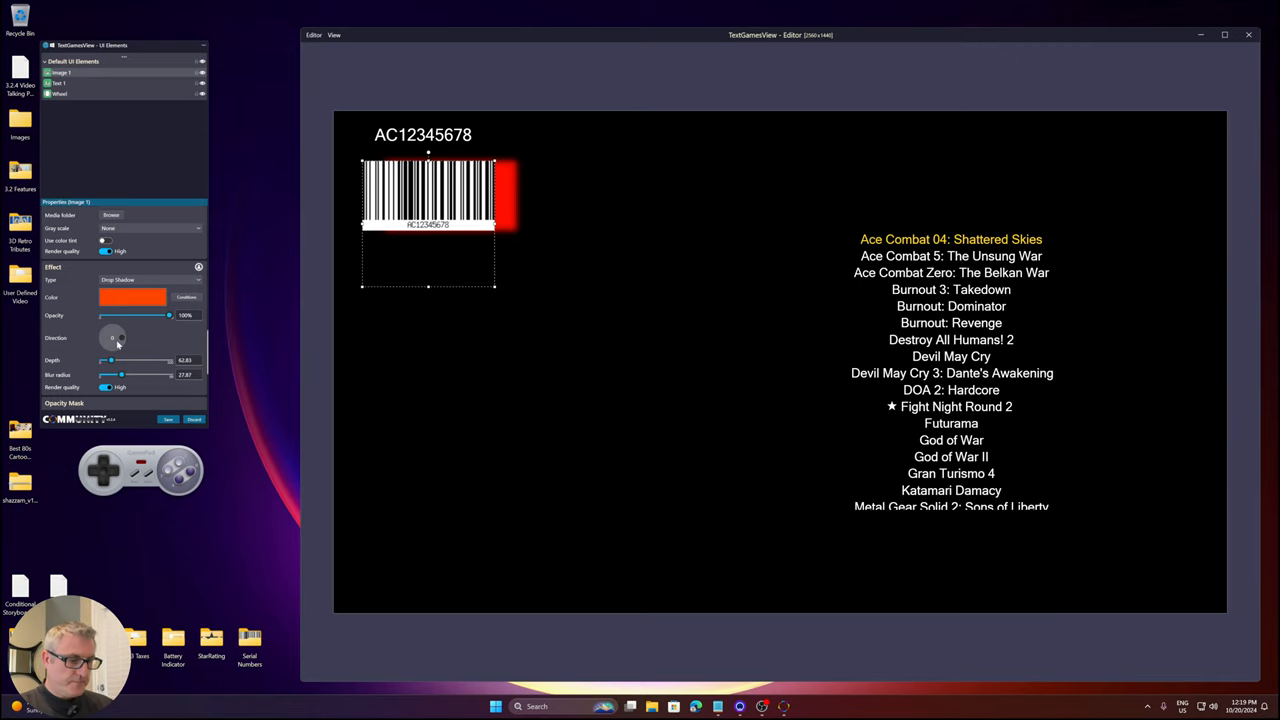
Adjust the shadow direction dial until the shadow falls up and to the right
{"action": "left_click_drag", "start_coordinate": [112, 338], "coordinate": [118, 345]}
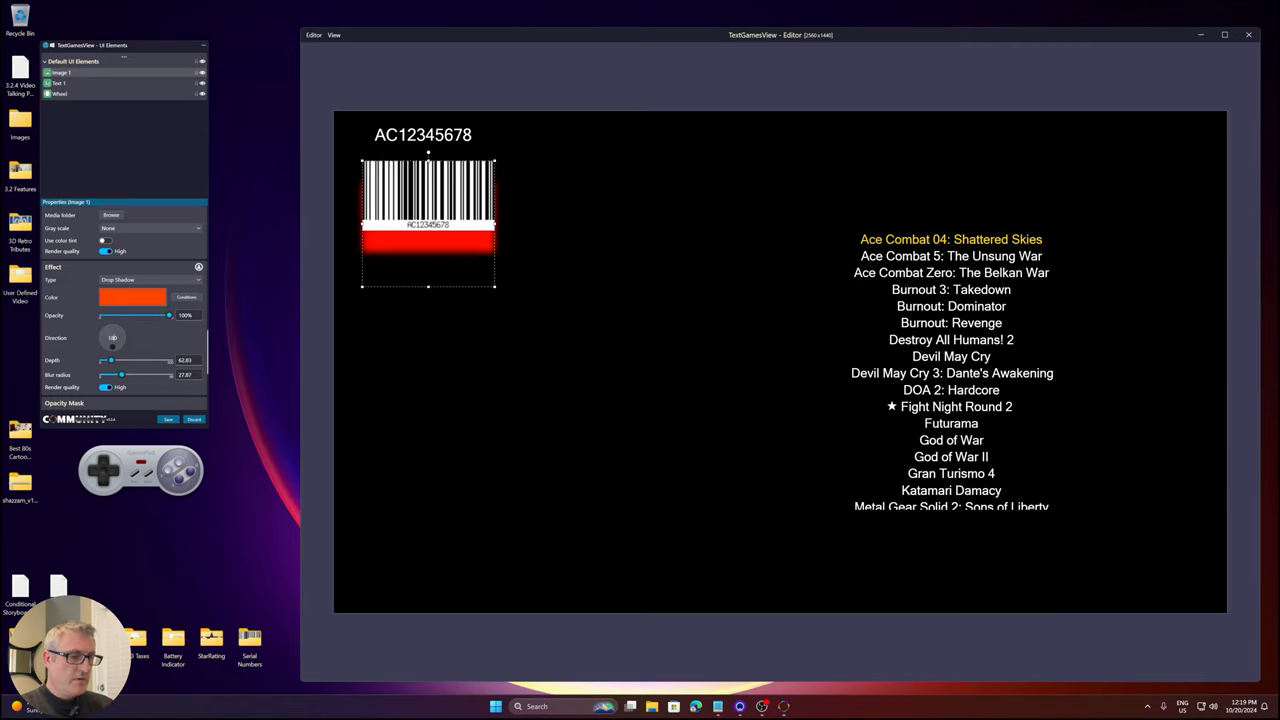
{"action": "left_click_drag", "start_coordinate": [113, 343], "coordinate": [112, 333]}
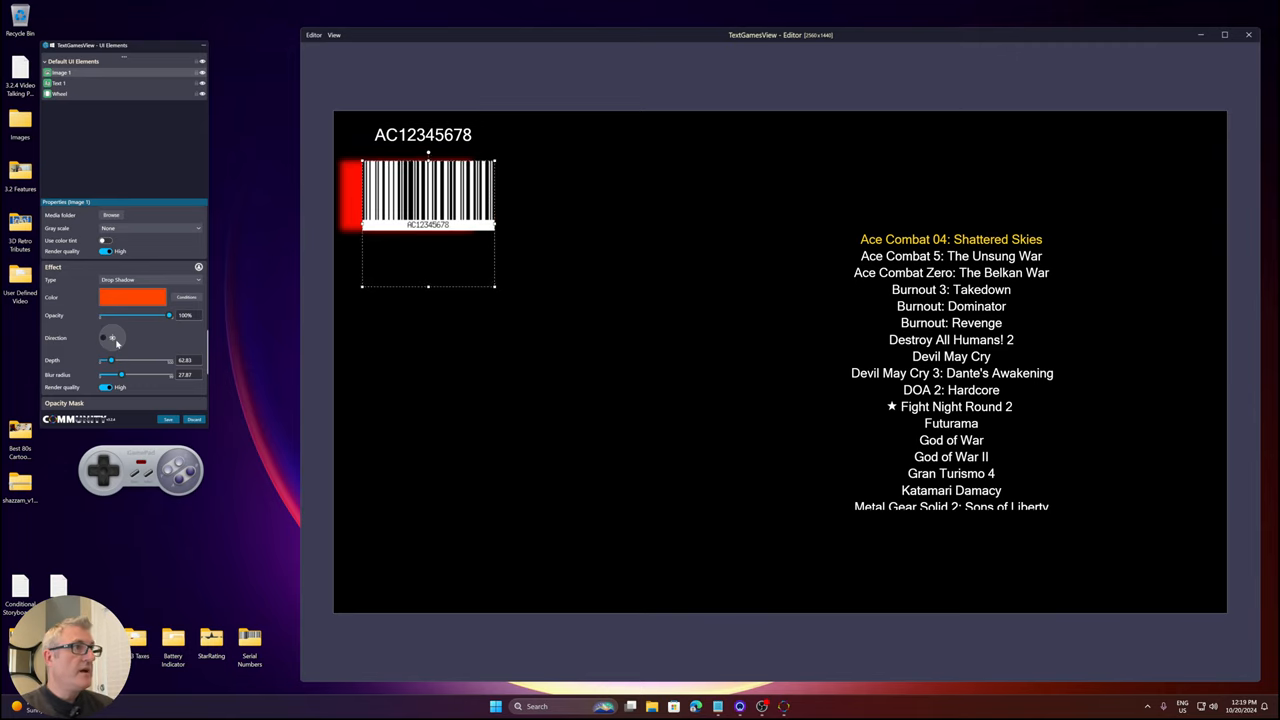
{"action": "left_click_drag", "start_coordinate": [112, 337], "coordinate": [112, 330]}
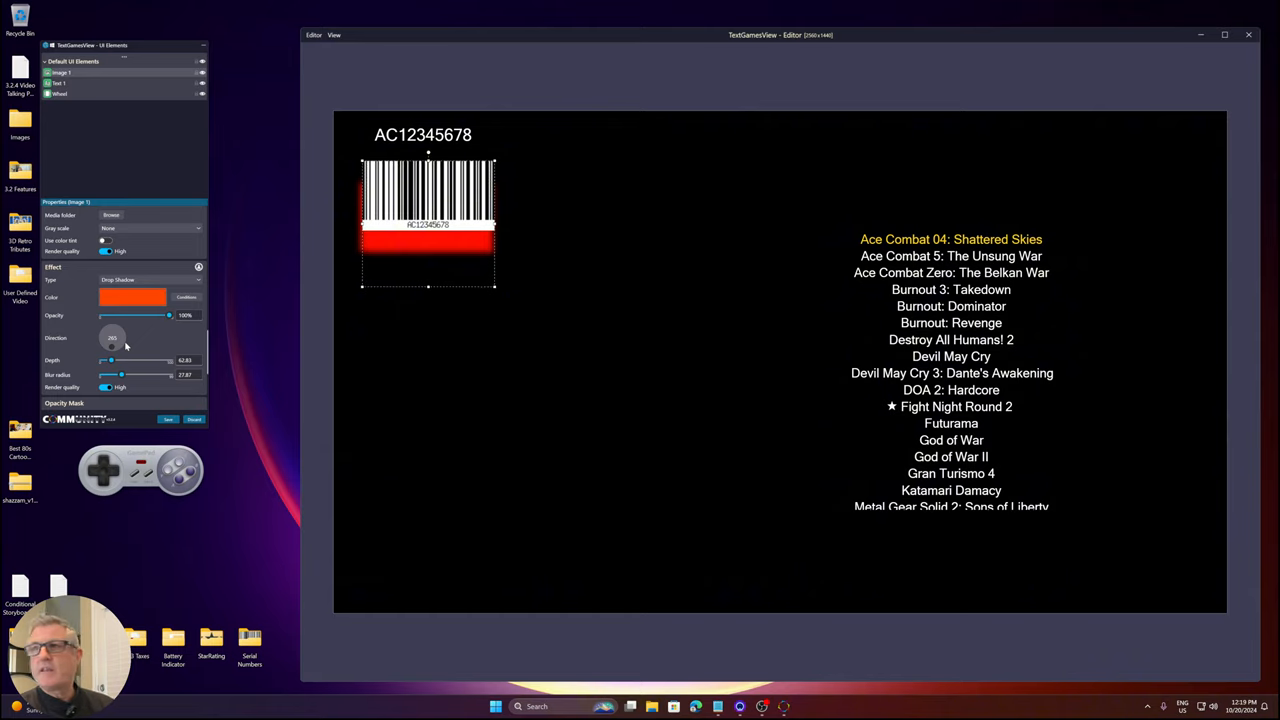
{"action": "left_click_drag", "start_coordinate": [112, 345], "coordinate": [112, 330]}
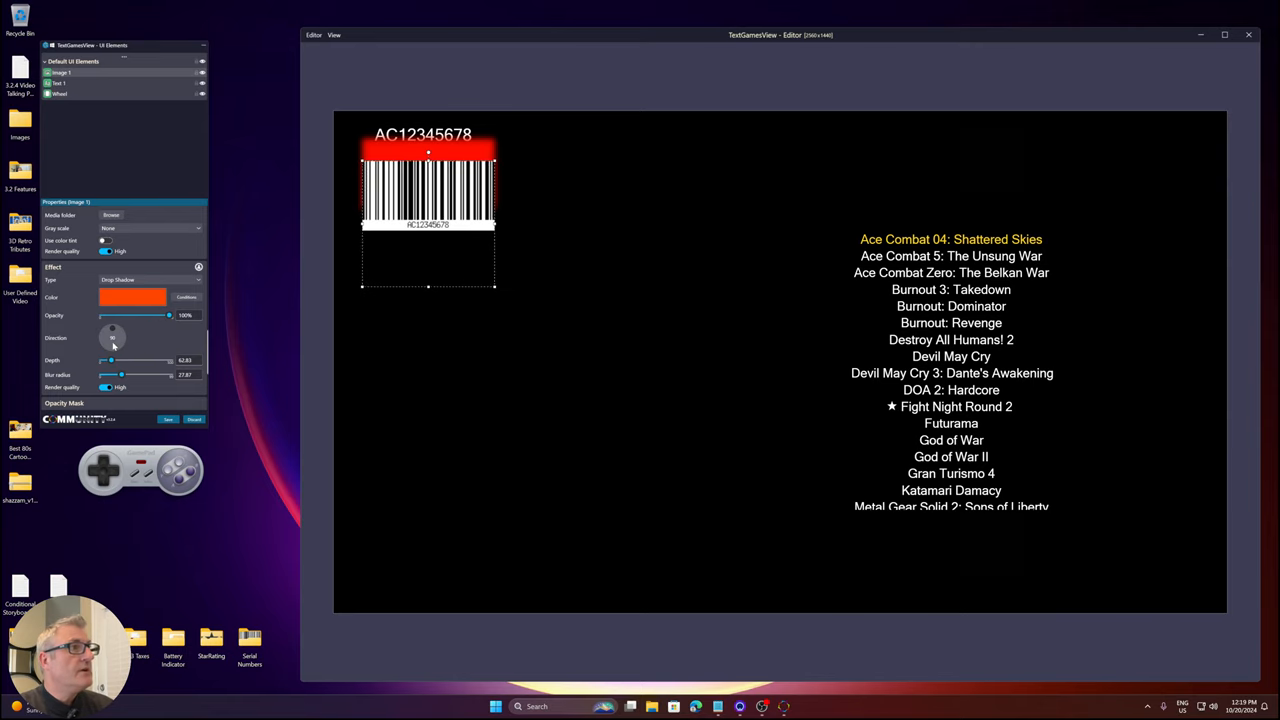
{"action": "left_click_drag", "start_coordinate": [112, 337], "coordinate": [118, 333]}
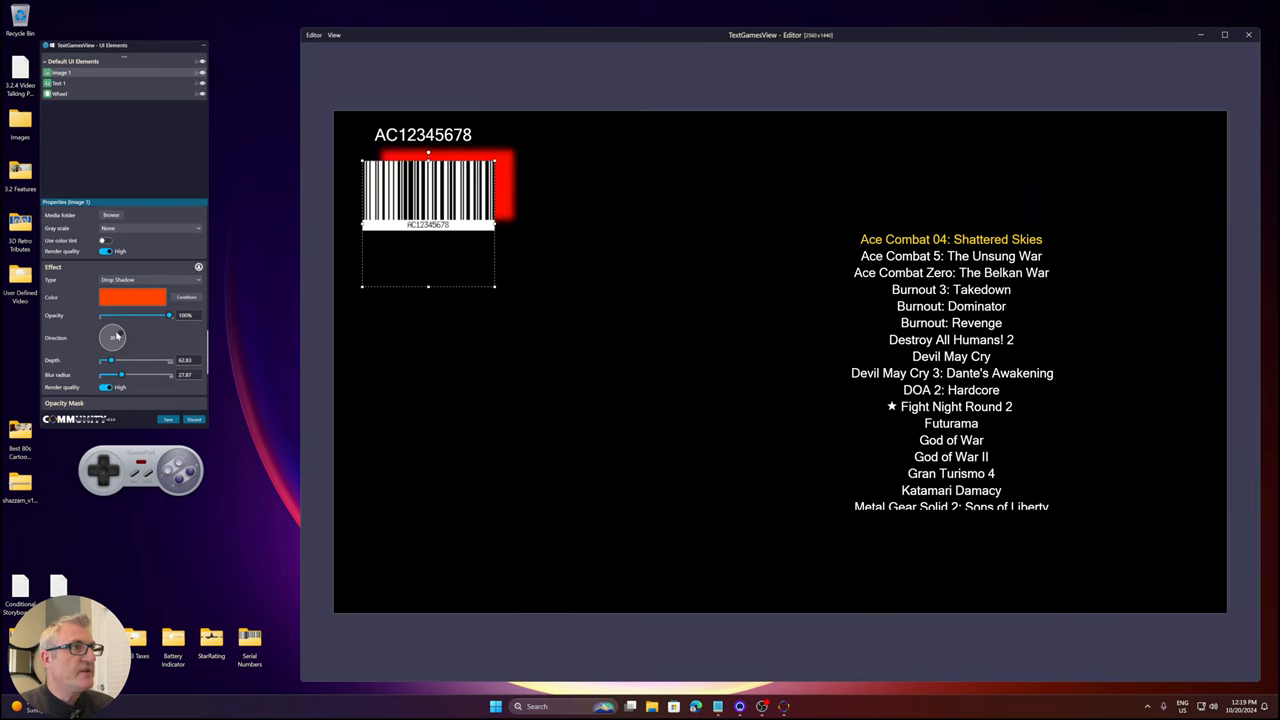
{"action": "mouse_move", "coordinate": [140, 330]}
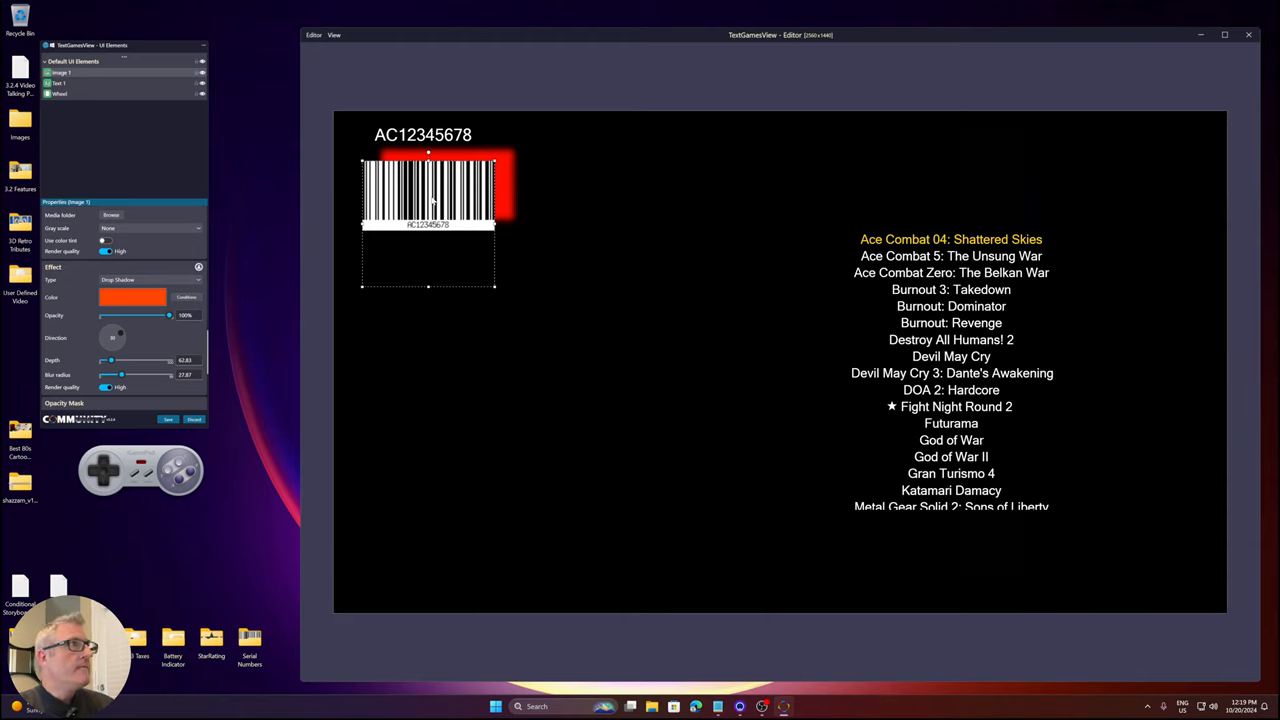
{"action": "mouse_move", "coordinate": [164, 137]}
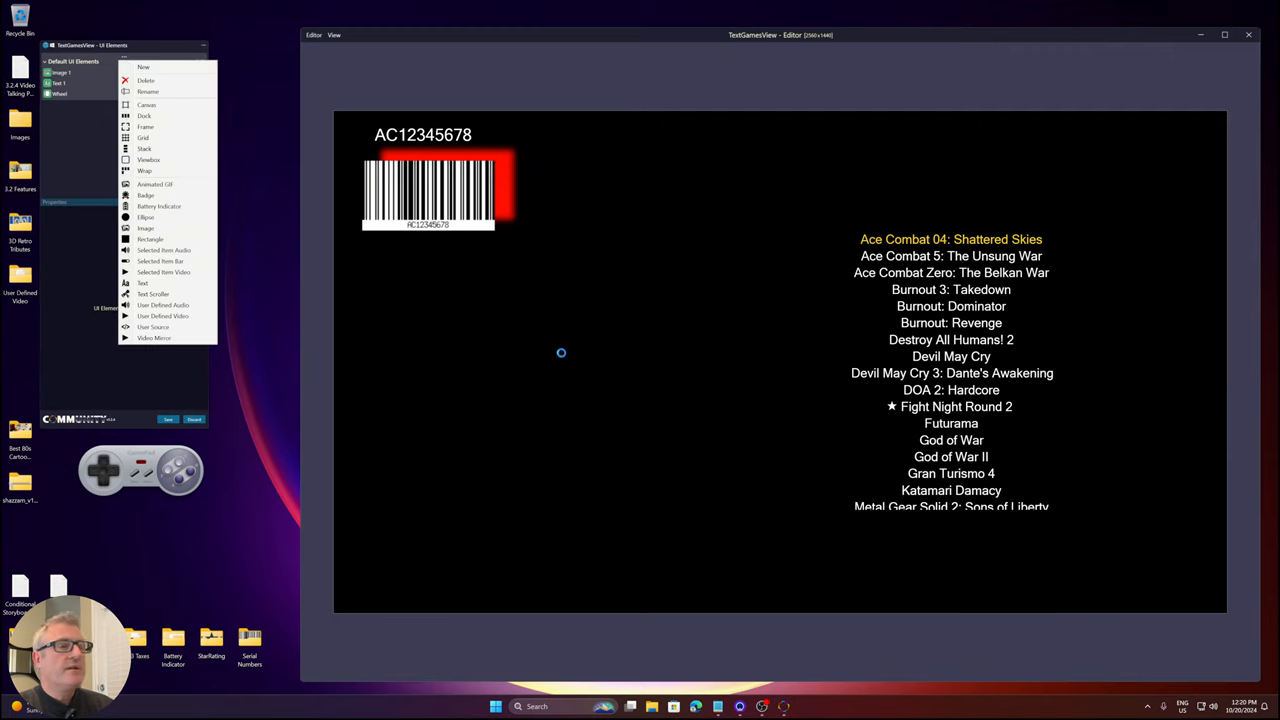
Add a yellow-green filled ellipse beside the barcode and select Ellipse 1
{"action": "left_click", "coordinate": [145, 217]}
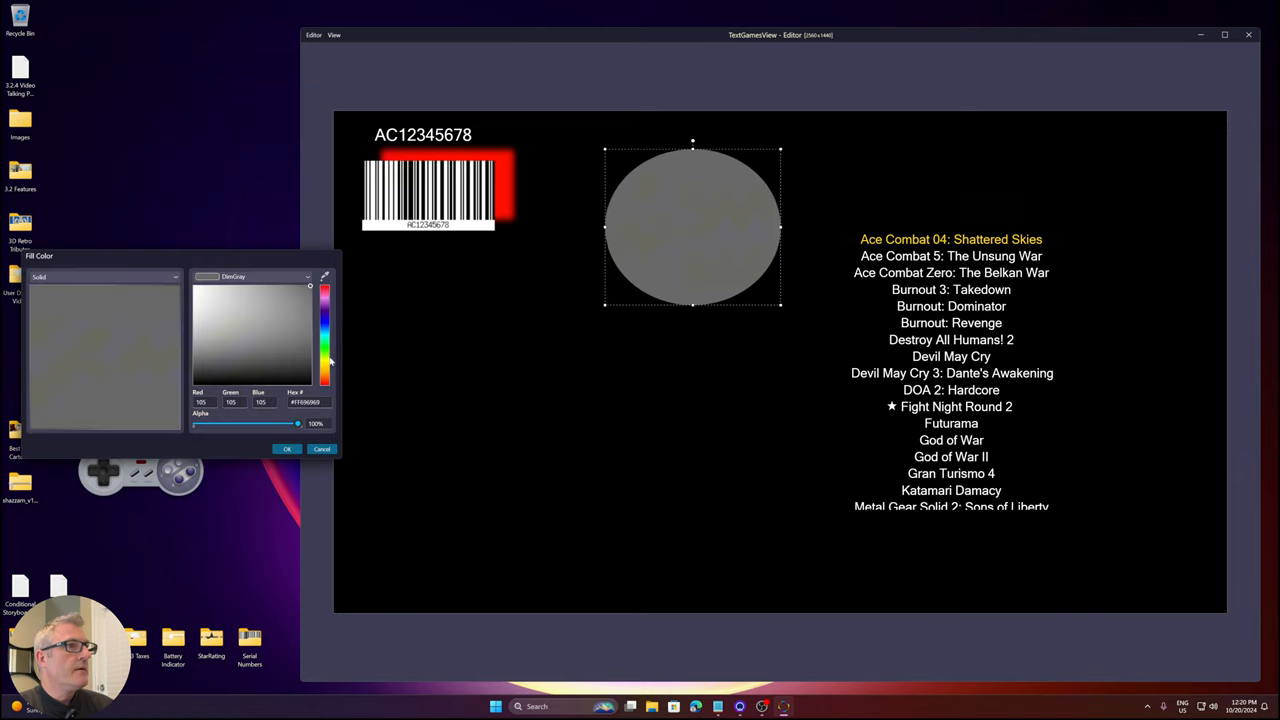
{"action": "left_click", "coordinate": [286, 448]}
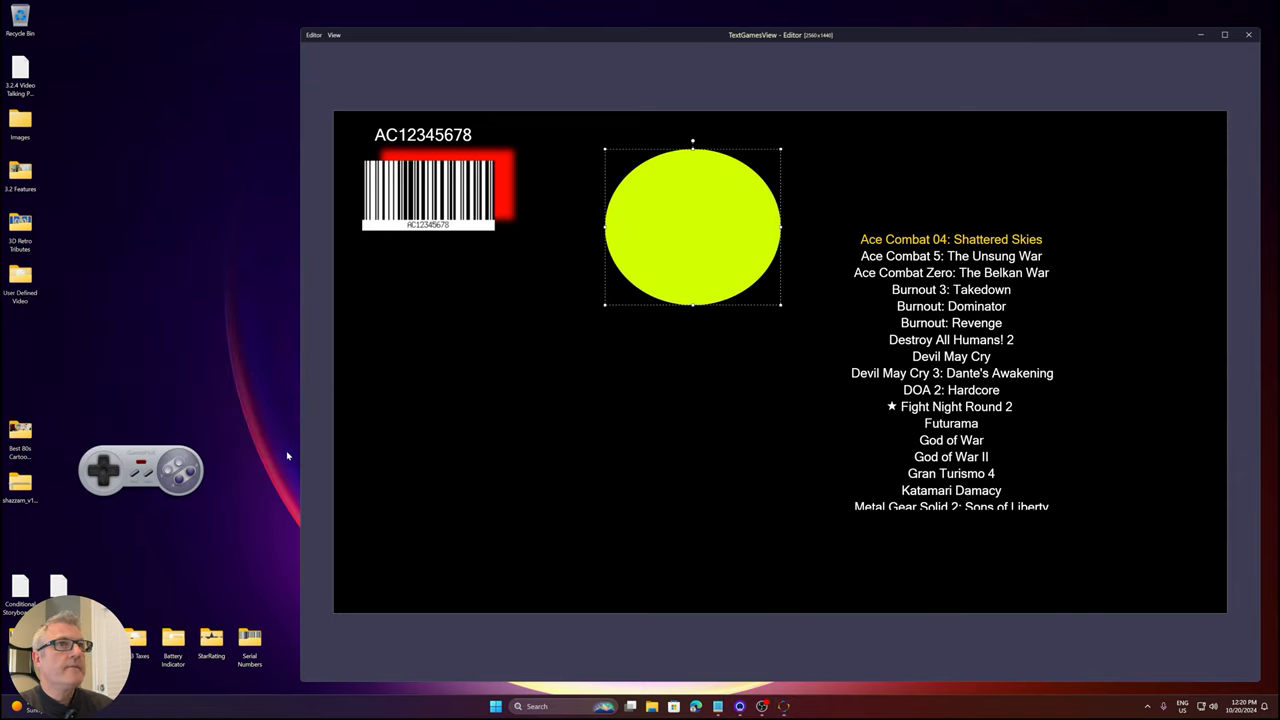
{"action": "left_click", "coordinate": [667, 210]}
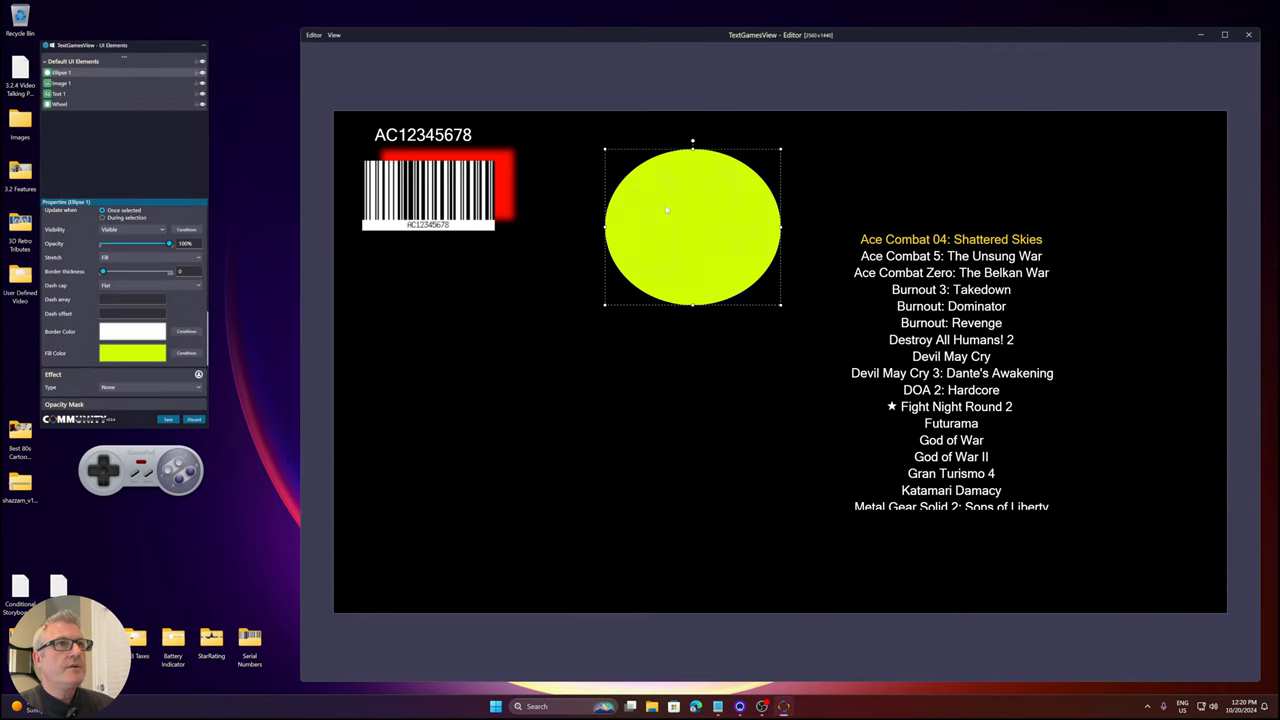
Make Ellipse 1 Collapsed by default, Visible only when *Serial Number Value is AC12345678
{"action": "left_click", "coordinate": [186, 229]}
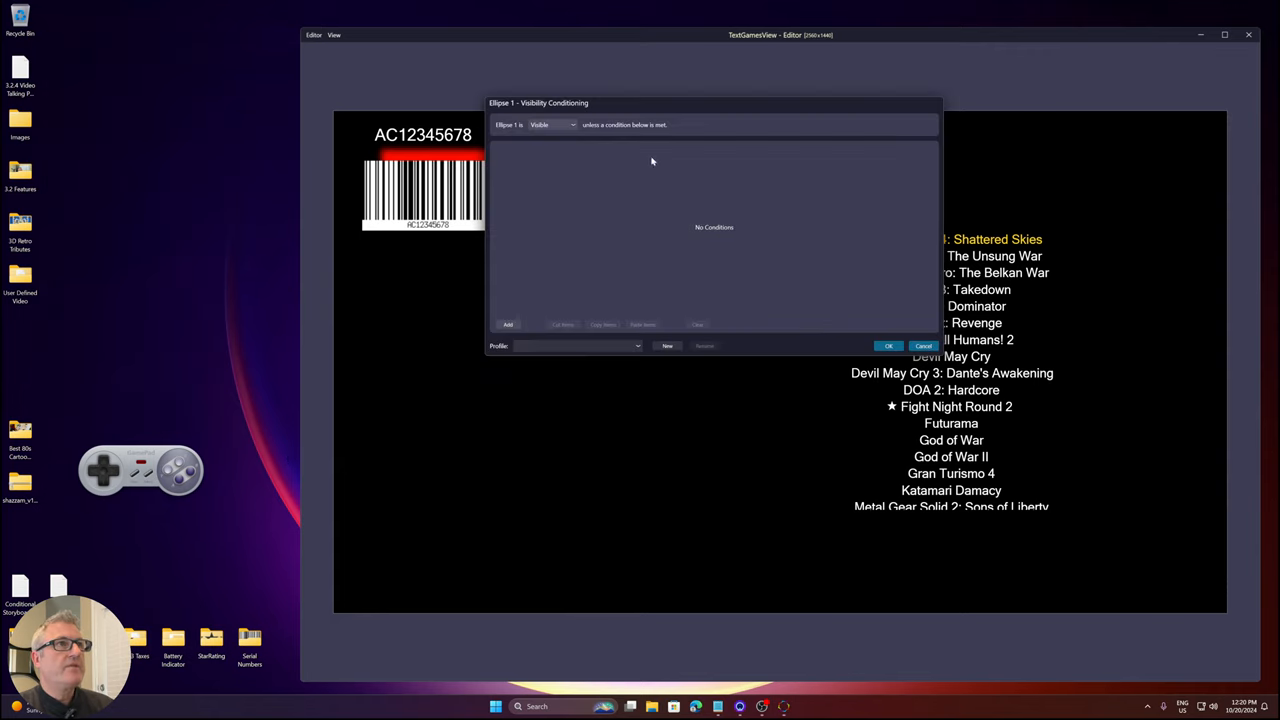
{"action": "left_click", "coordinate": [570, 124]}
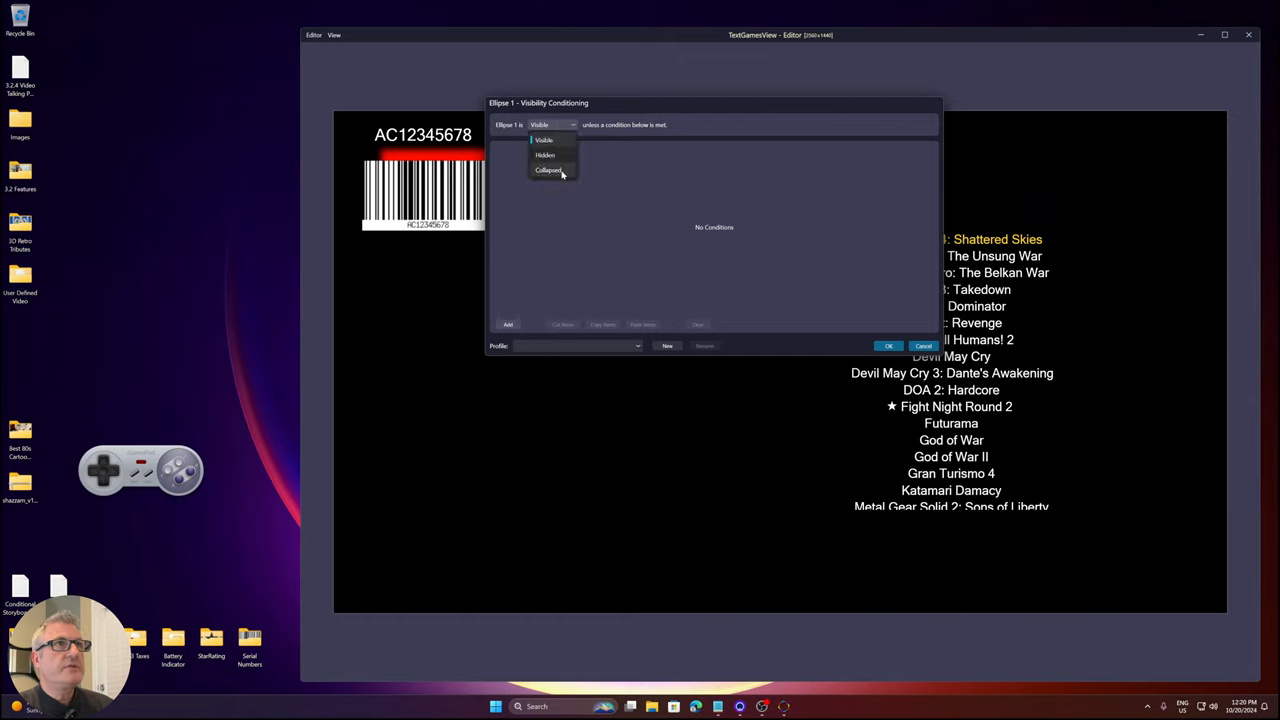
{"action": "left_click", "coordinate": [548, 169]}
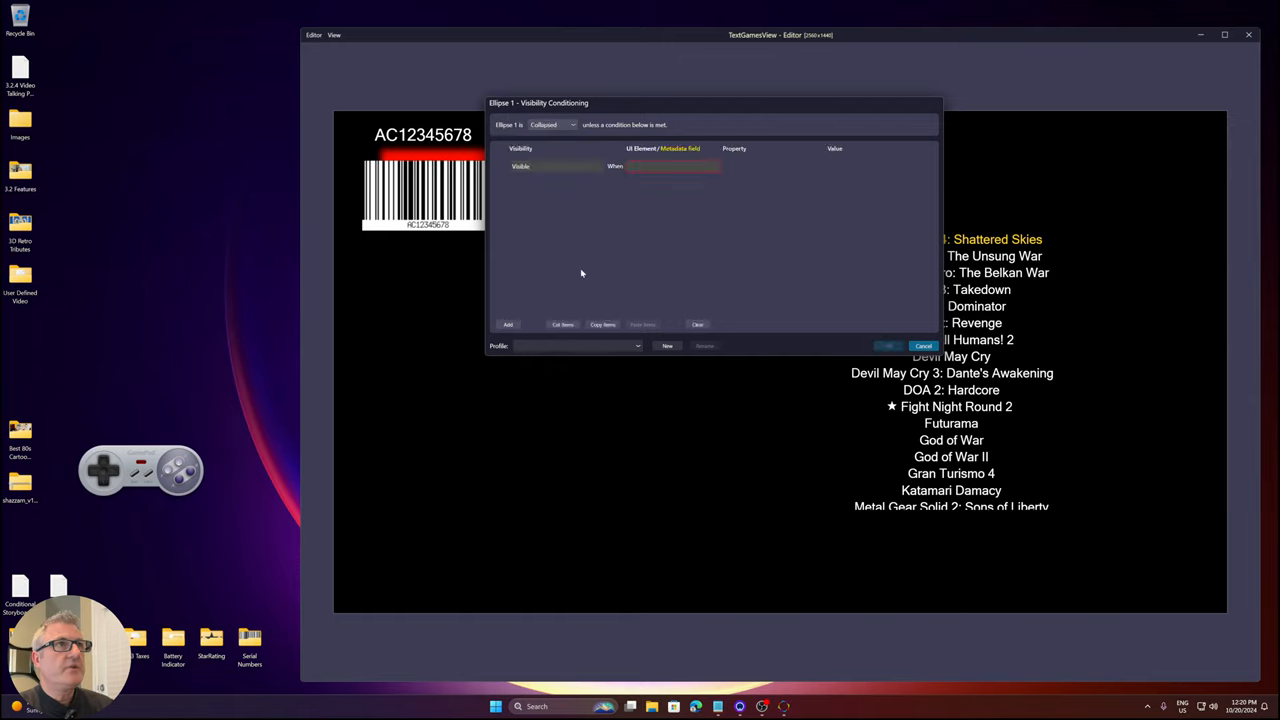
{"action": "left_click", "coordinate": [670, 166]}
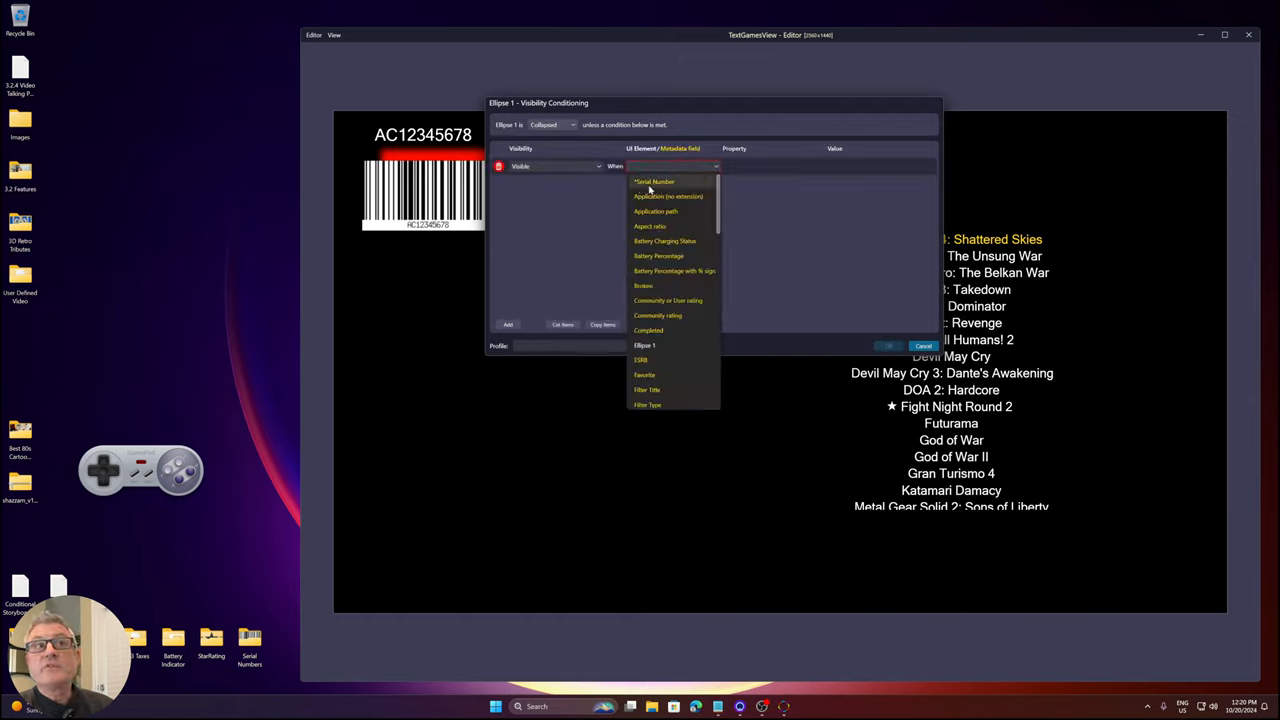
{"action": "left_click", "coordinate": [654, 181]}
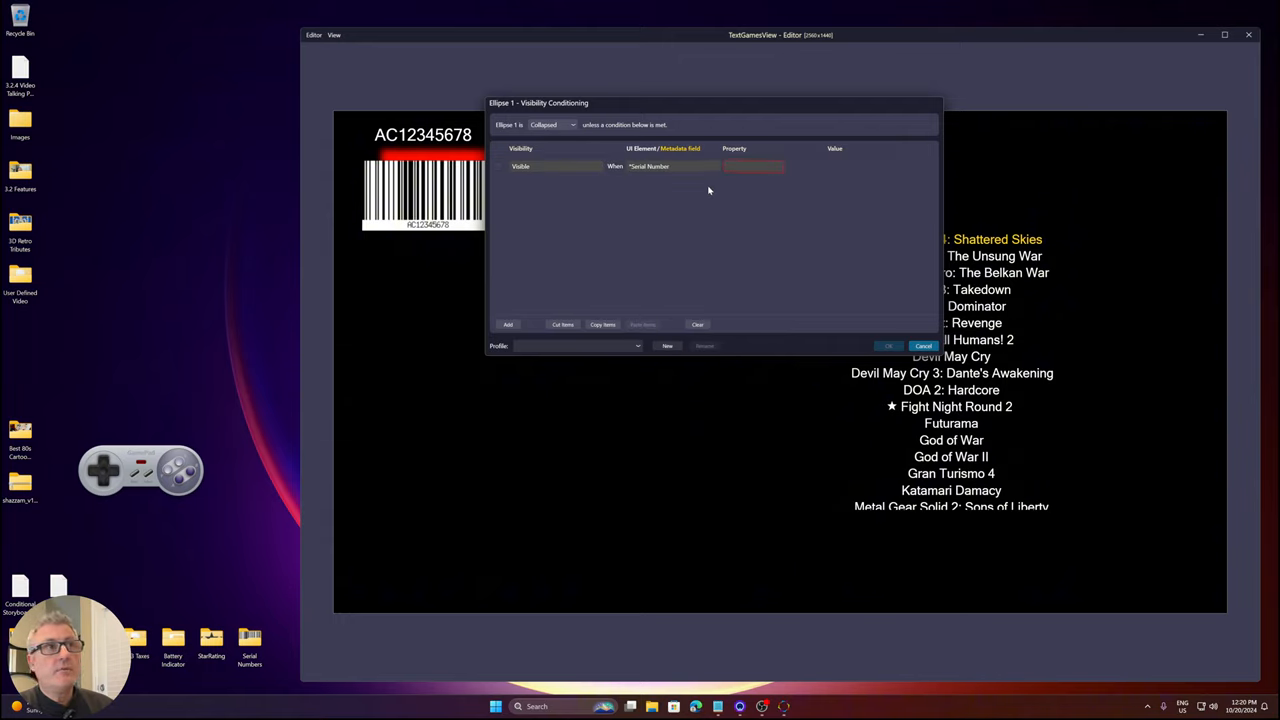
{"action": "left_click", "coordinate": [650, 166]}
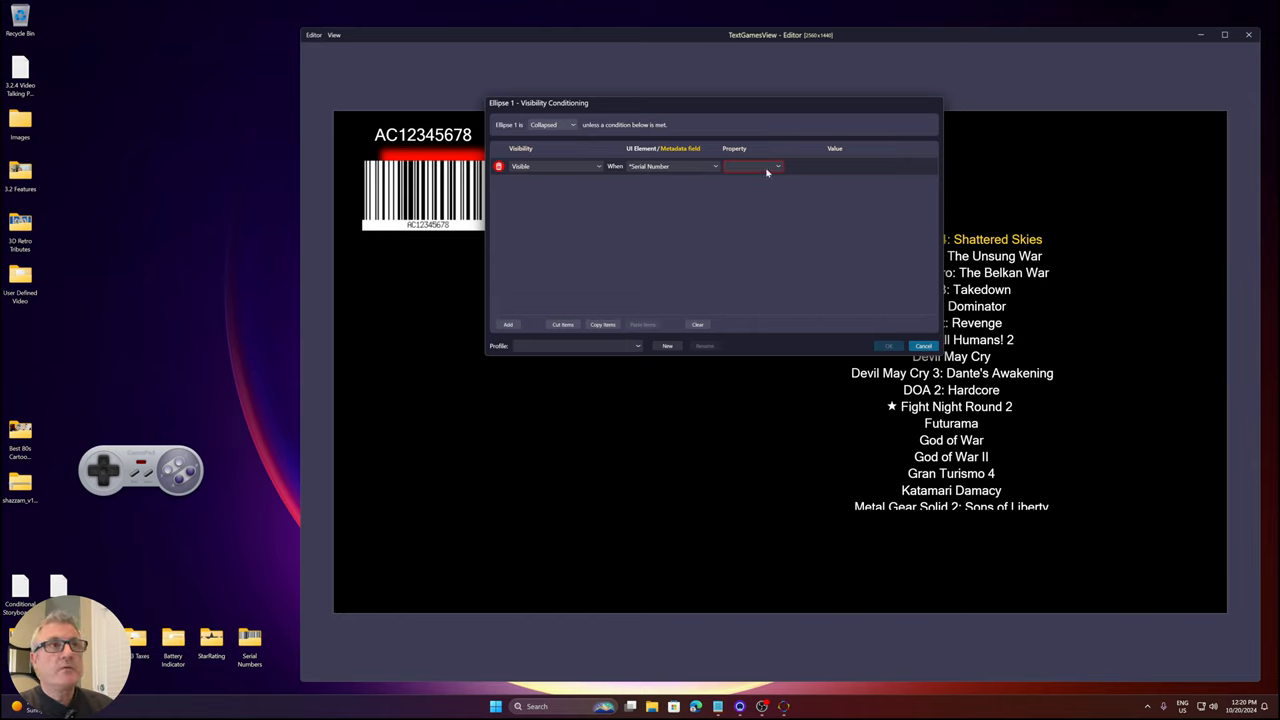
{"action": "left_click", "coordinate": [750, 166]}
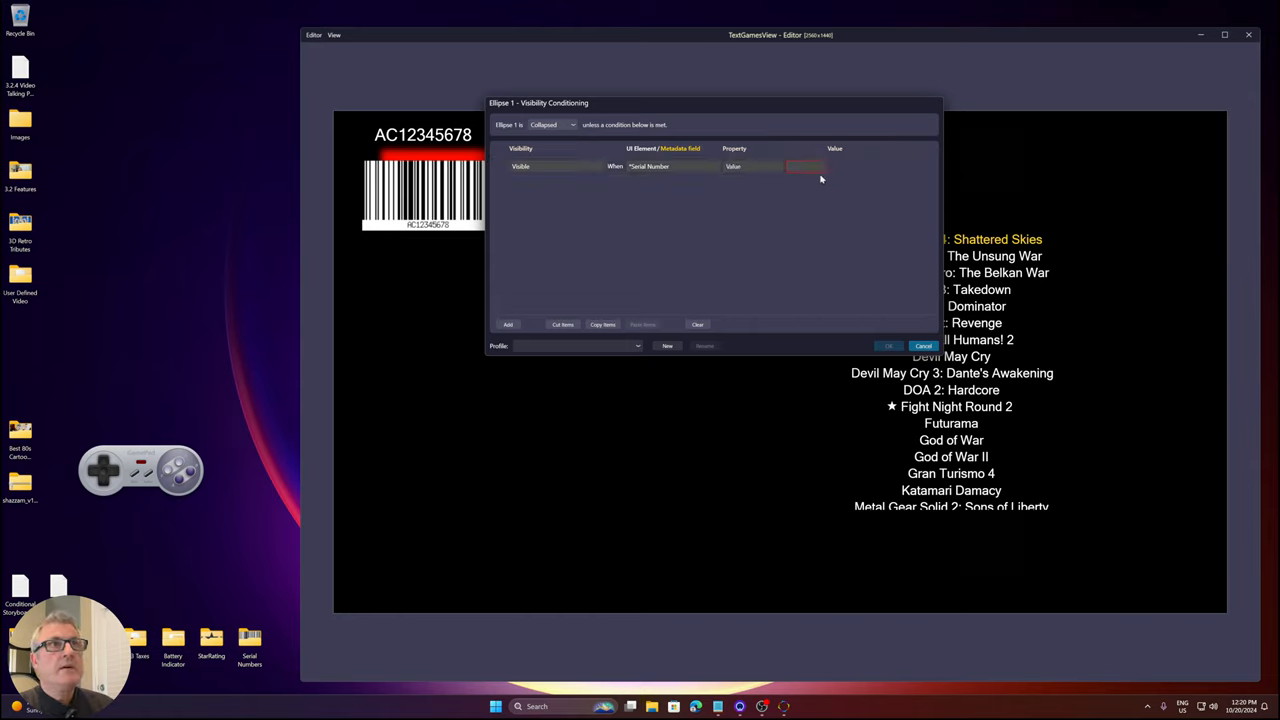
{"action": "left_click", "coordinate": [805, 166]}
{"action": "type", "text": "AC12345678"}
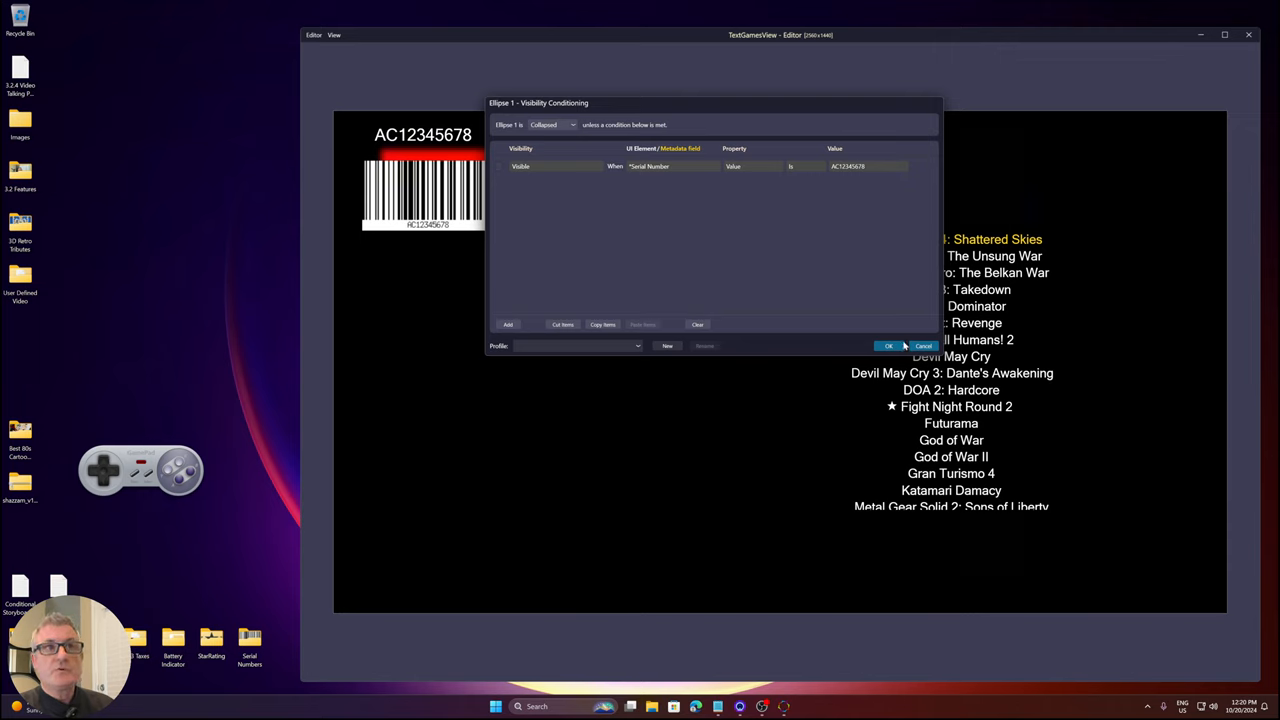
{"action": "left_click", "coordinate": [888, 345]}
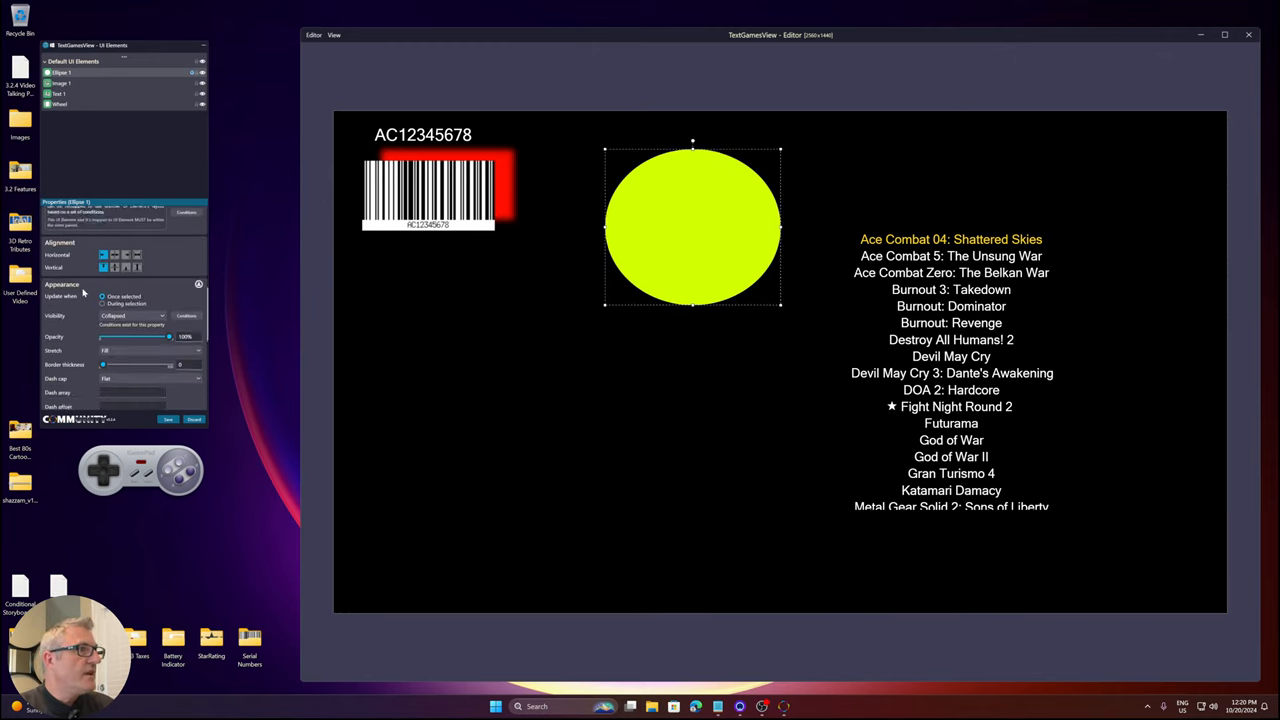
Set Ellipse 1 and Image 1 to update During selection, and make the ellipse Visible by default
{"action": "left_click", "coordinate": [102, 303]}
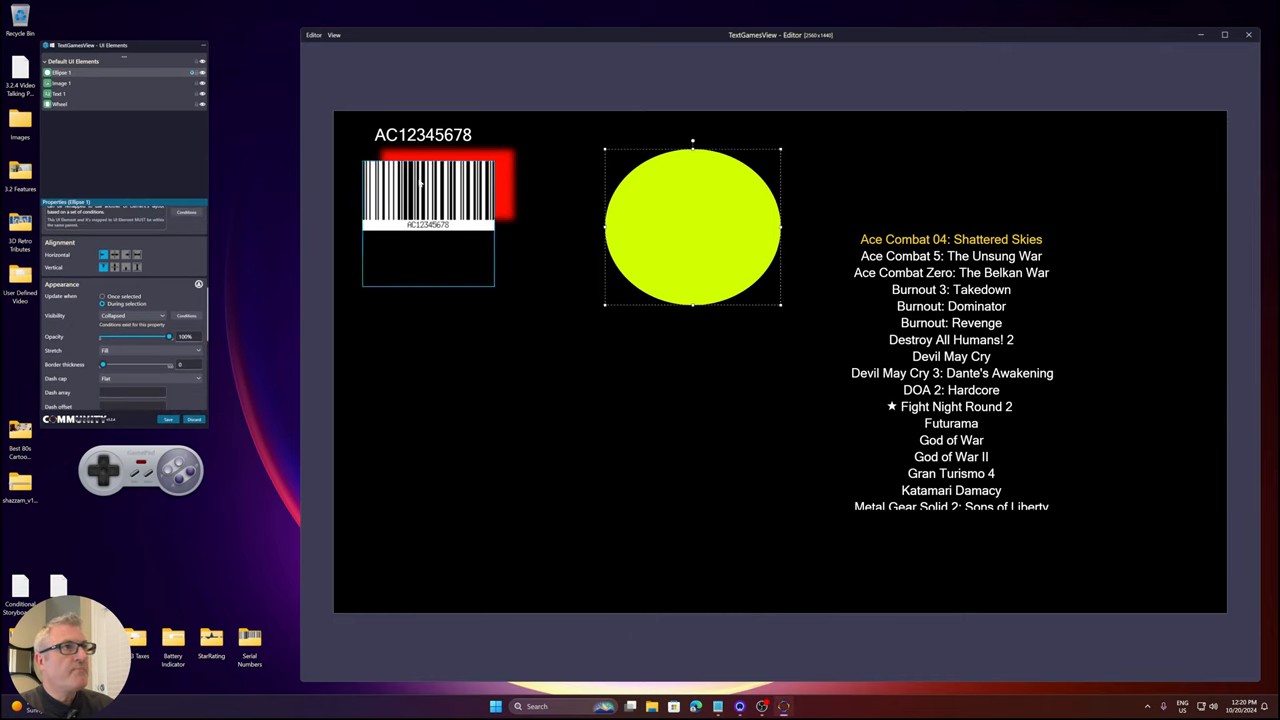
{"action": "left_click", "coordinate": [422, 134]}
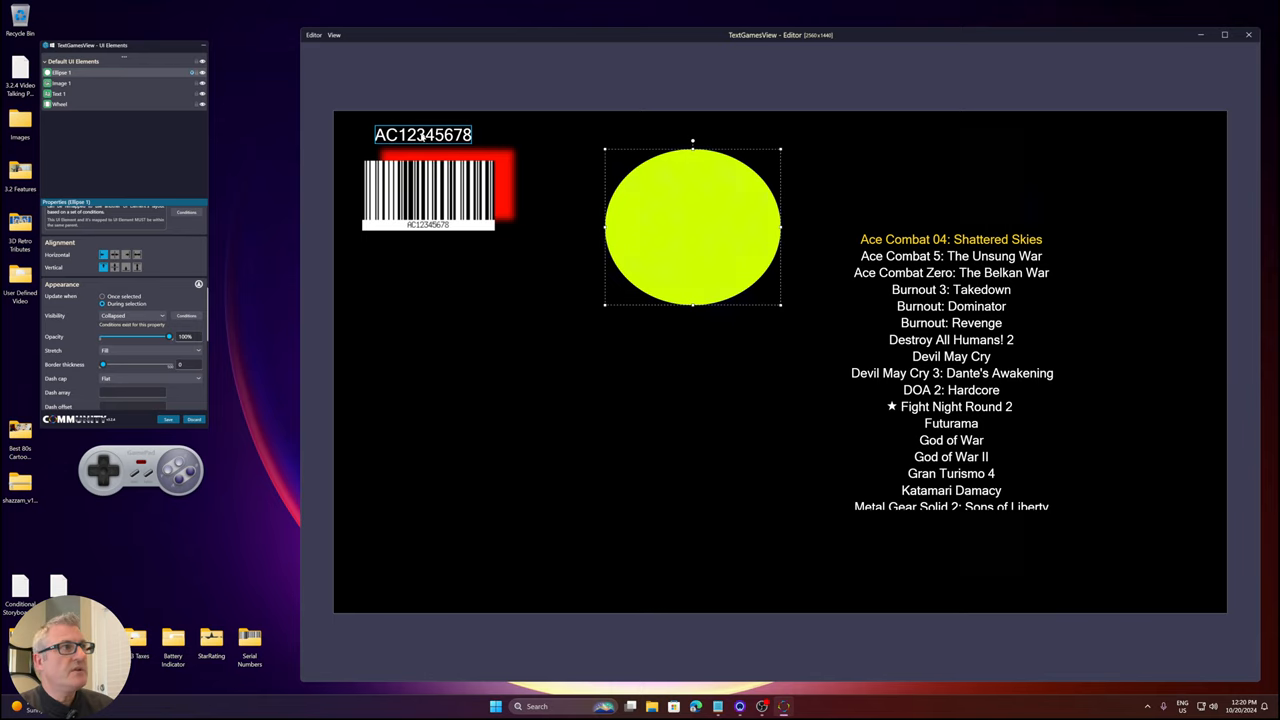
{"action": "left_click", "coordinate": [57, 93]}
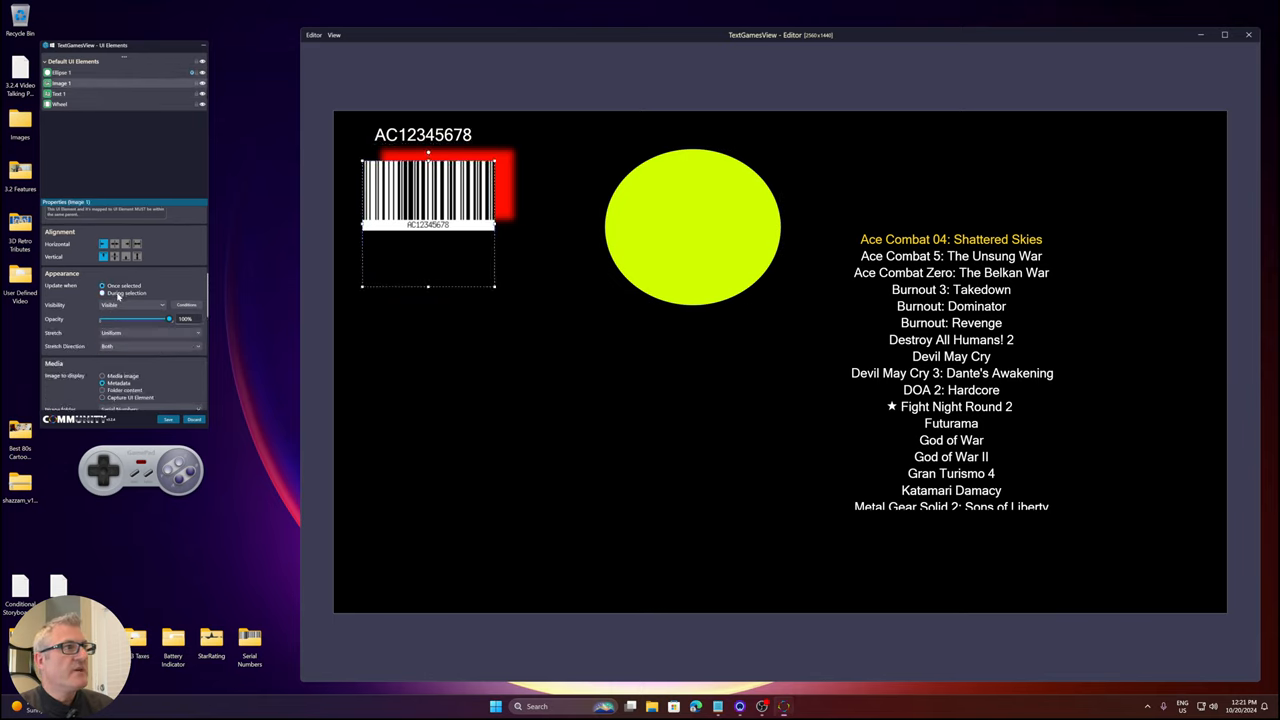
{"action": "left_click", "coordinate": [692, 227]}
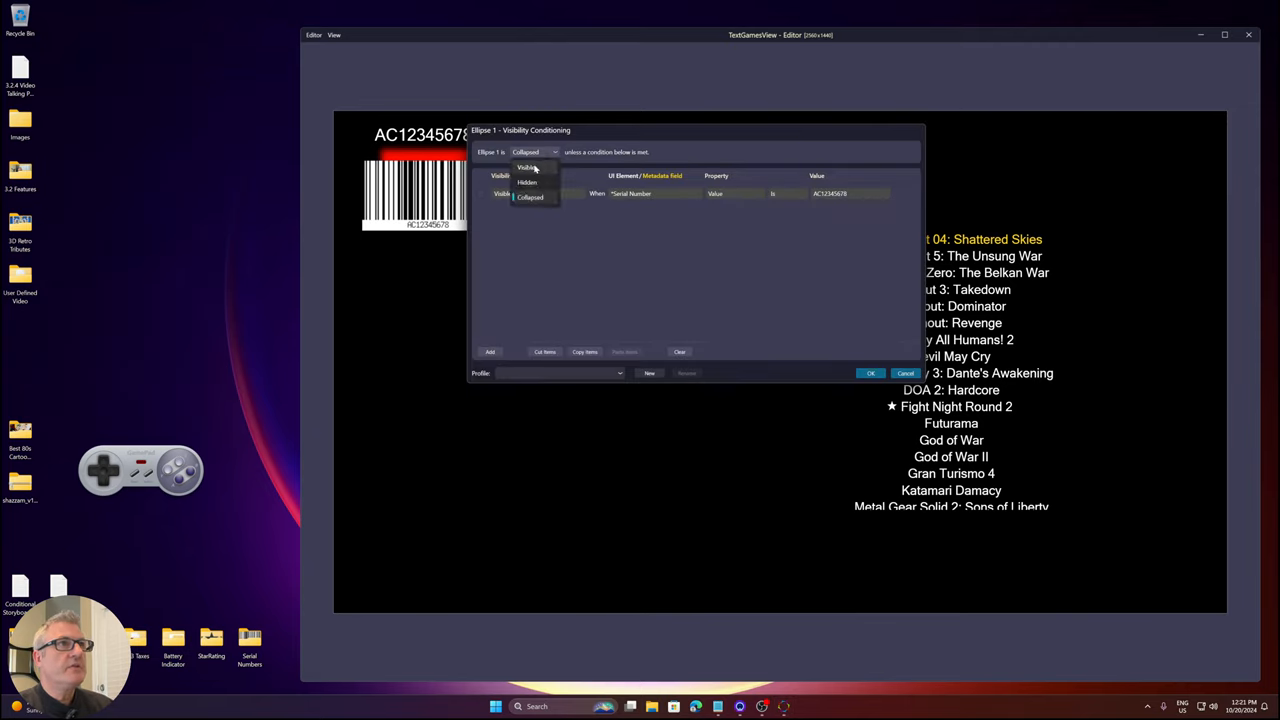
{"action": "left_click", "coordinate": [526, 166]}
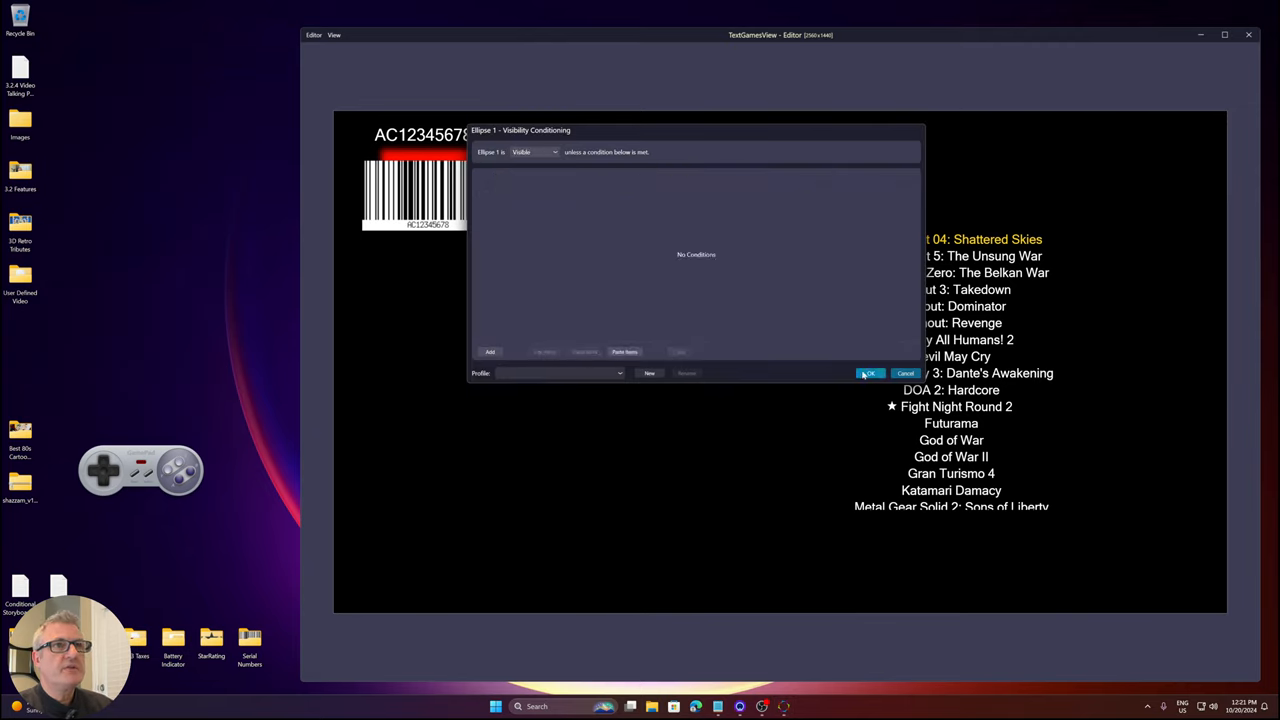
{"action": "left_click", "coordinate": [867, 373]}
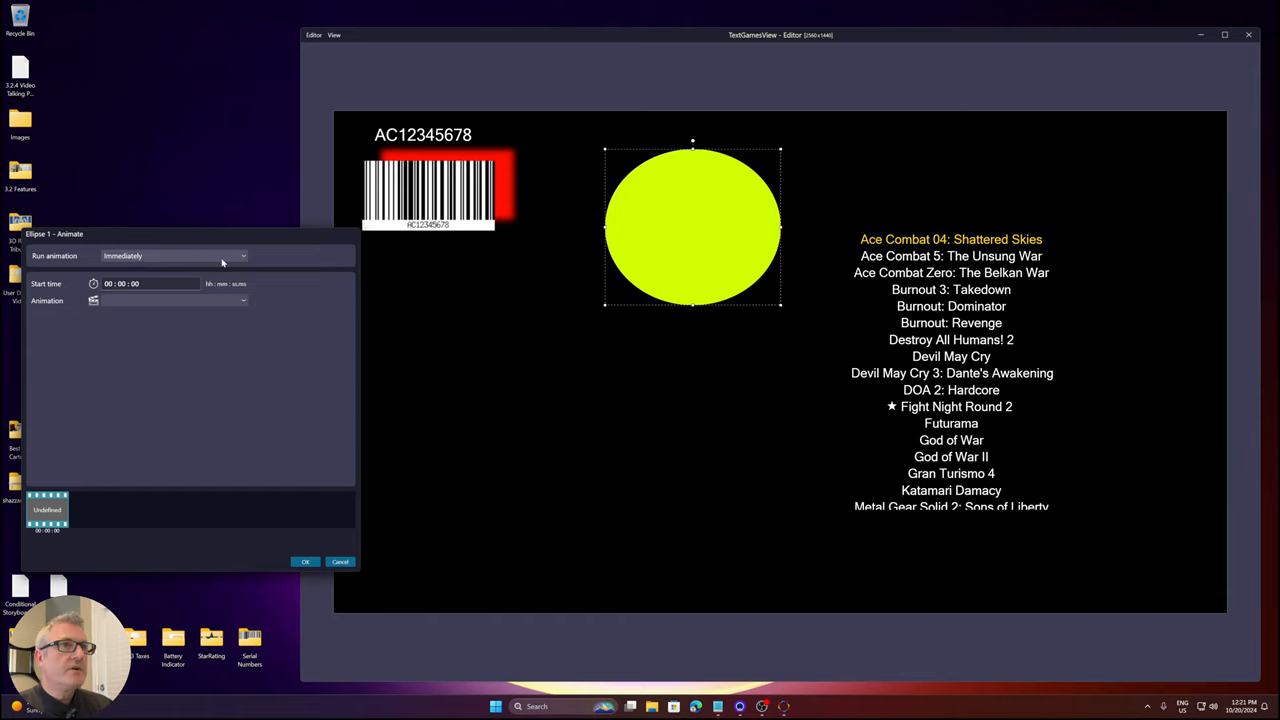
{"action": "mouse_move", "coordinate": [281, 262]}
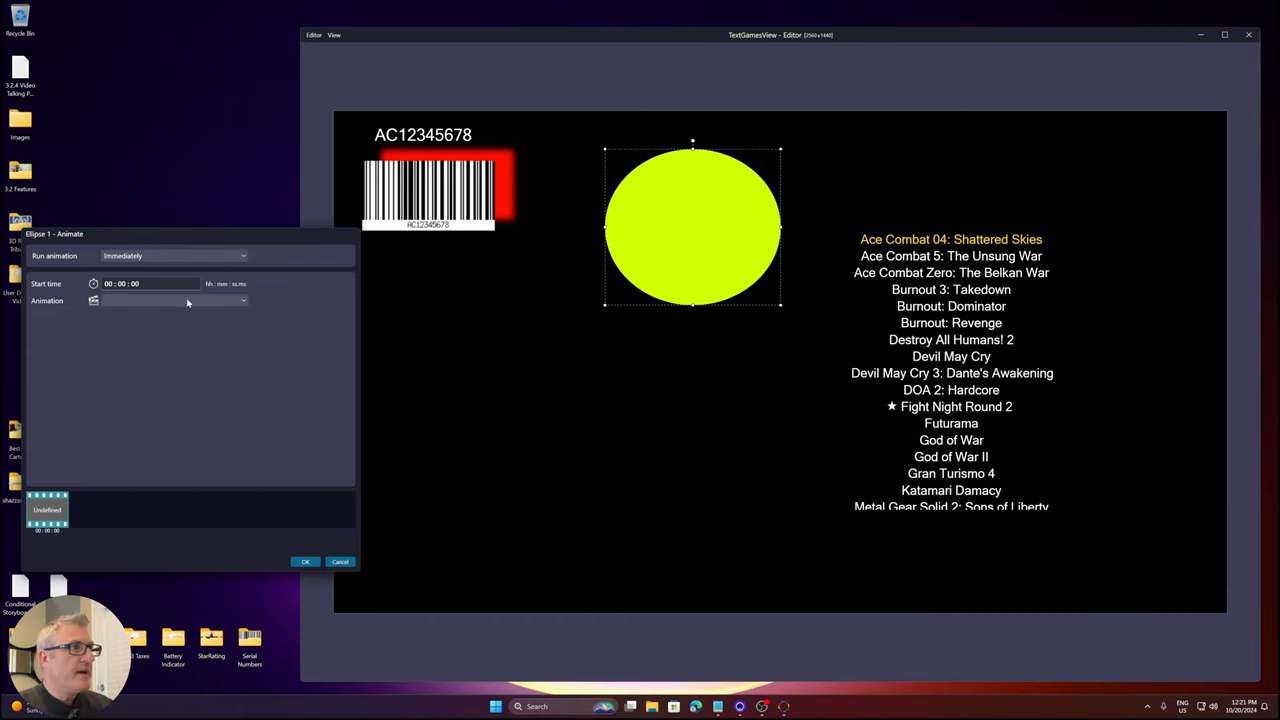
Give Ellipse 1 an opacity animation fading it to 0% immediately
{"action": "left_click", "coordinate": [242, 301]}
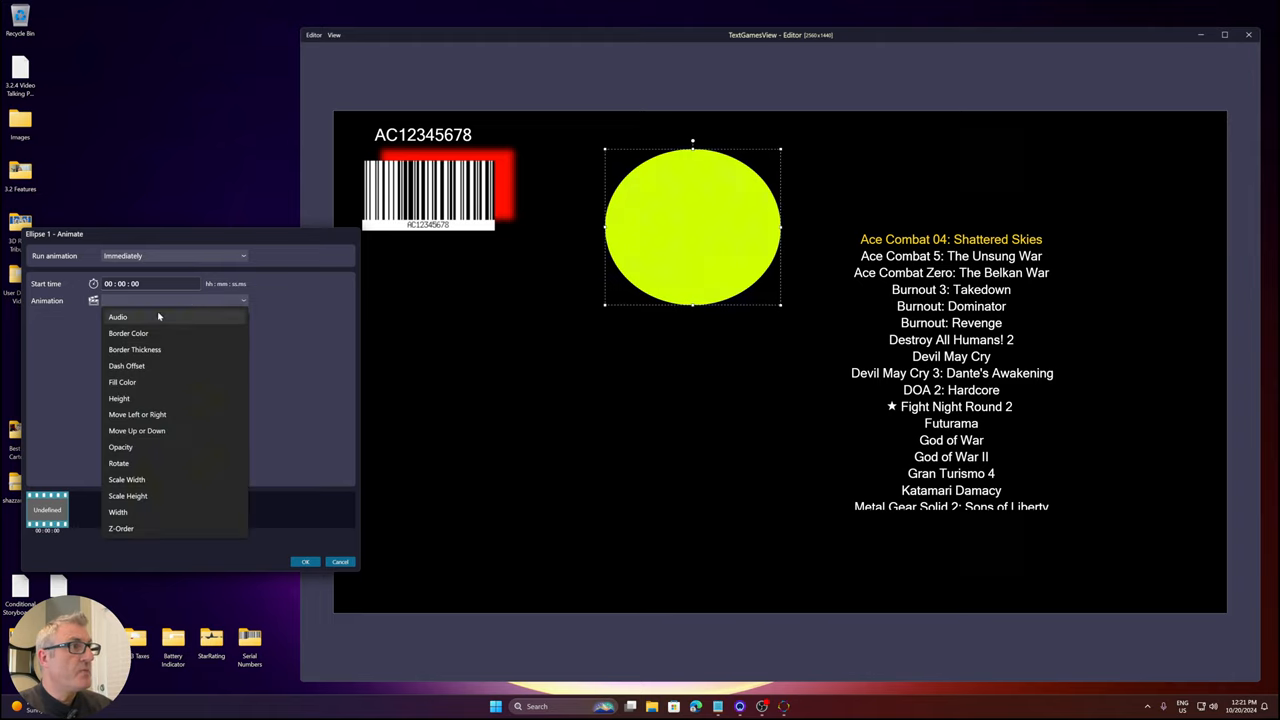
{"action": "left_click", "coordinate": [120, 447]}
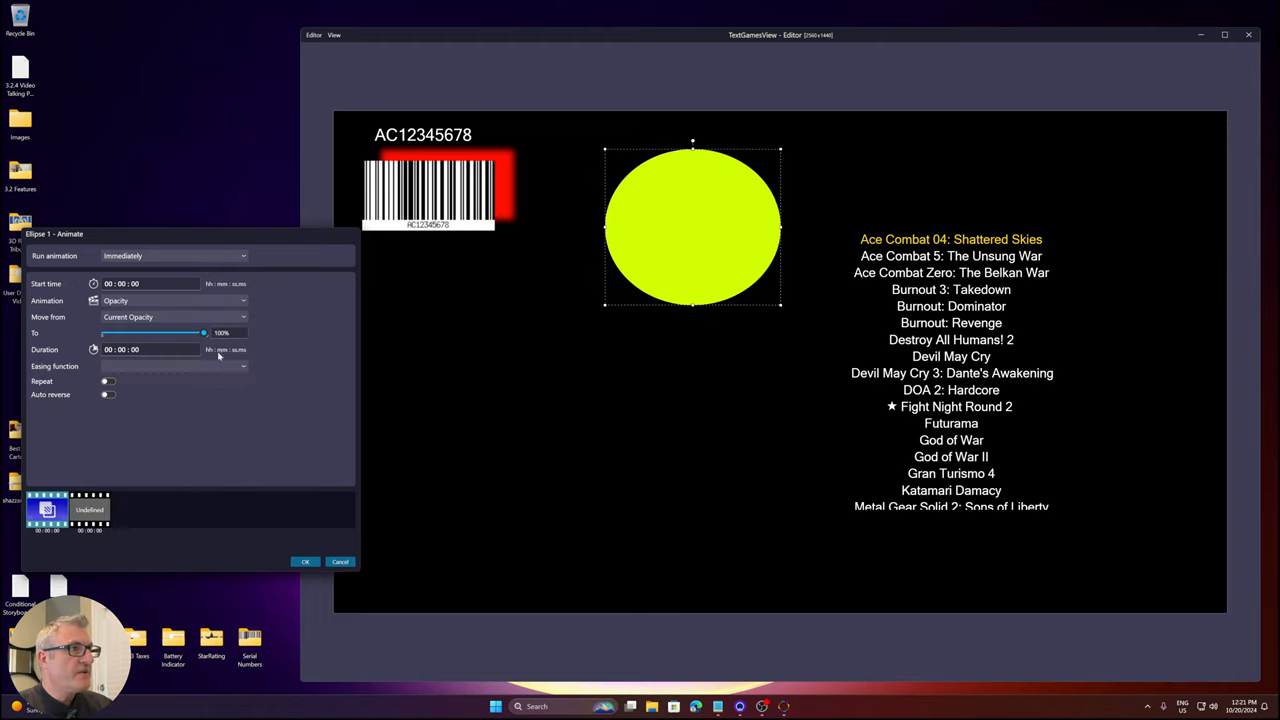
{"action": "left_click_drag", "start_coordinate": [203, 332], "coordinate": [106, 332]}
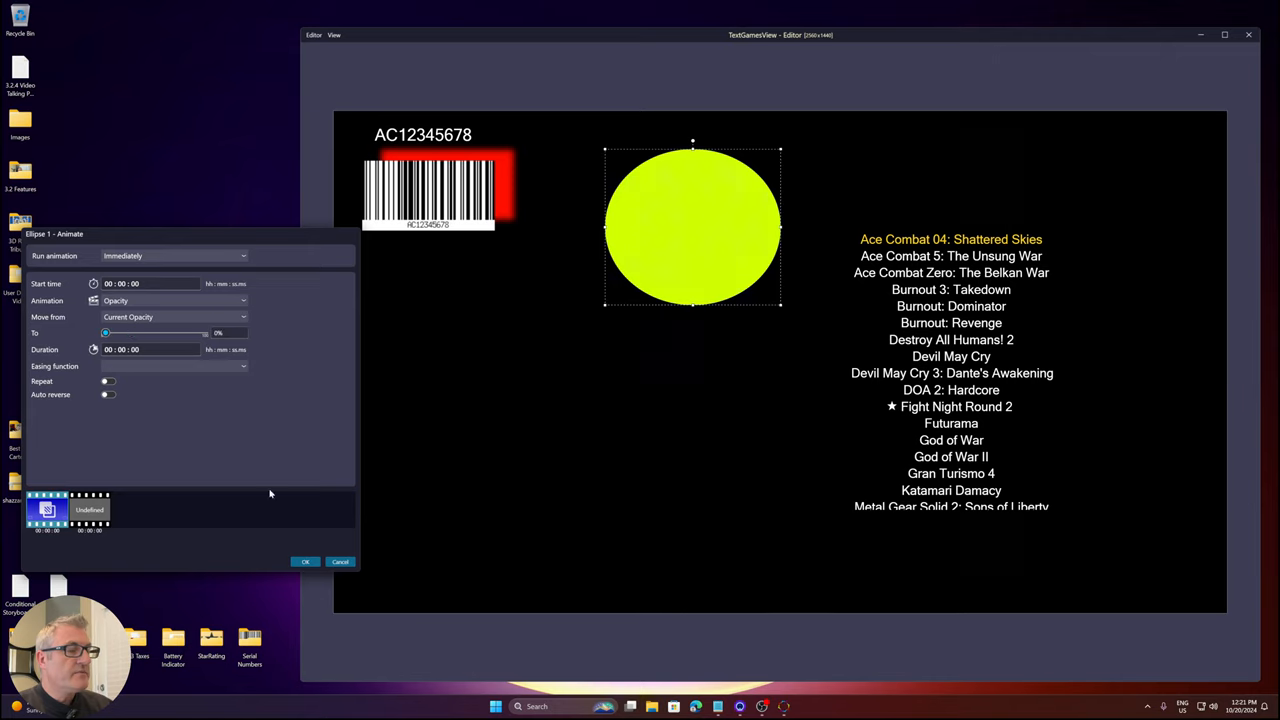
{"action": "left_click", "coordinate": [305, 561]}
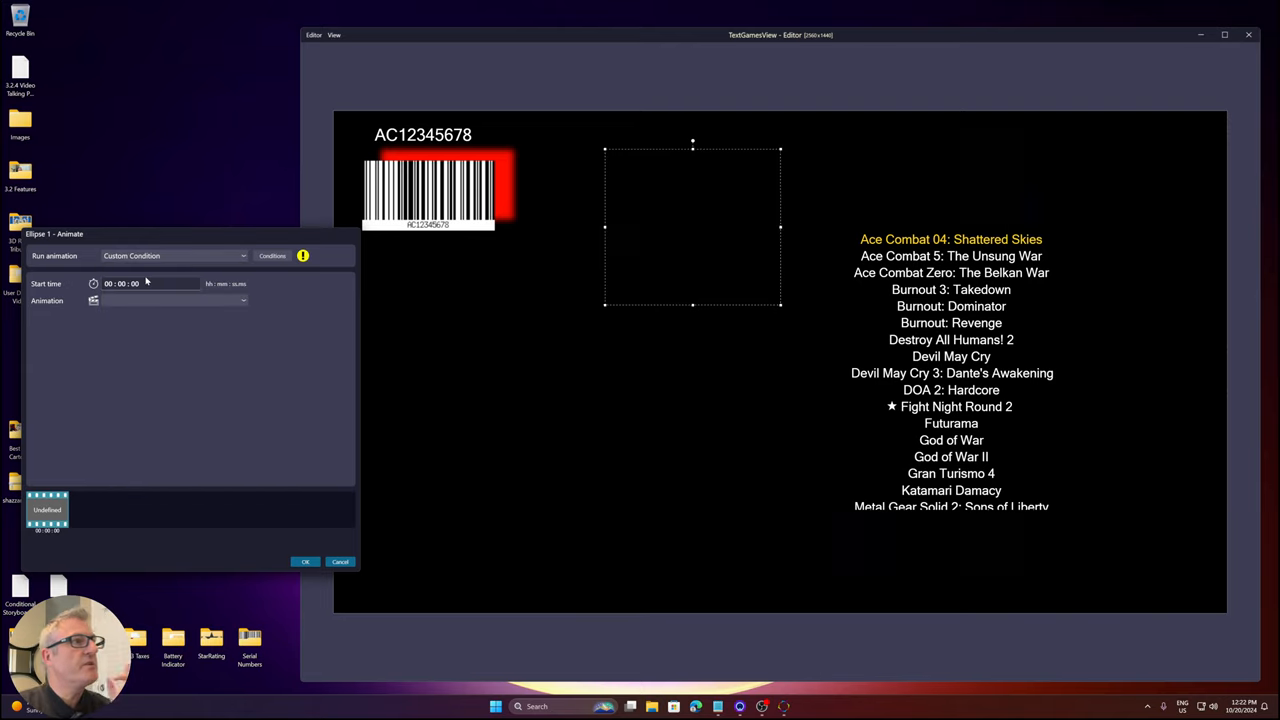
Add a trigger condition: *Serial Number is AC12345678
{"action": "left_click", "coordinate": [272, 255]}
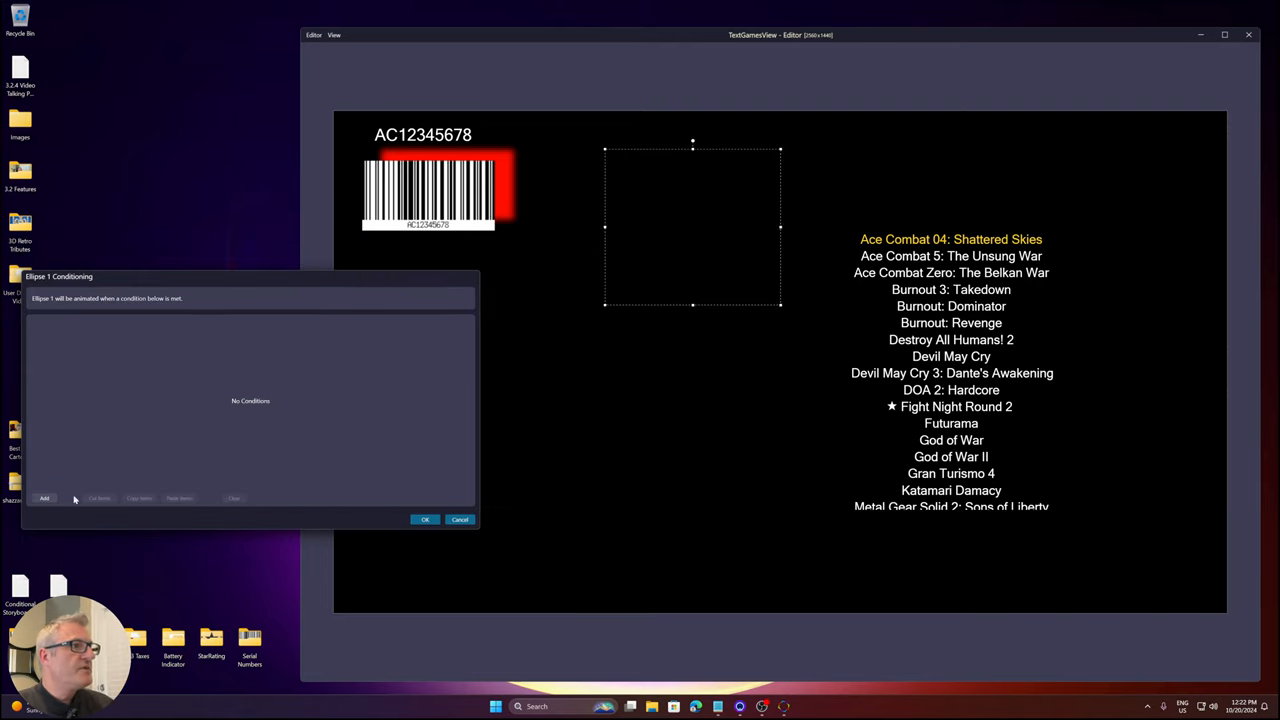
{"action": "left_click", "coordinate": [44, 498]}
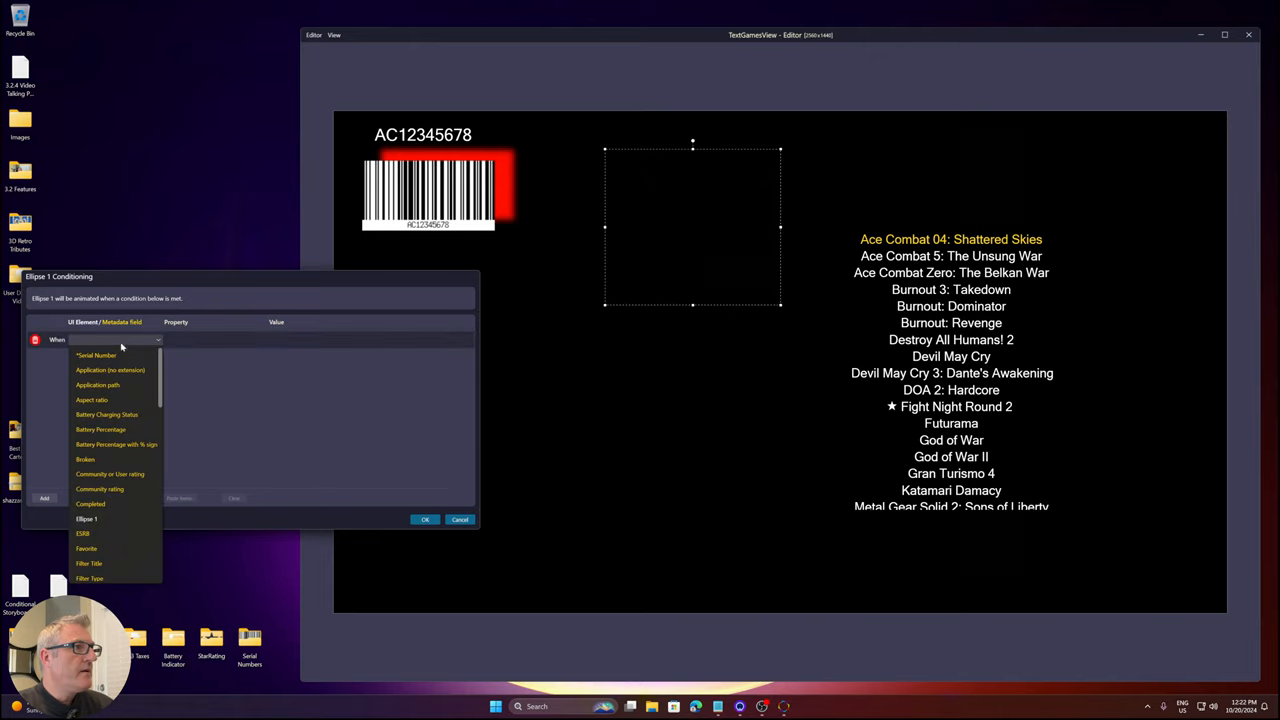
{"action": "left_click", "coordinate": [96, 355]}
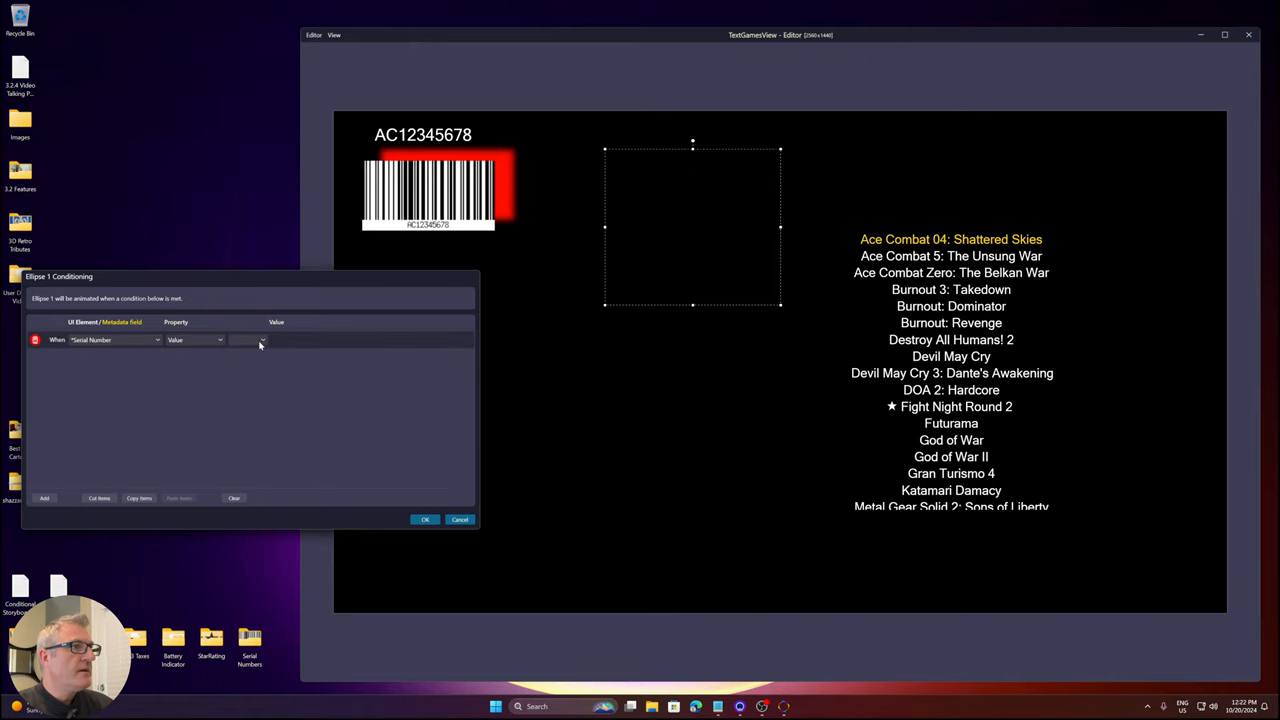
{"action": "left_click", "coordinate": [248, 339]}
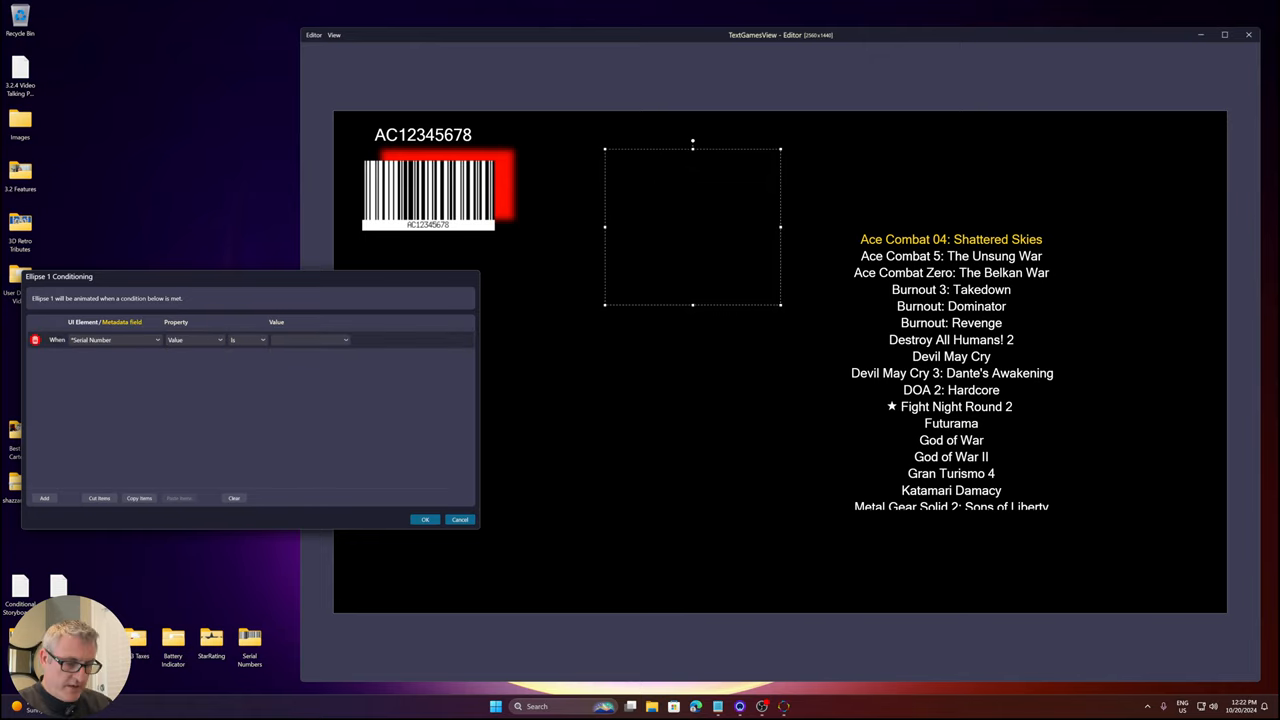
{"action": "type", "text": "AC12"}
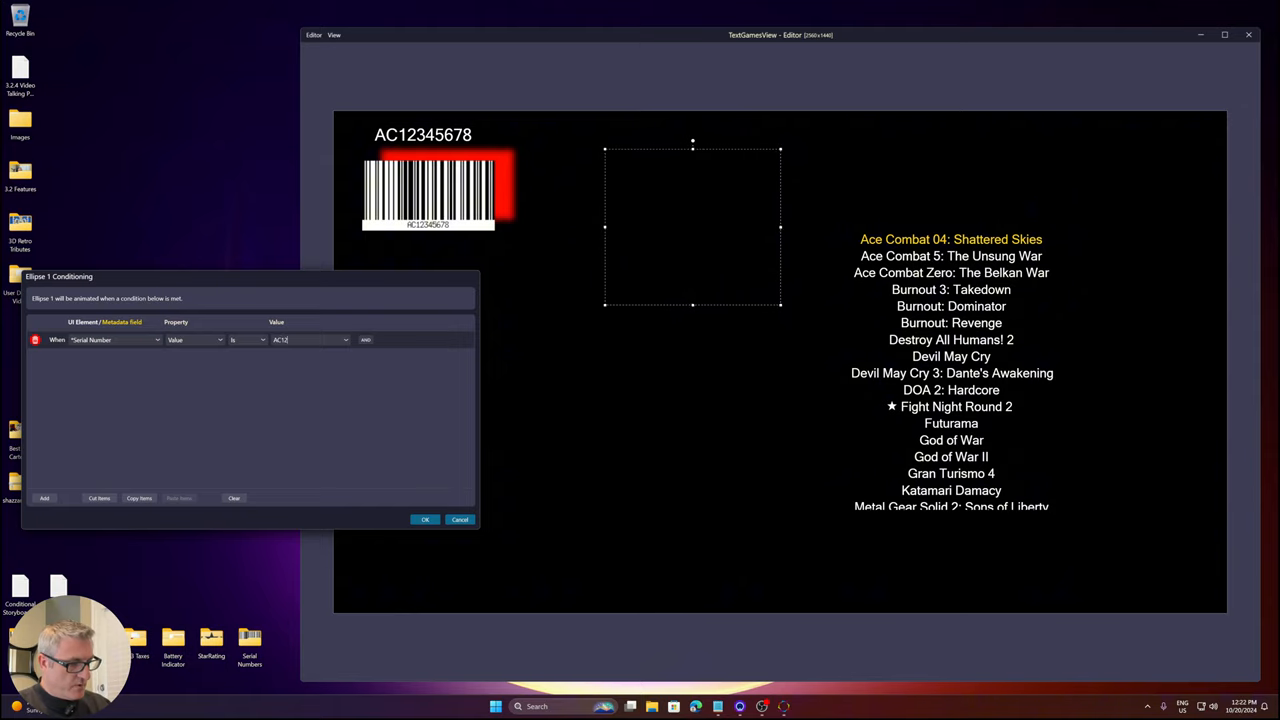
{"action": "type", "text": "345678"}
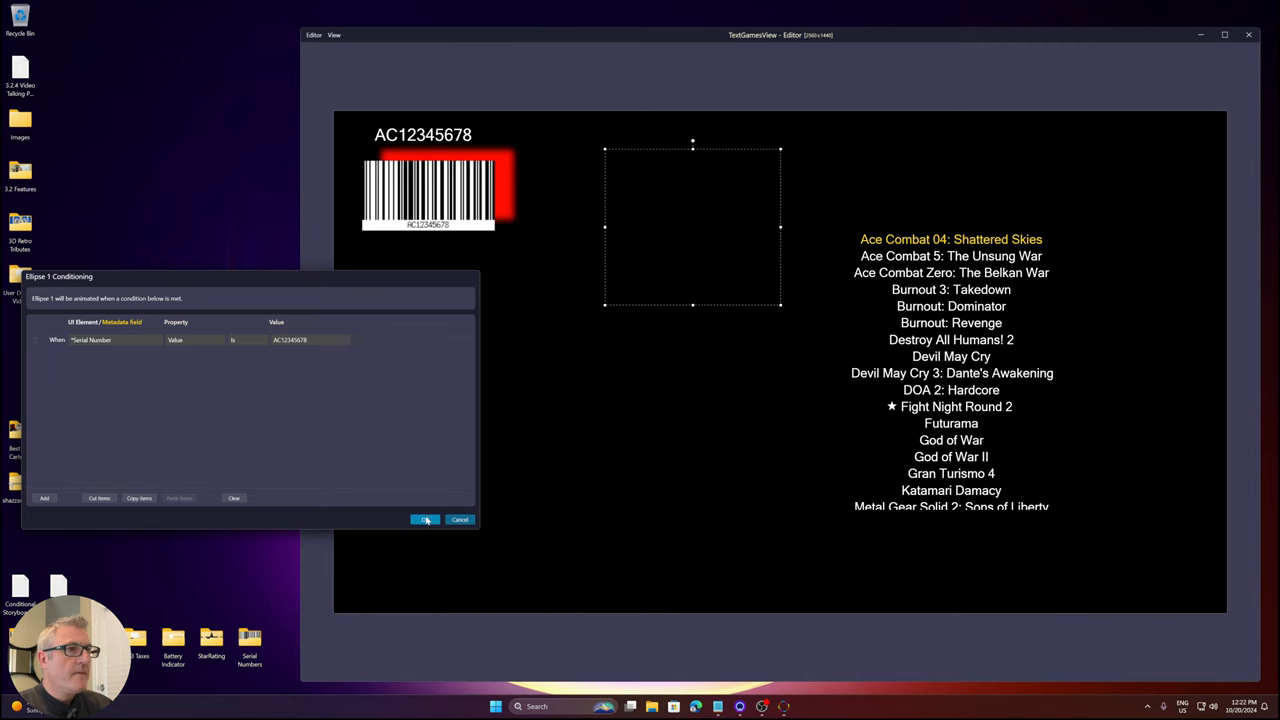
{"action": "left_click", "coordinate": [425, 519]}
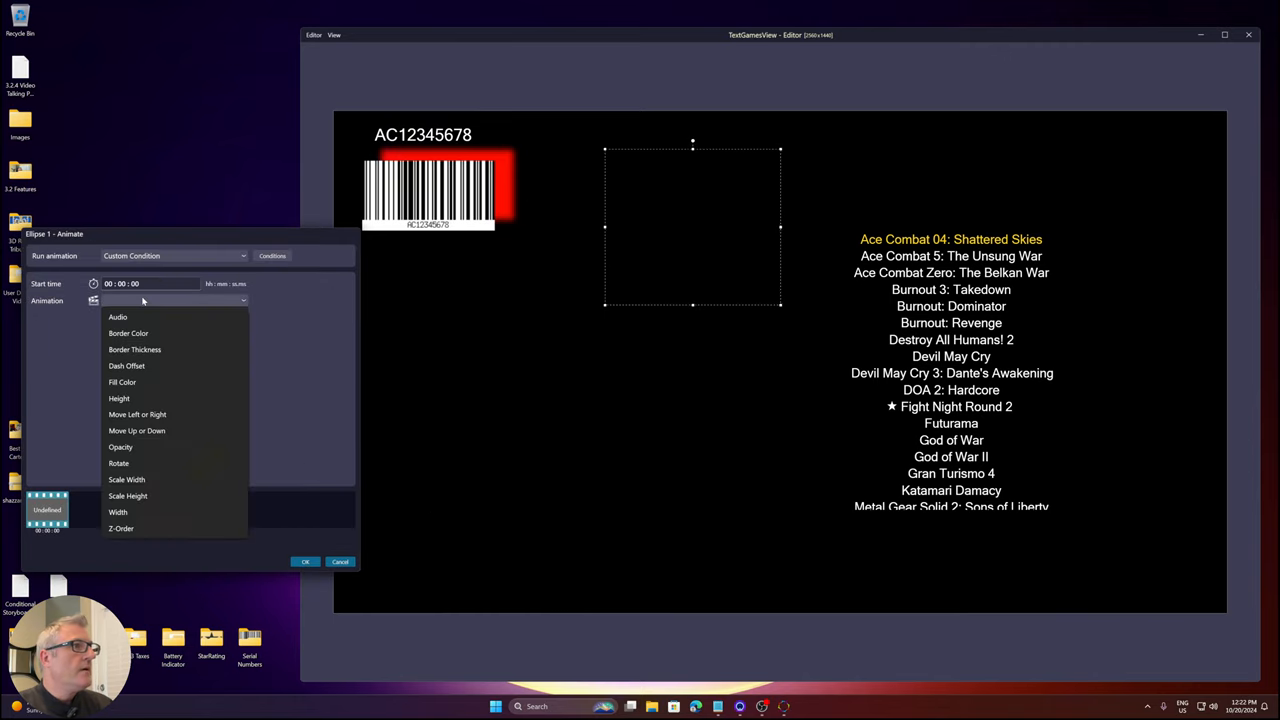
Set the animation to Opacity 100% over 0.5 s with PowerEase EaseOut
{"action": "left_click", "coordinate": [120, 447]}
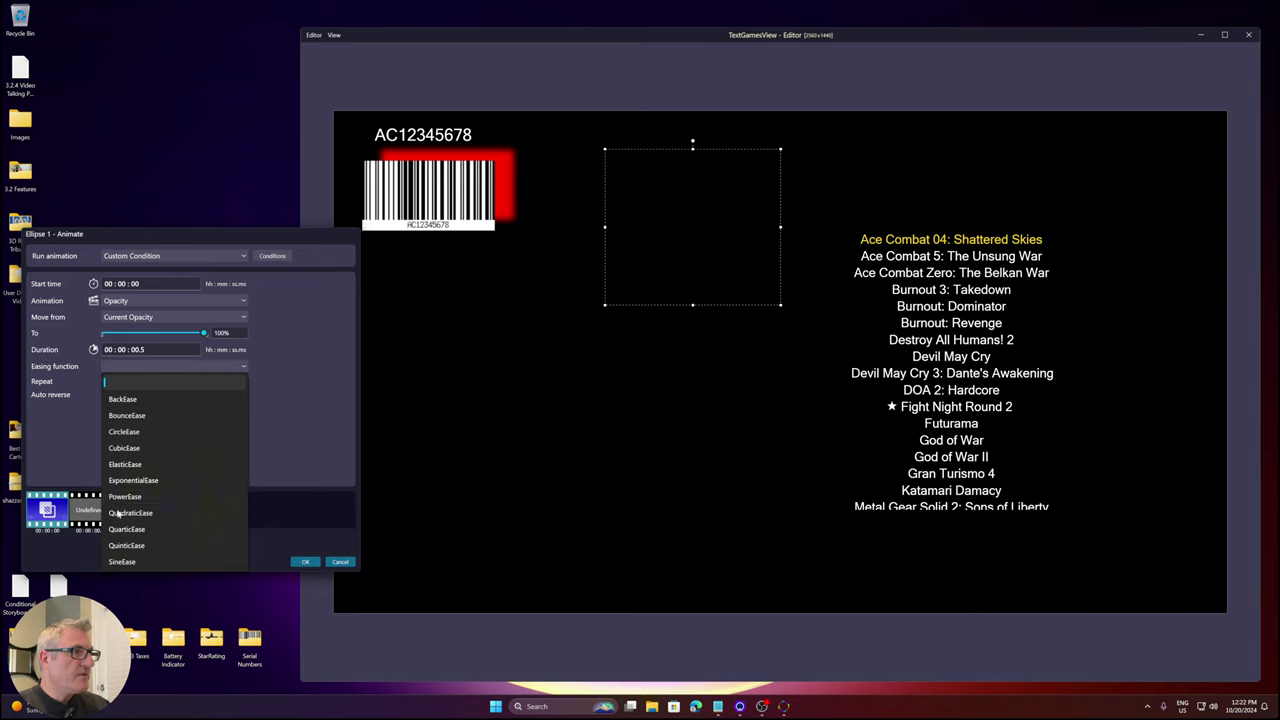
{"action": "left_click", "coordinate": [124, 496]}
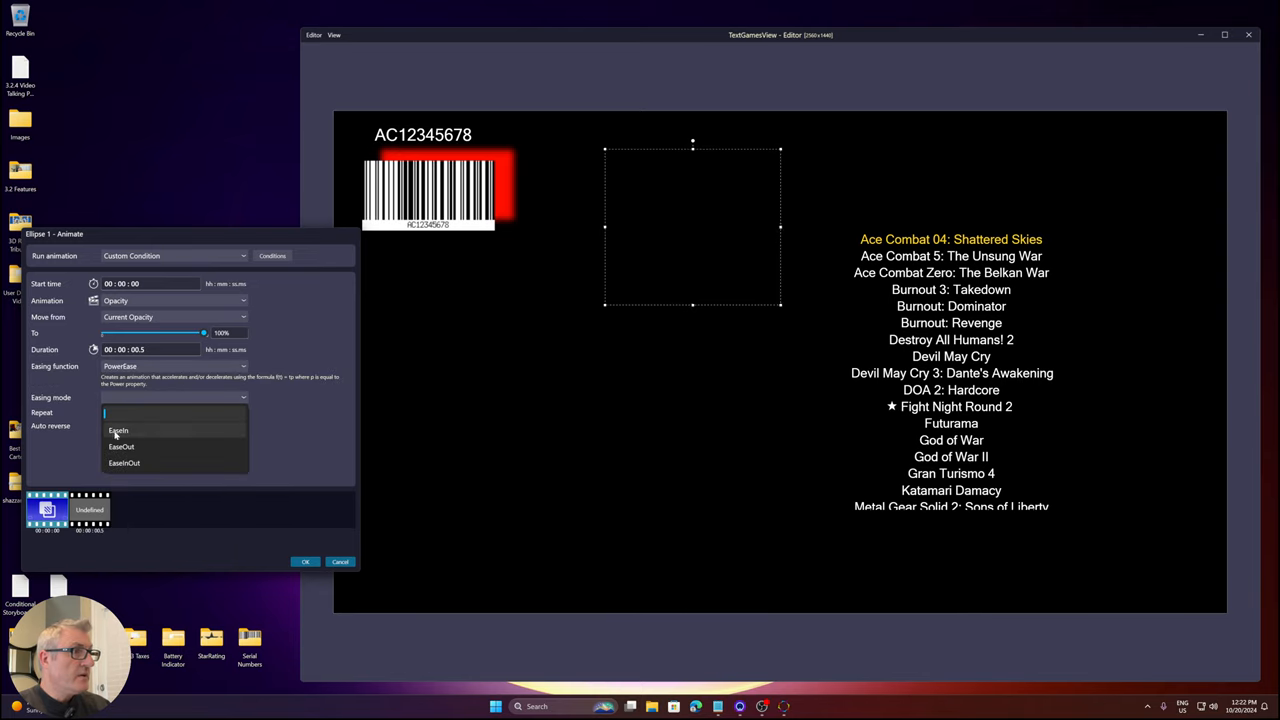
{"action": "left_click", "coordinate": [120, 446]}
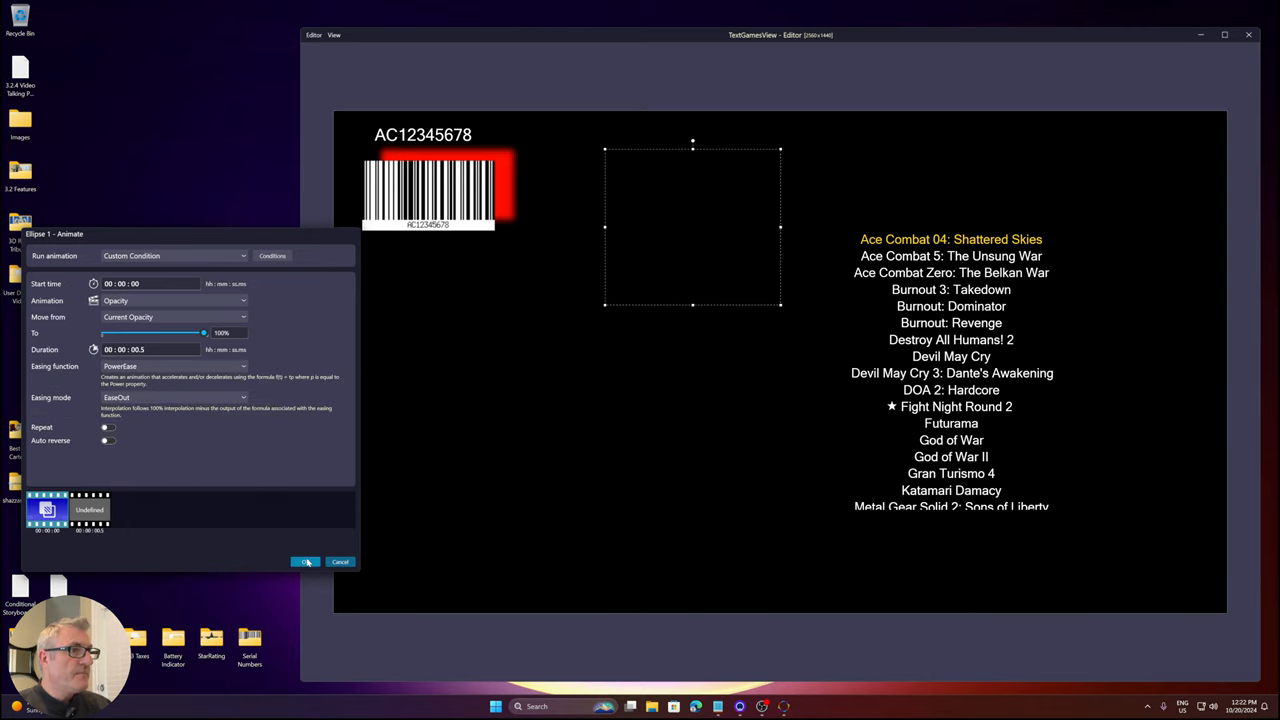
{"action": "left_click", "coordinate": [307, 561]}
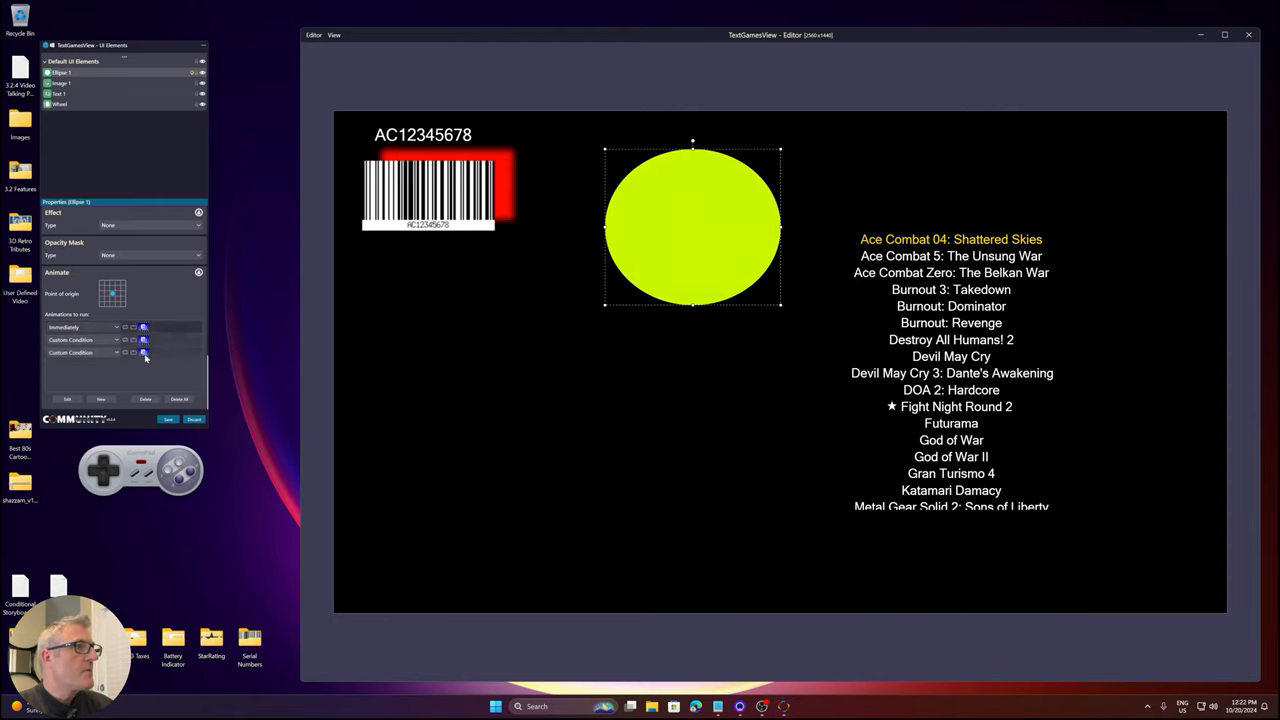
Make the third animation fade to 0% over 0.4 s with EaseIn when Serial Number differs
{"action": "left_click", "coordinate": [145, 352]}
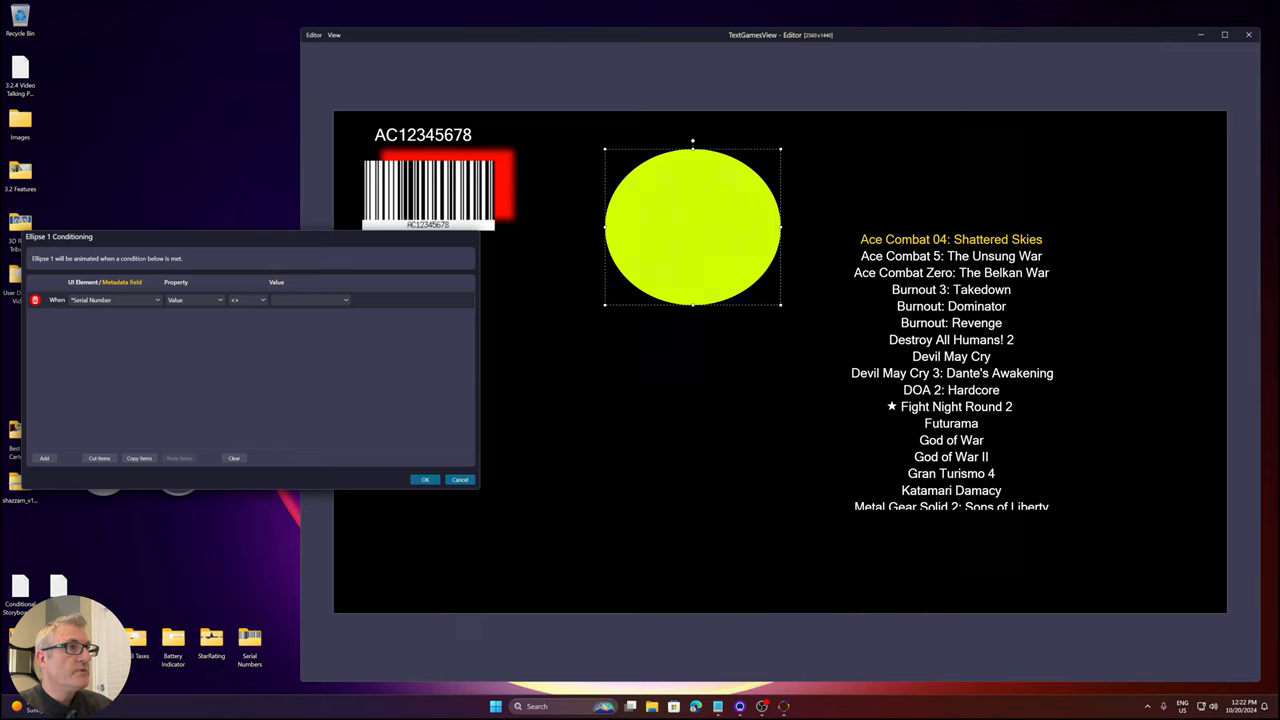
{"action": "type", "text": "AC13"}
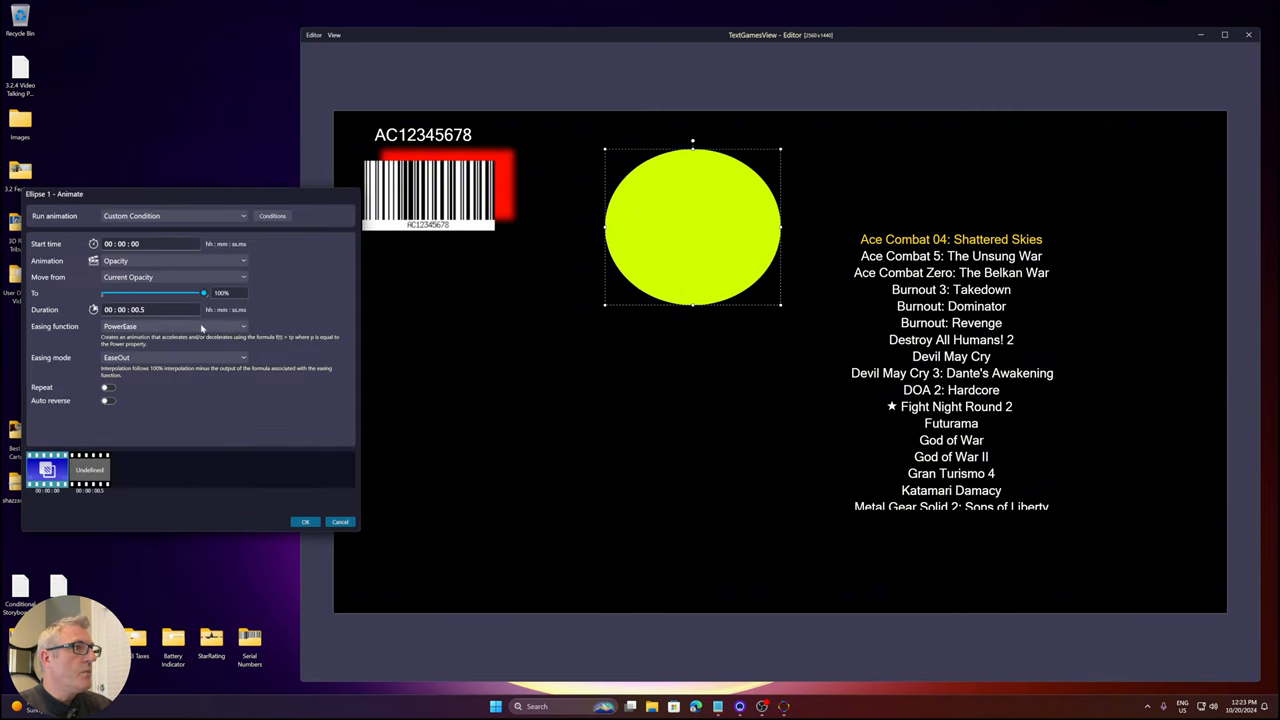
{"action": "left_click_drag", "start_coordinate": [204, 292], "coordinate": [106, 292]}
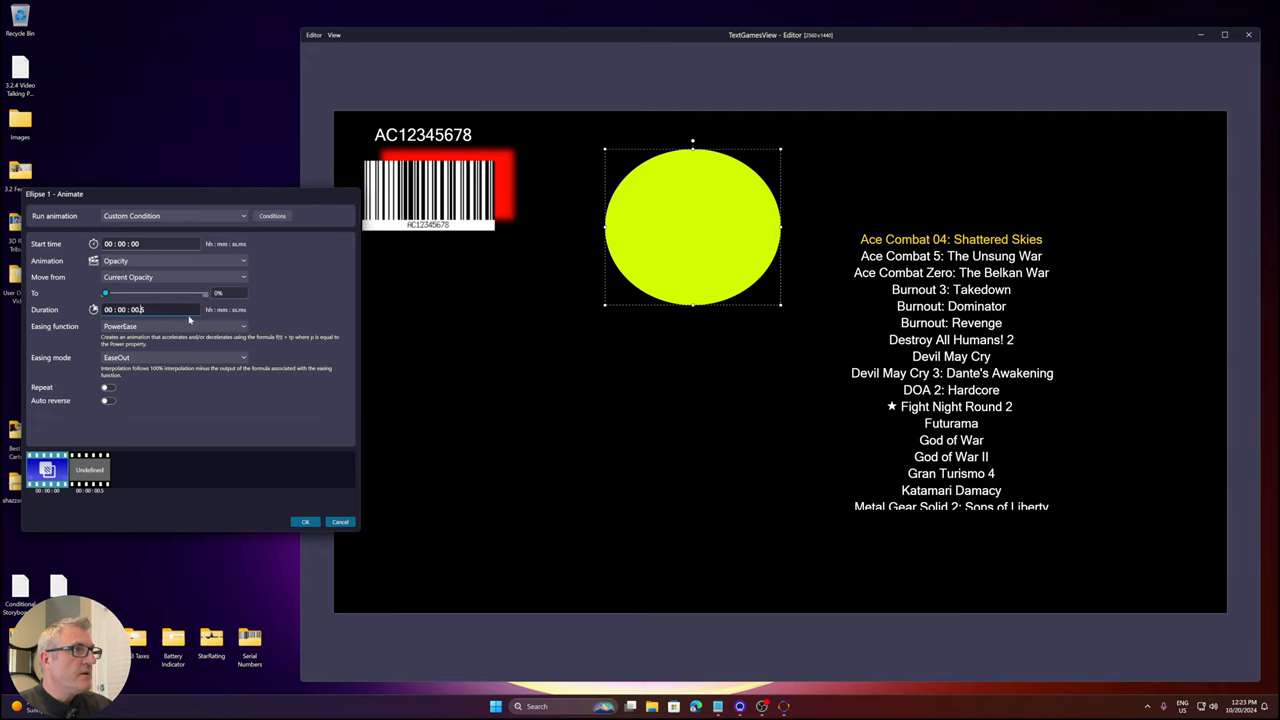
{"action": "left_click", "coordinate": [150, 309]}
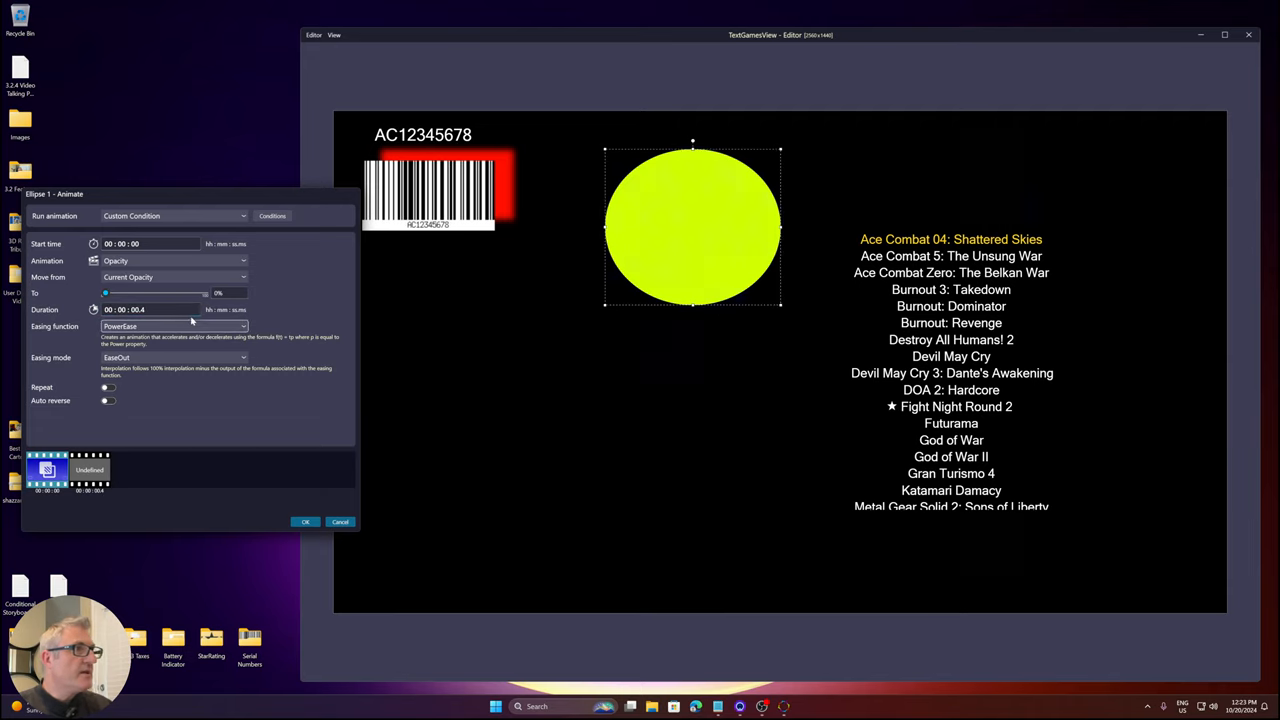
{"action": "left_click", "coordinate": [173, 357]}
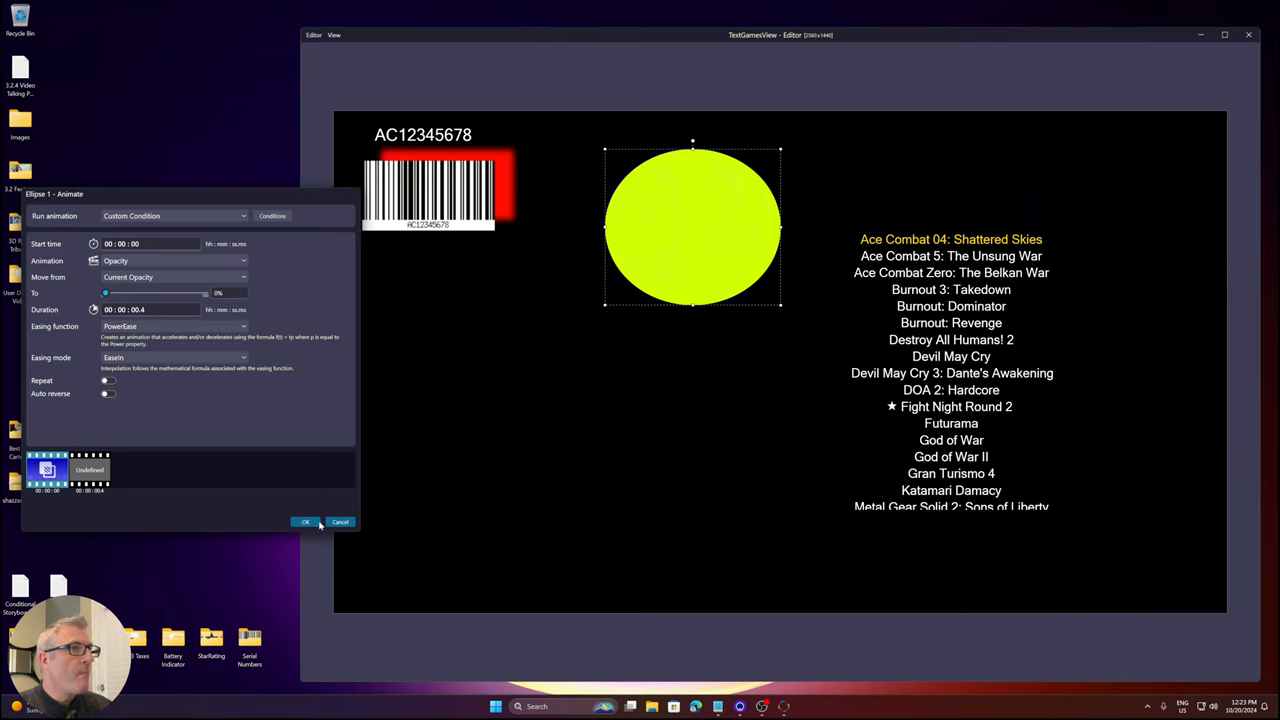
{"action": "left_click", "coordinate": [305, 521]}
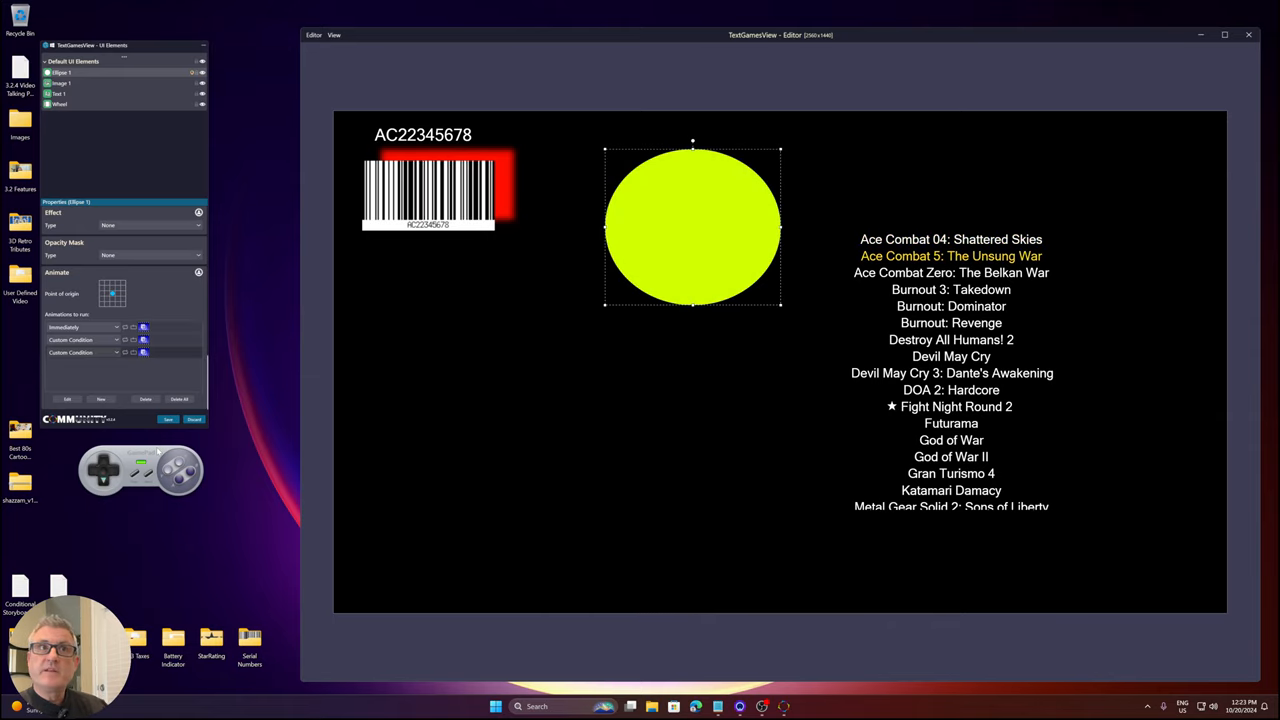
Reopen the first Custom Condition animation (100% opacity, 0.5 s, PowerEase out) for editing
{"action": "left_click", "coordinate": [951, 289]}
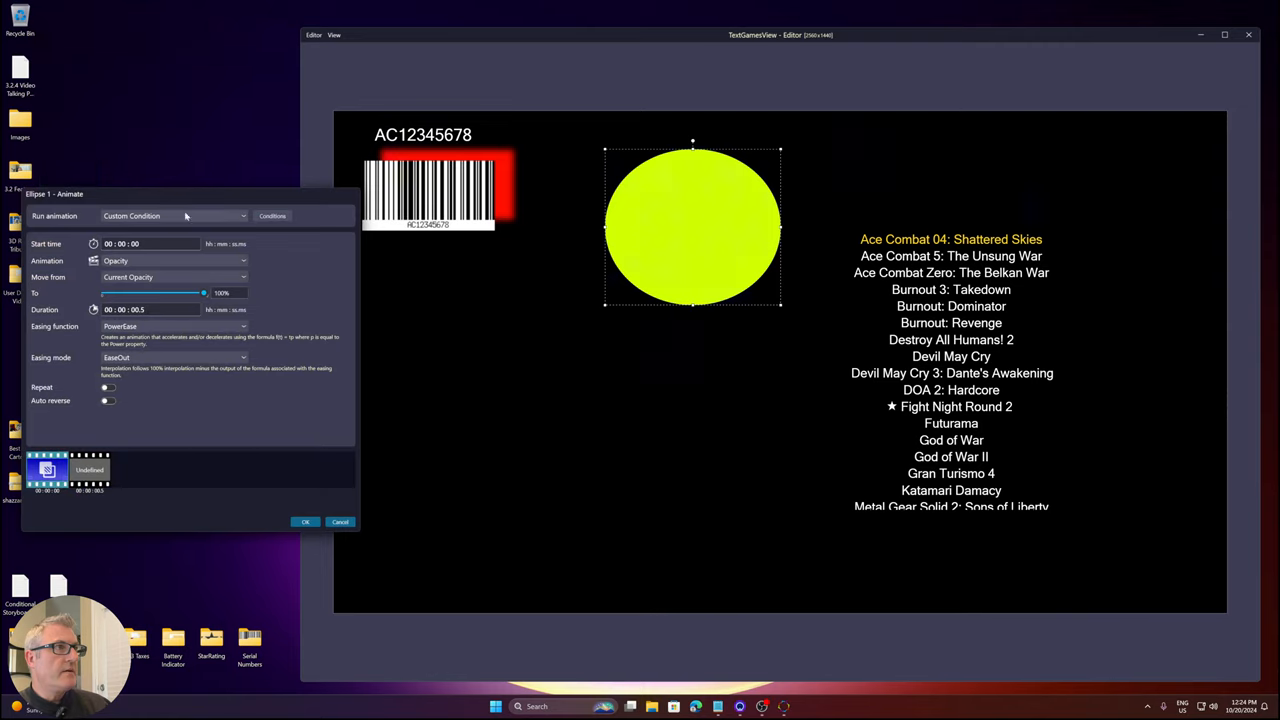
Close the fade-in animation's Animate dialog, leaving the three animations listed
{"action": "left_click", "coordinate": [272, 216]}
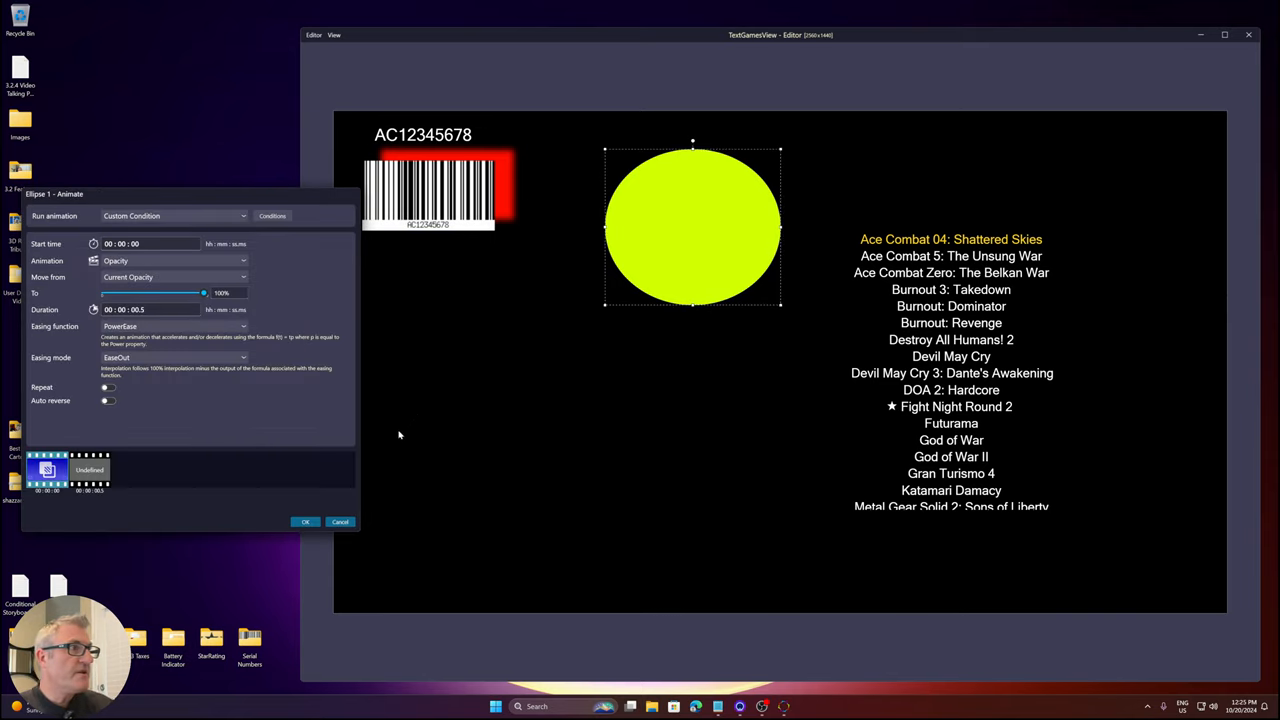
{"action": "left_click", "coordinate": [305, 521]}
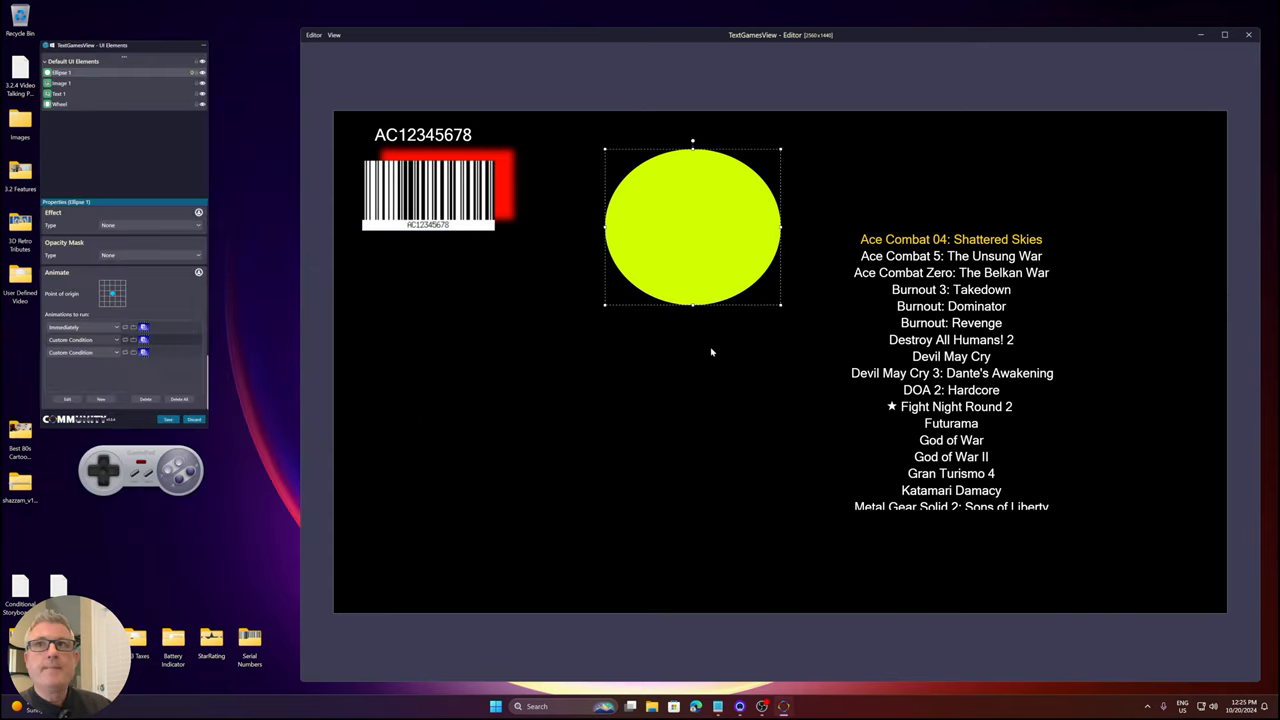
{"action": "mouse_move", "coordinate": [728, 346]}
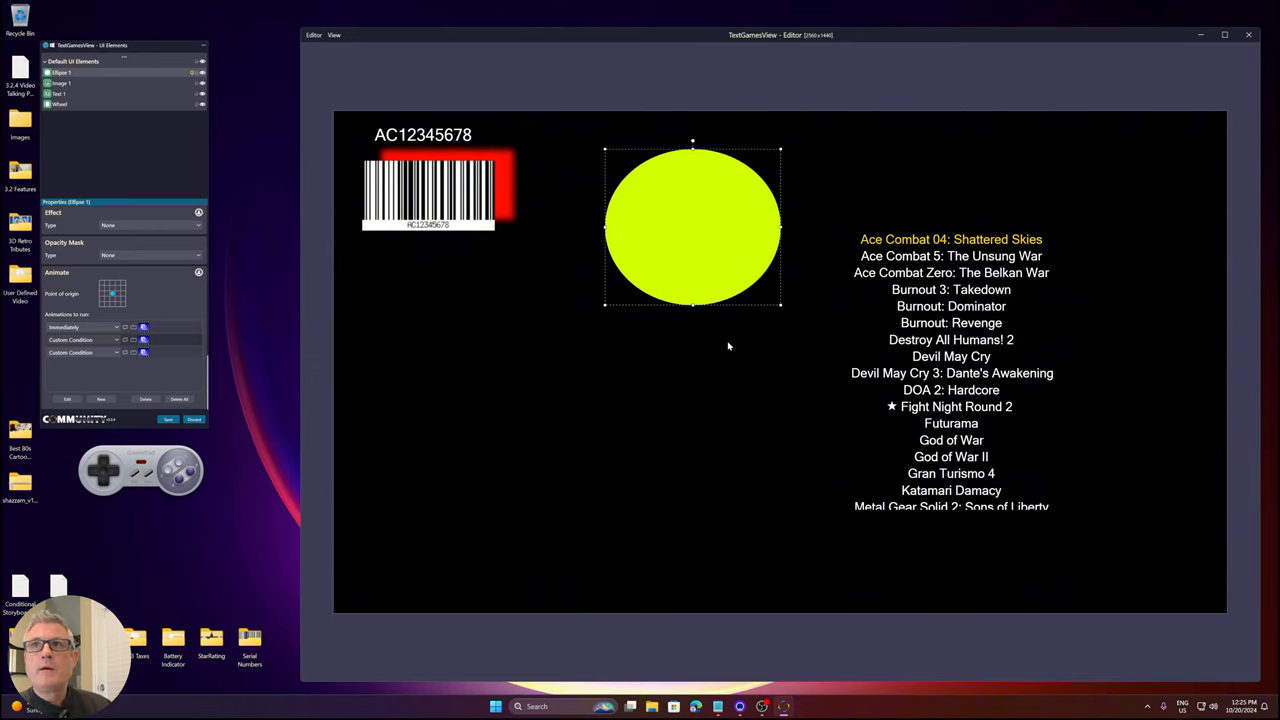
{"action": "mouse_move", "coordinate": [268, 413]}
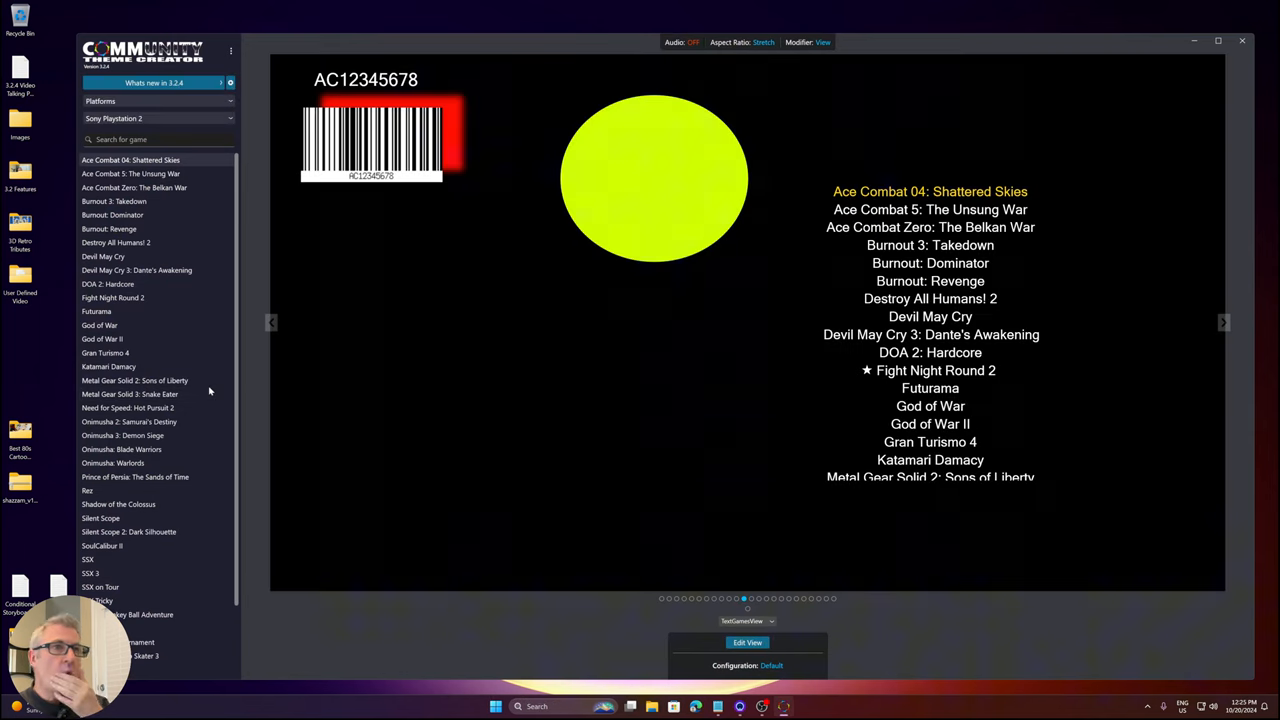
Switch the preview to HorizontalWheelGamesView, open it for editing and select the game wheel
{"action": "left_click", "coordinate": [747, 621]}
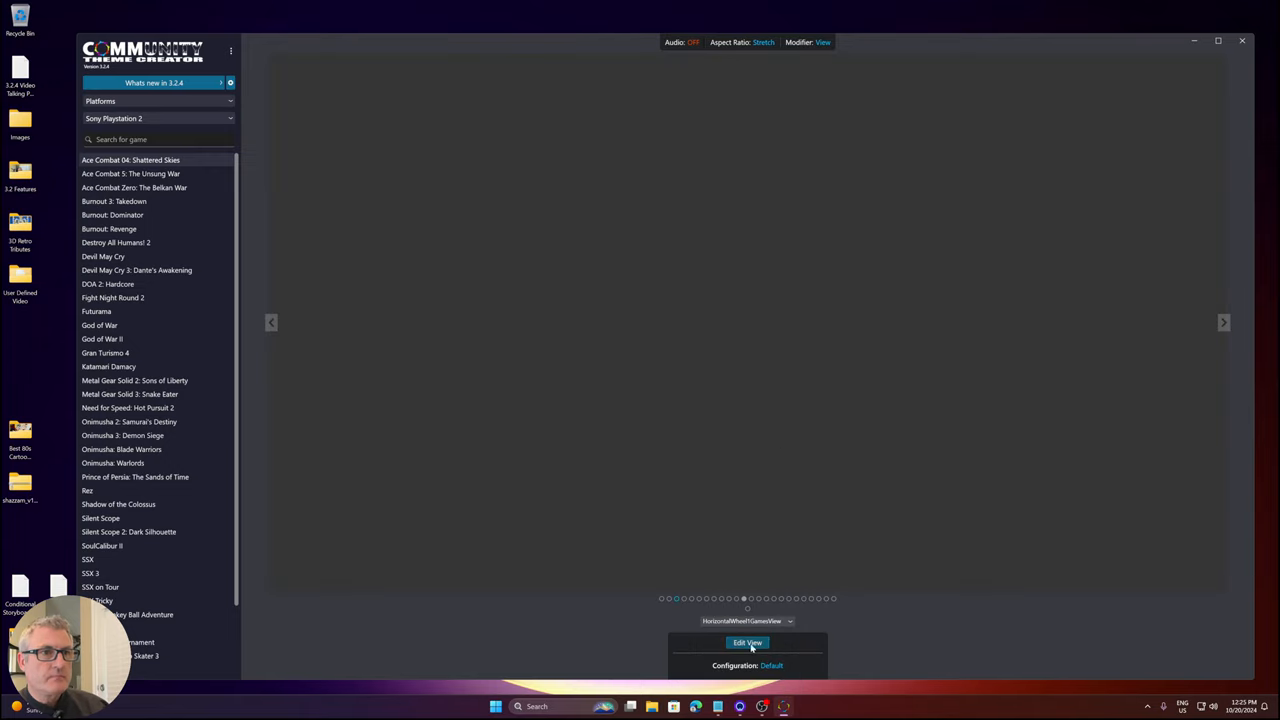
{"action": "left_click", "coordinate": [747, 642]}
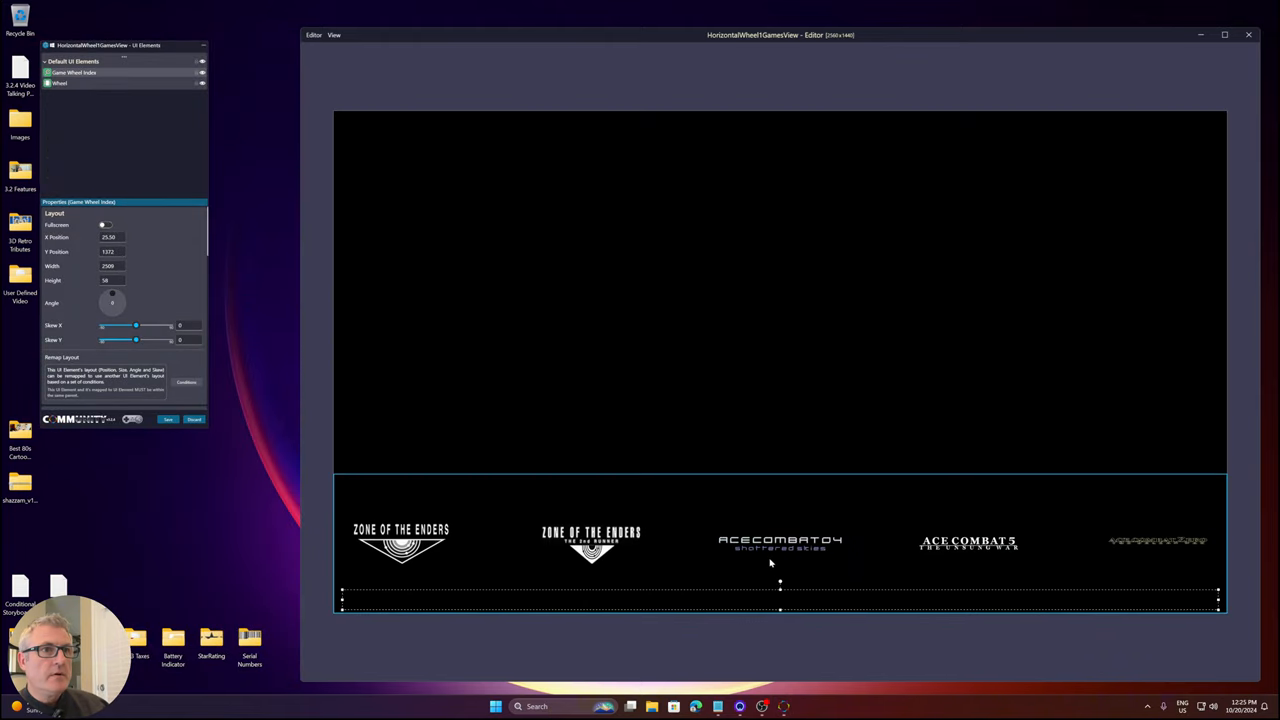
{"action": "left_click", "coordinate": [58, 83]}
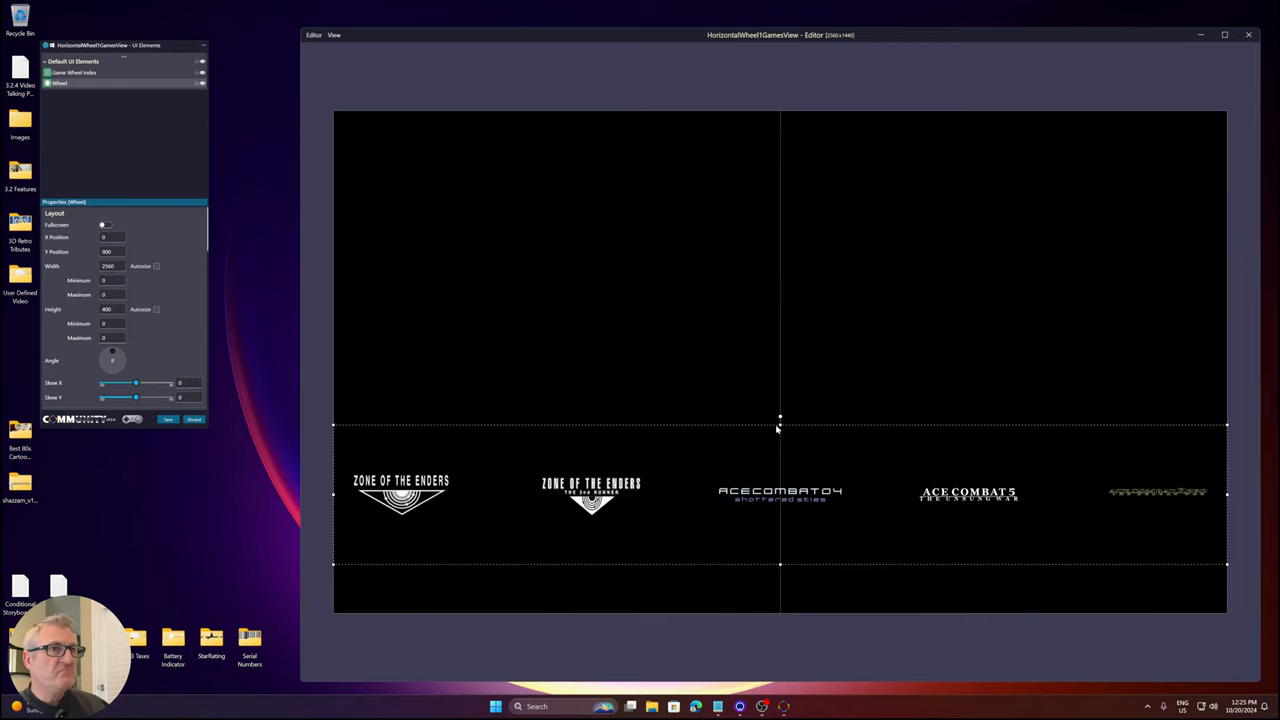
{"action": "left_click", "coordinate": [168, 419]}
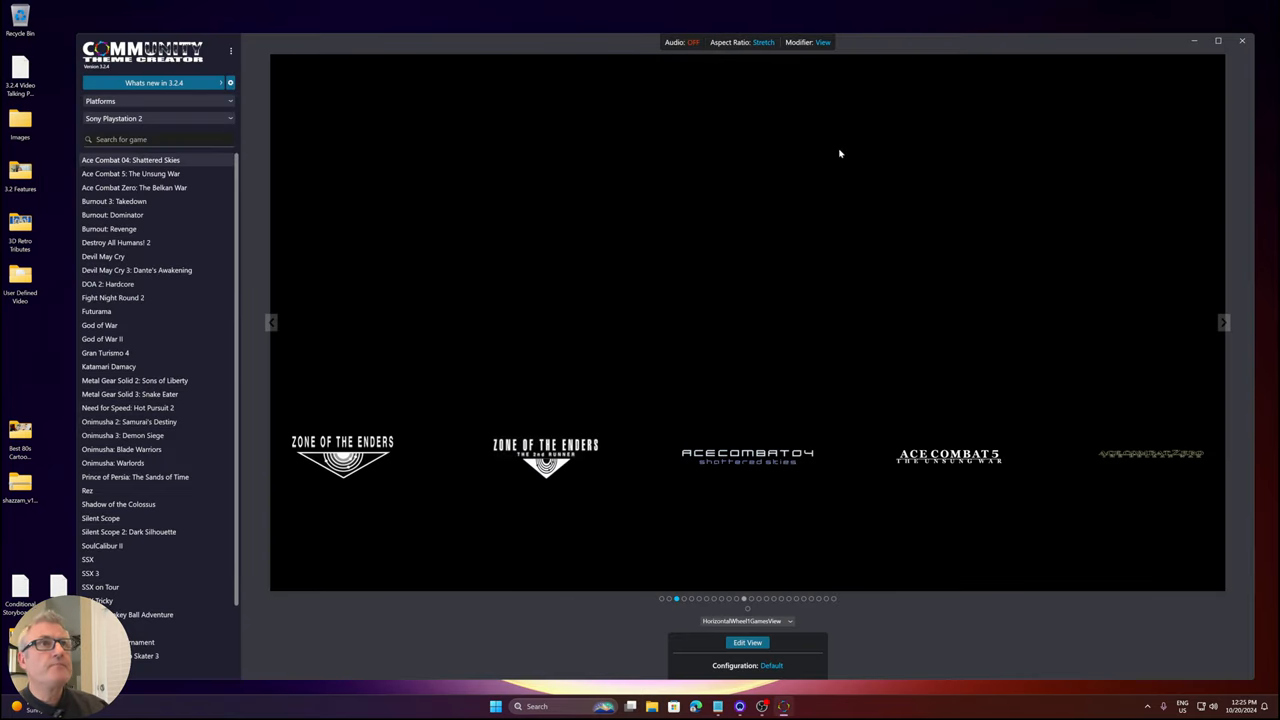
Edit the GameWheelItem1 template and add a rectangle filled orange #FFFFA700
{"action": "left_click", "coordinate": [740, 42]}
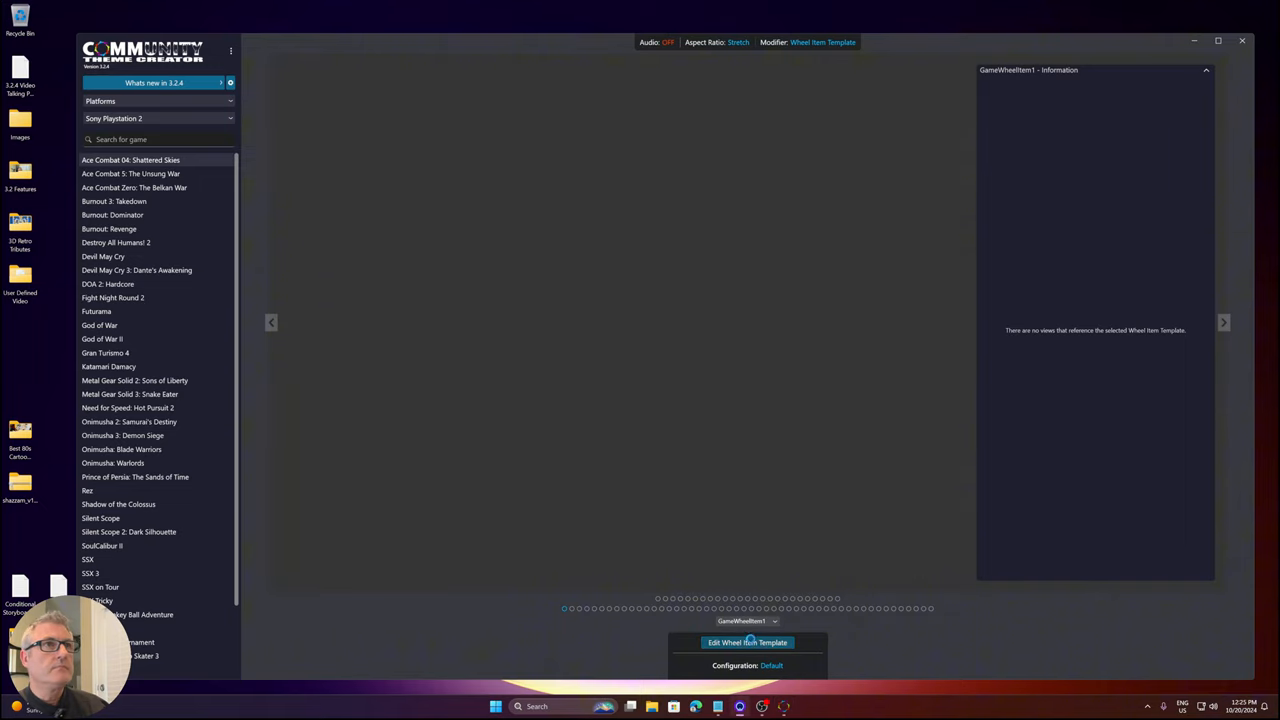
{"action": "left_click", "coordinate": [747, 642]}
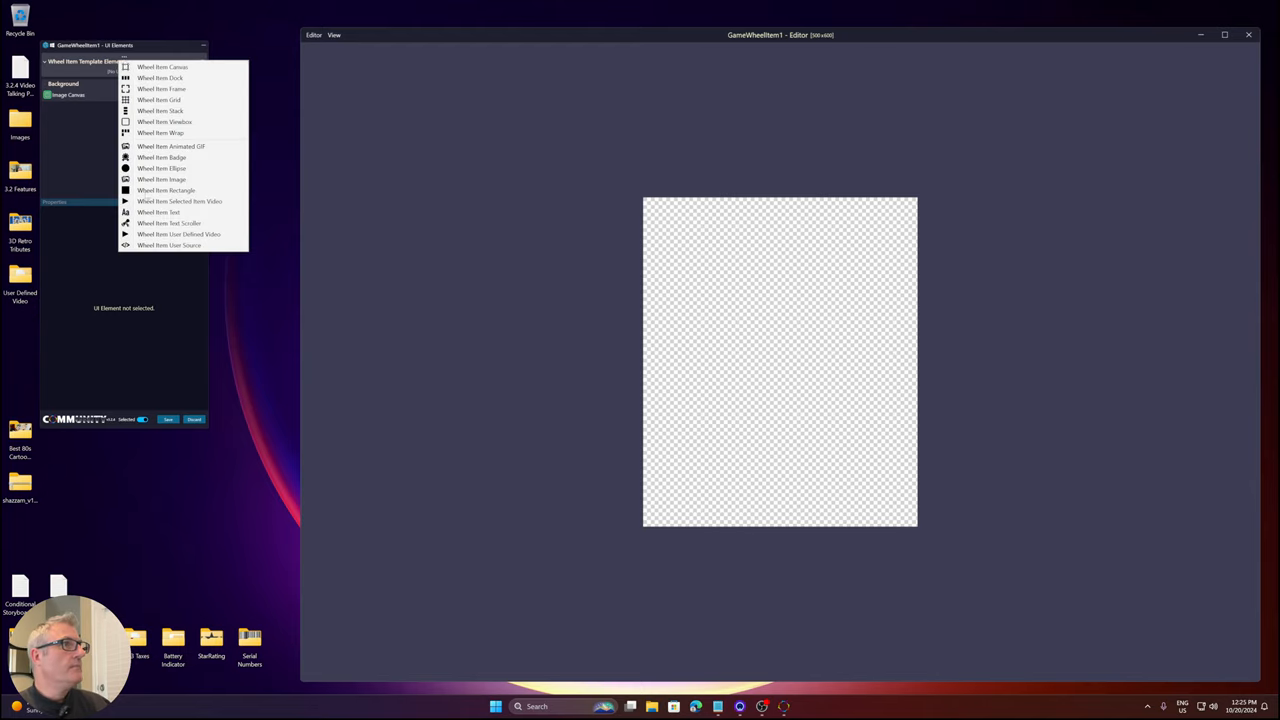
{"action": "left_click", "coordinate": [166, 190]}
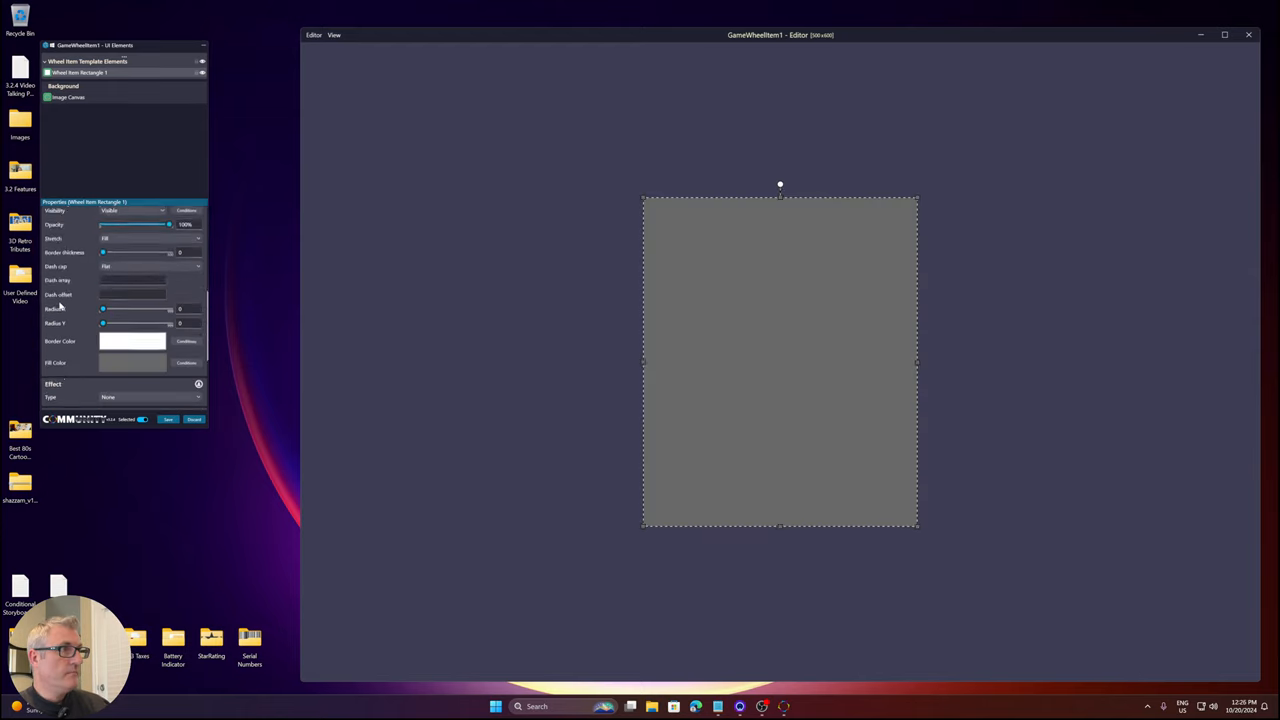
{"action": "left_click", "coordinate": [132, 362]}
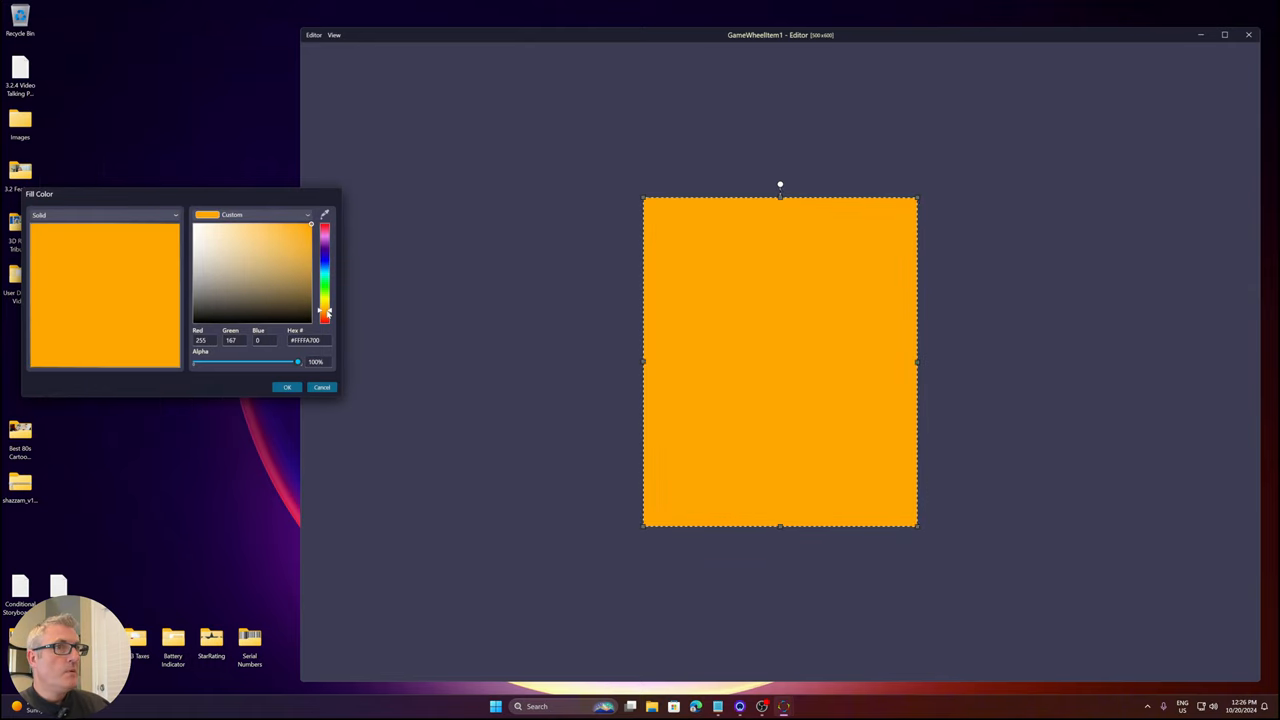
{"action": "left_click", "coordinate": [287, 387]}
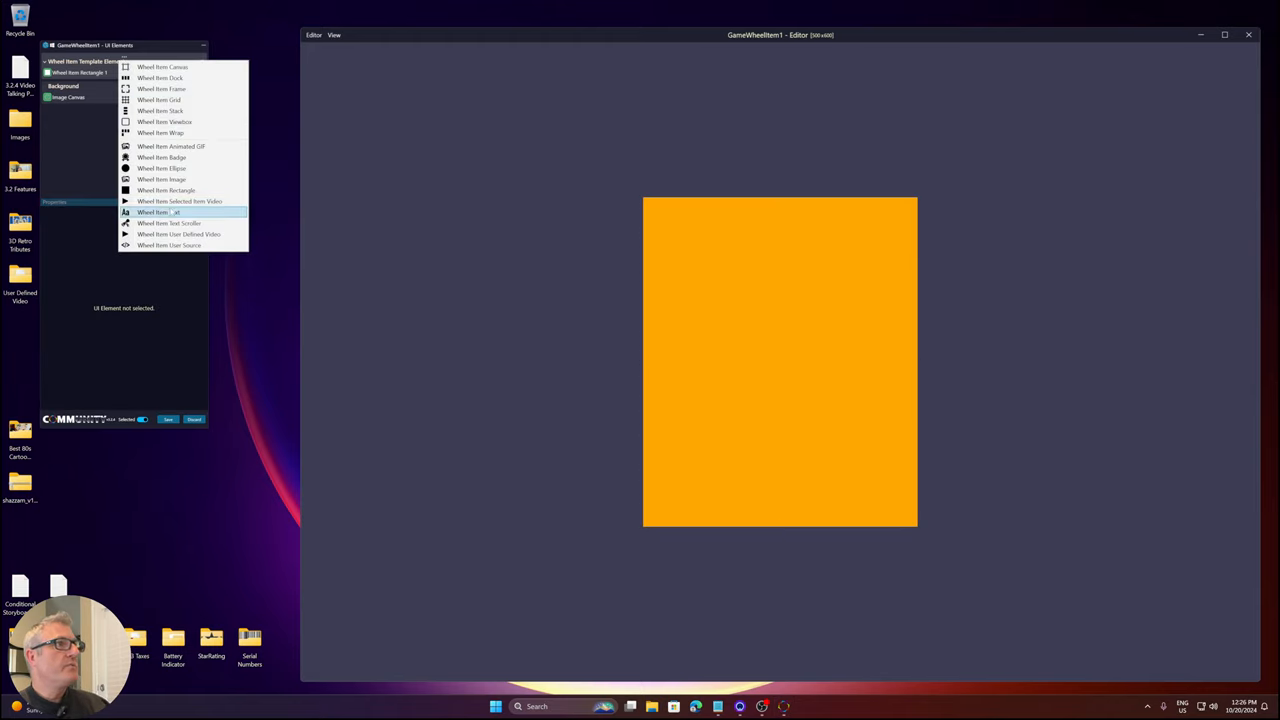
Add an autosized black Serial Number text with 'No Serial Number' as the fallback
{"action": "left_click", "coordinate": [158, 212]}
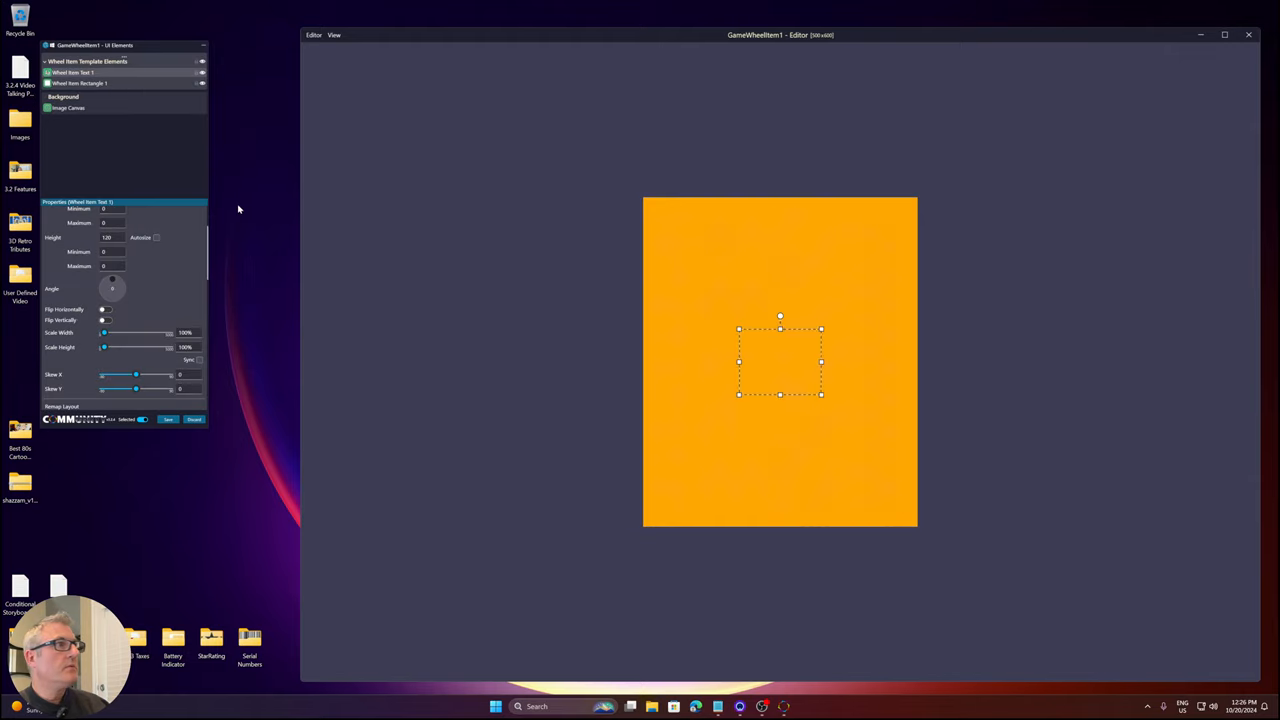
{"action": "mouse_move", "coordinate": [186, 269]}
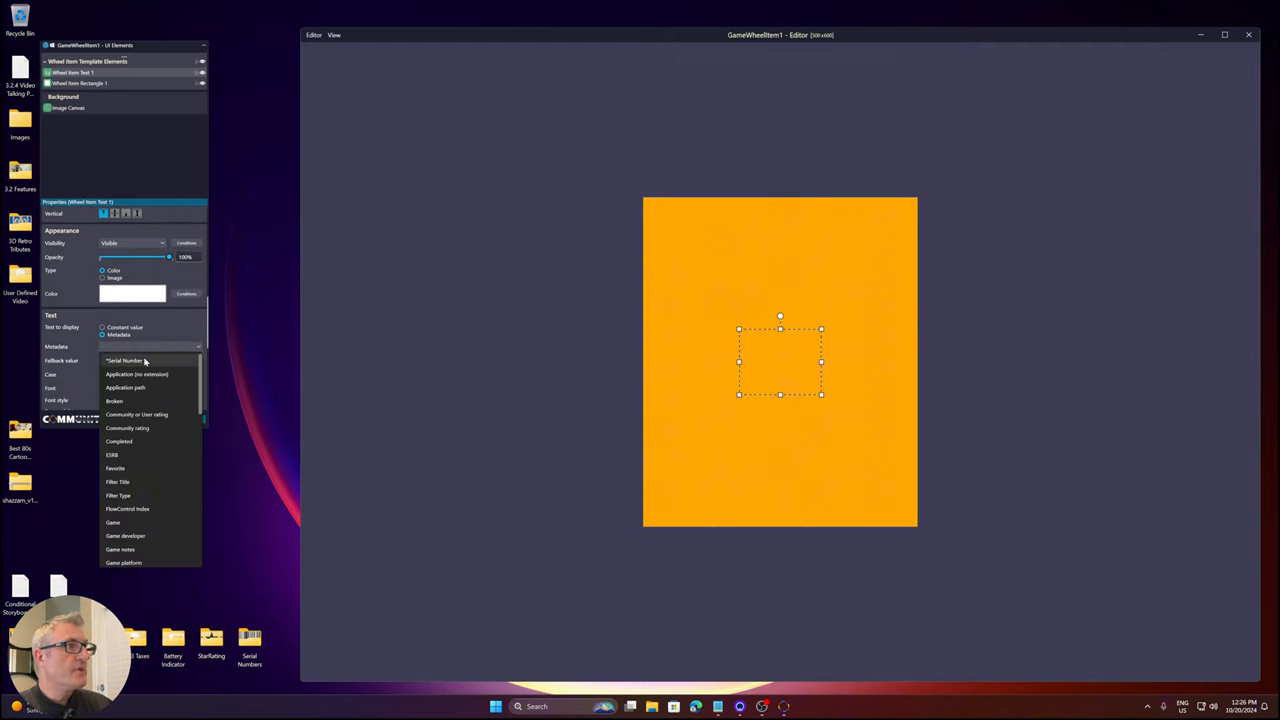
{"action": "left_click", "coordinate": [125, 360]}
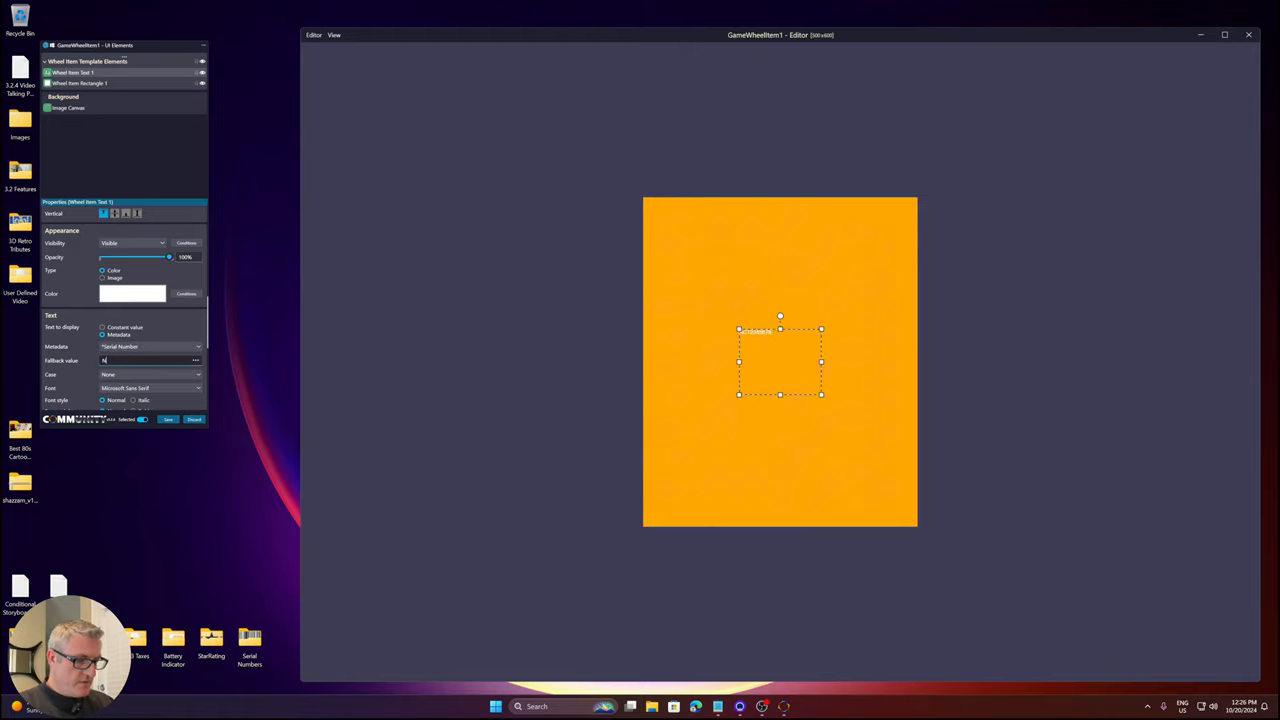
{"action": "type", "text": "o Serial Number"}
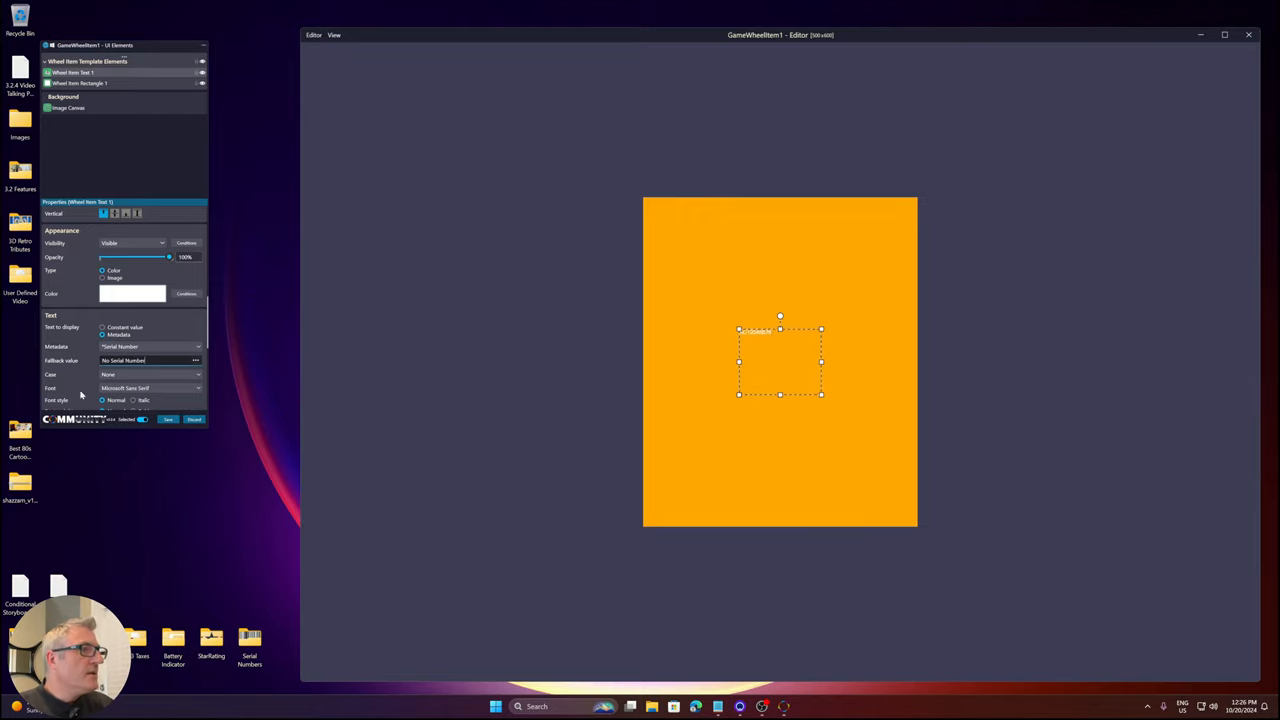
{"action": "scroll", "scroll_direction": "down", "scroll_amount": 3}
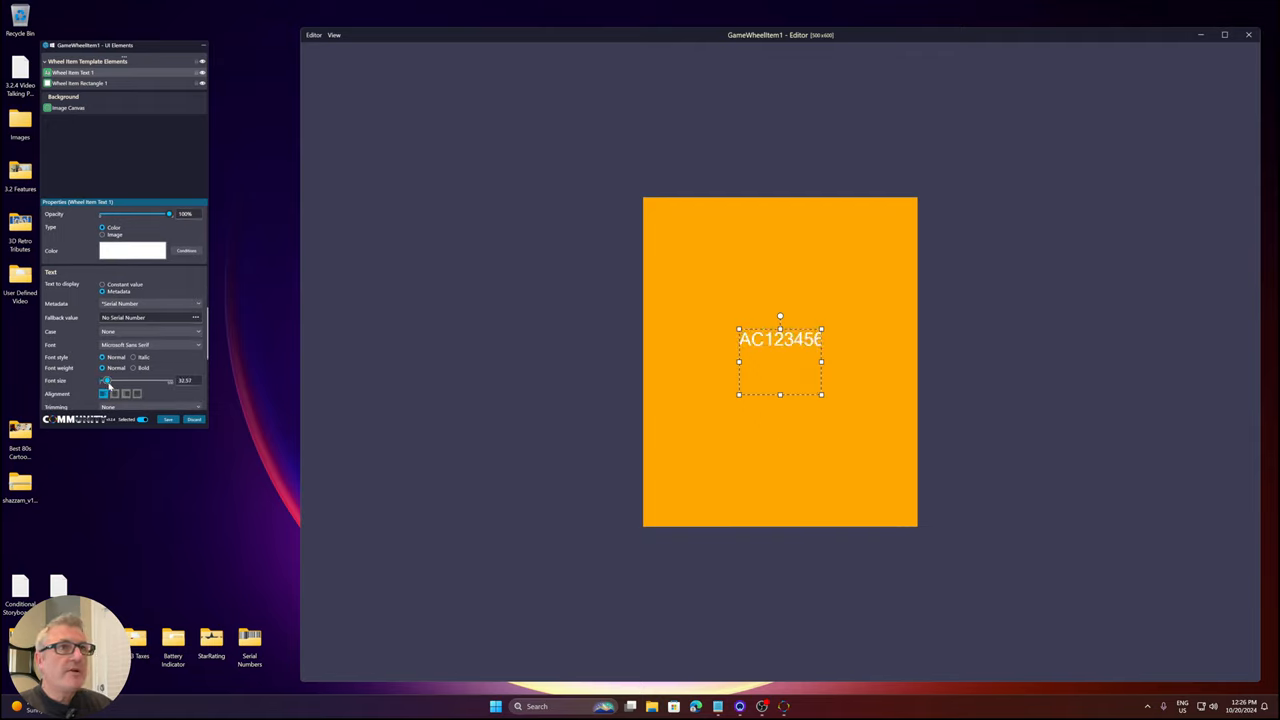
{"action": "left_click", "coordinate": [133, 250]}
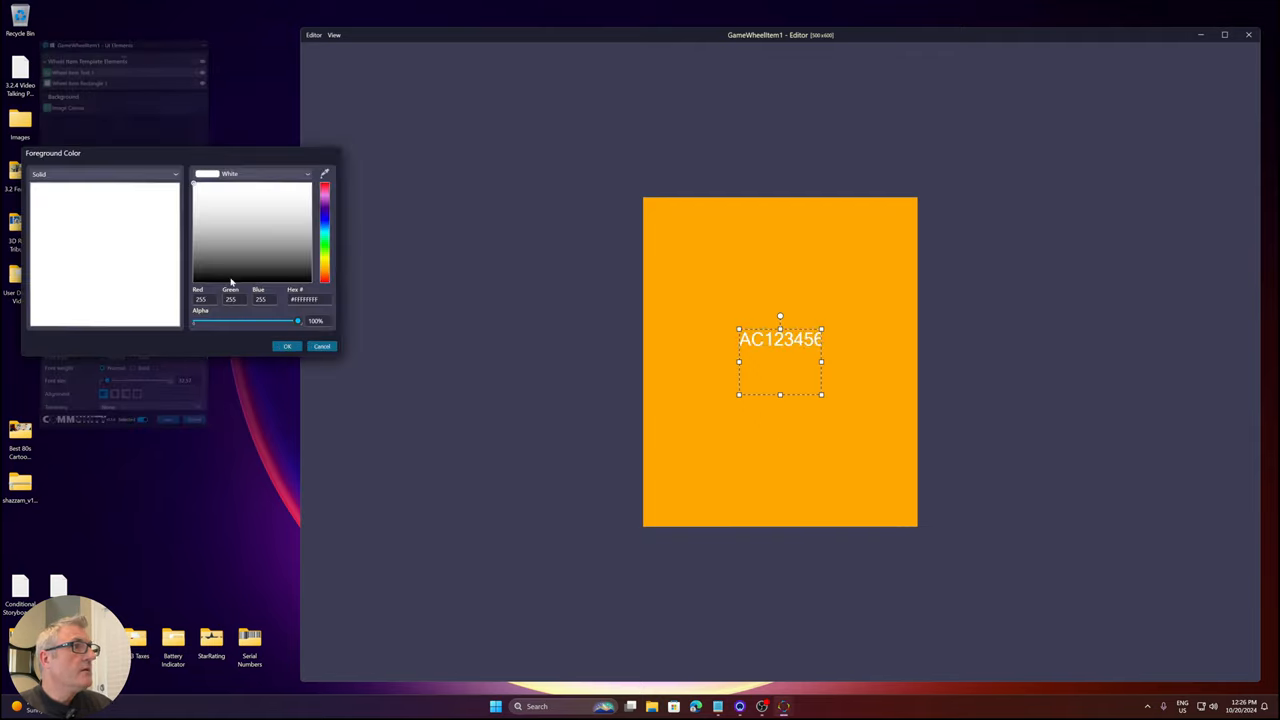
{"action": "left_click", "coordinate": [287, 346]}
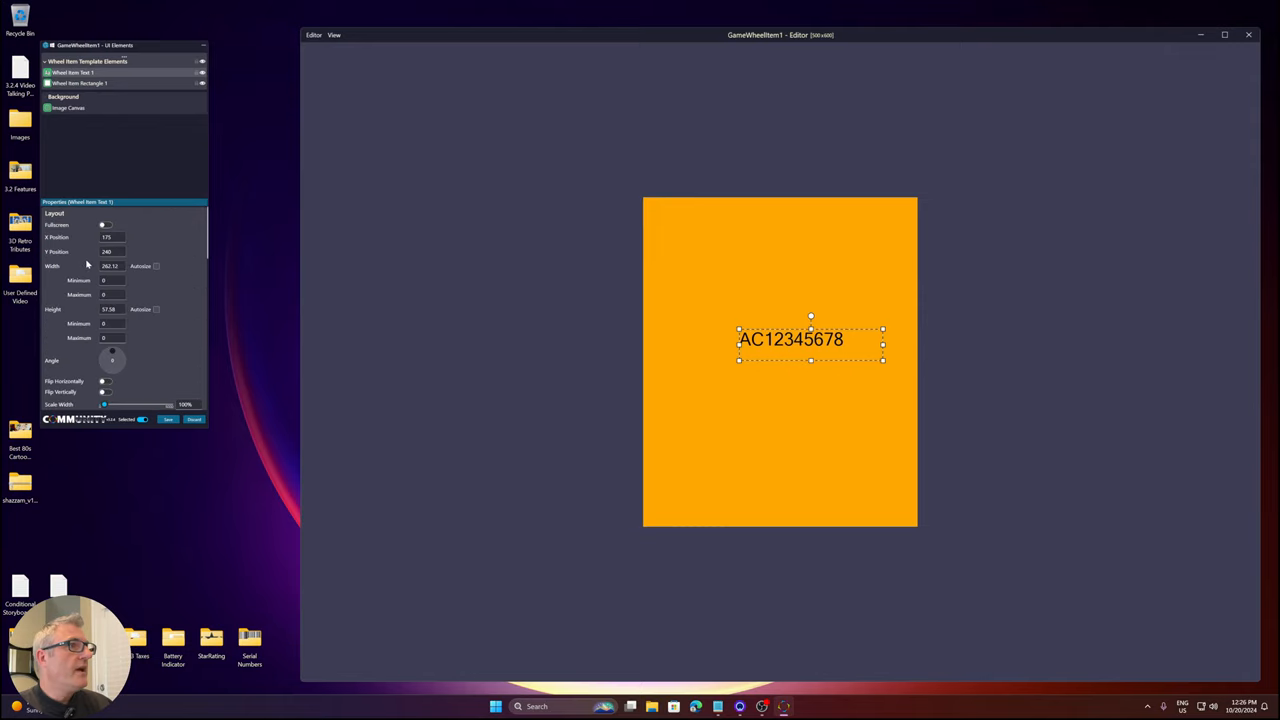
{"action": "left_click", "coordinate": [156, 266]}
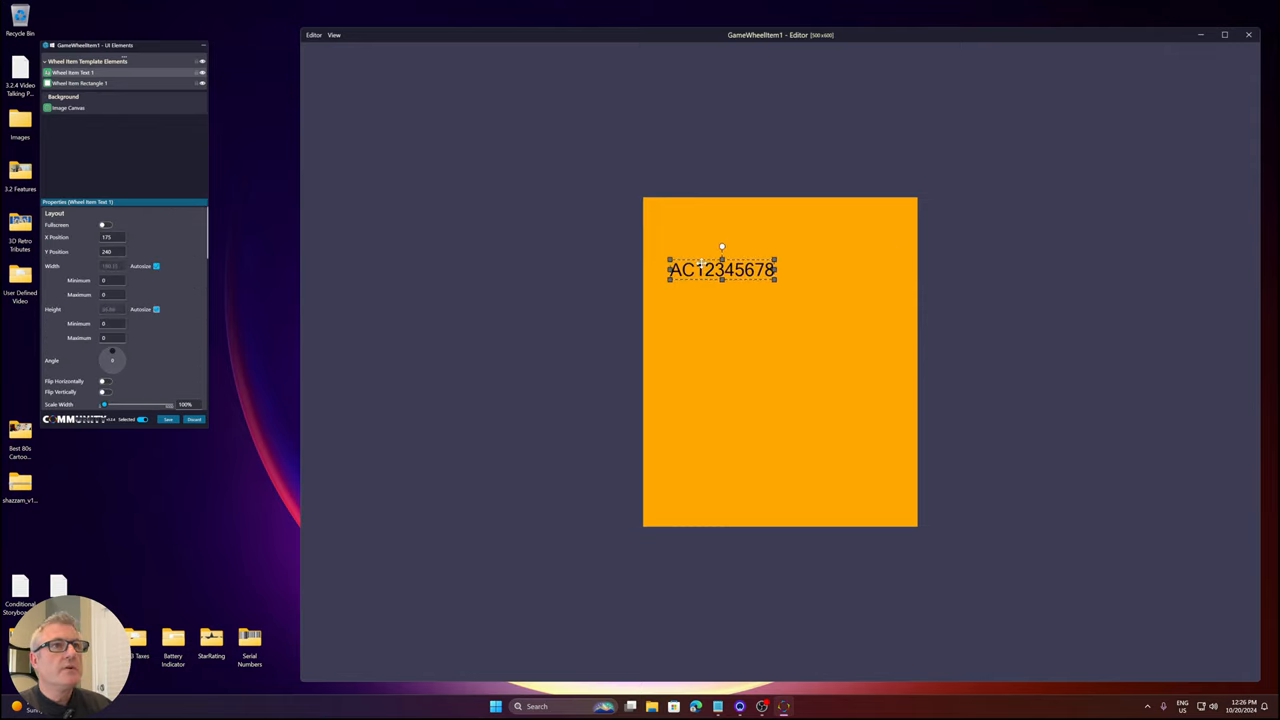
Move the serial number top-left and add an auto-height Serial Number barcode image below it
{"action": "left_click_drag", "start_coordinate": [722, 269], "coordinate": [701, 213]}
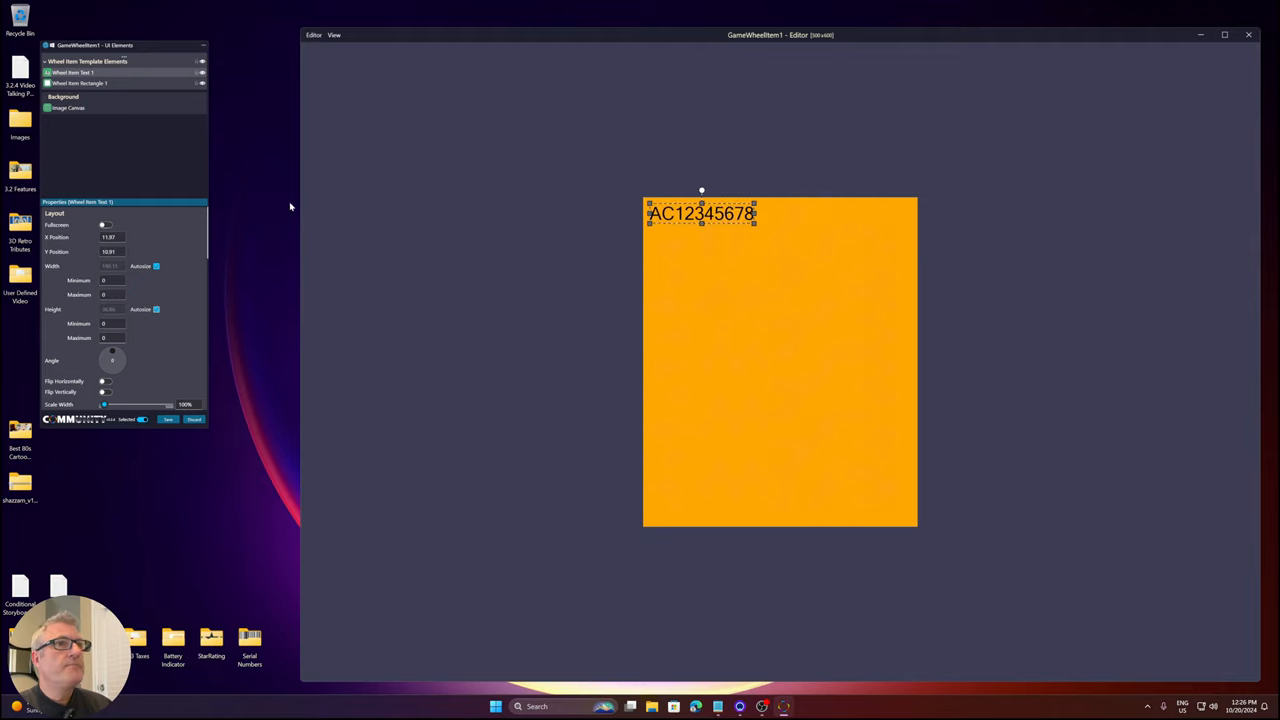
{"action": "mouse_move", "coordinate": [124, 59]}
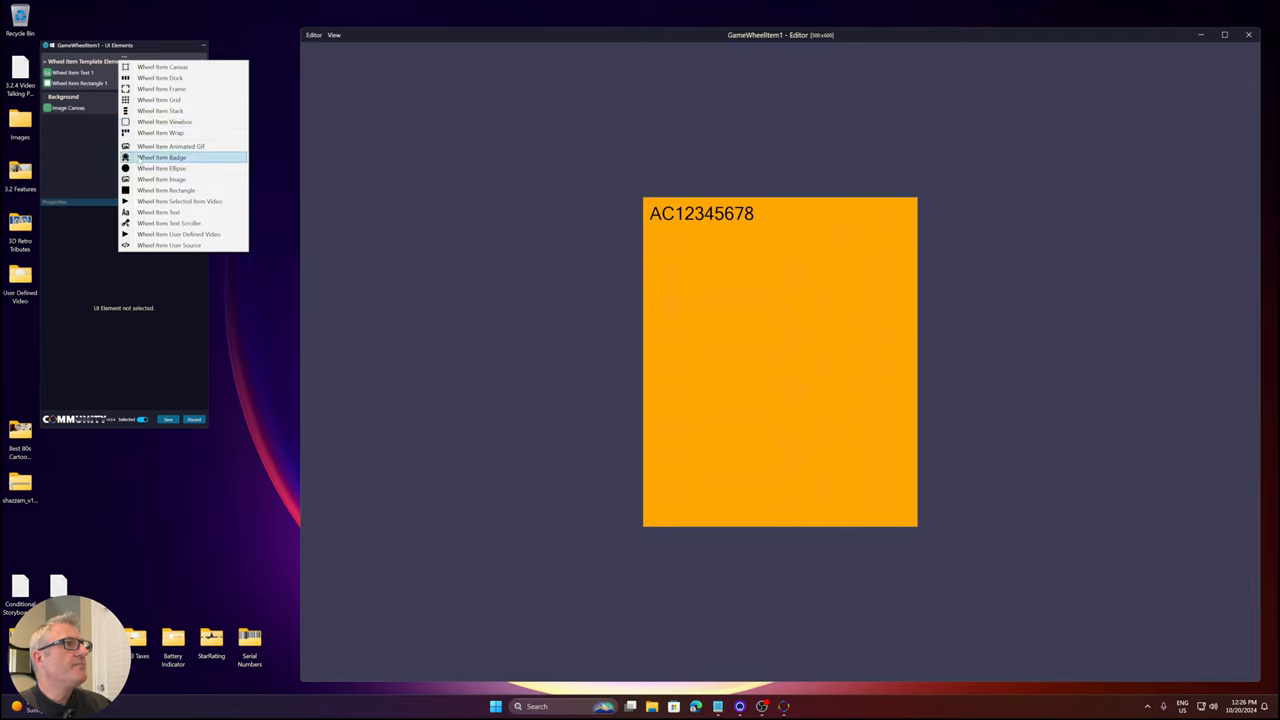
{"action": "mouse_move", "coordinate": [164, 121]}
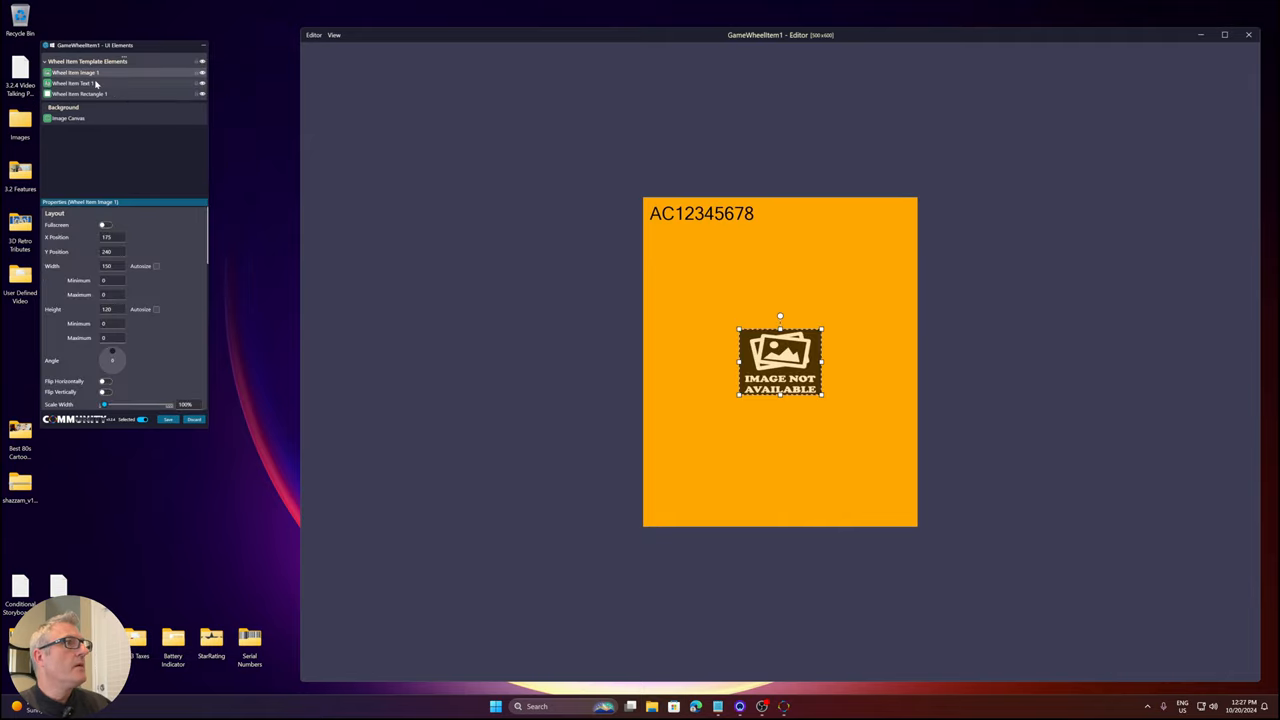
{"action": "left_click_drag", "start_coordinate": [780, 360], "coordinate": [690, 278]}
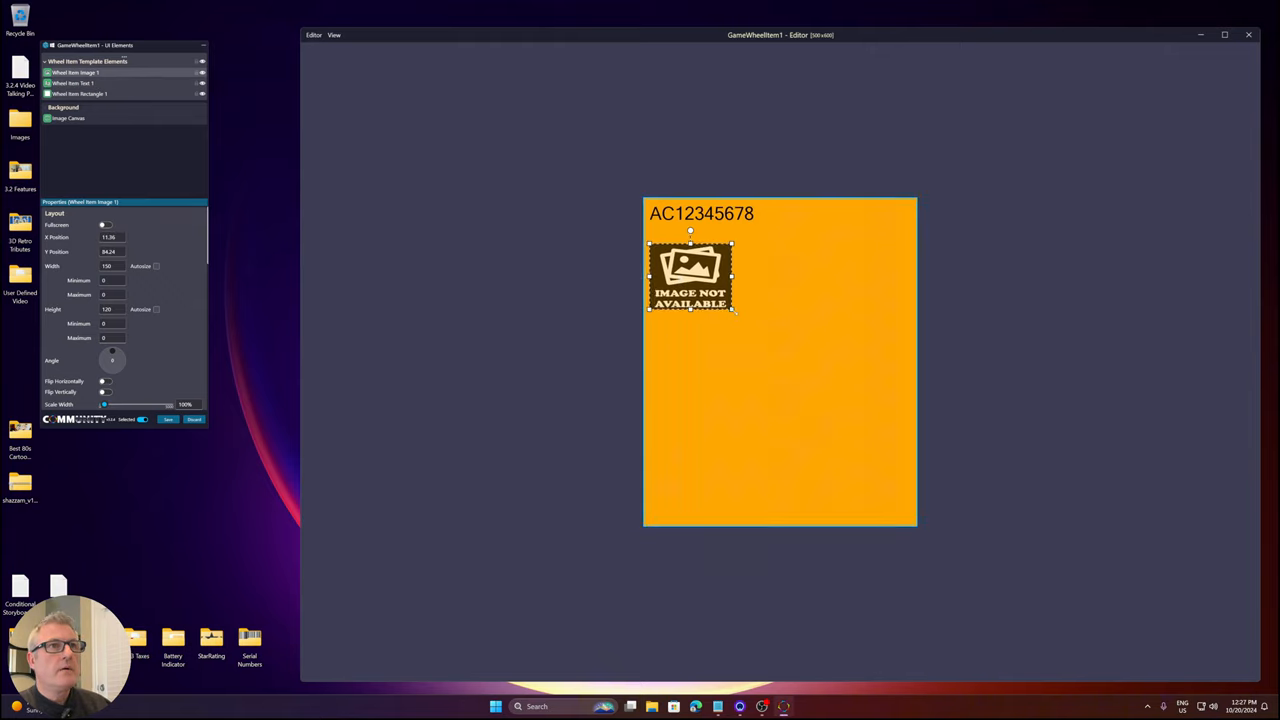
{"action": "left_click_drag", "start_coordinate": [732, 310], "coordinate": [760, 373]}
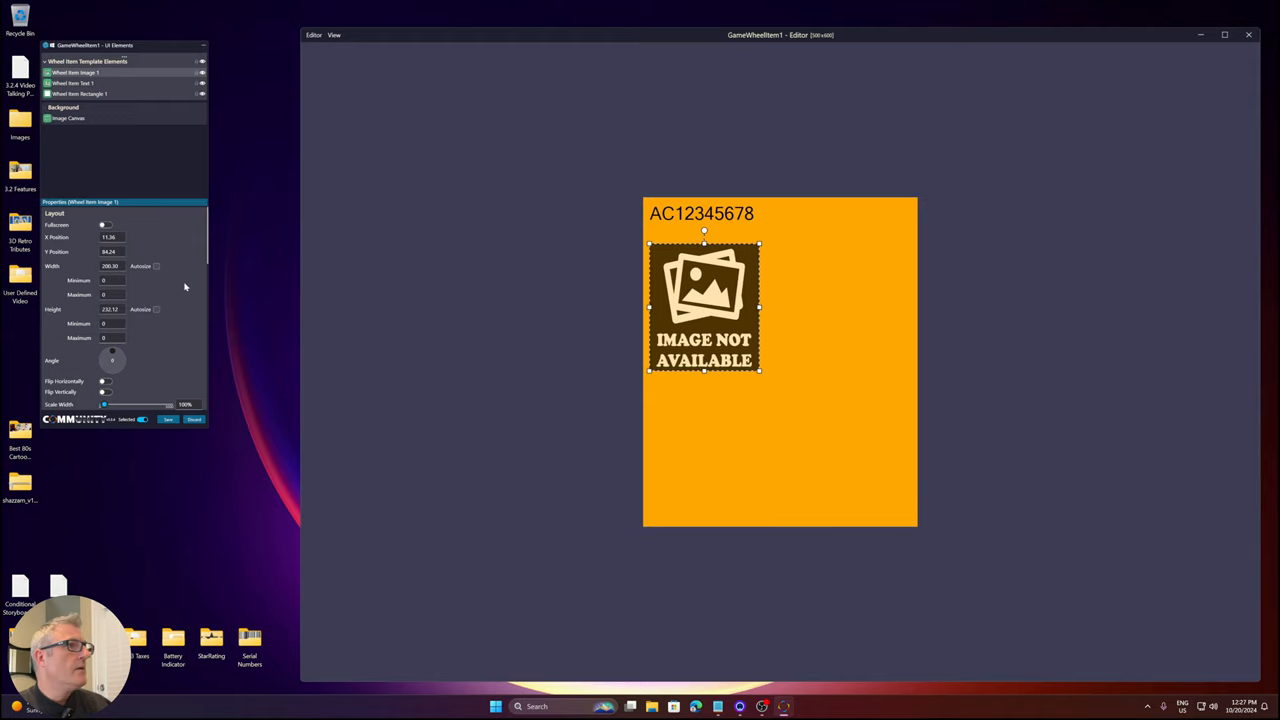
{"action": "left_click", "coordinate": [156, 309]}
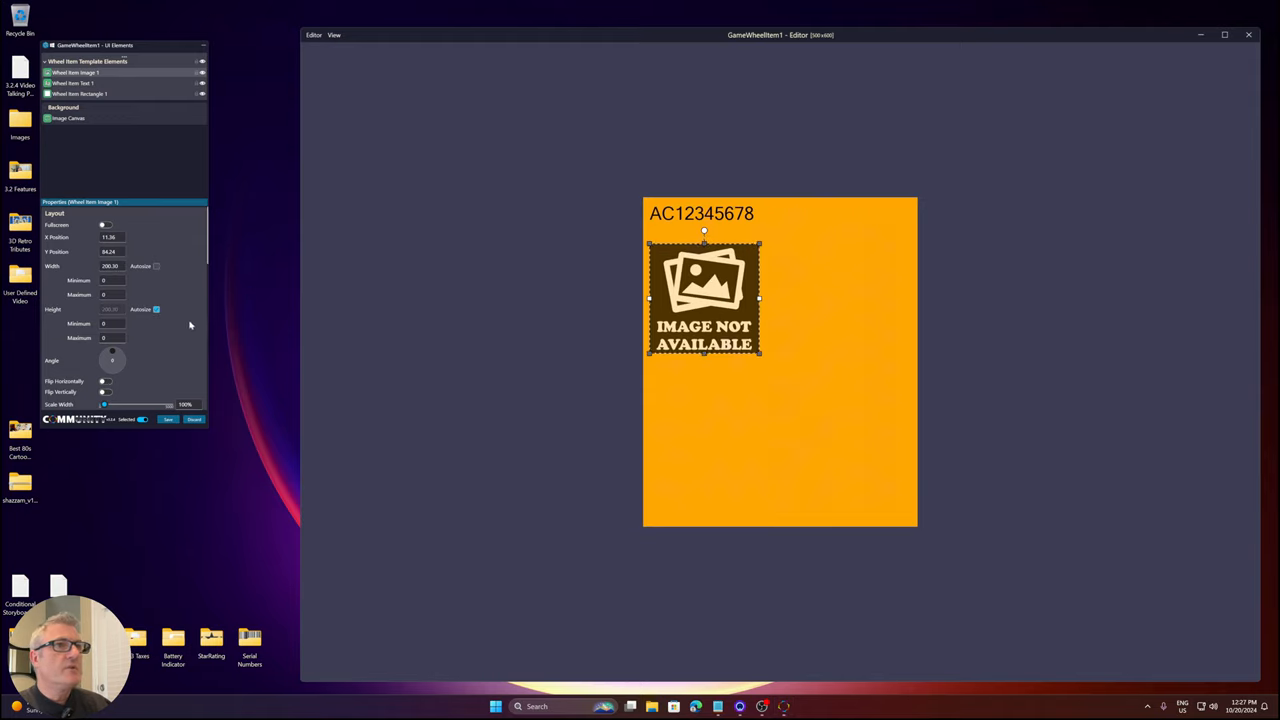
{"action": "scroll", "scroll_direction": "down", "scroll_amount": 3}
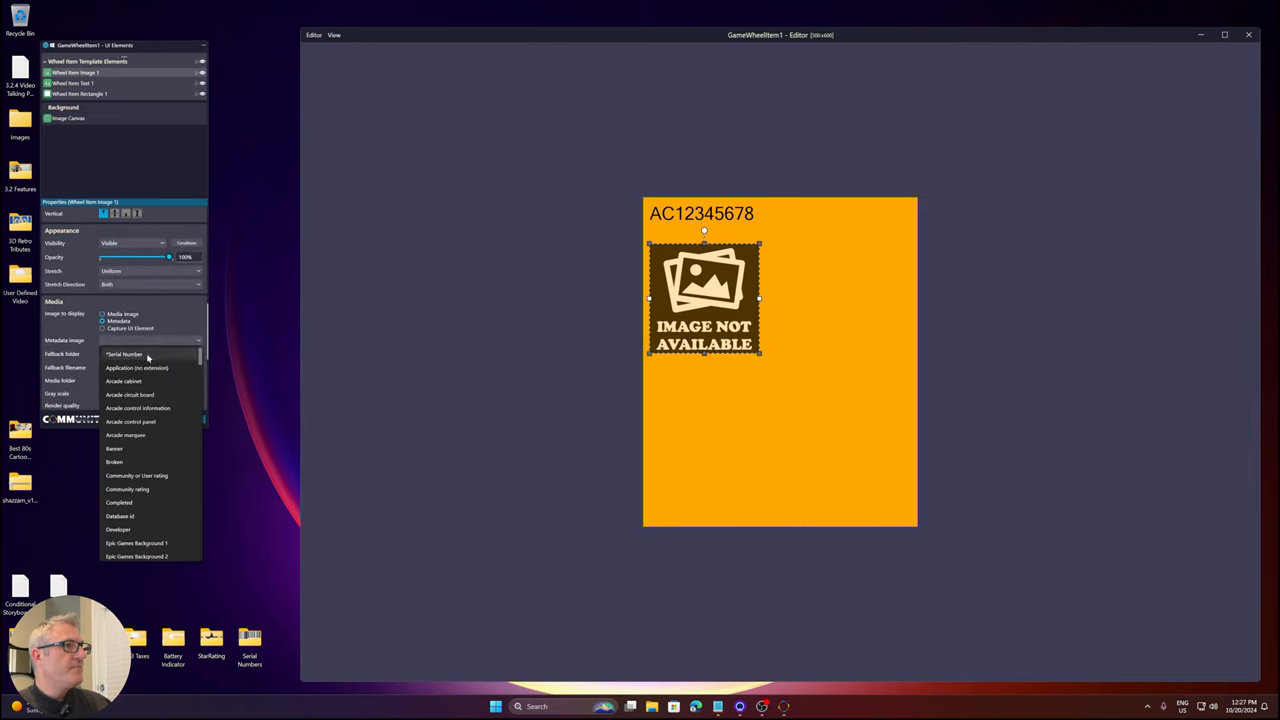
{"action": "left_click", "coordinate": [124, 354]}
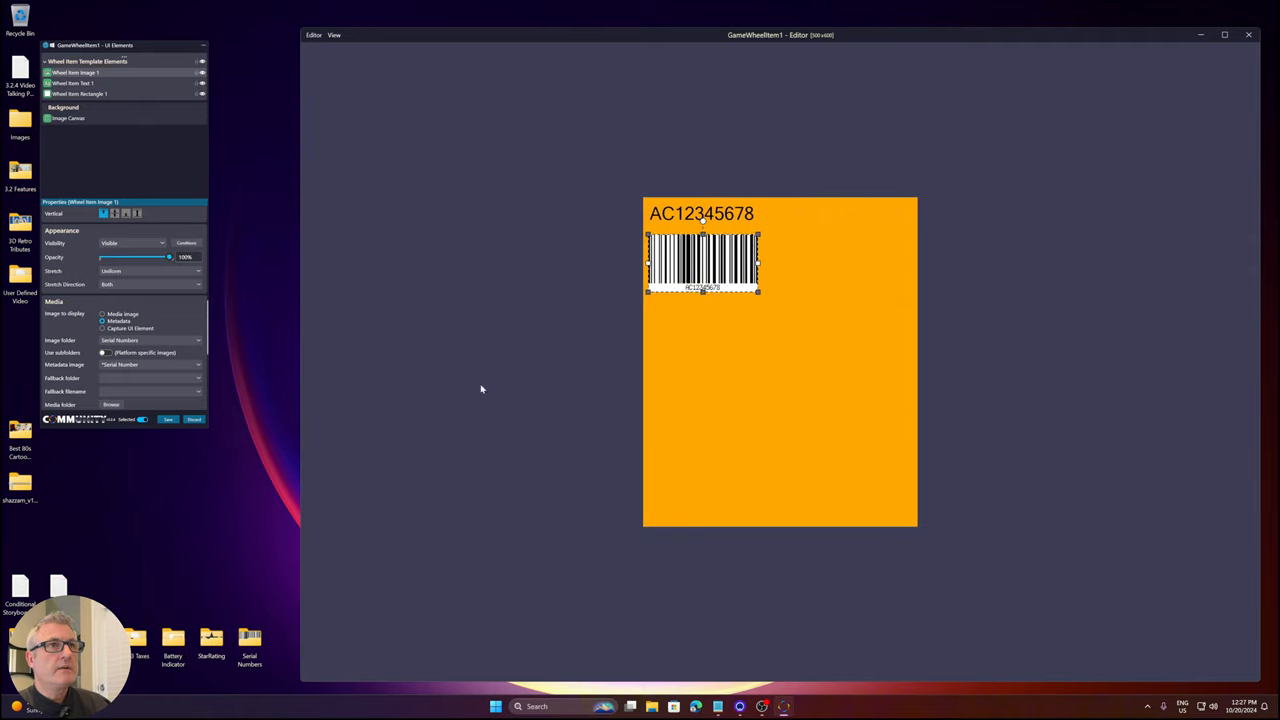
{"action": "mouse_move", "coordinate": [83, 297]}
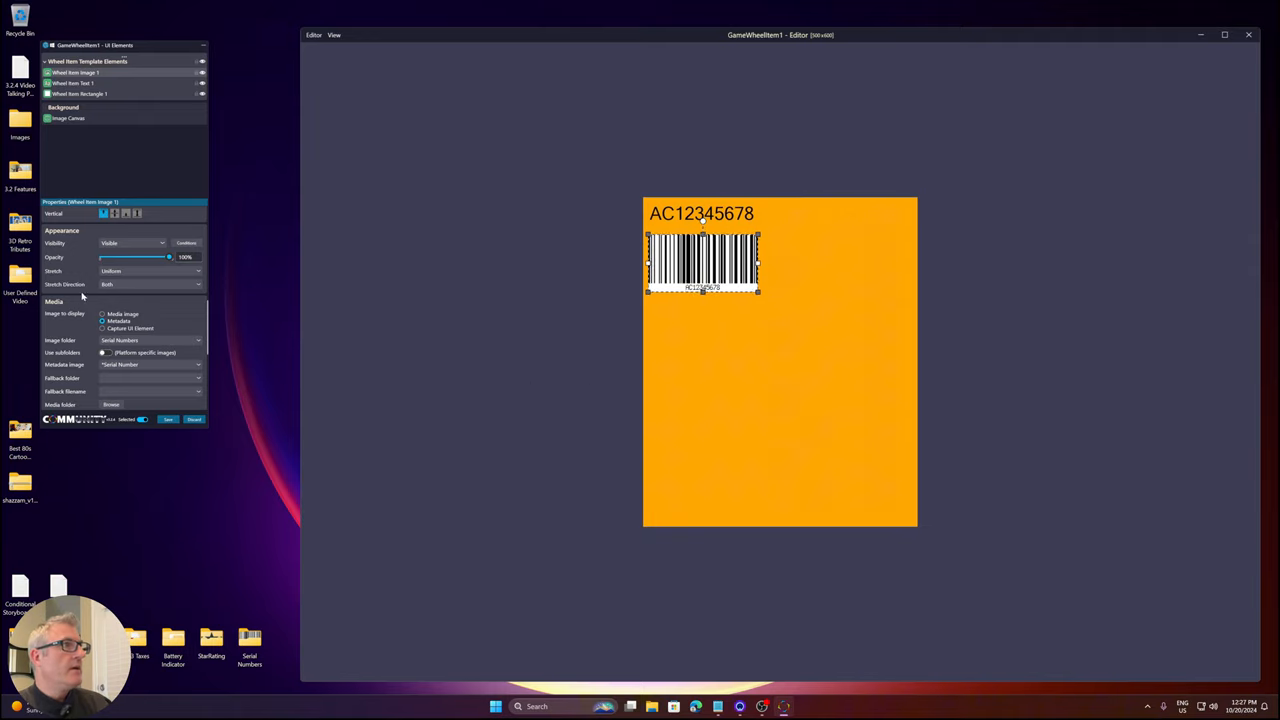
{"action": "scroll", "scroll_direction": "down", "scroll_amount": 3}
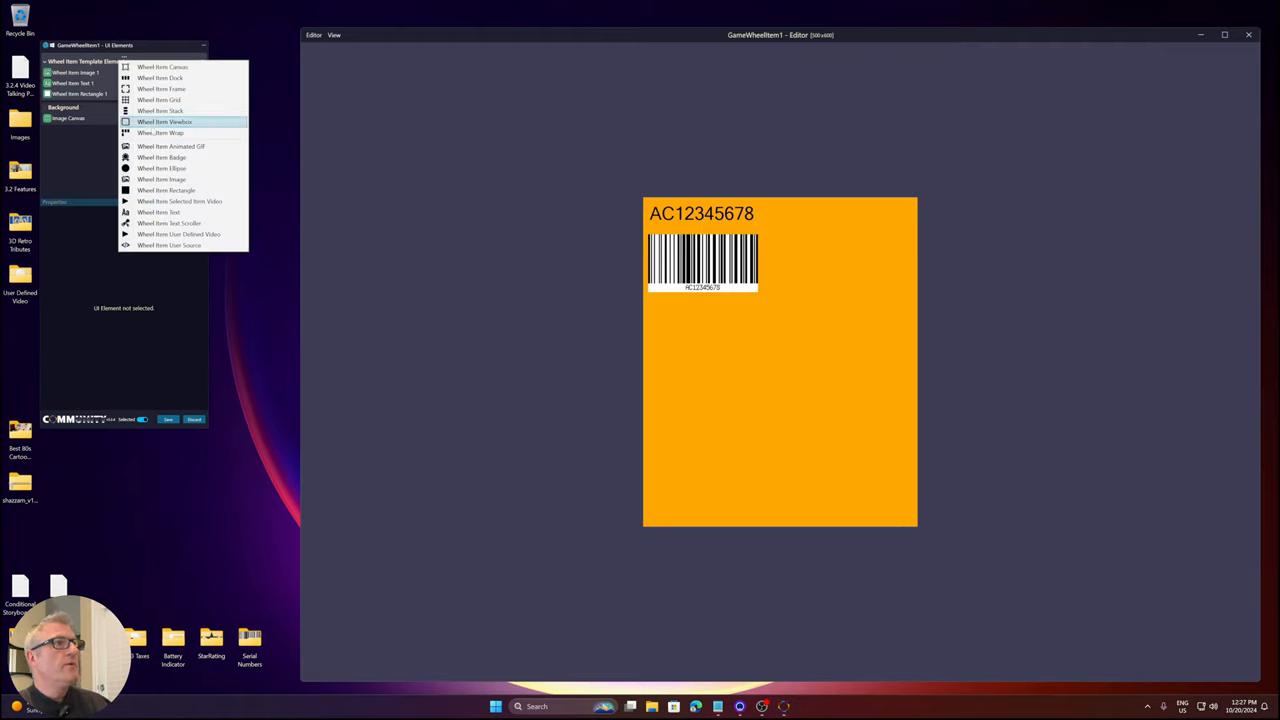
{"action": "mouse_move", "coordinate": [180, 201]}
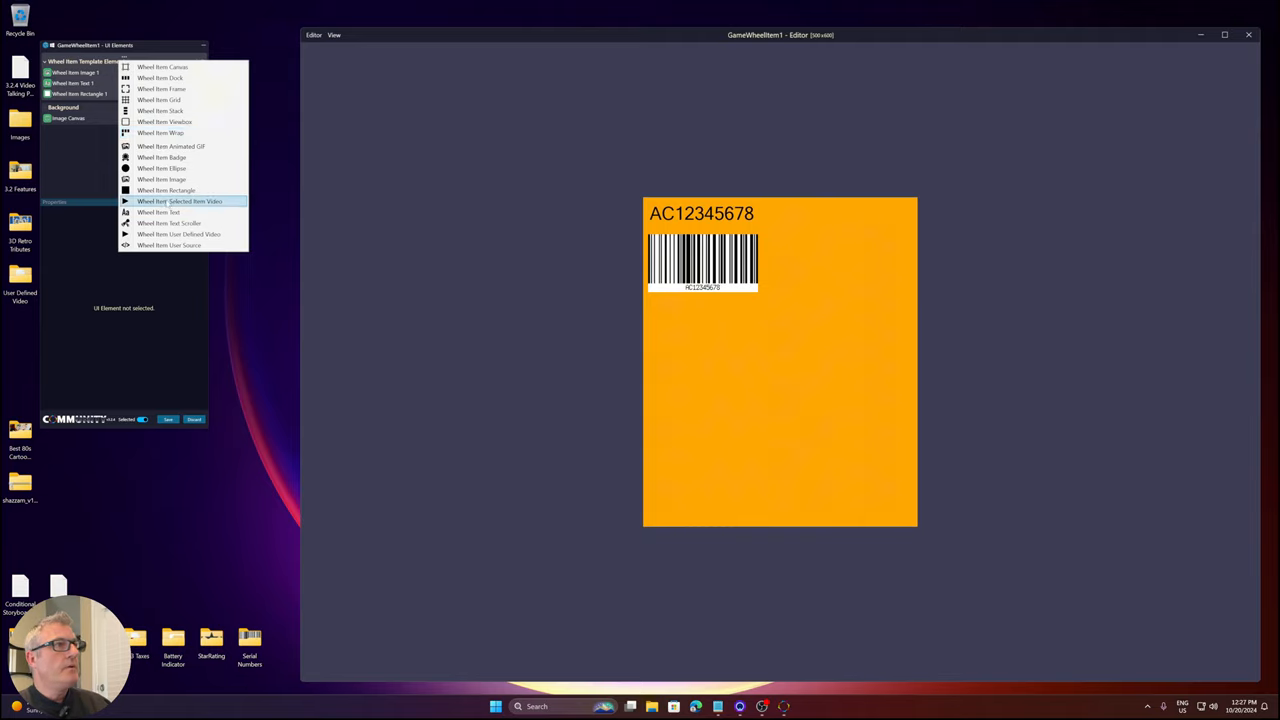
{"action": "mouse_move", "coordinate": [168, 223]}
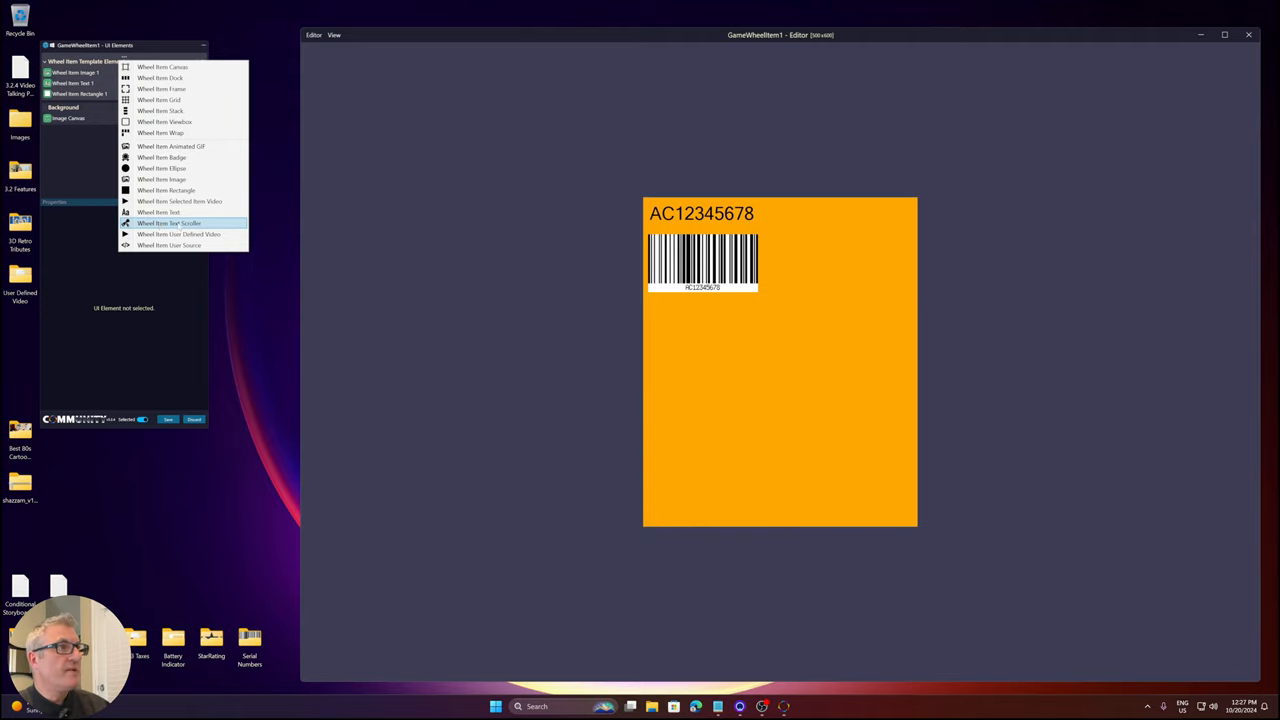
Add a text scroller element and make its band taller
{"action": "left_click", "coordinate": [168, 223]}
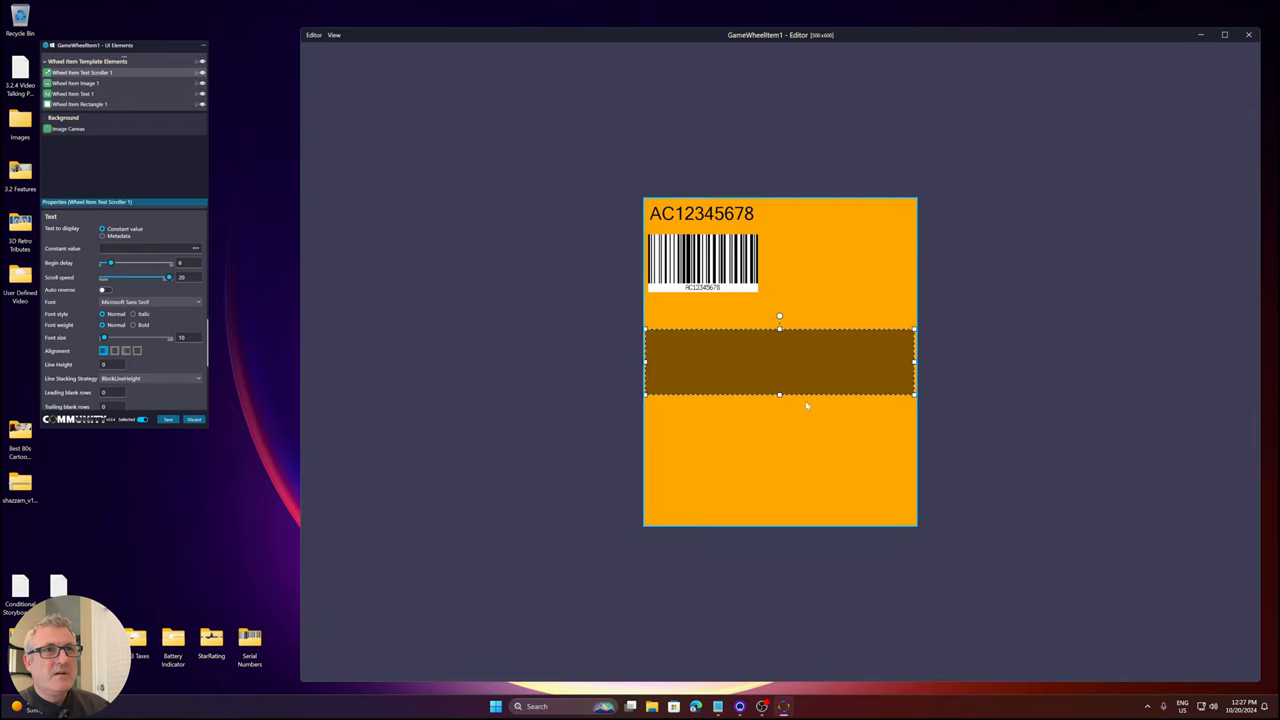
{"action": "left_click_drag", "start_coordinate": [779, 393], "coordinate": [779, 477]}
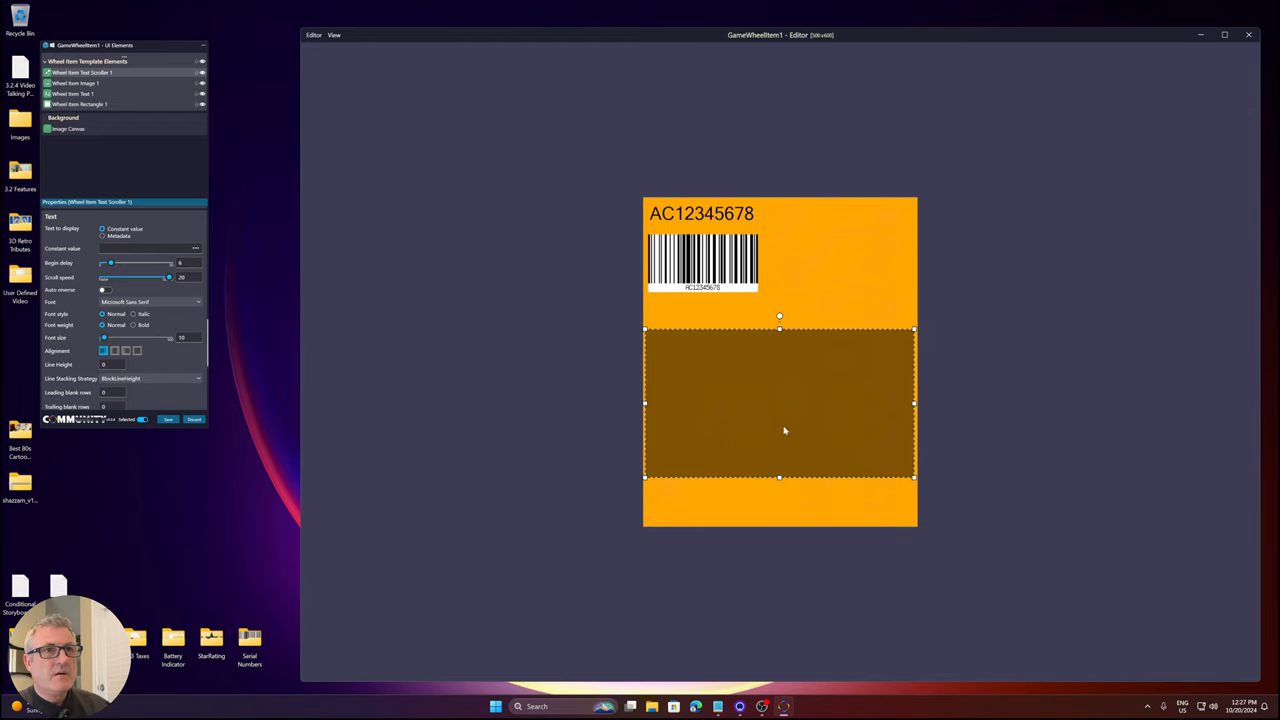
{"action": "right_click", "coordinate": [784, 430]}
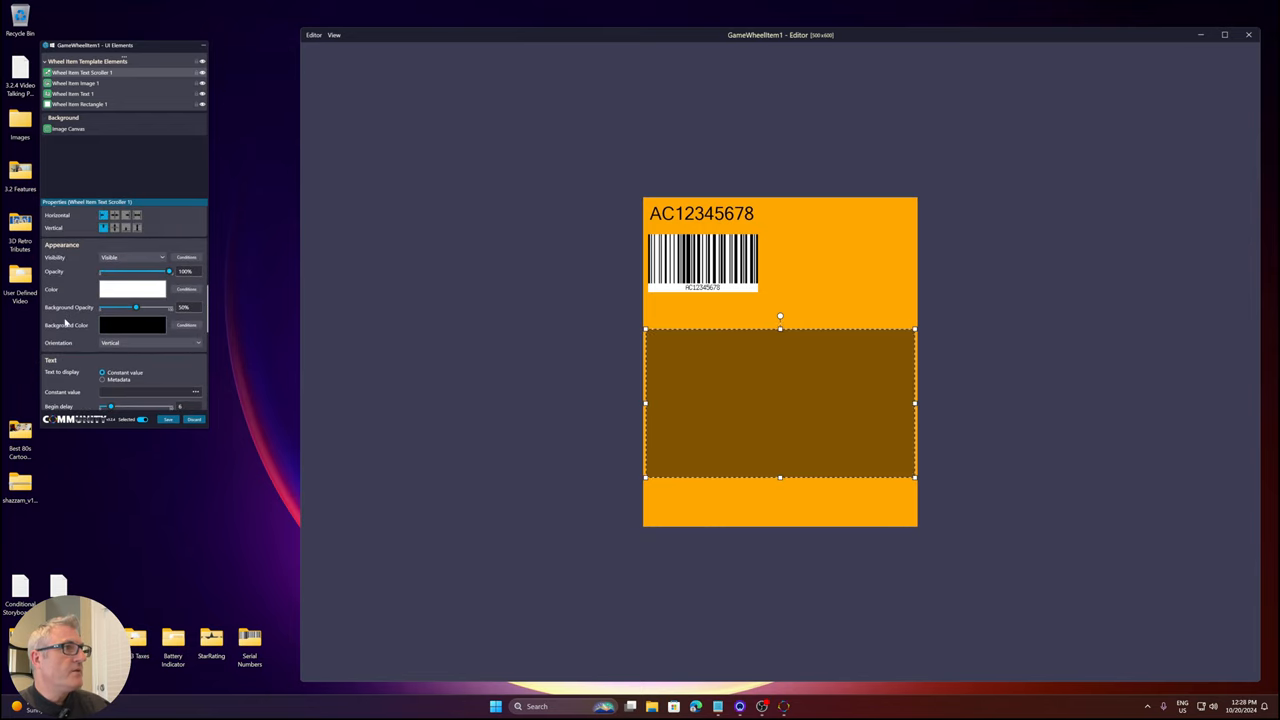
{"action": "scroll", "scroll_direction": "down", "scroll_amount": 3}
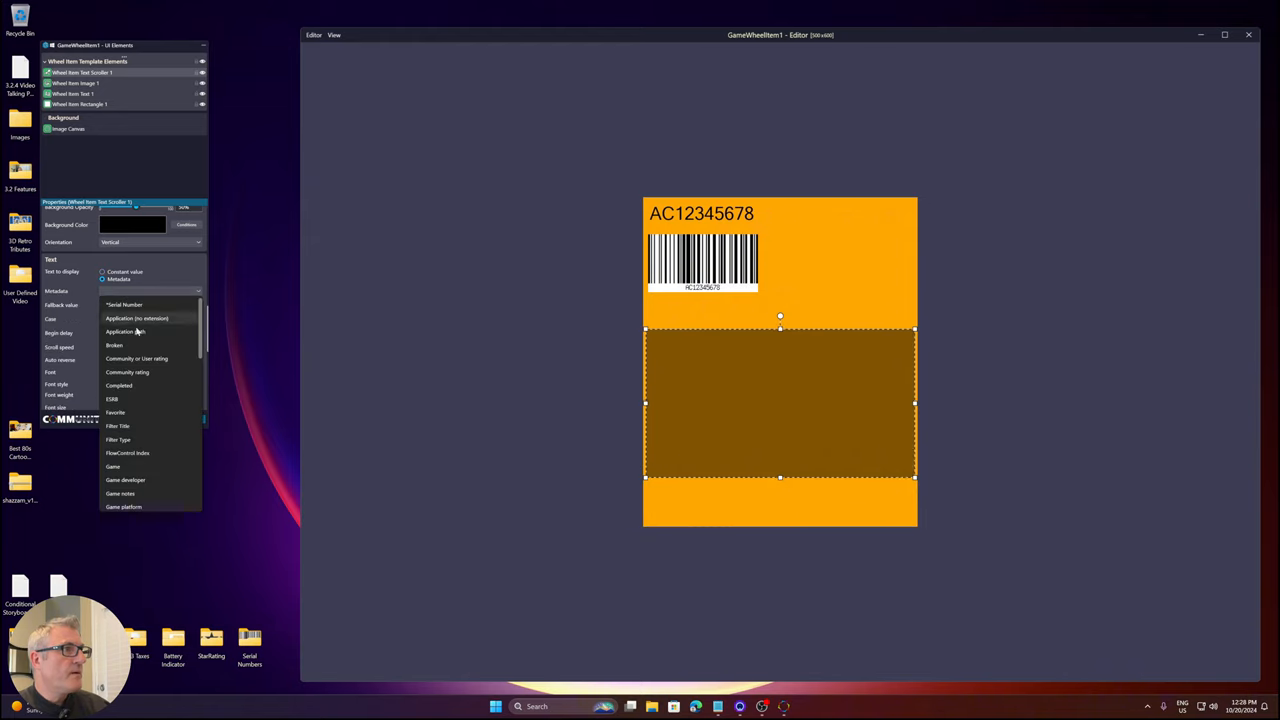
{"action": "scroll", "scroll_direction": "down", "scroll_amount": 3}
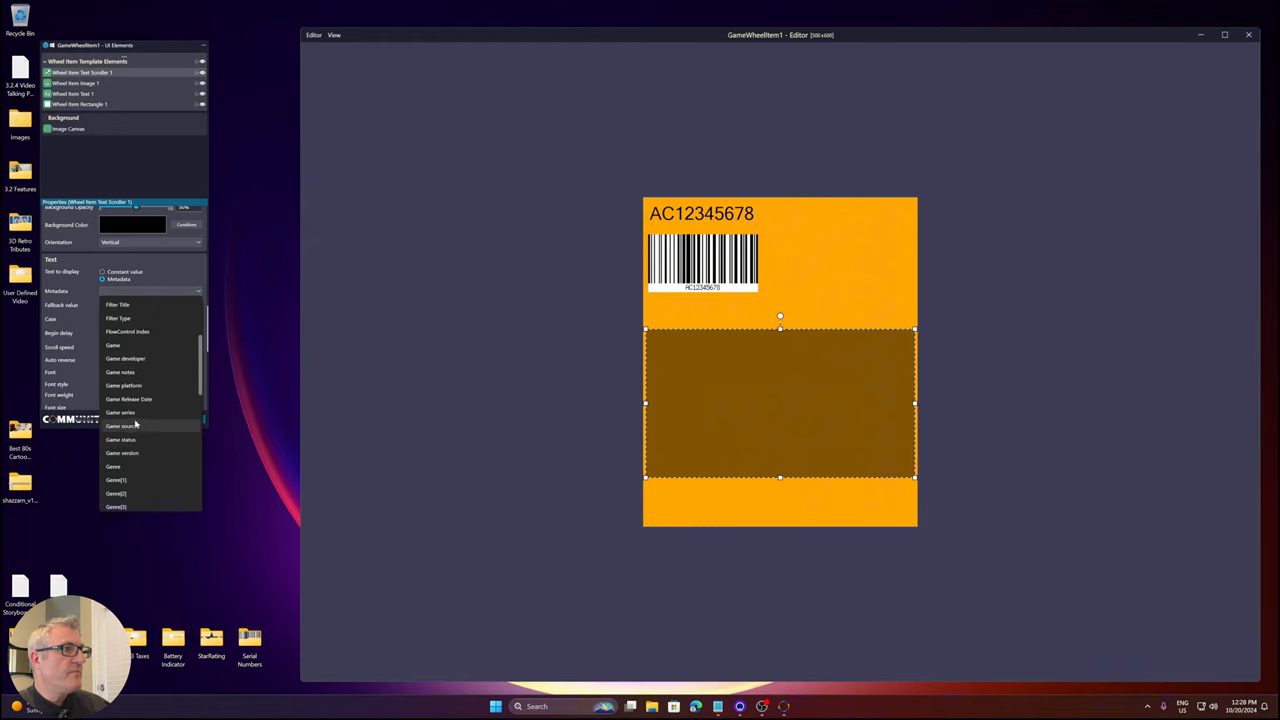
Make the scroller show Game notes with 0 begin delay, slow speed and 7 blank rows
{"action": "left_click", "coordinate": [119, 372]}
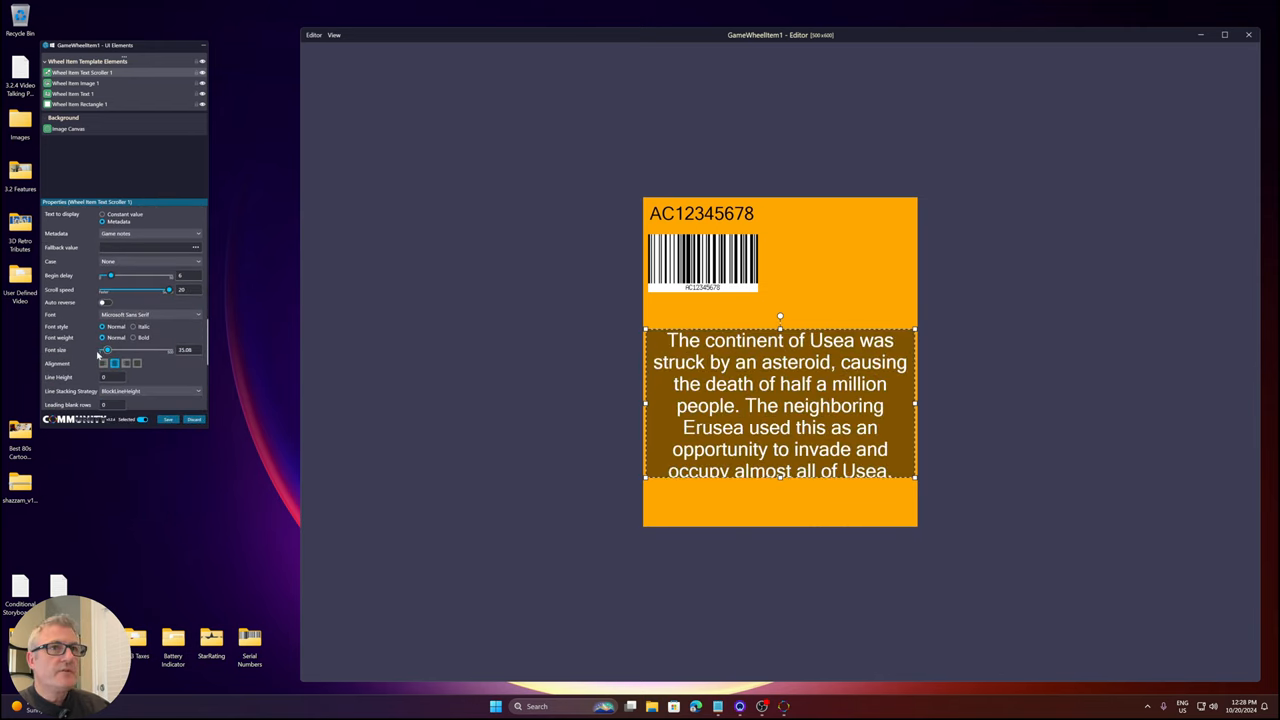
{"action": "left_click_drag", "start_coordinate": [168, 290], "coordinate": [180, 290]}
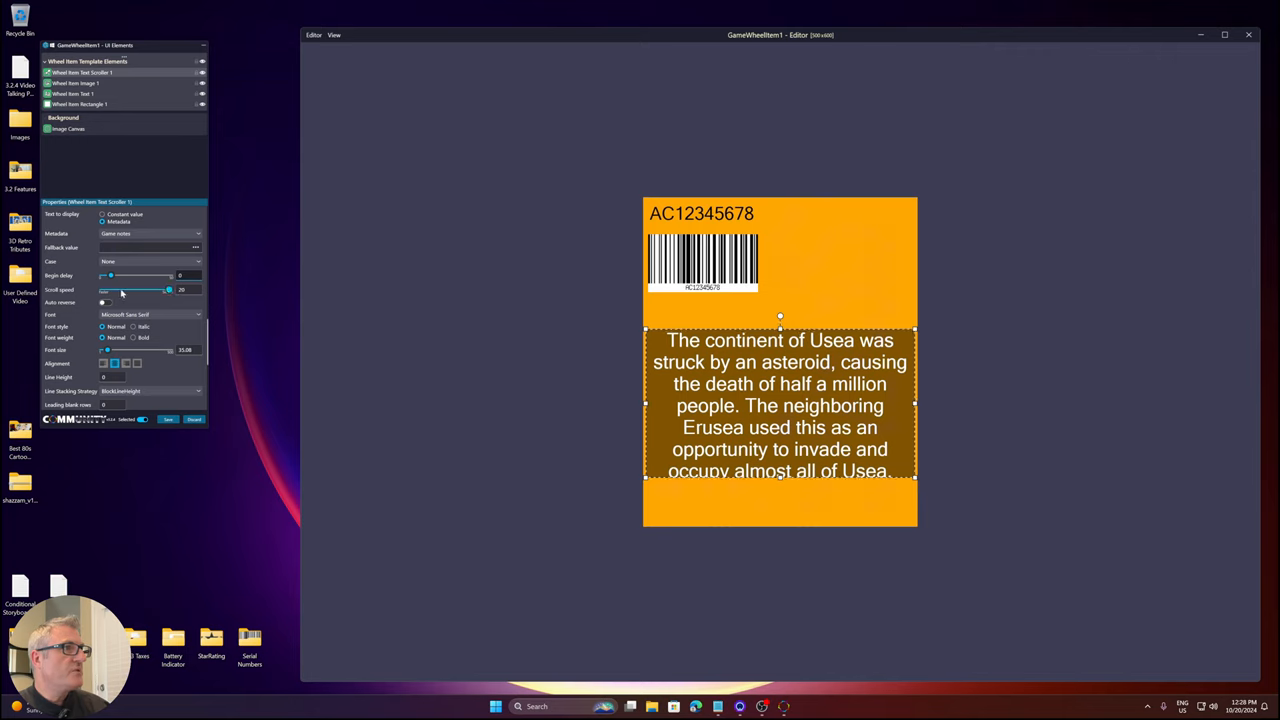
{"action": "left_click_drag", "start_coordinate": [168, 289], "coordinate": [108, 289]}
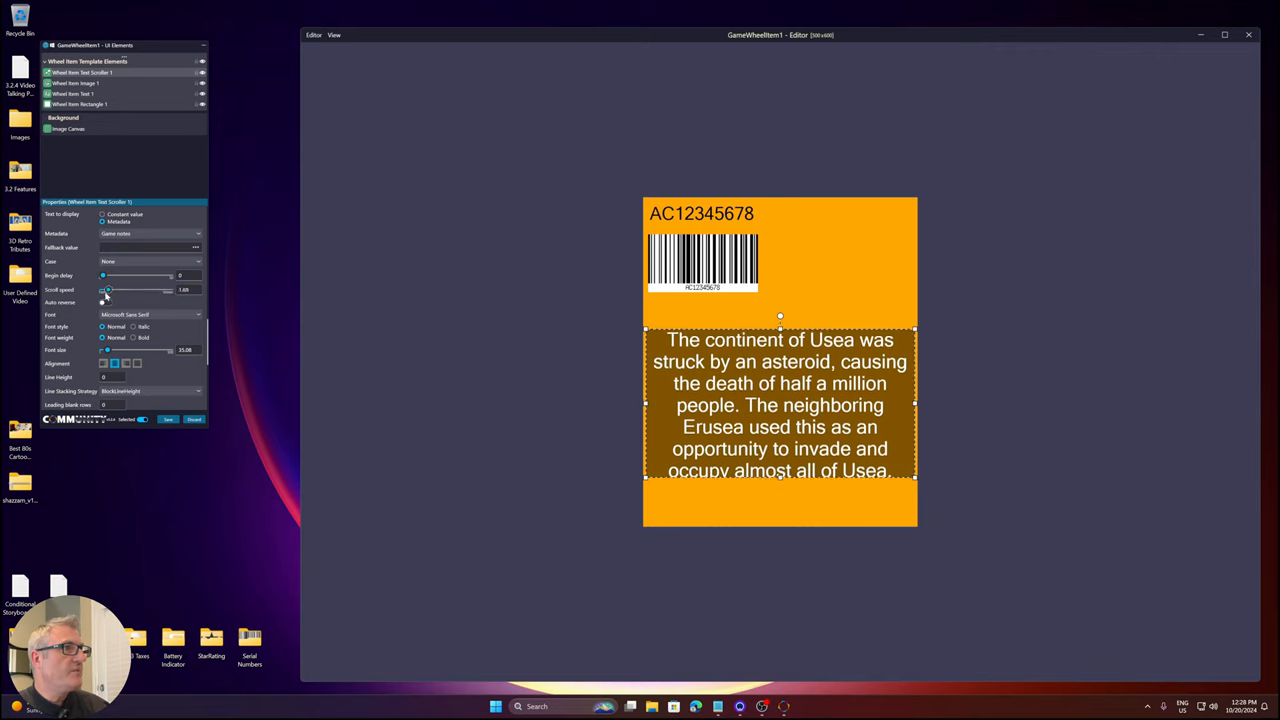
{"action": "left_click_drag", "start_coordinate": [108, 289], "coordinate": [113, 289]}
{"action": "type", "text": "7"}
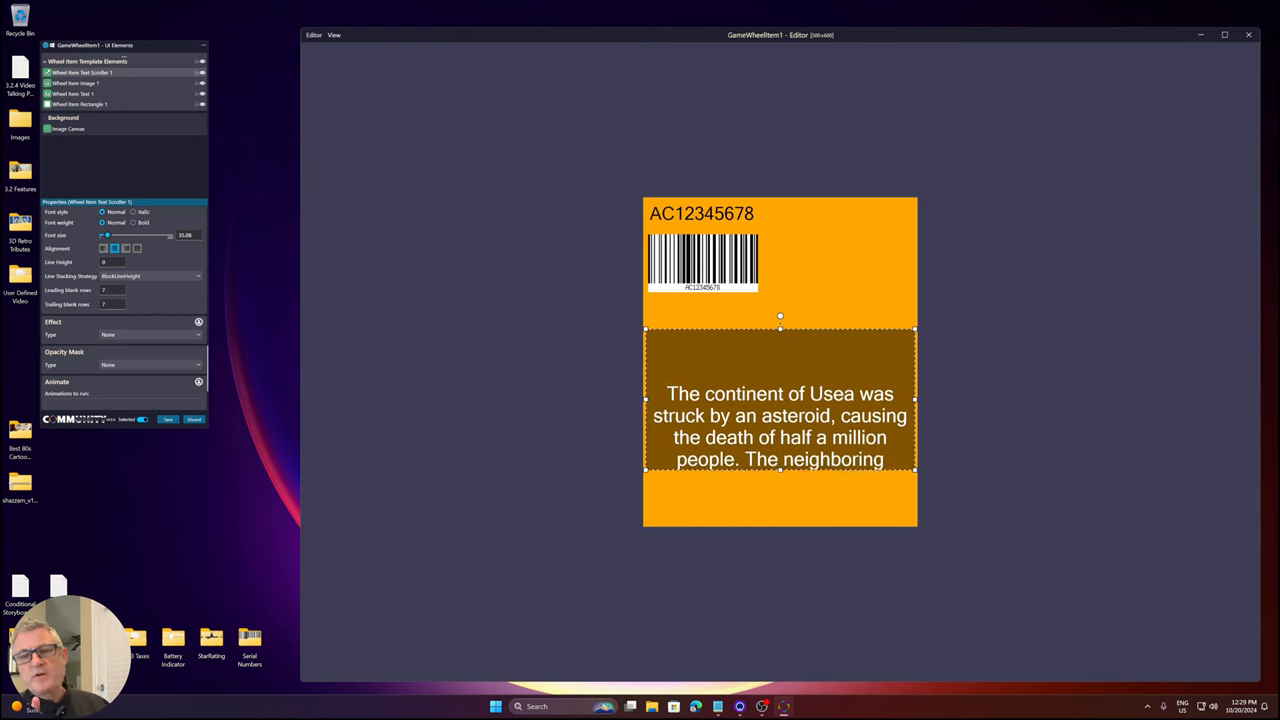
{"action": "scroll", "scroll_direction": "down", "scroll_amount": 3}
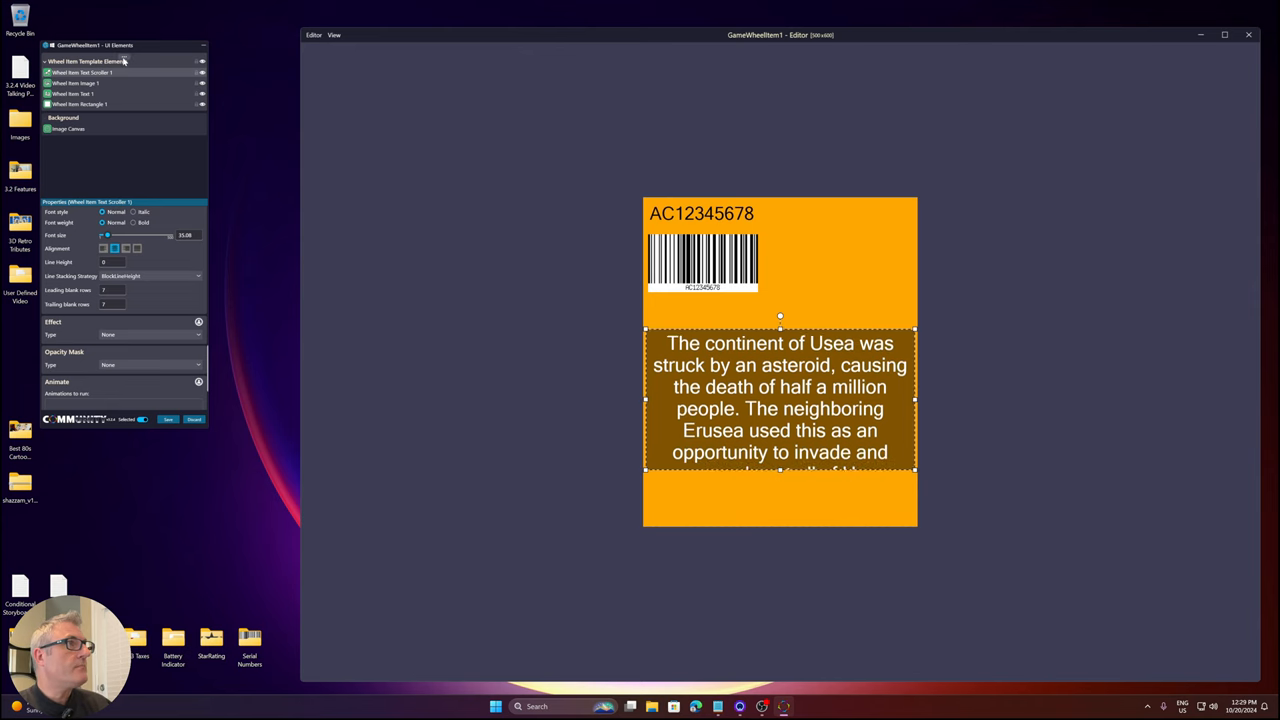
Duplicate the scroller as a thin horizontal strip showing the Game name
{"action": "right_click", "coordinate": [82, 72]}
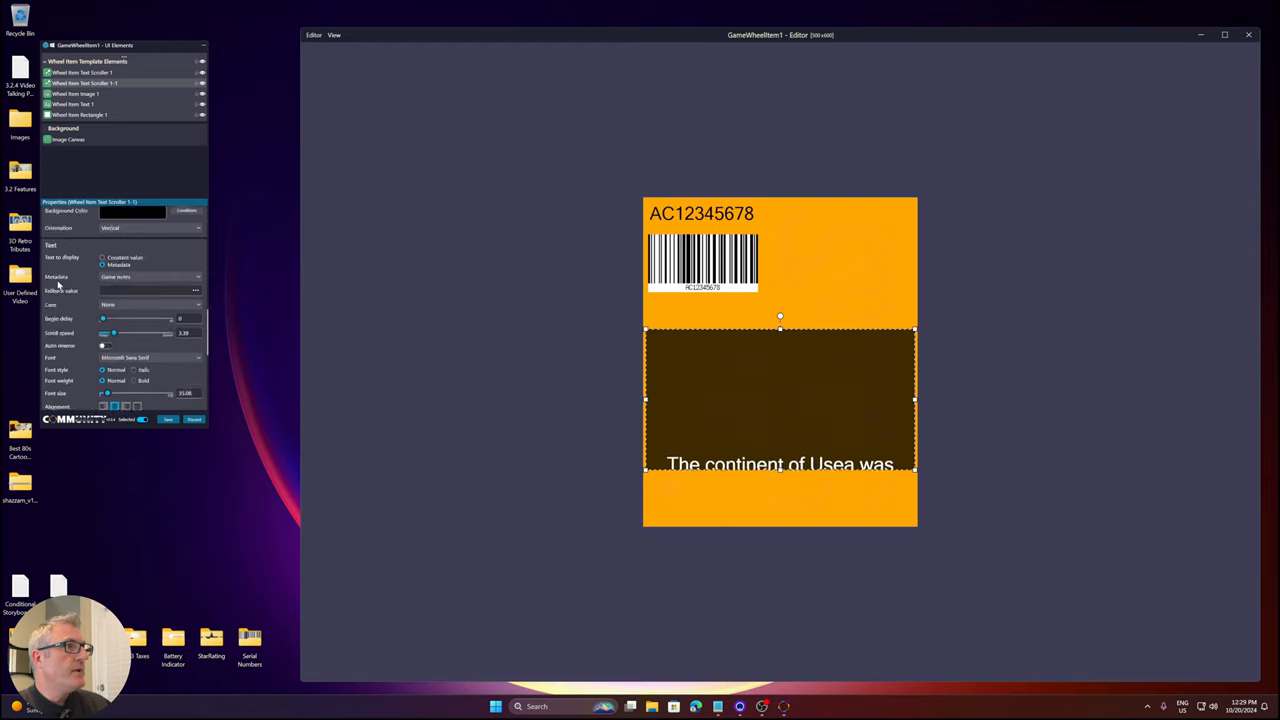
{"action": "left_click", "coordinate": [150, 271]}
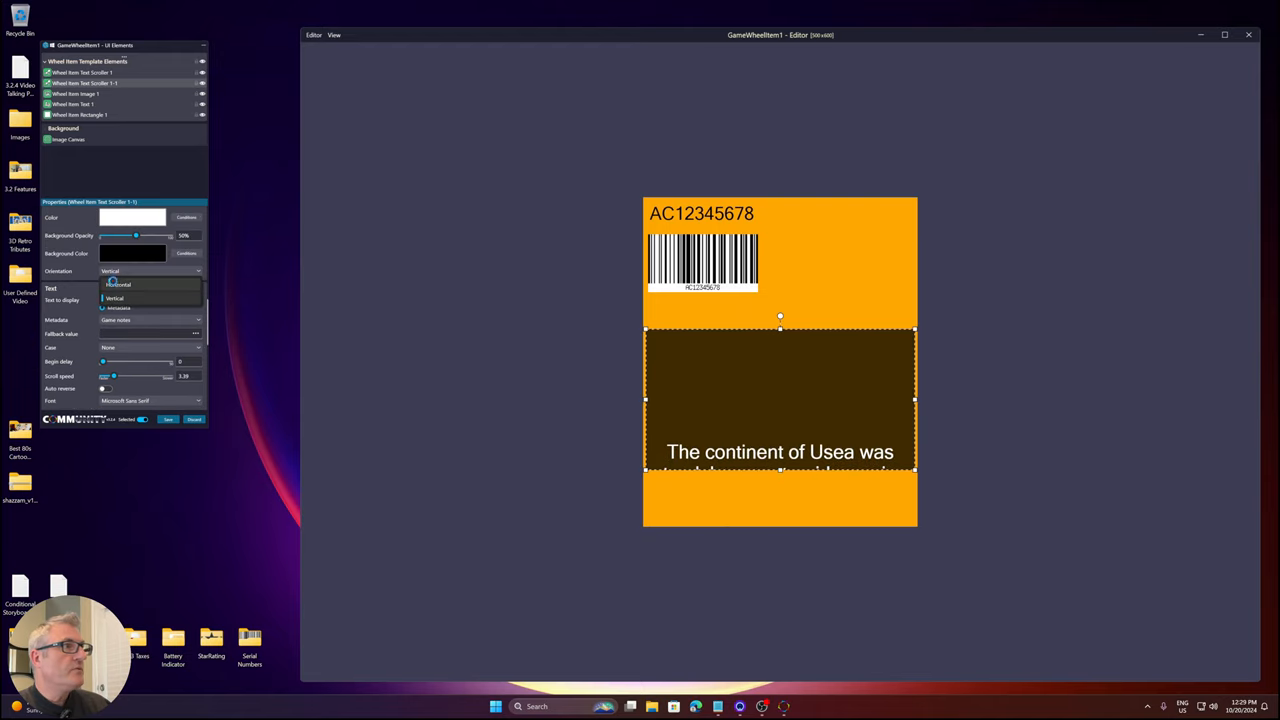
{"action": "left_click", "coordinate": [114, 285]}
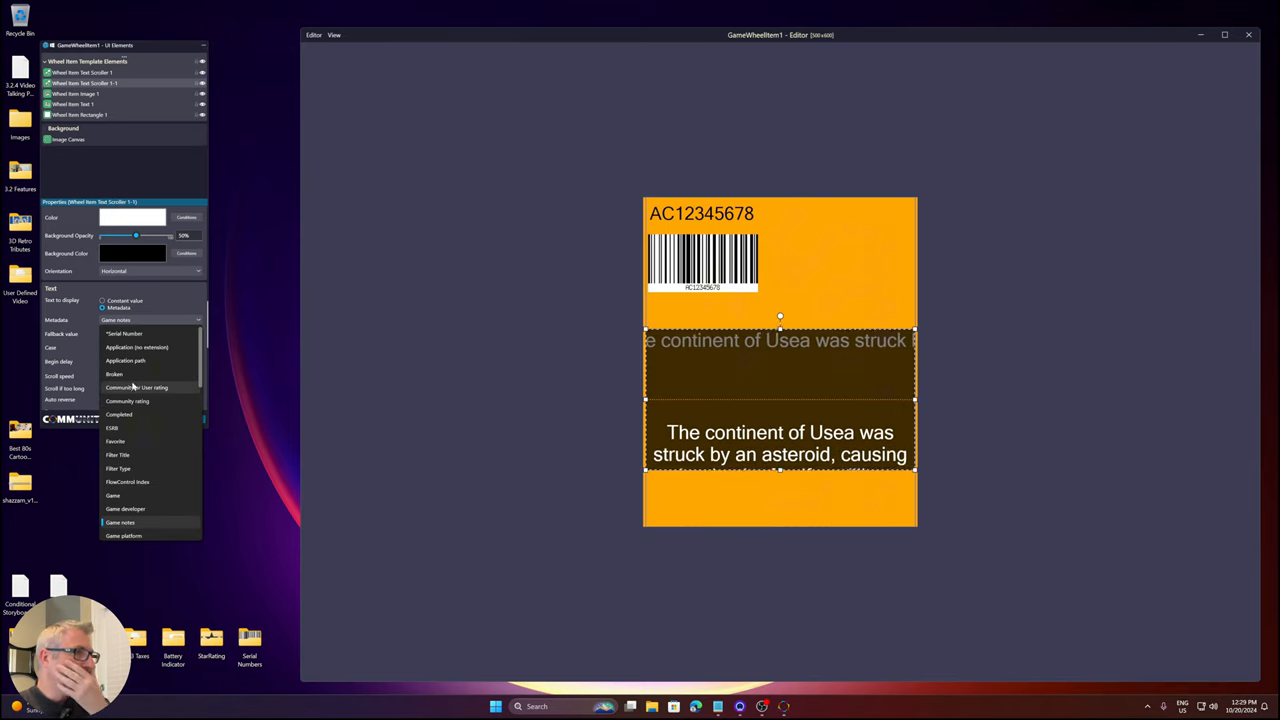
{"action": "left_click", "coordinate": [113, 495]}
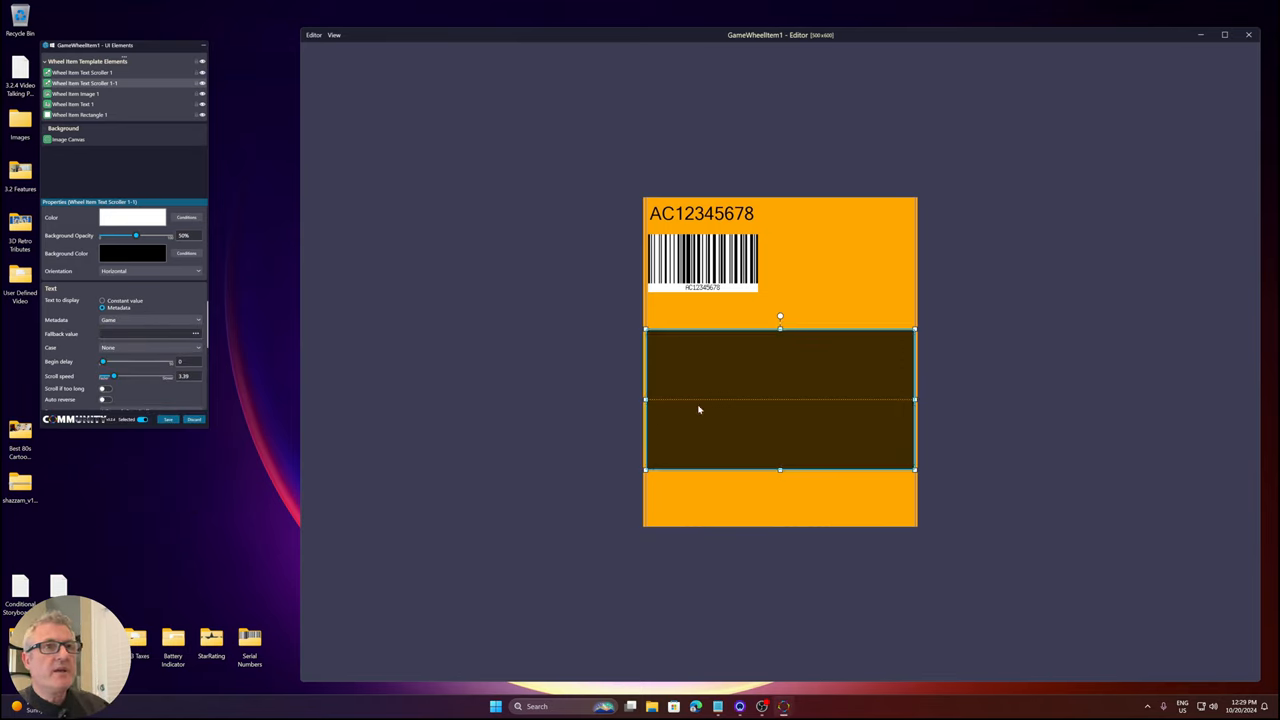
{"action": "left_click_drag", "start_coordinate": [780, 470], "coordinate": [780, 442]}
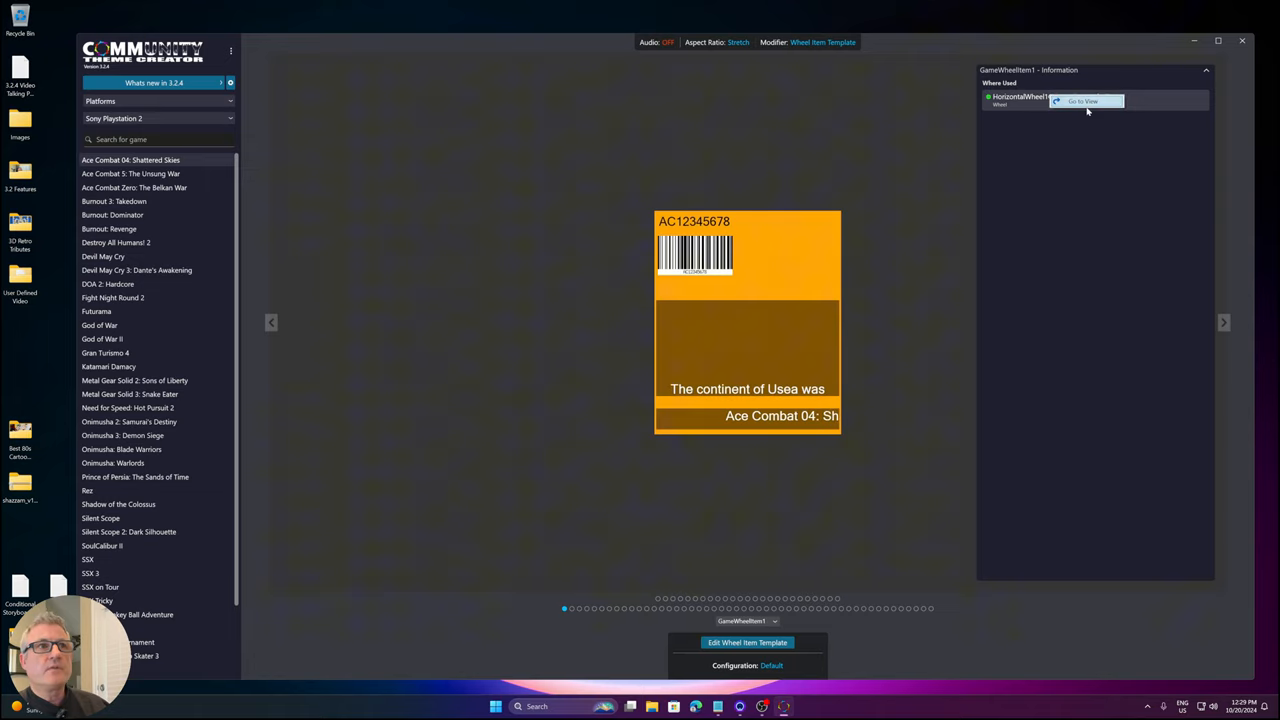
Preview the template in the horizontal games wheel with another game, then close the app
{"action": "left_click", "coordinate": [1083, 100]}
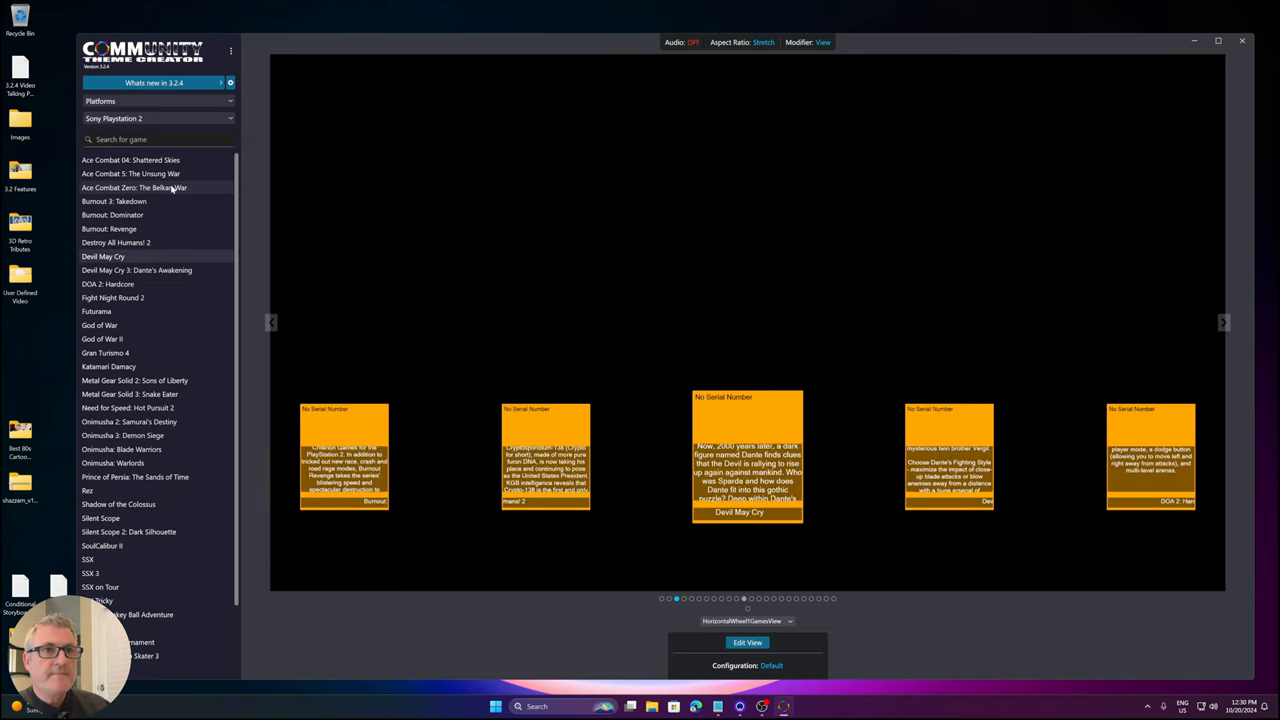
{"action": "left_click", "coordinate": [1222, 322]}
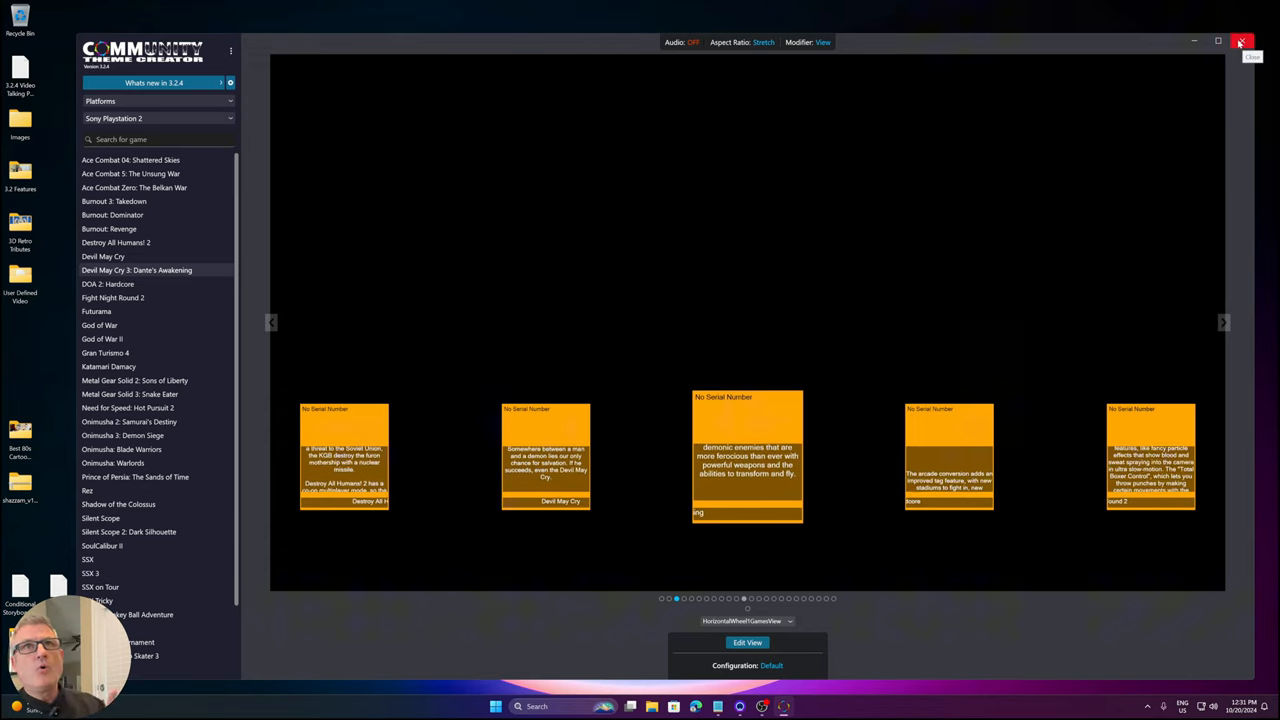
{"action": "left_click", "coordinate": [1241, 42]}
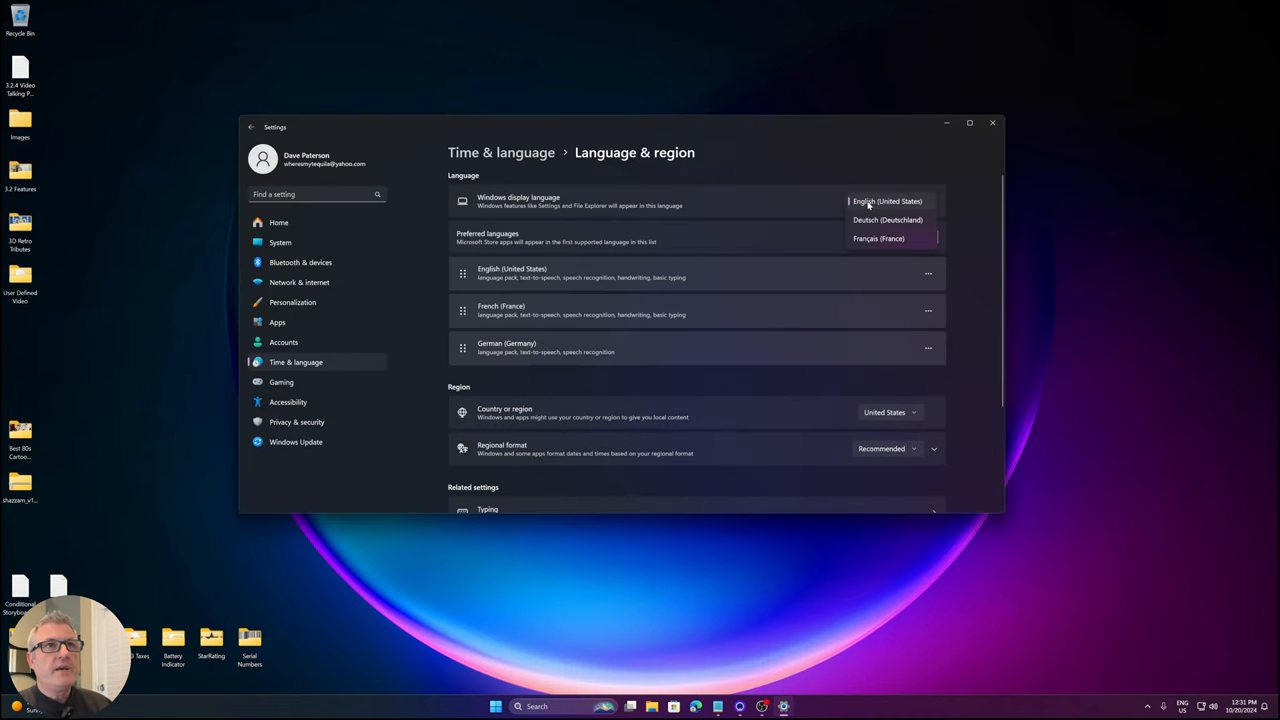
Set Windows display language to Français (France) and relaunch COMMUNITY Theme Creator
{"action": "left_click", "coordinate": [878, 238]}
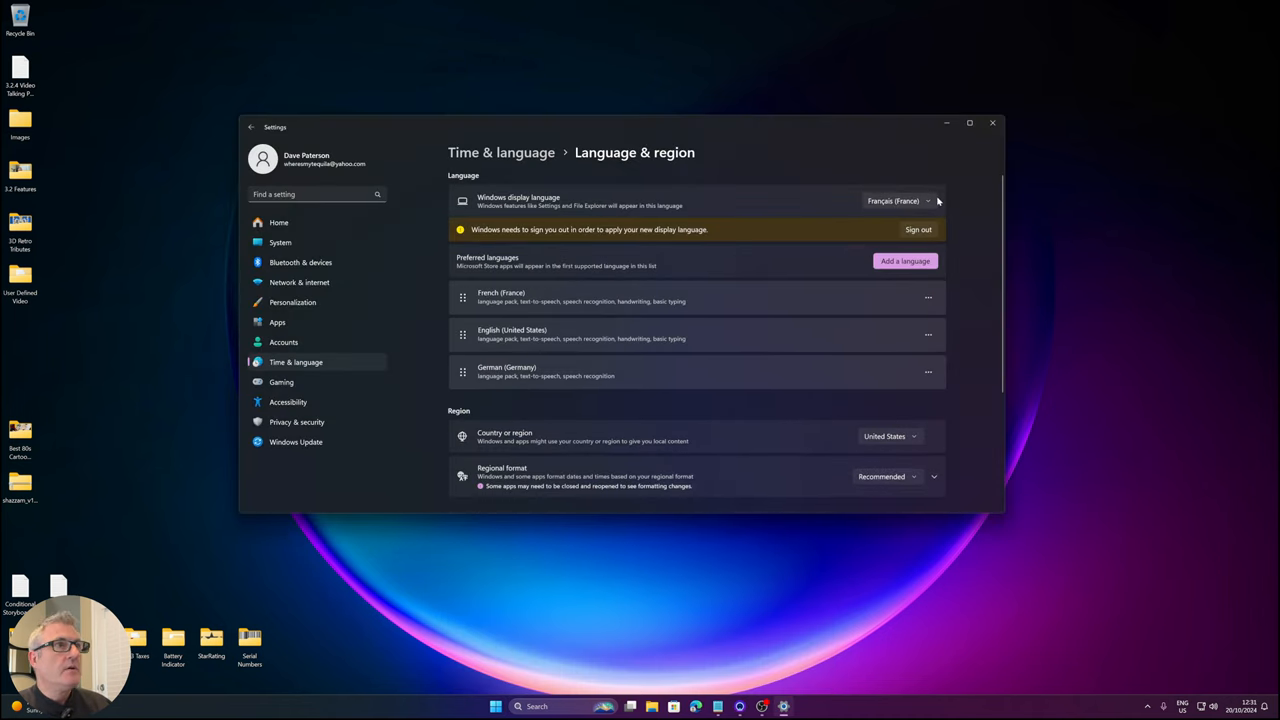
{"action": "left_click", "coordinate": [992, 122]}
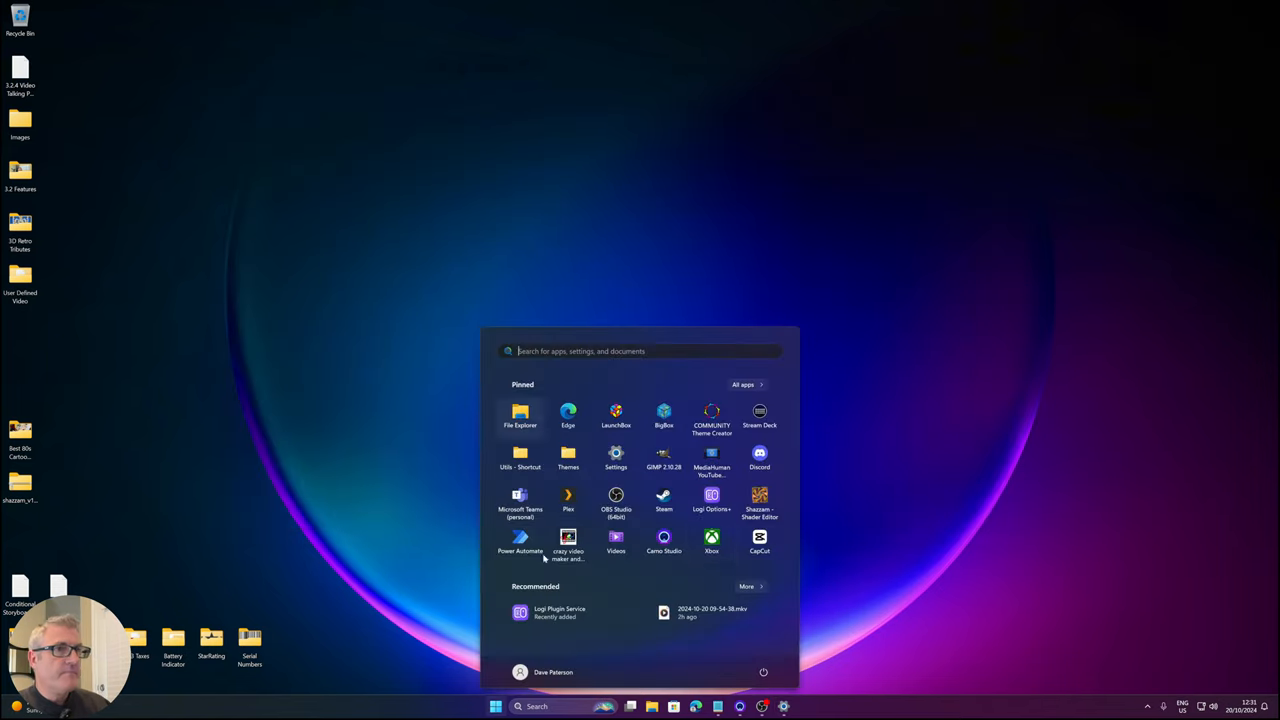
{"action": "left_click", "coordinate": [715, 413]}
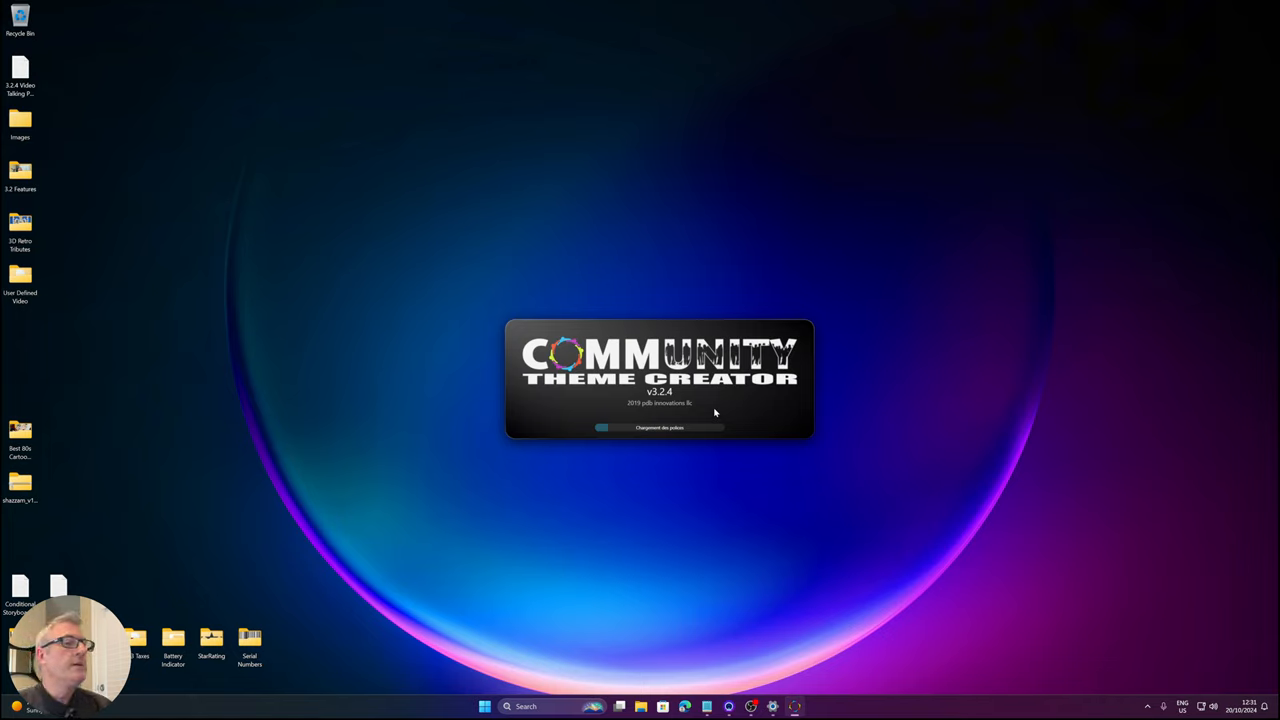
{"action": "mouse_move", "coordinate": [681, 448]}
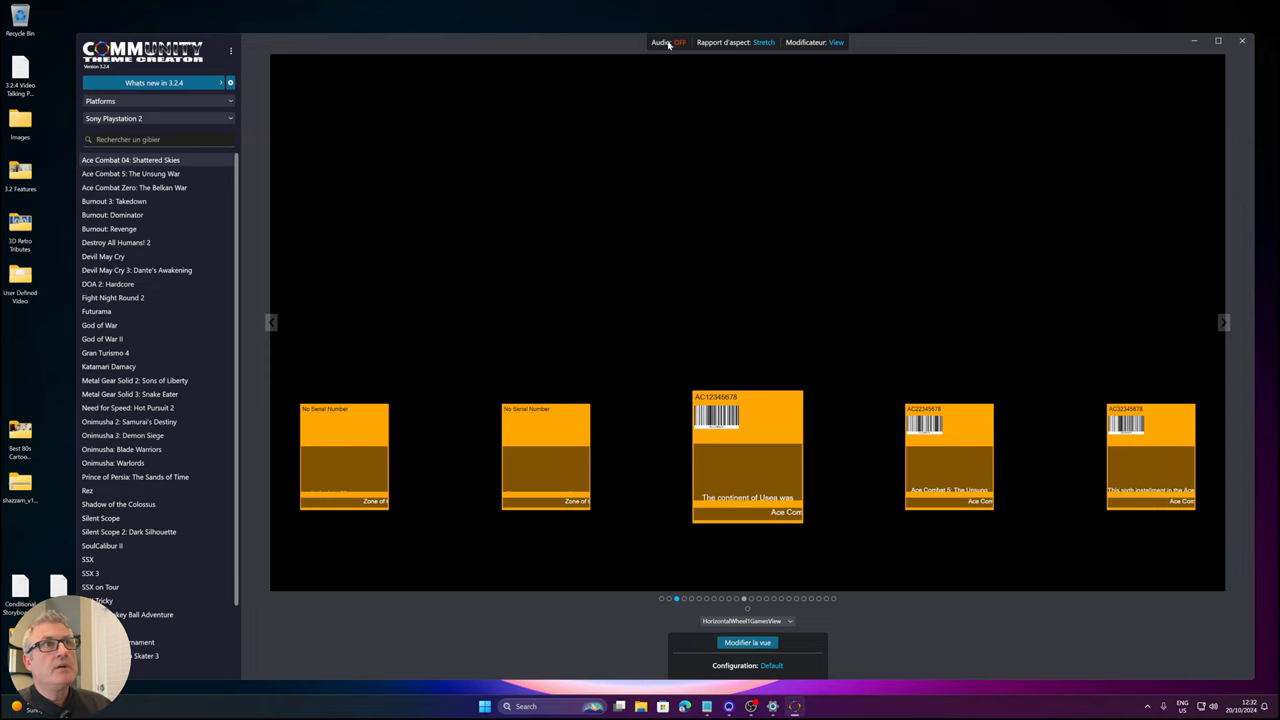
Check the French interface and switch to the first wheel item template
{"action": "left_click", "coordinate": [723, 42]}
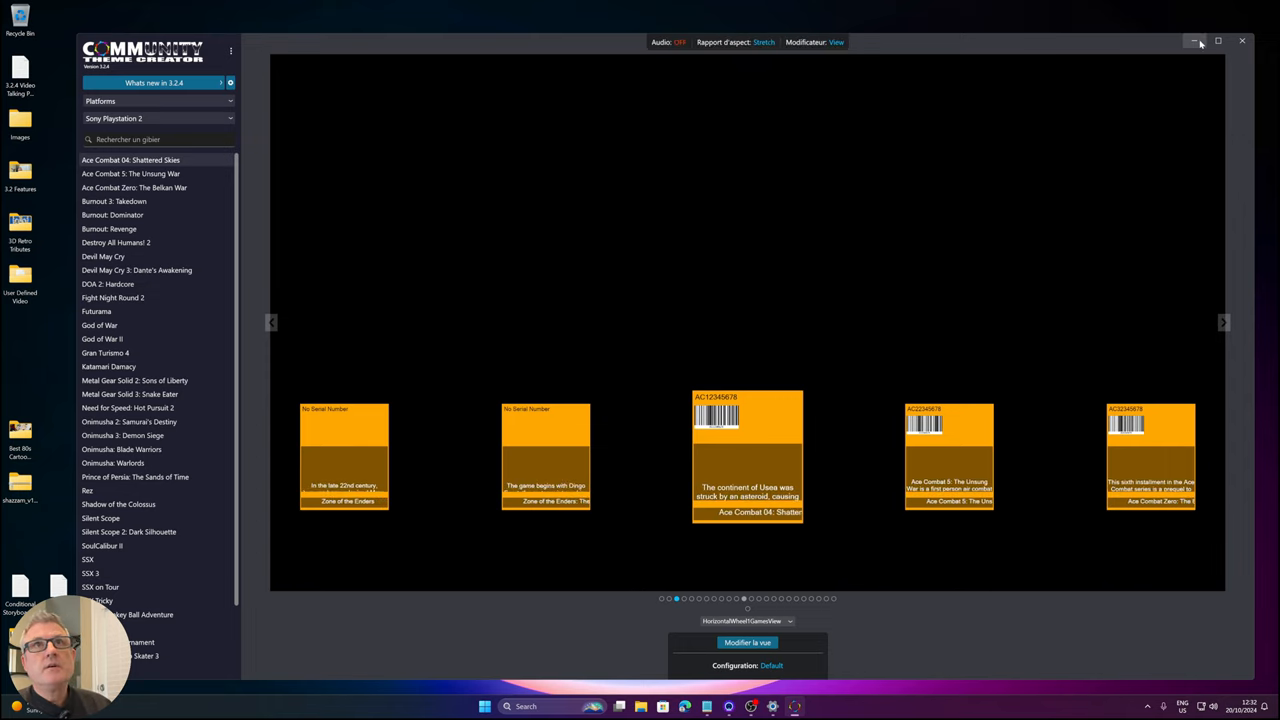
{"action": "mouse_move", "coordinate": [1218, 42]}
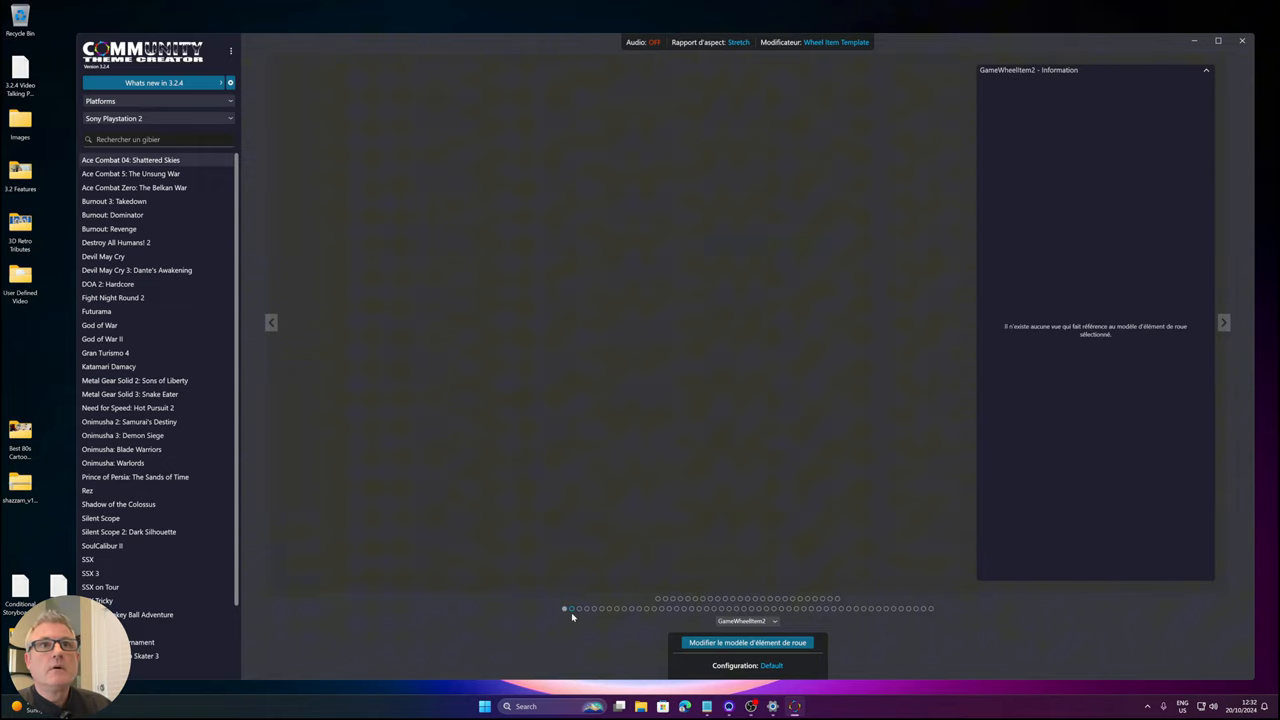
{"action": "left_click", "coordinate": [564, 607]}
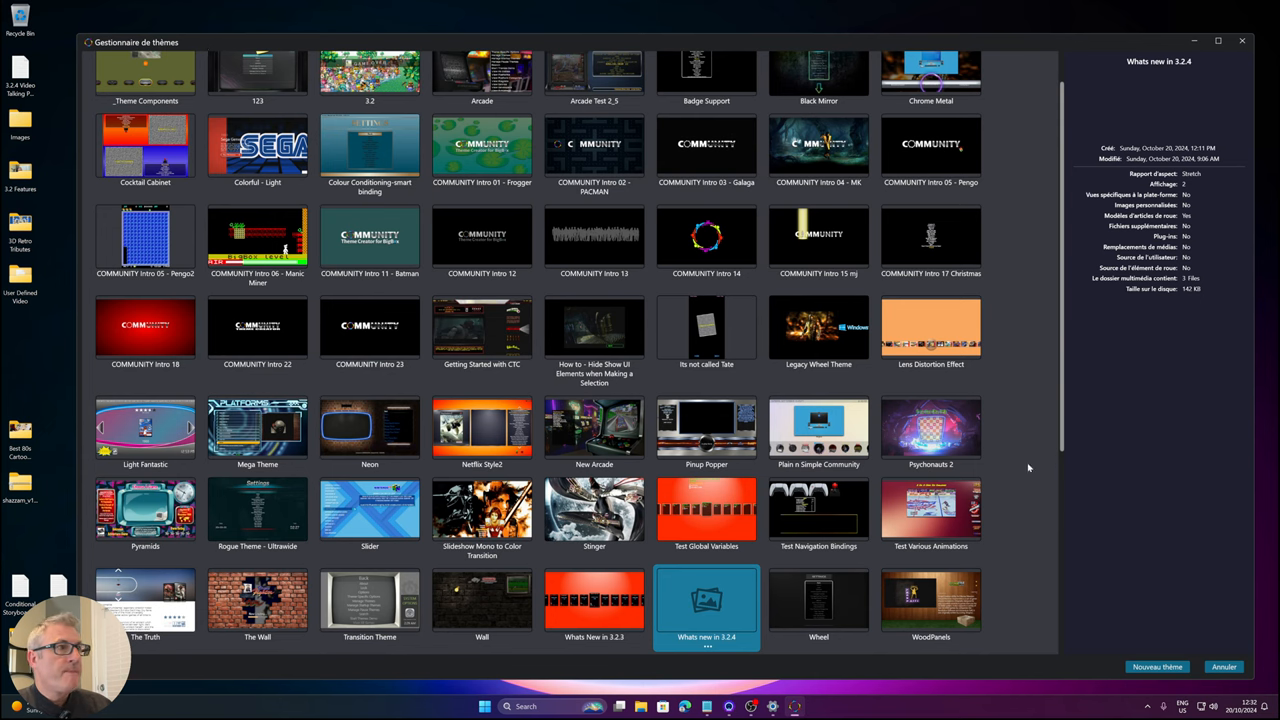
{"action": "mouse_move", "coordinate": [1151, 188]}
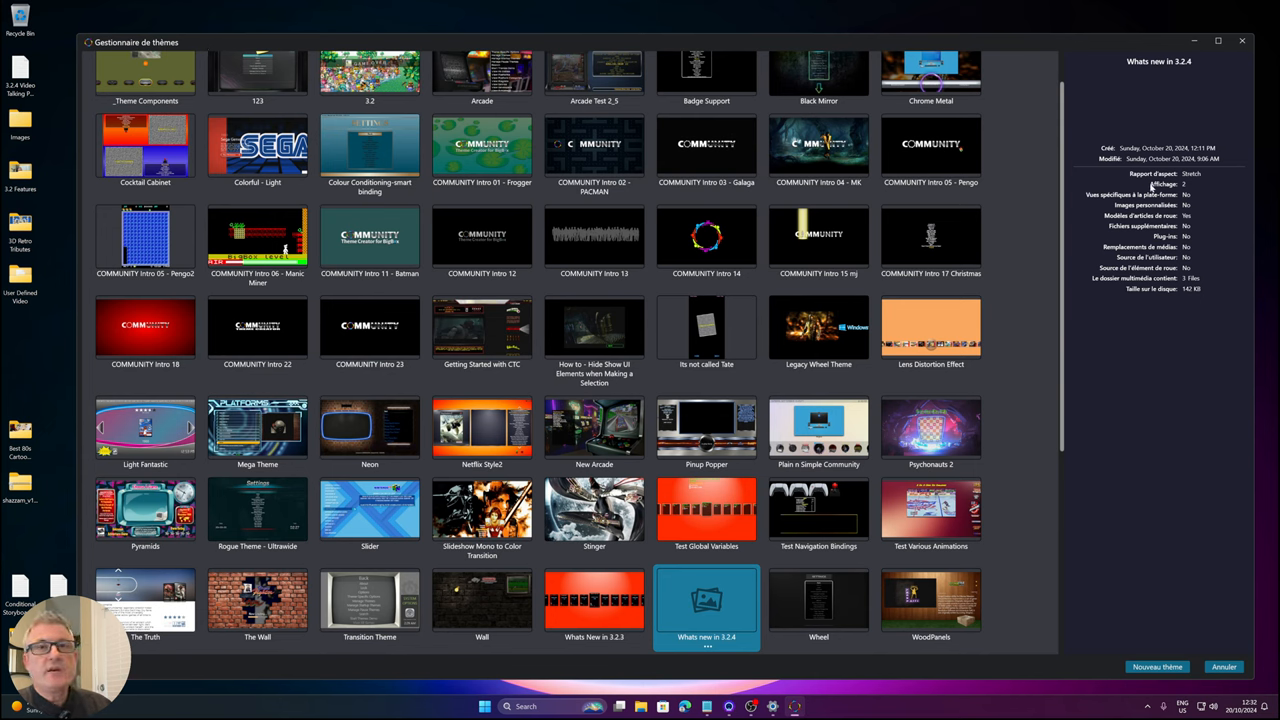
{"action": "mouse_move", "coordinate": [1170, 658]}
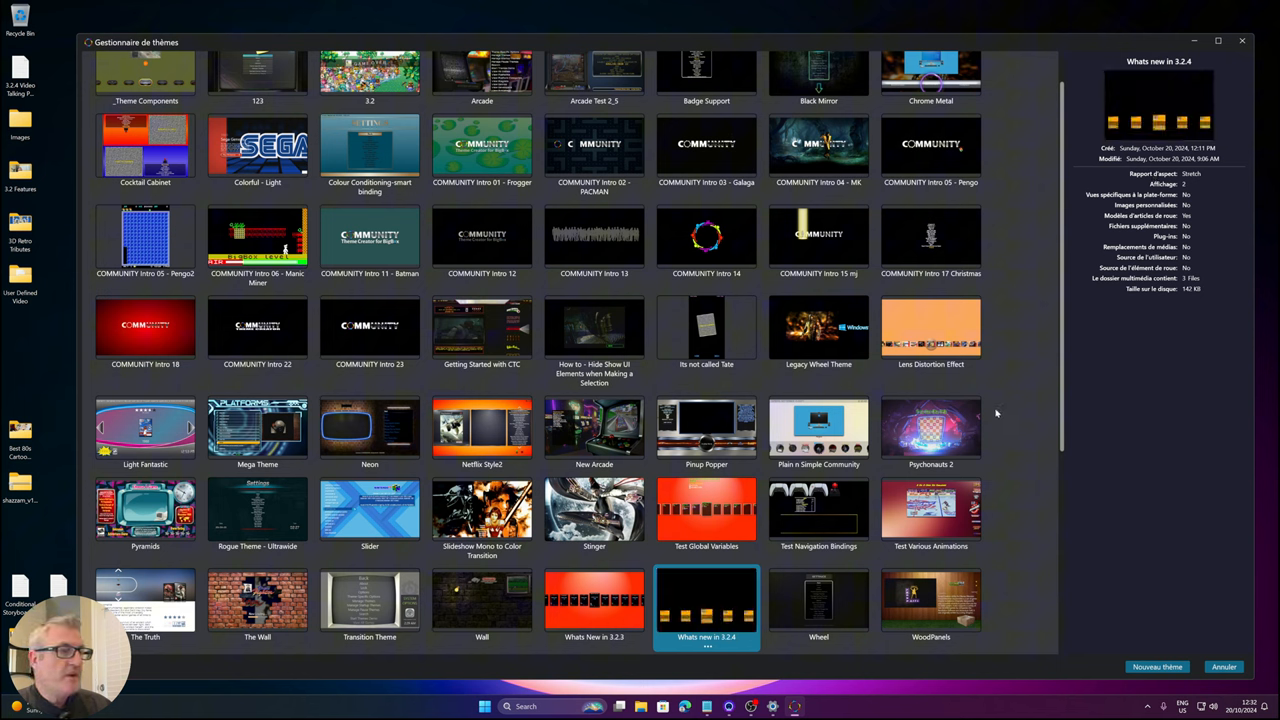
Open the 'Whats new in 3.2.4' theme from the Theme Manager
{"action": "double_click", "coordinate": [706, 600]}
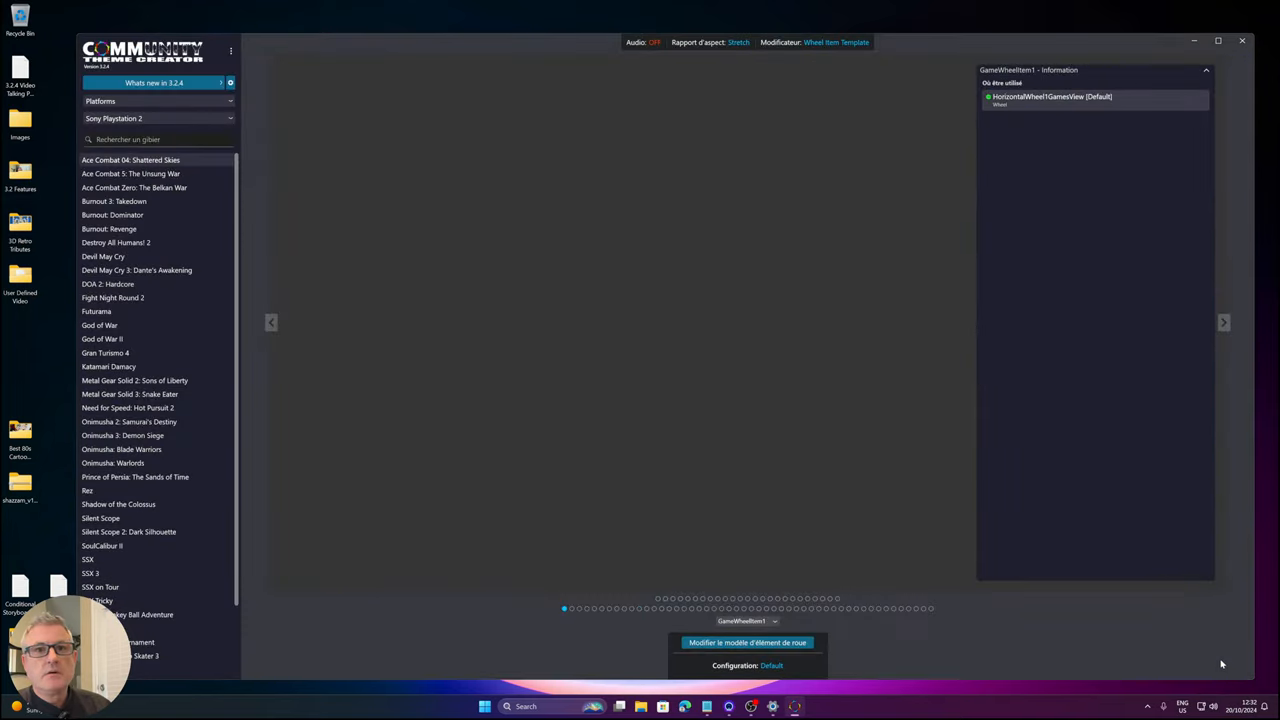